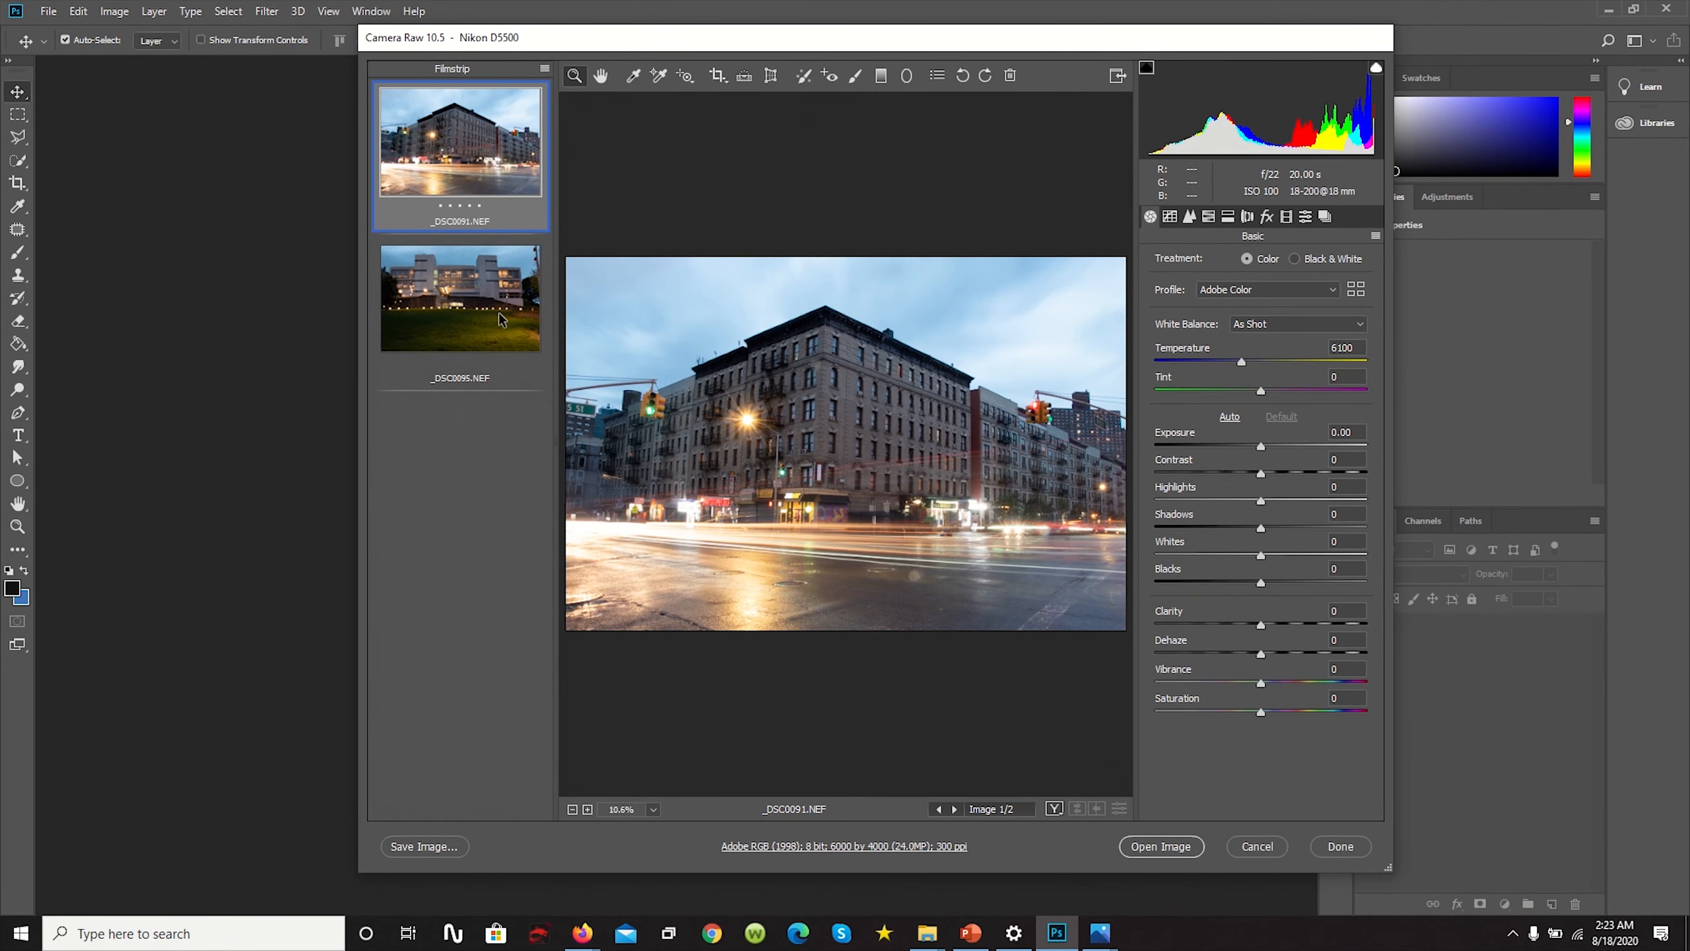
Flip between the building photo and the street photo in the filmstrip
left_click(460, 298)
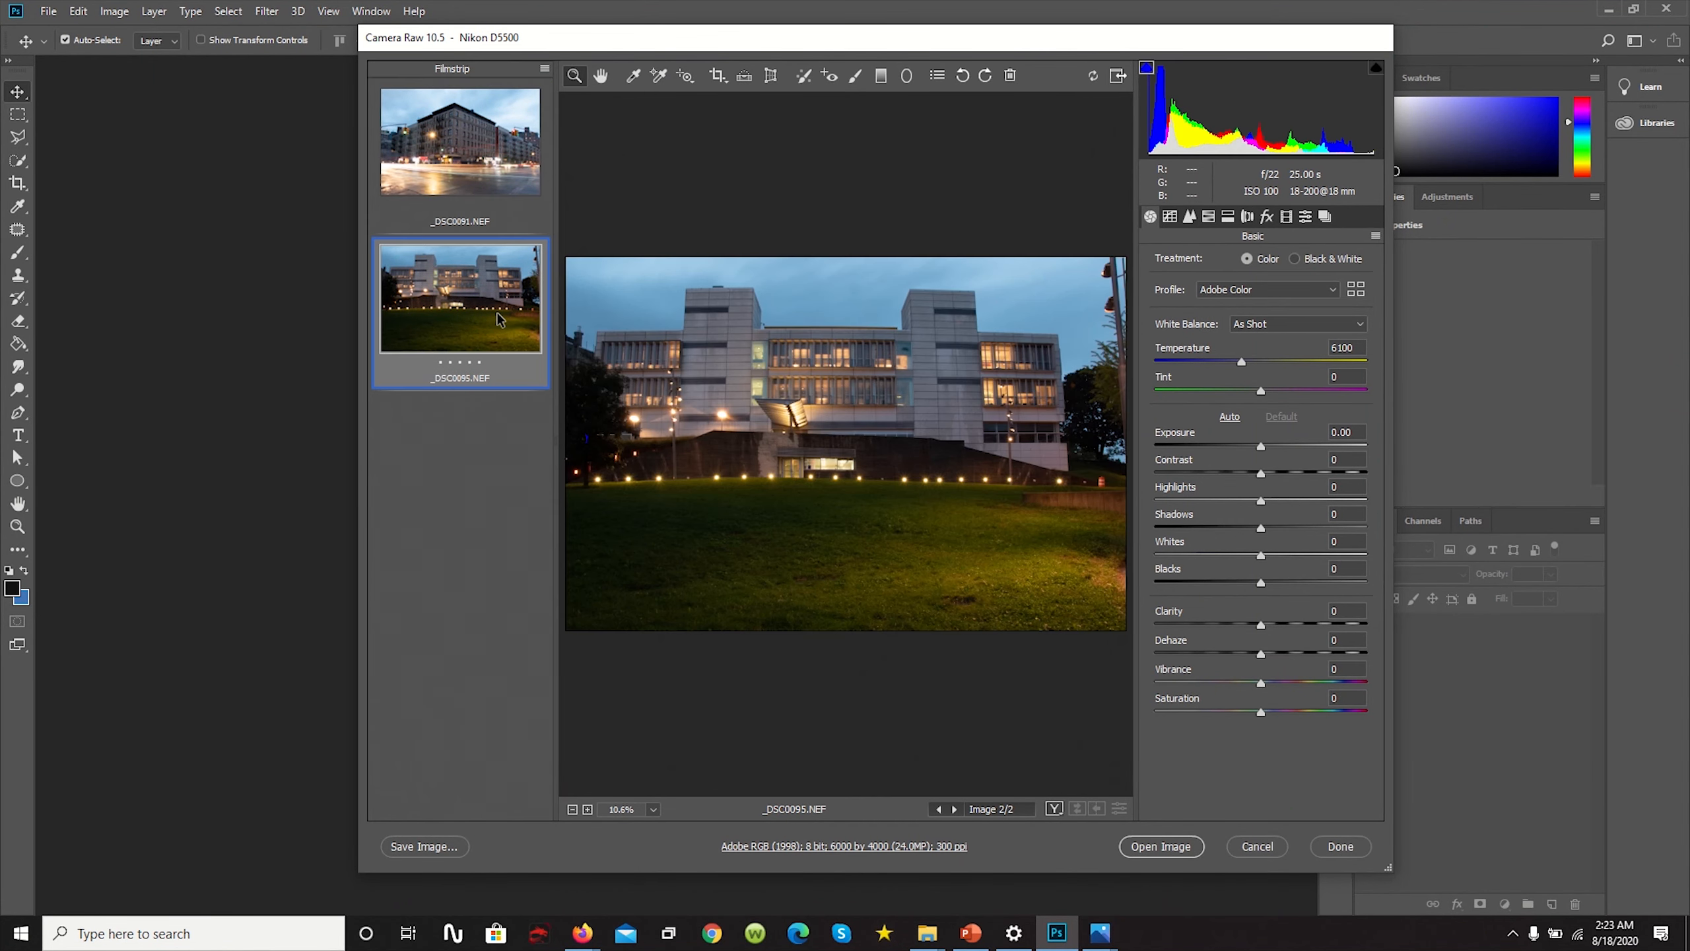
left_click(459, 139)
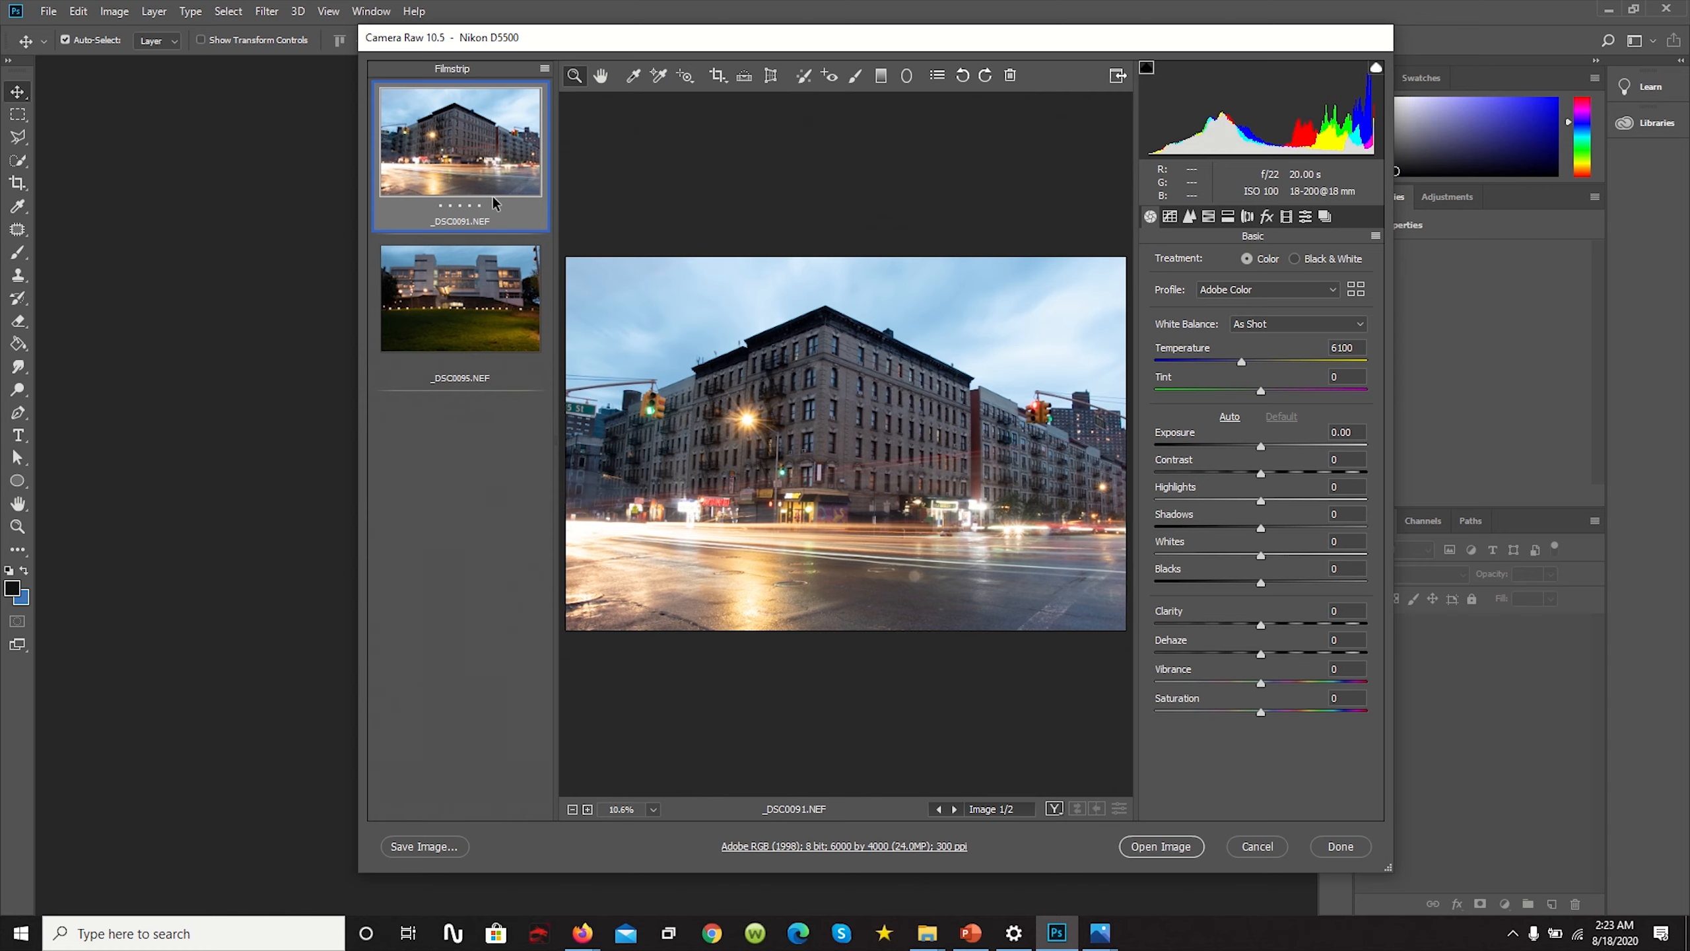
left_click(460, 297)
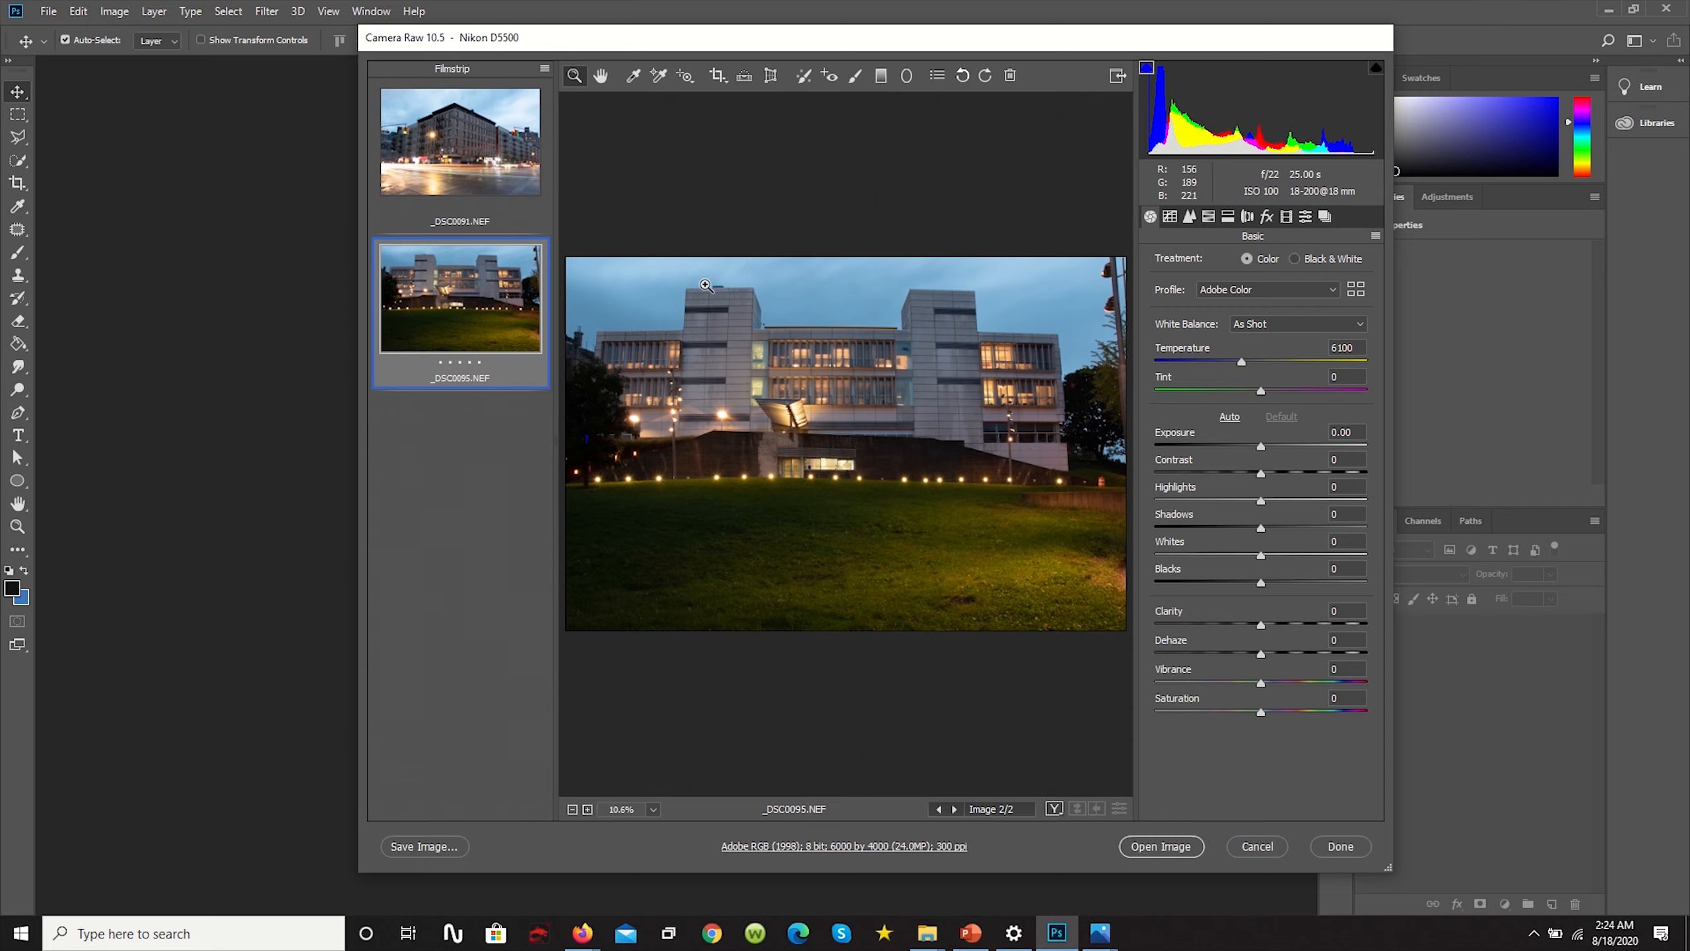
mouse_move(450, 177)
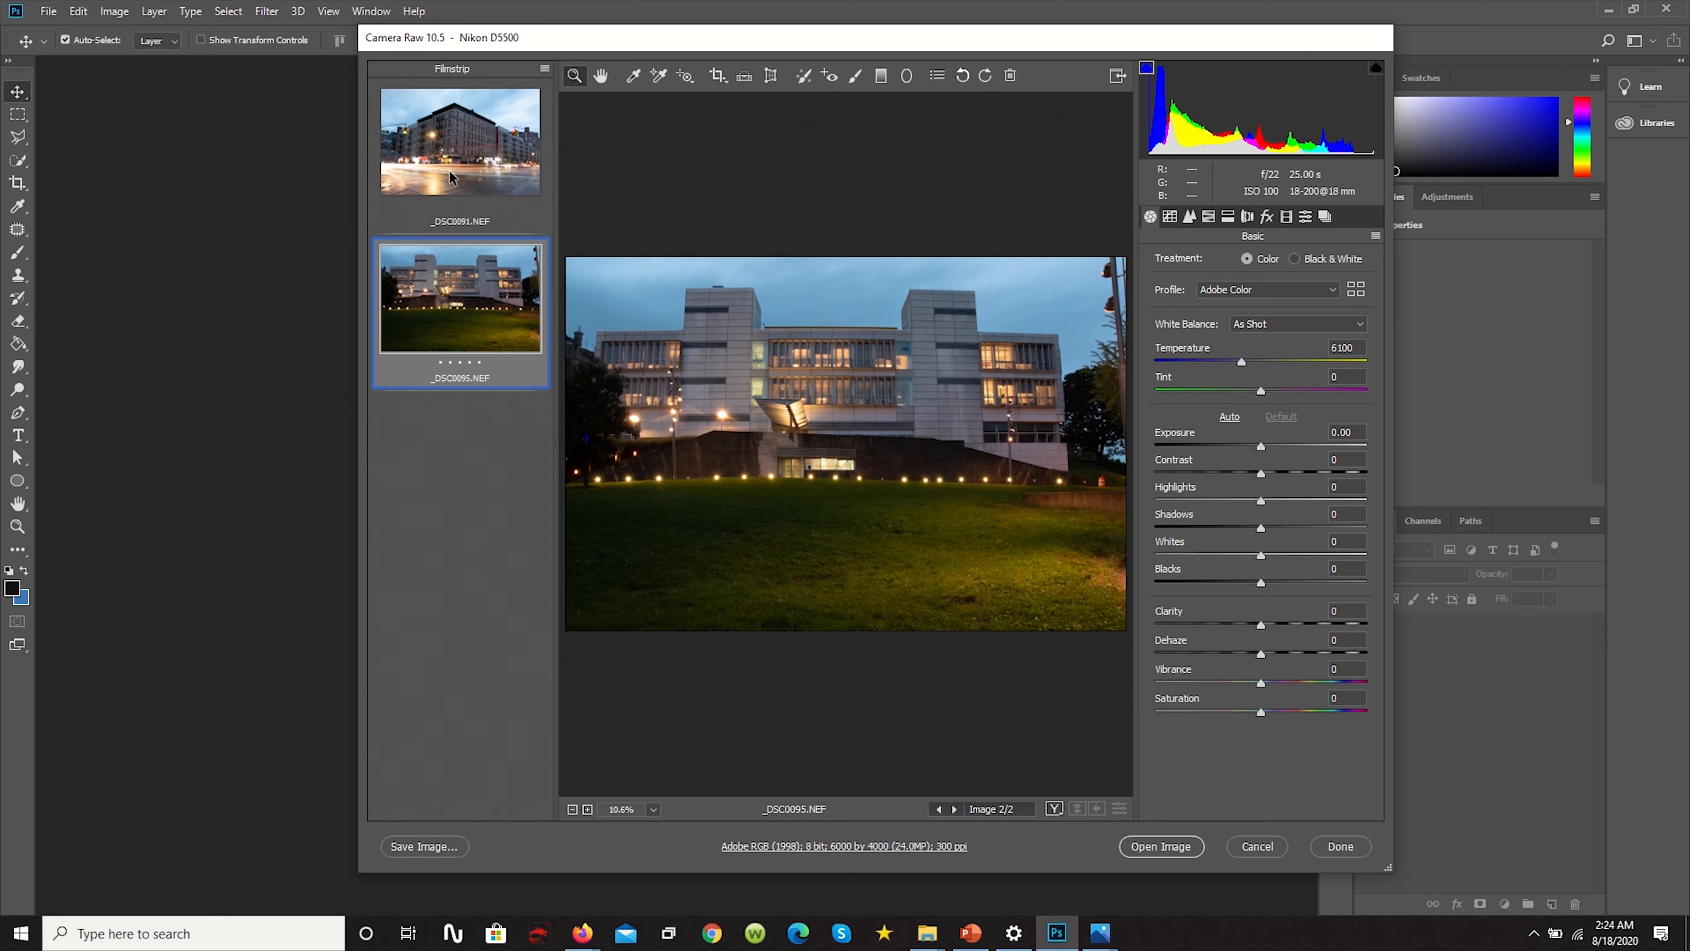
left_click(459, 141)
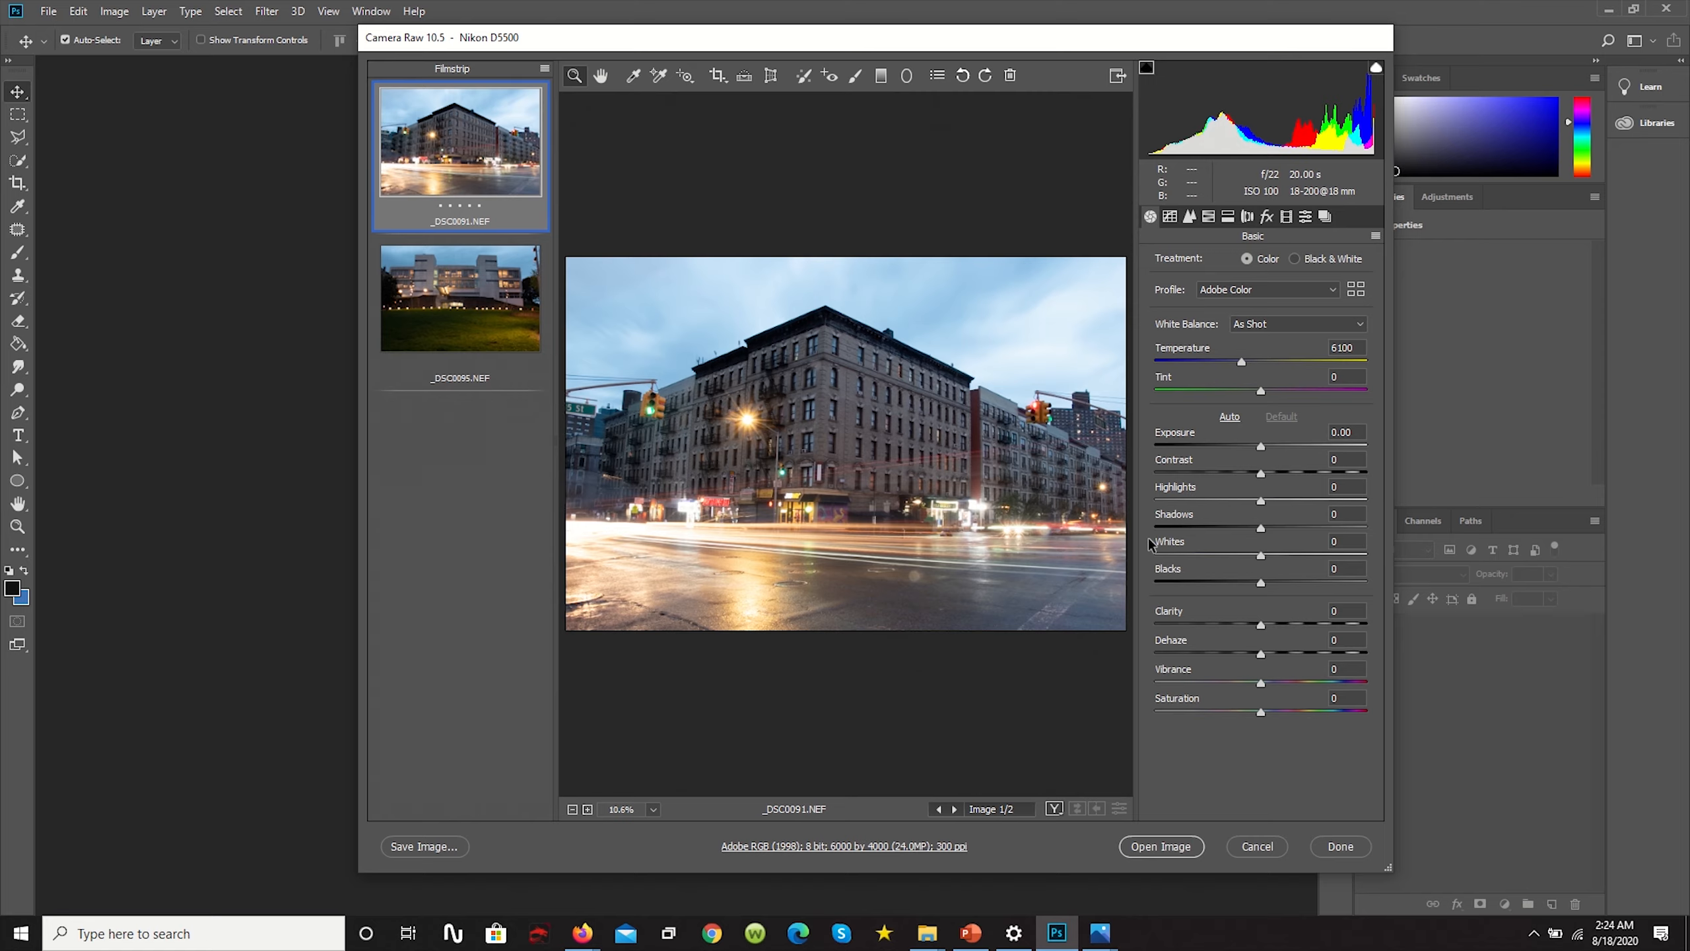
left_click(459, 298)
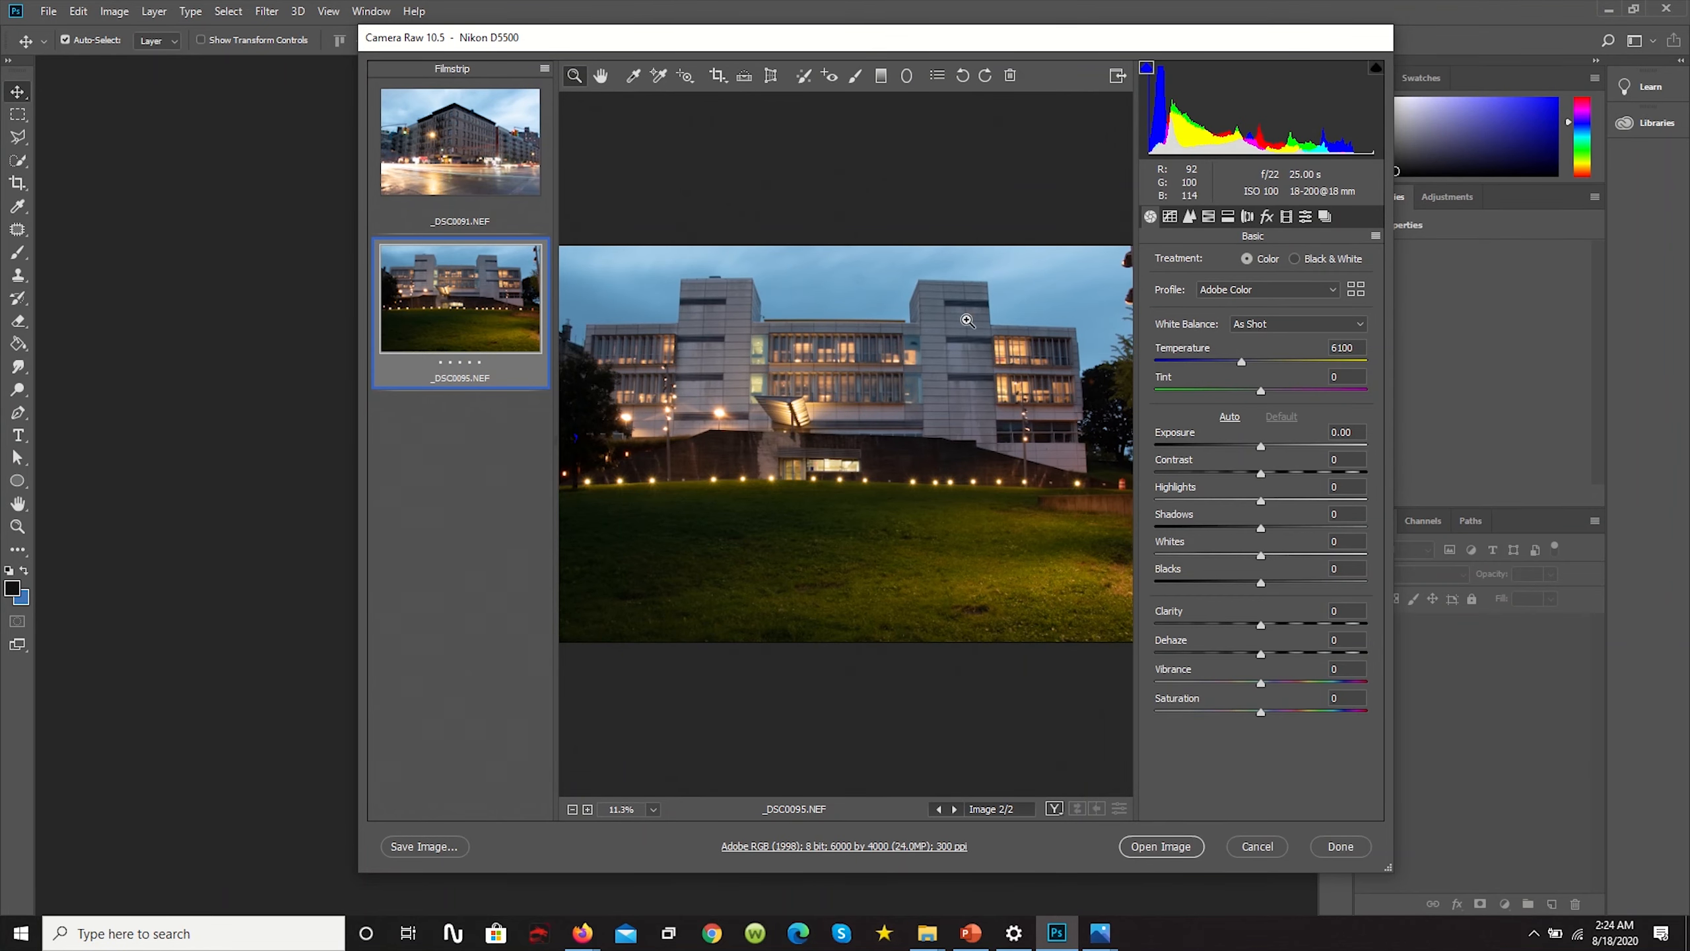
left_click(459, 140)
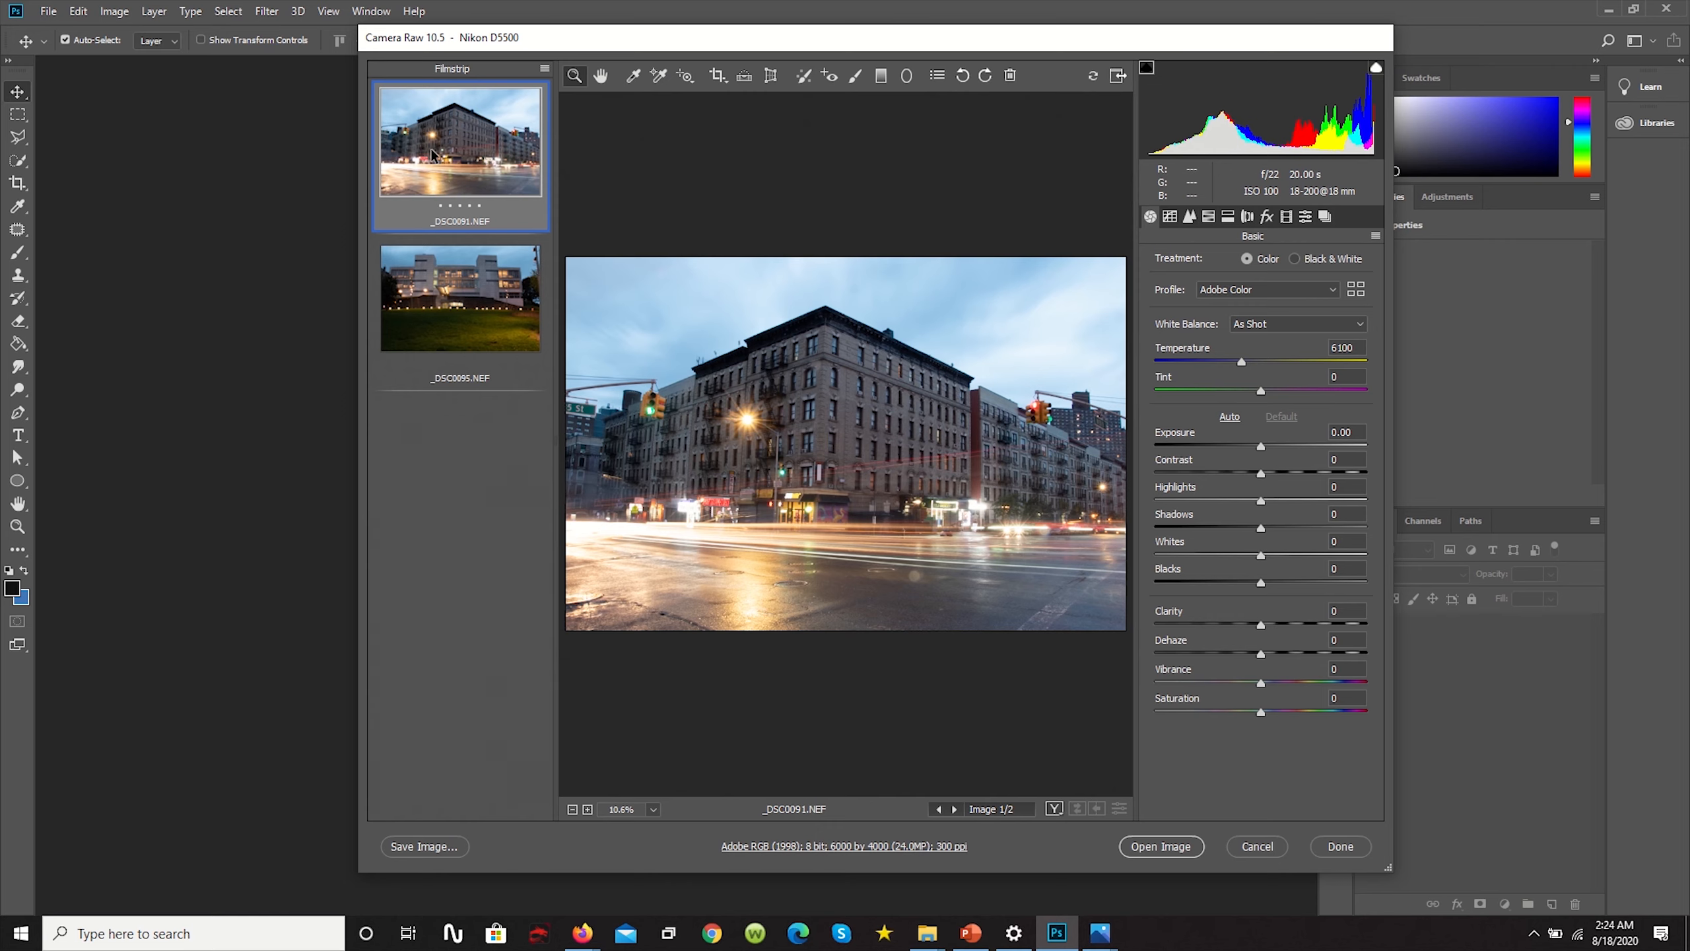
mouse_move(862, 380)
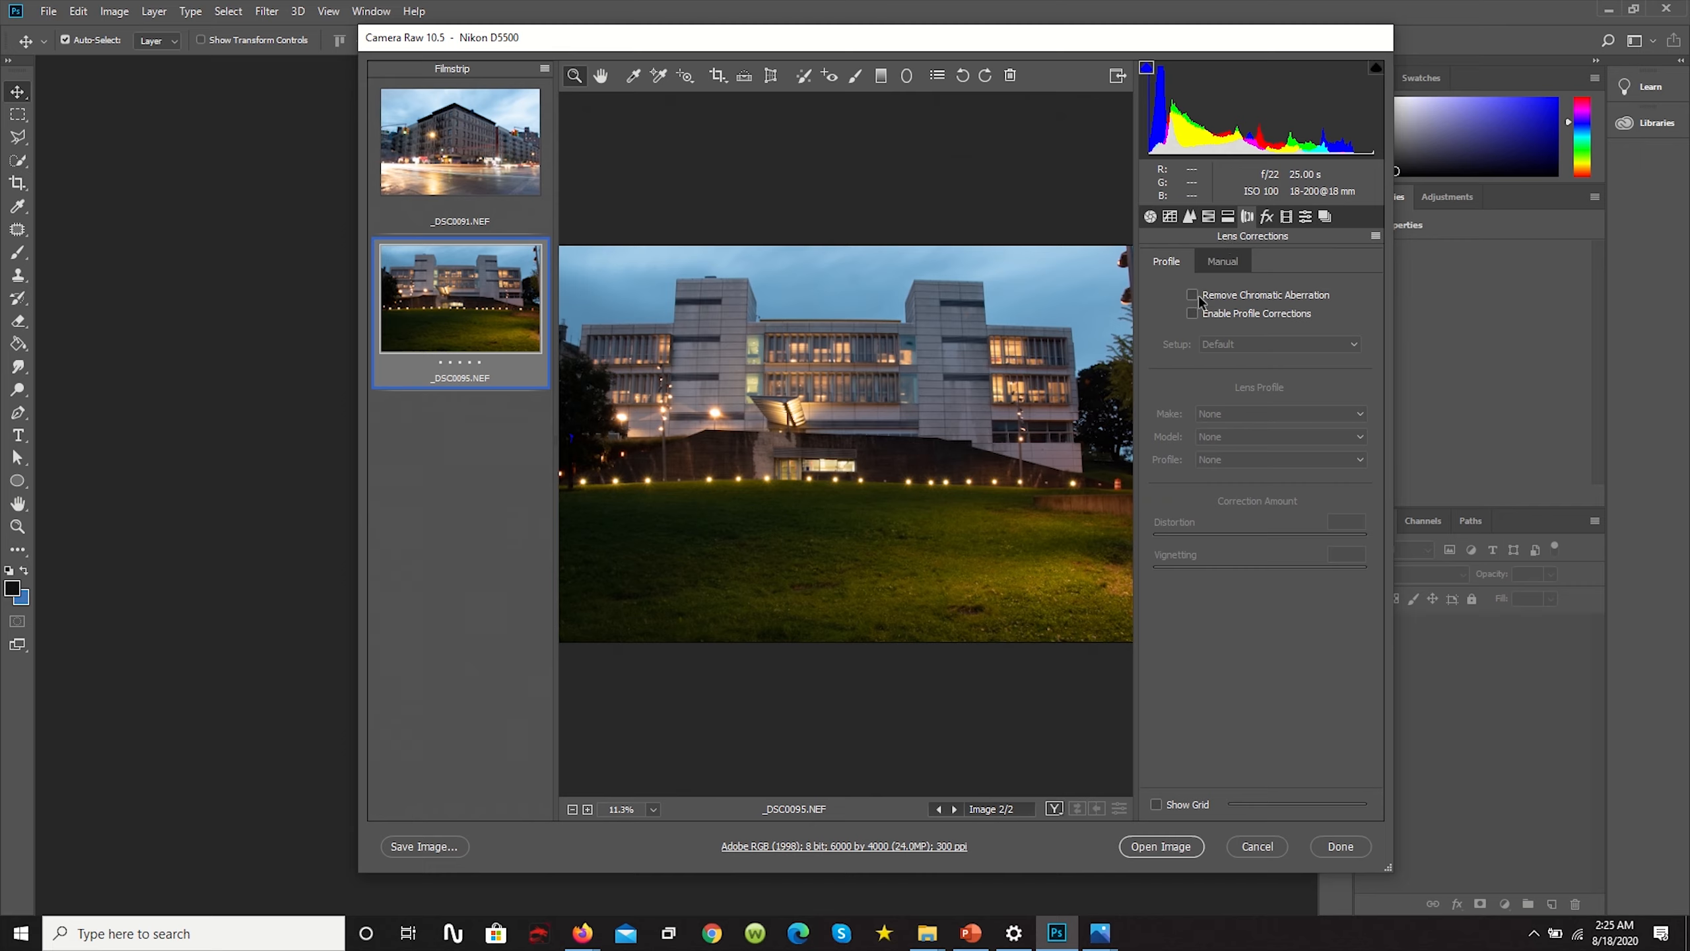
mouse_move(1193, 294)
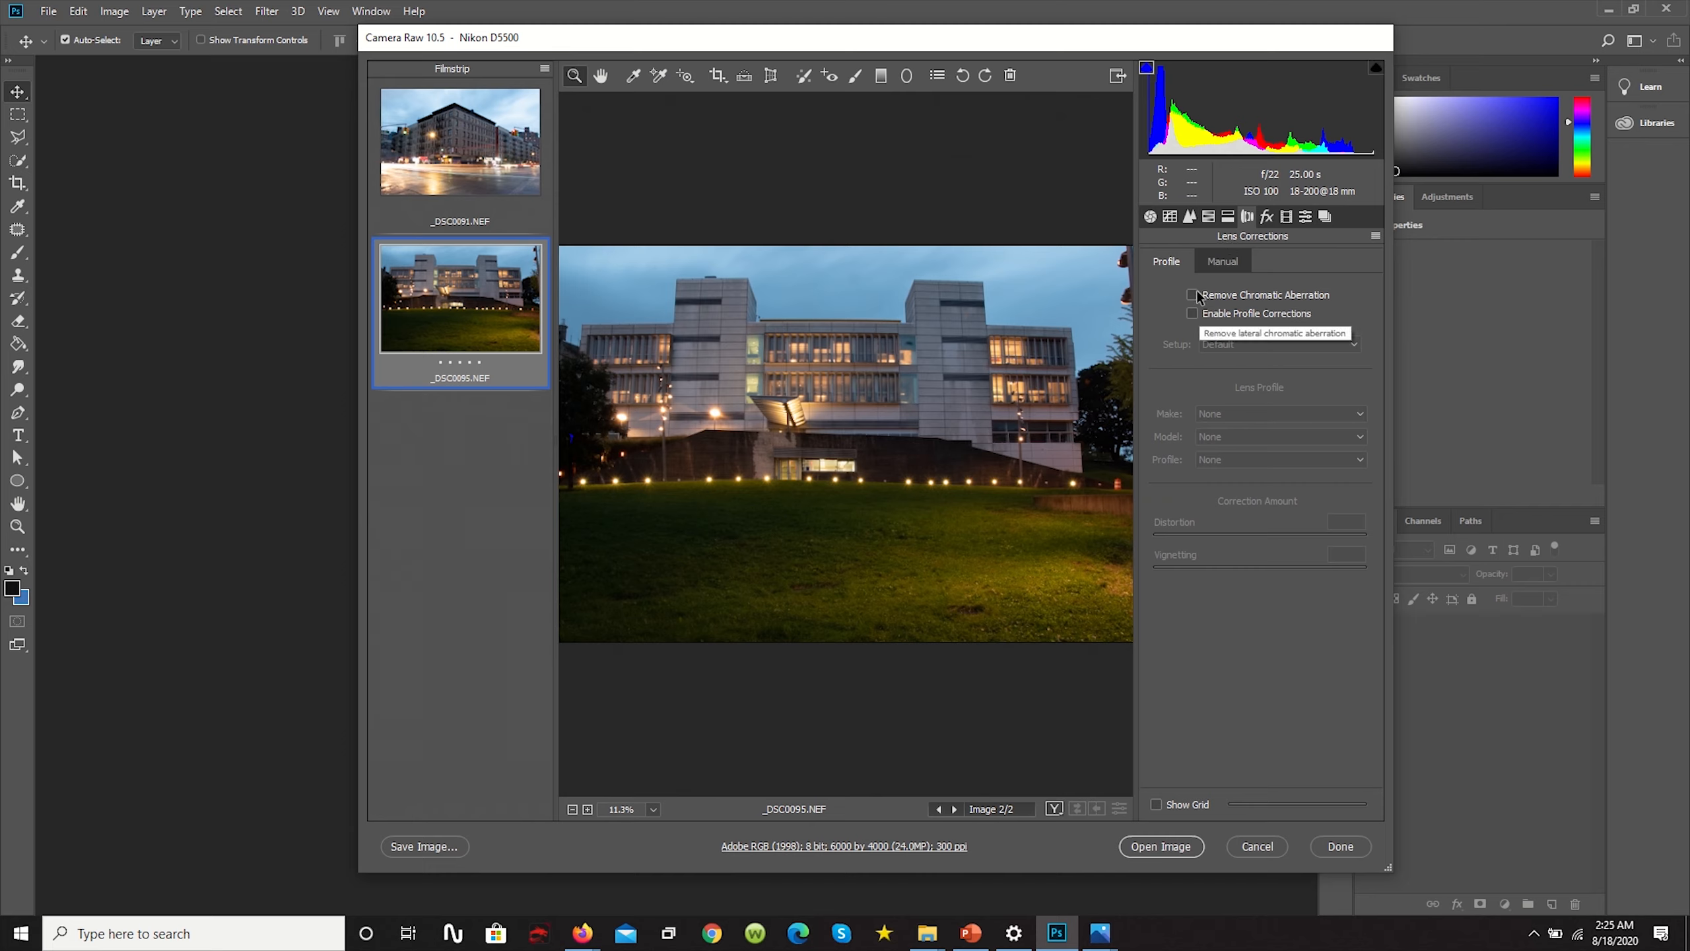
Turn on chromatic aberration removal, inspect the tower's edges, and overlay the alignment grid
left_click(1193, 312)
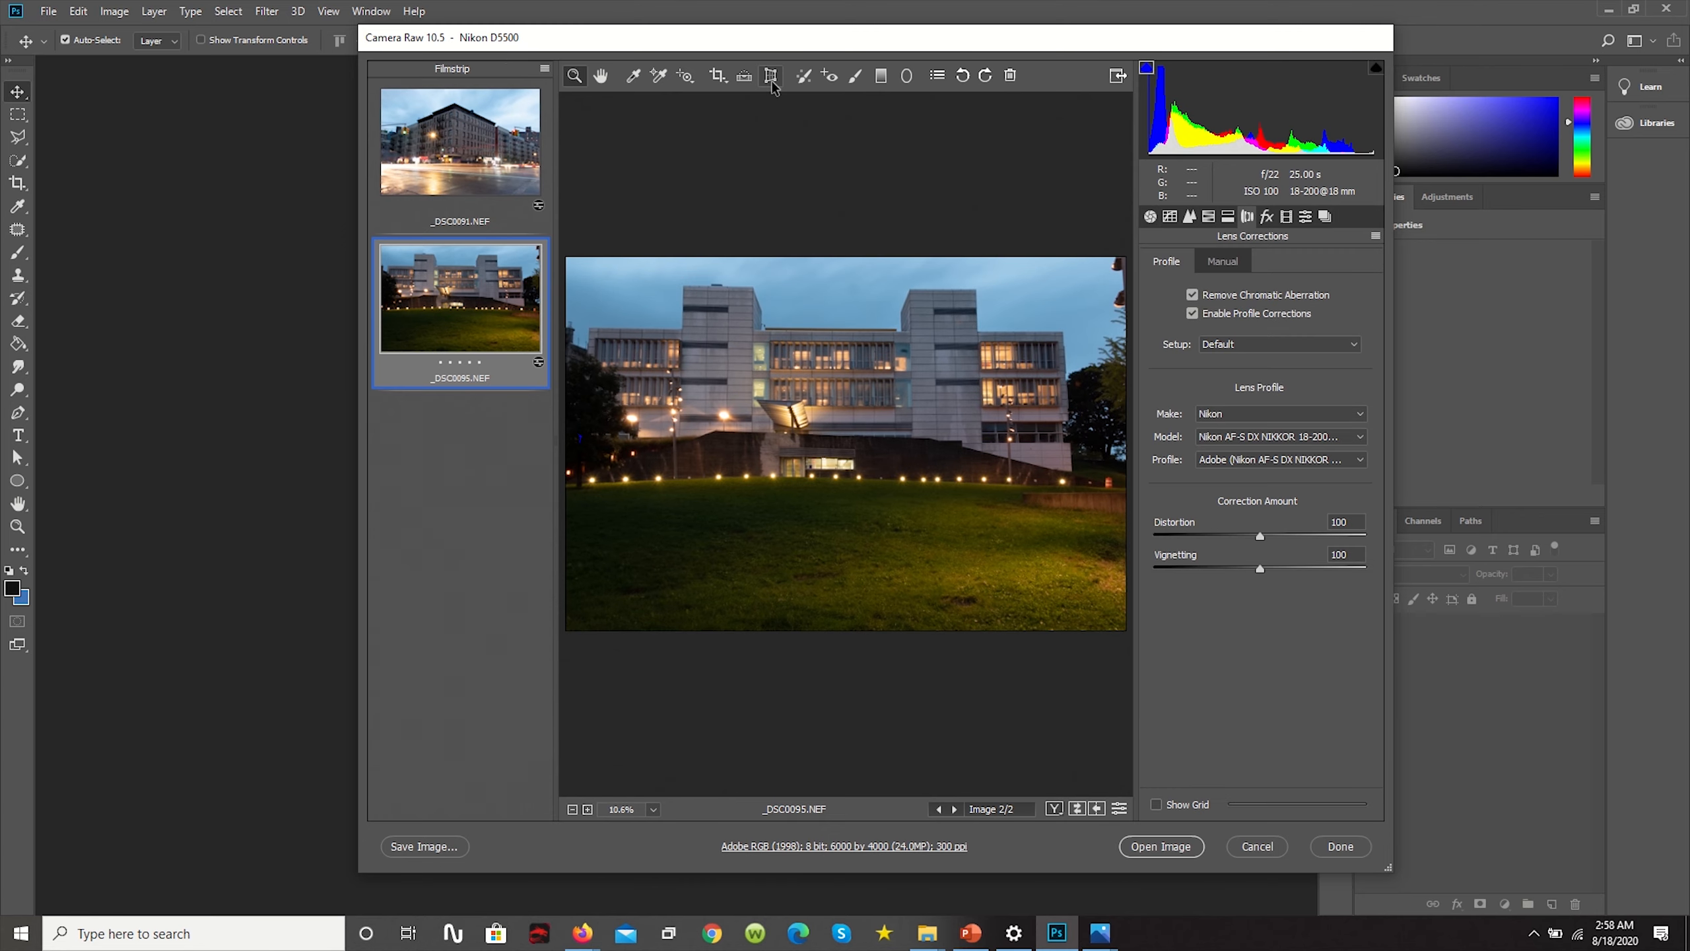
left_click(770, 75)
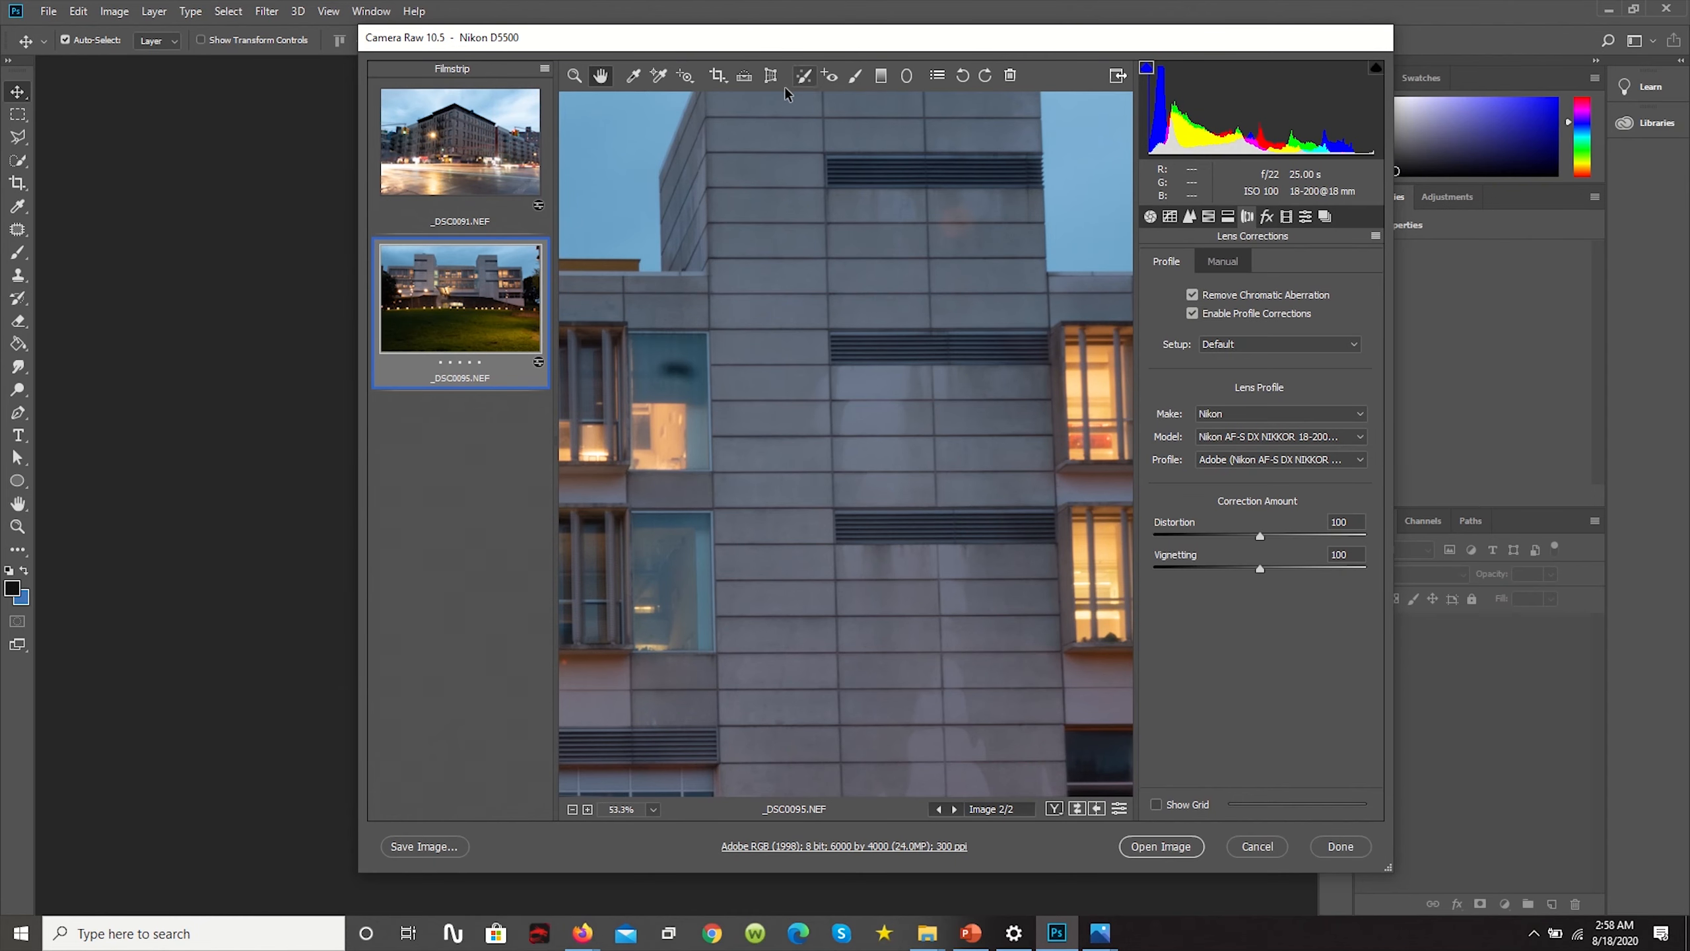
left_click(770, 75)
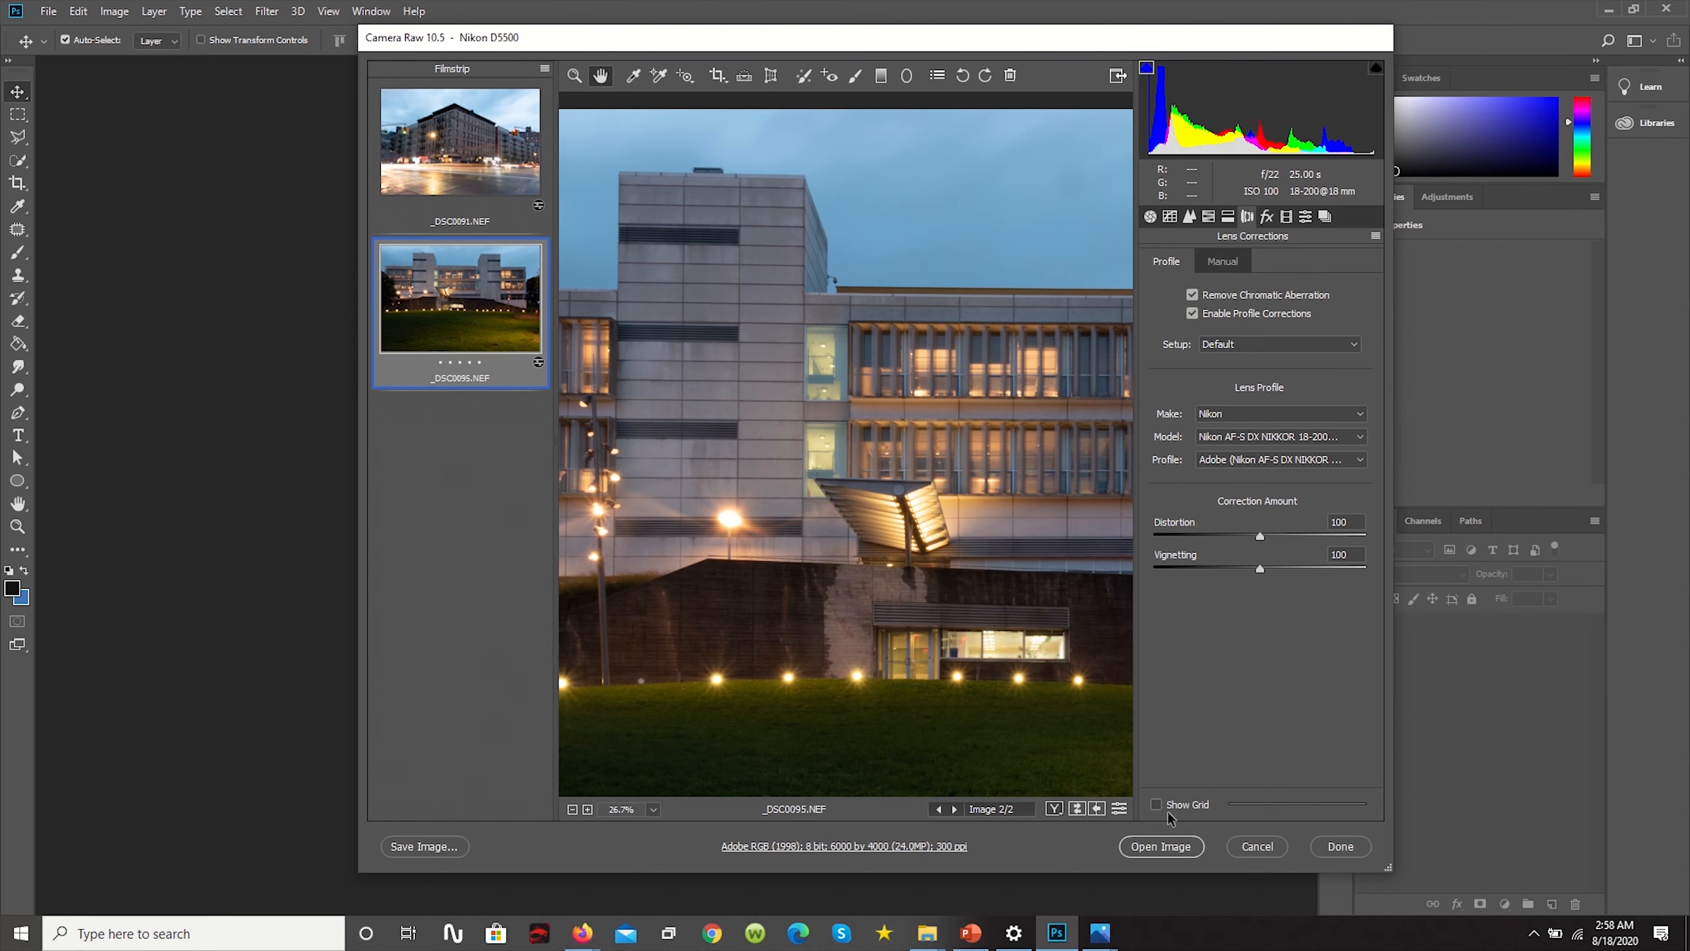
left_click(1157, 804)
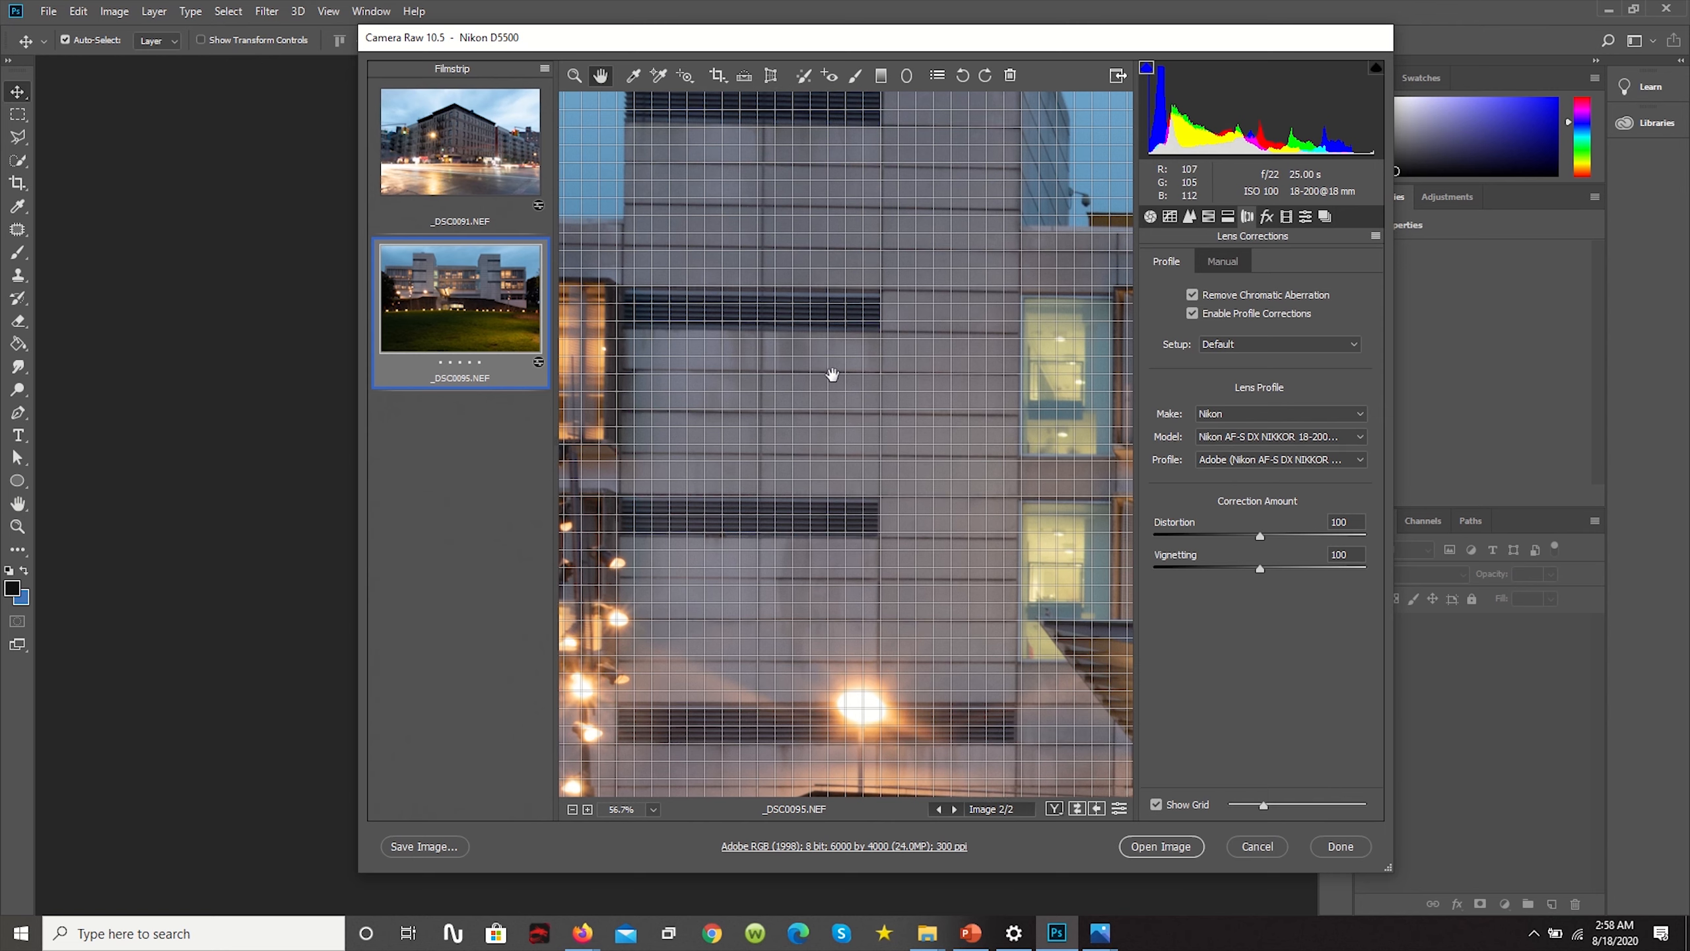
mouse_move(844, 220)
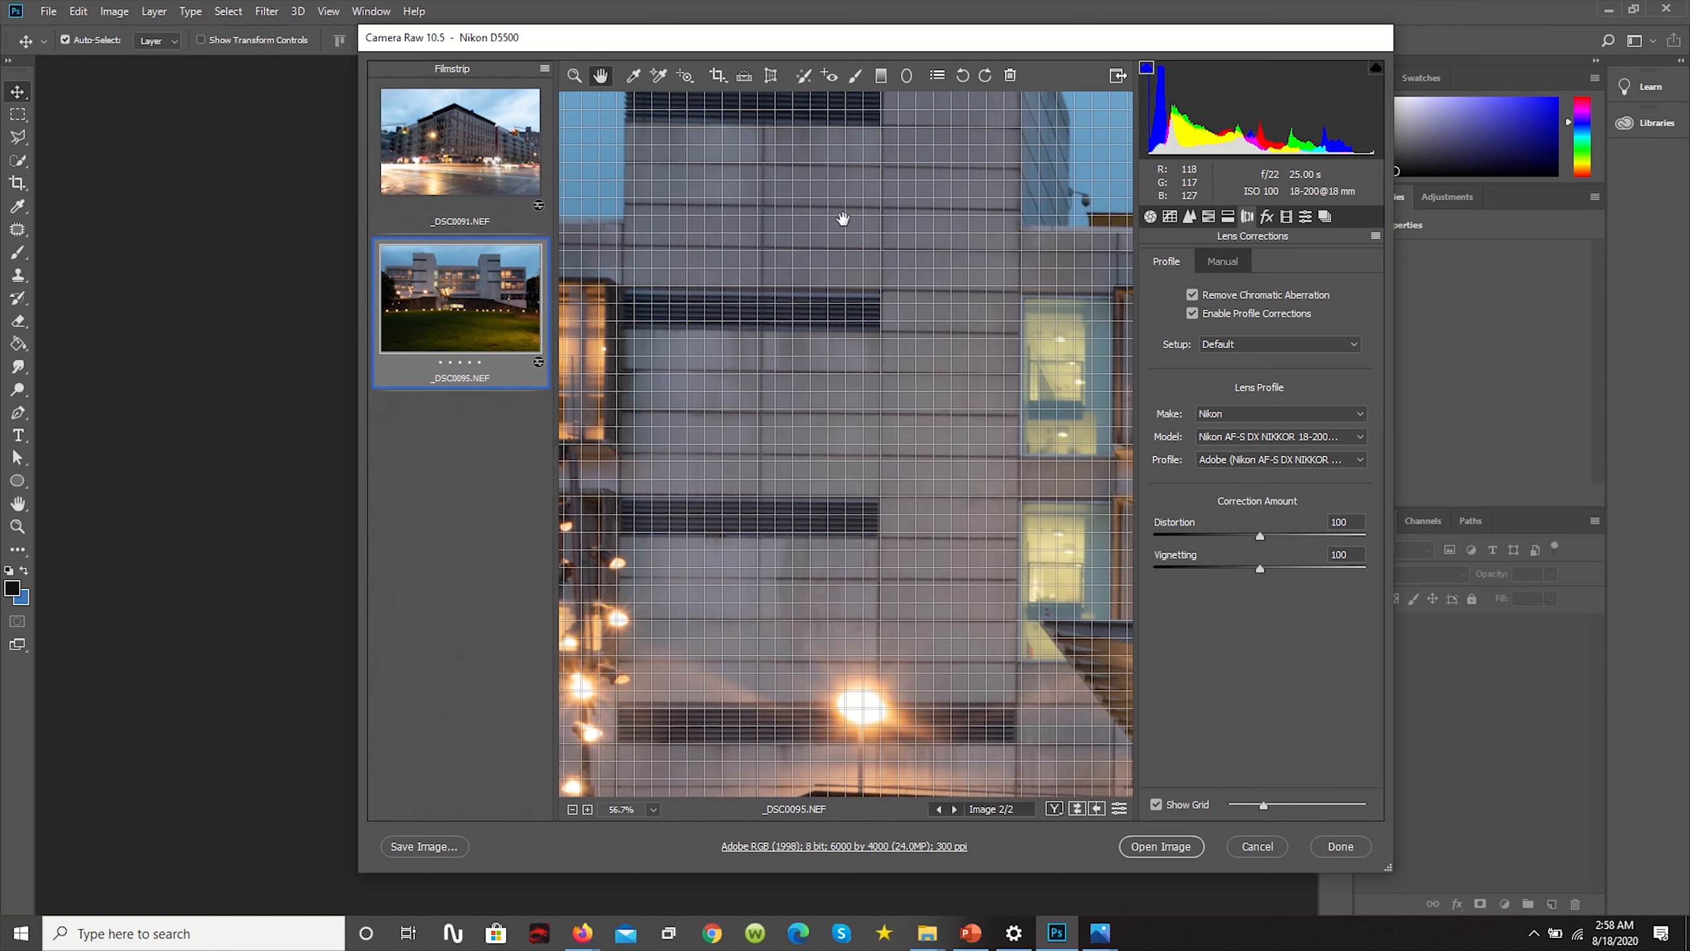
left_click(770, 75)
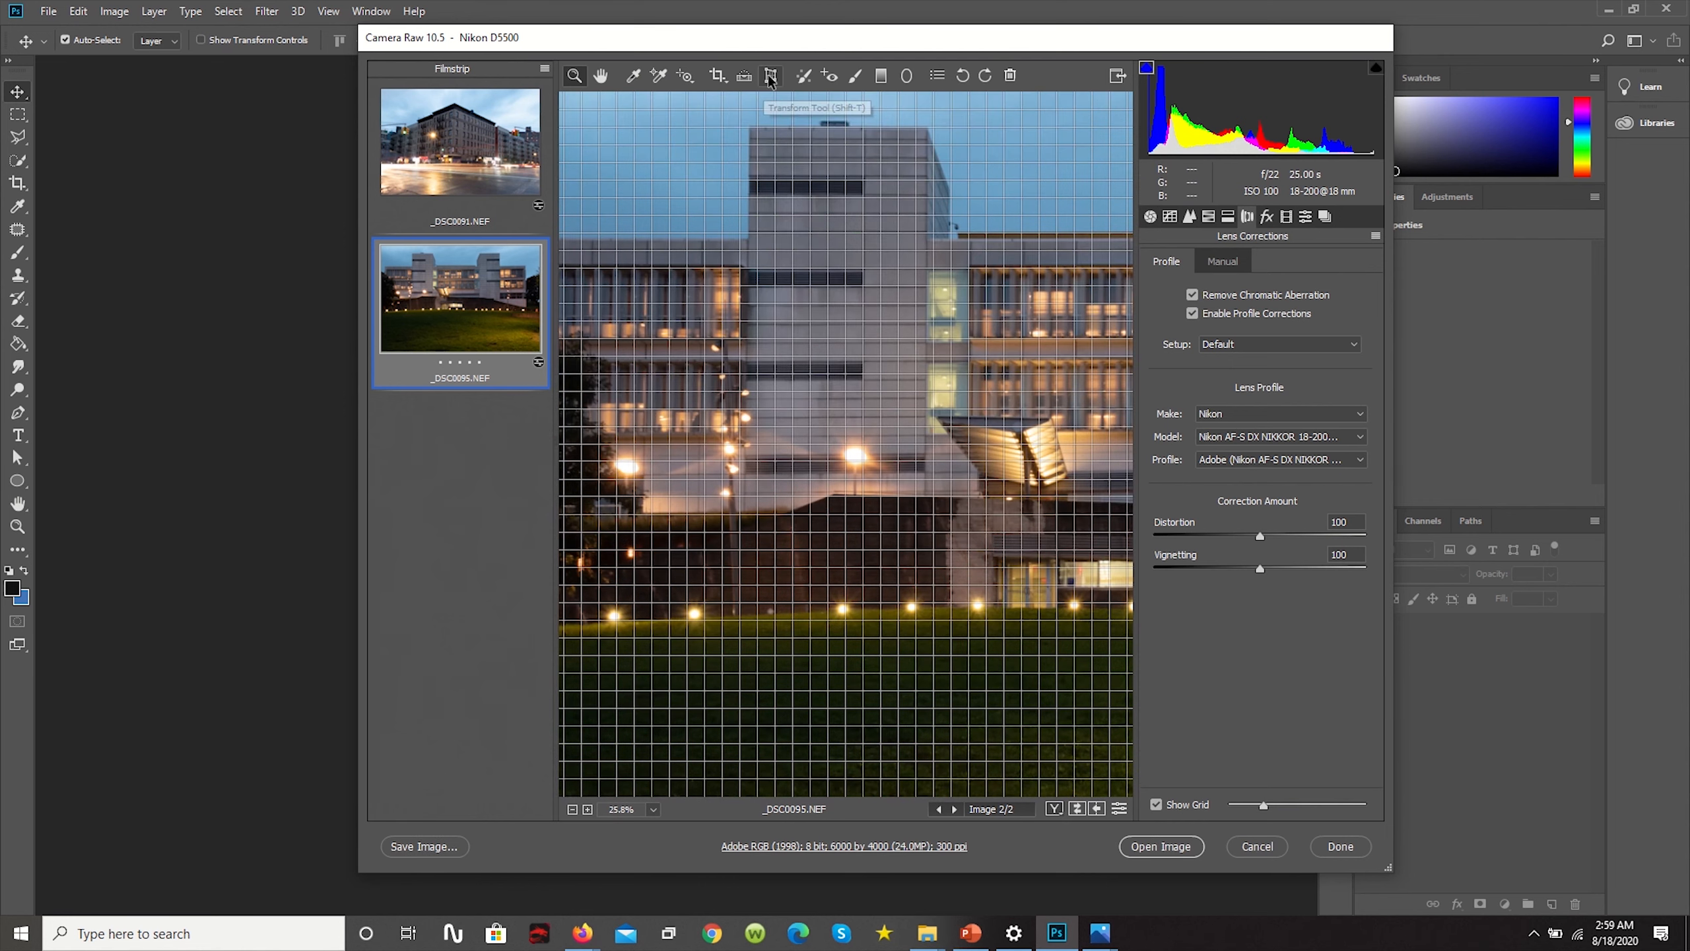
Zoom in and pan to the lit windows to check the tower's verticals against the grid
left_click(769, 76)
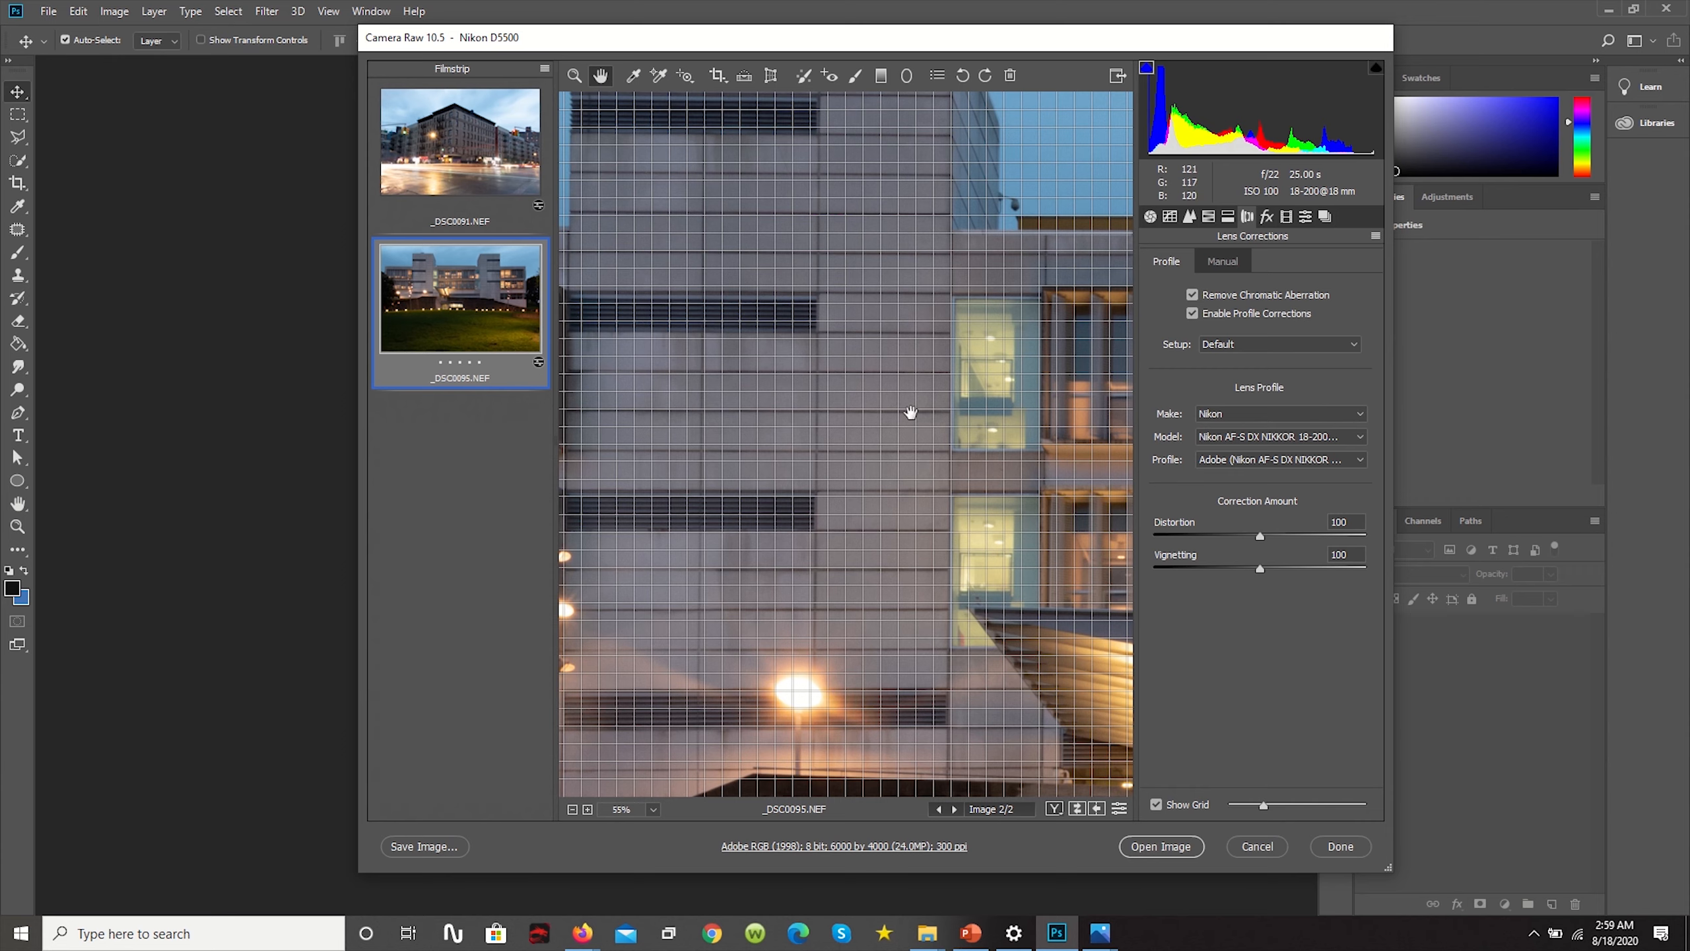
mouse_move(857, 477)
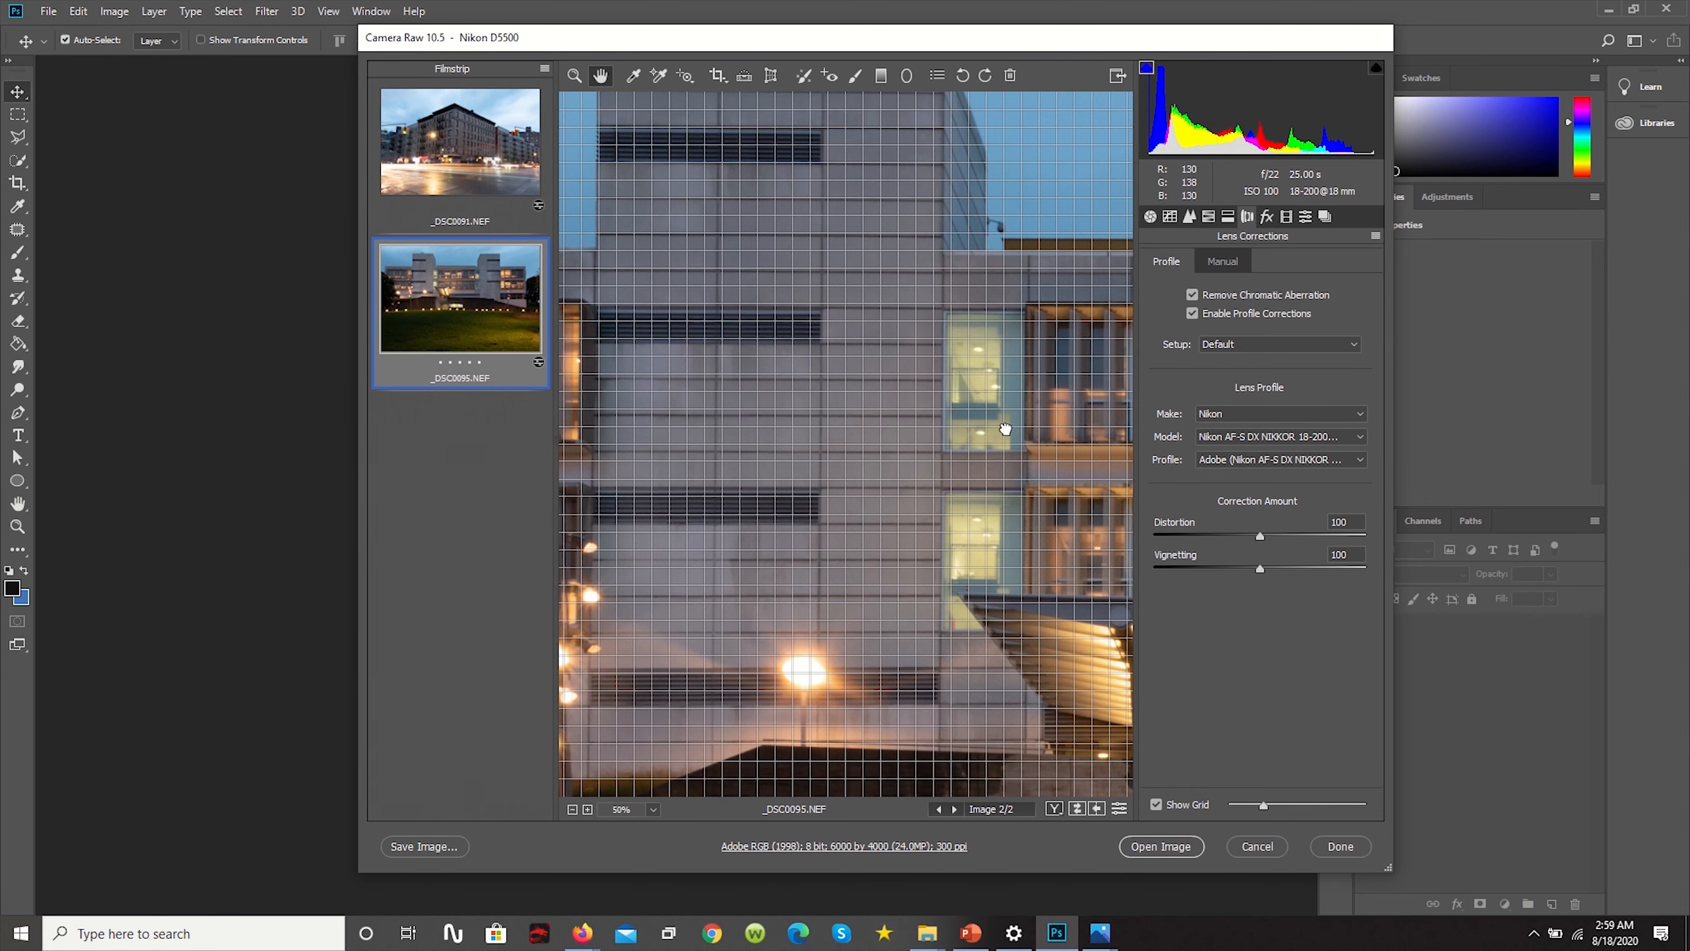
left_click_drag(1004, 429, 770, 497)
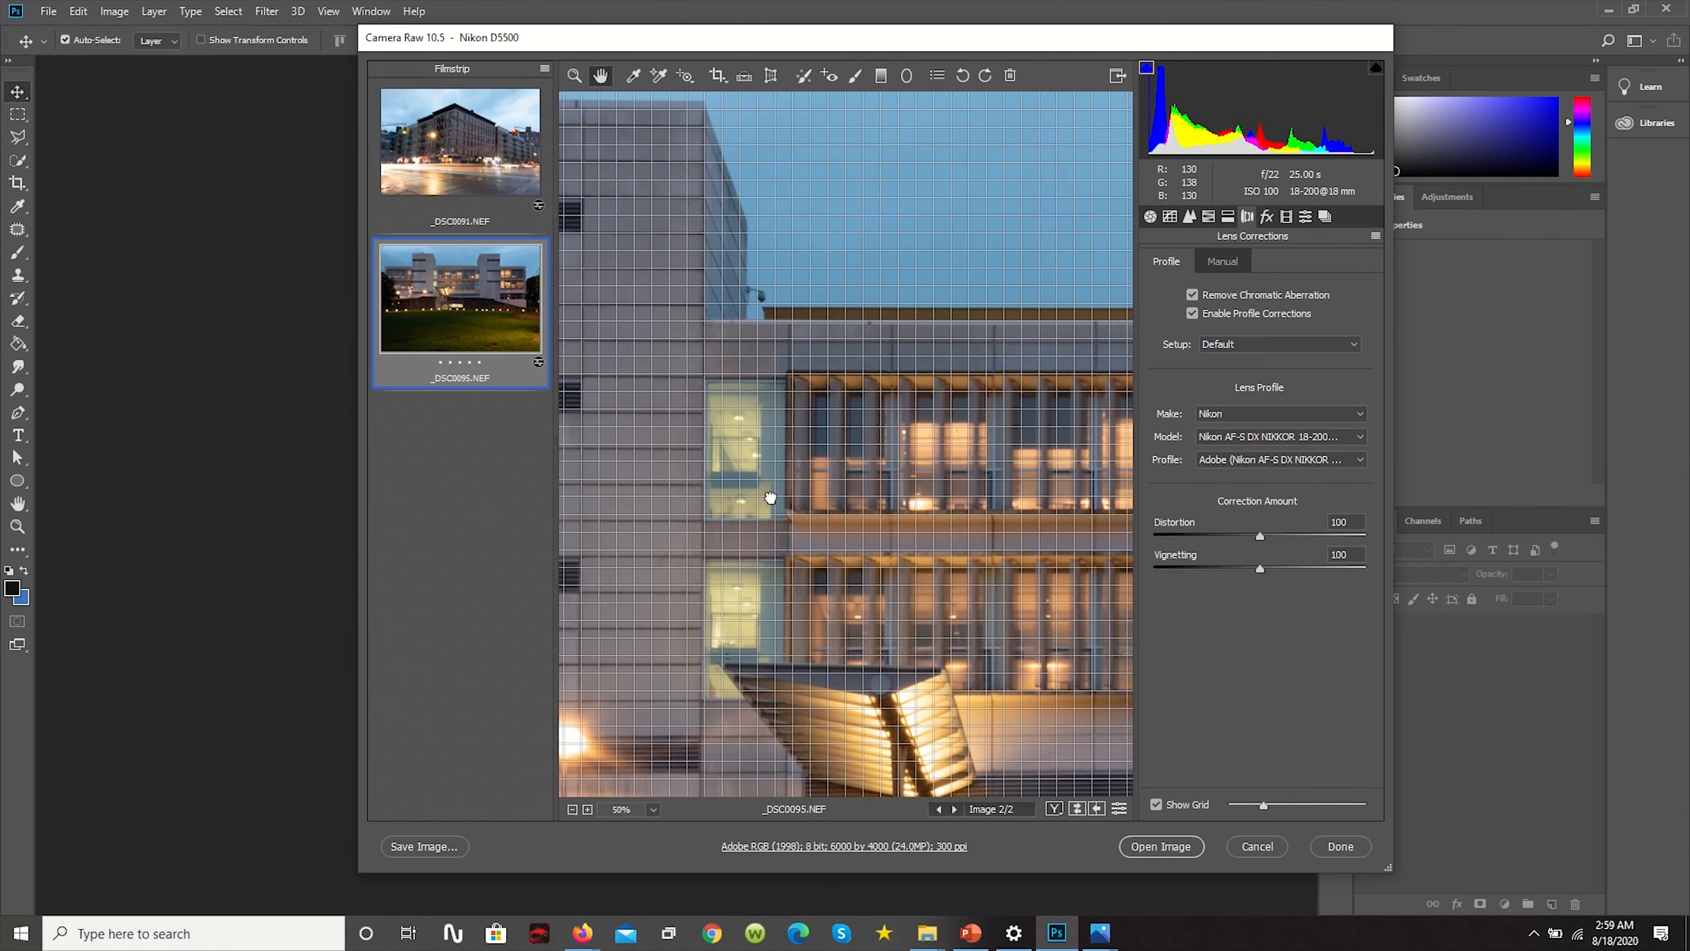
mouse_move(770, 497)
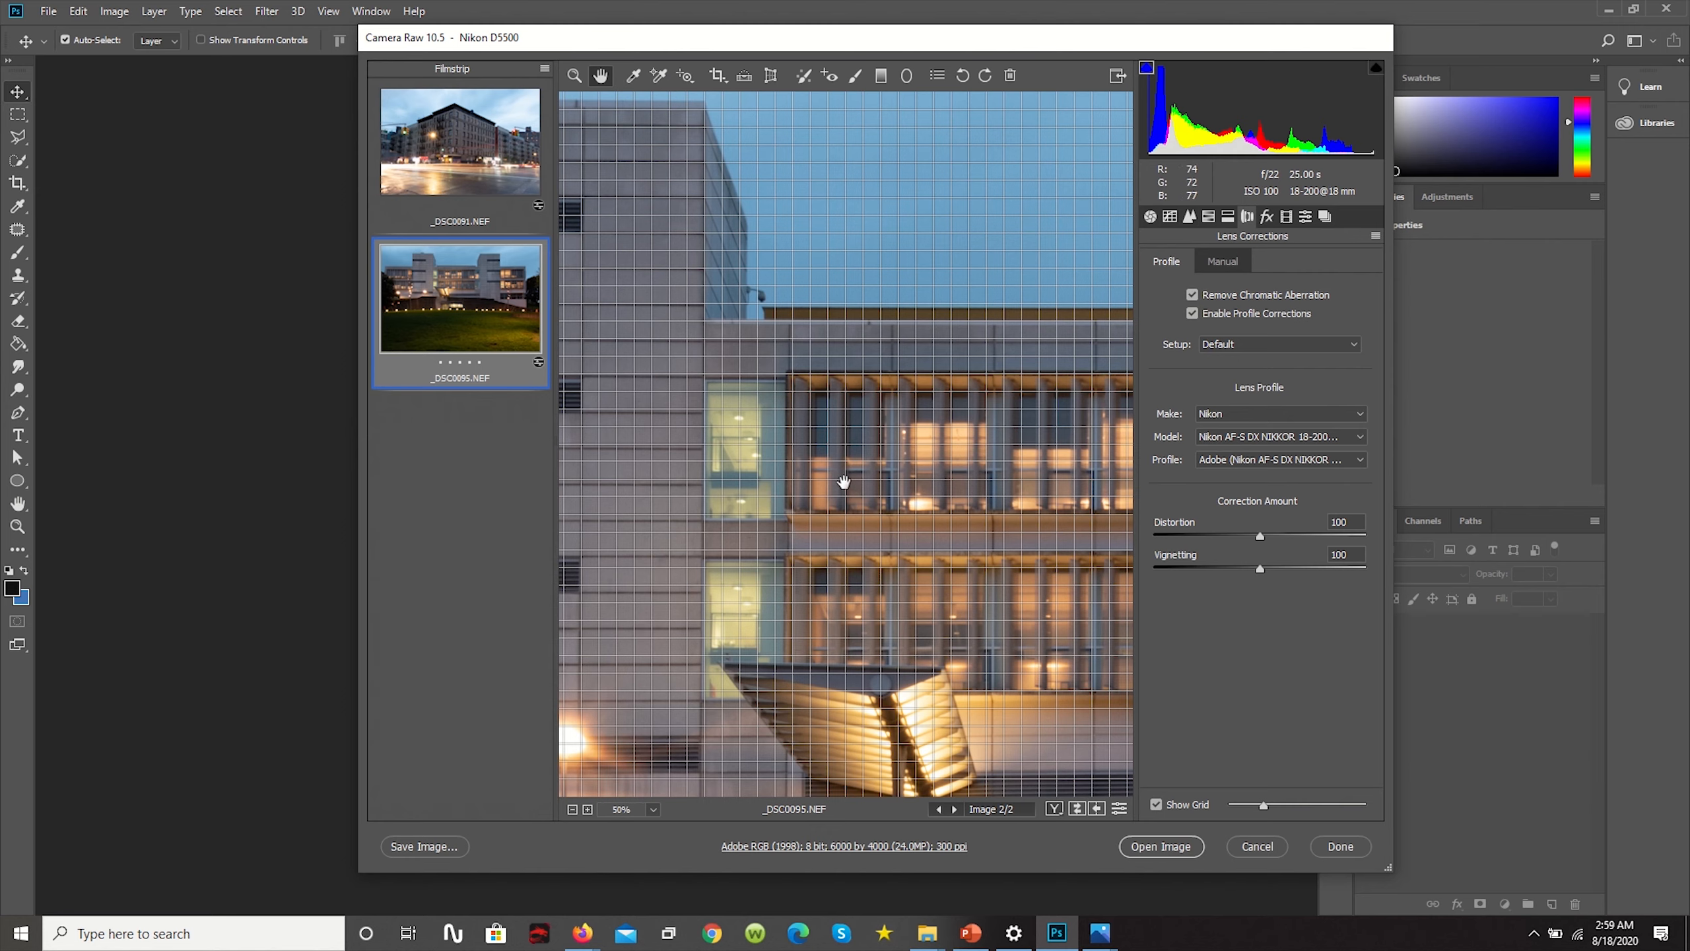
mouse_move(835, 482)
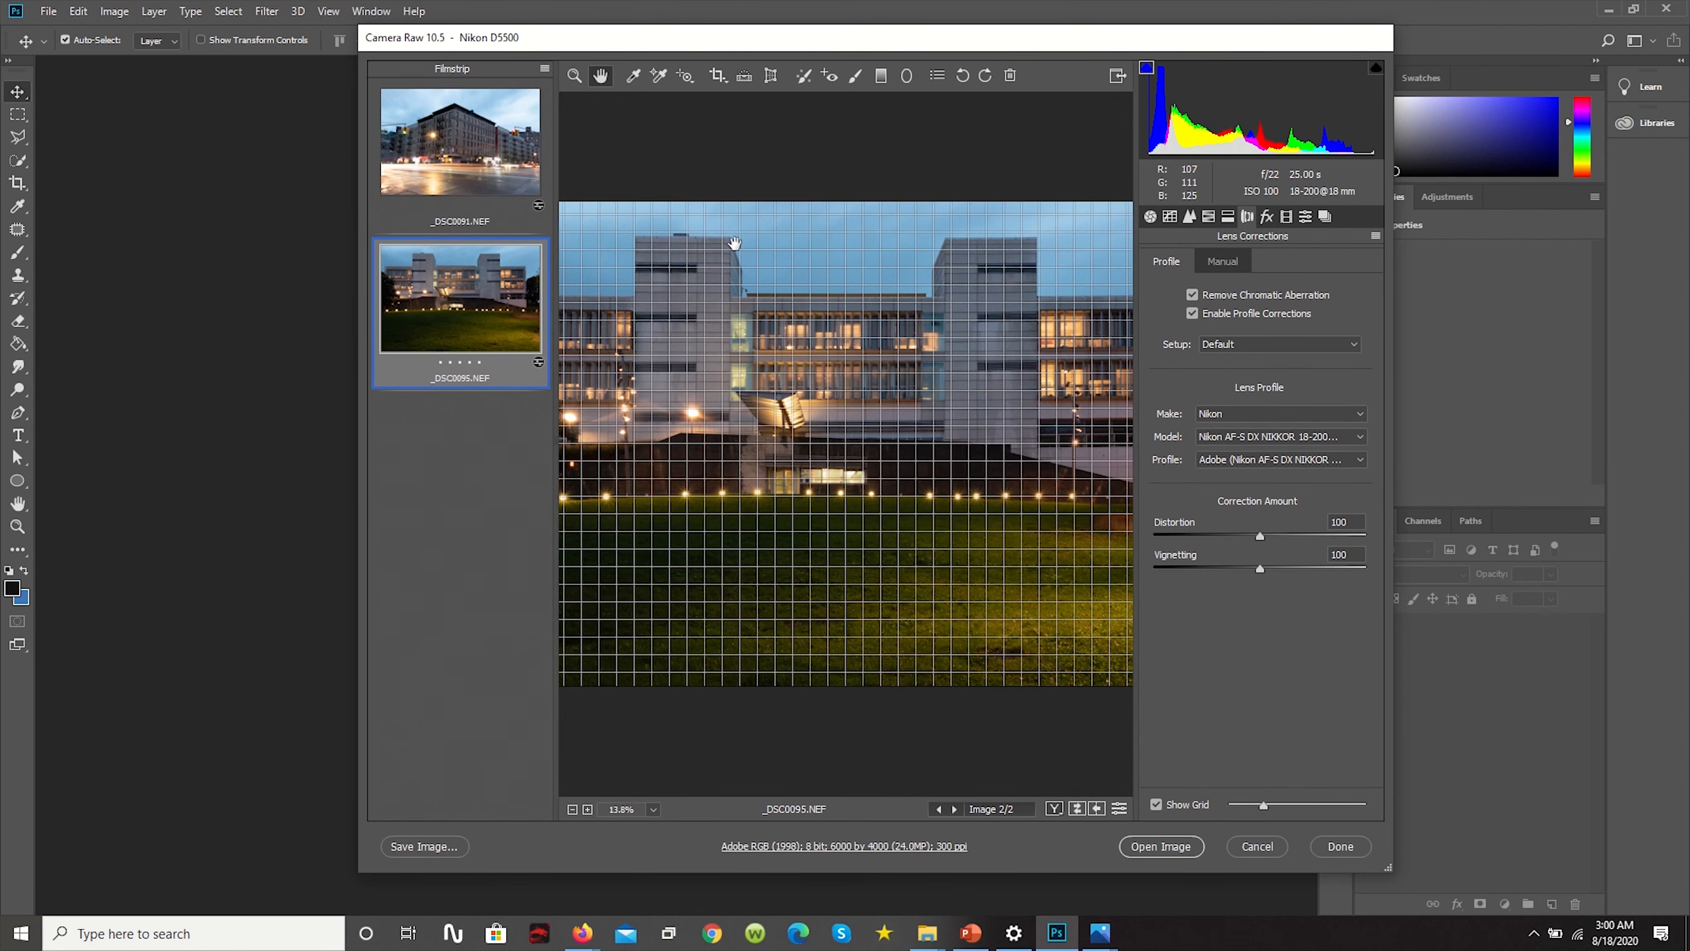
left_click(770, 75)
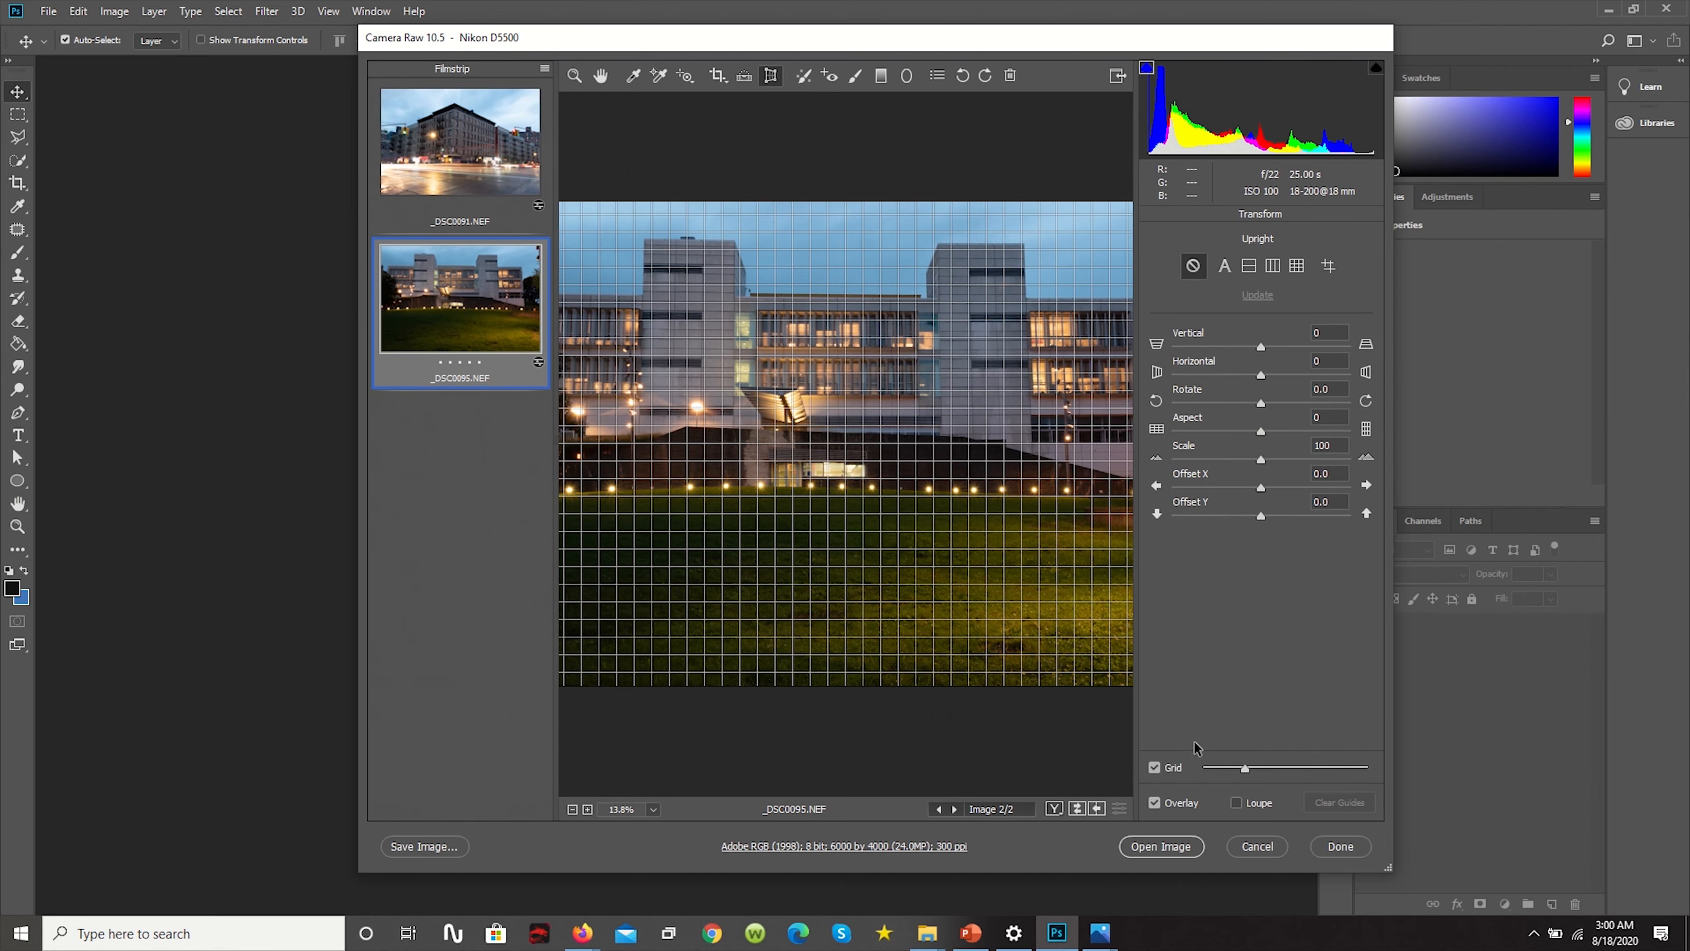
Hide the grid overlay on the building photo
left_click(1155, 767)
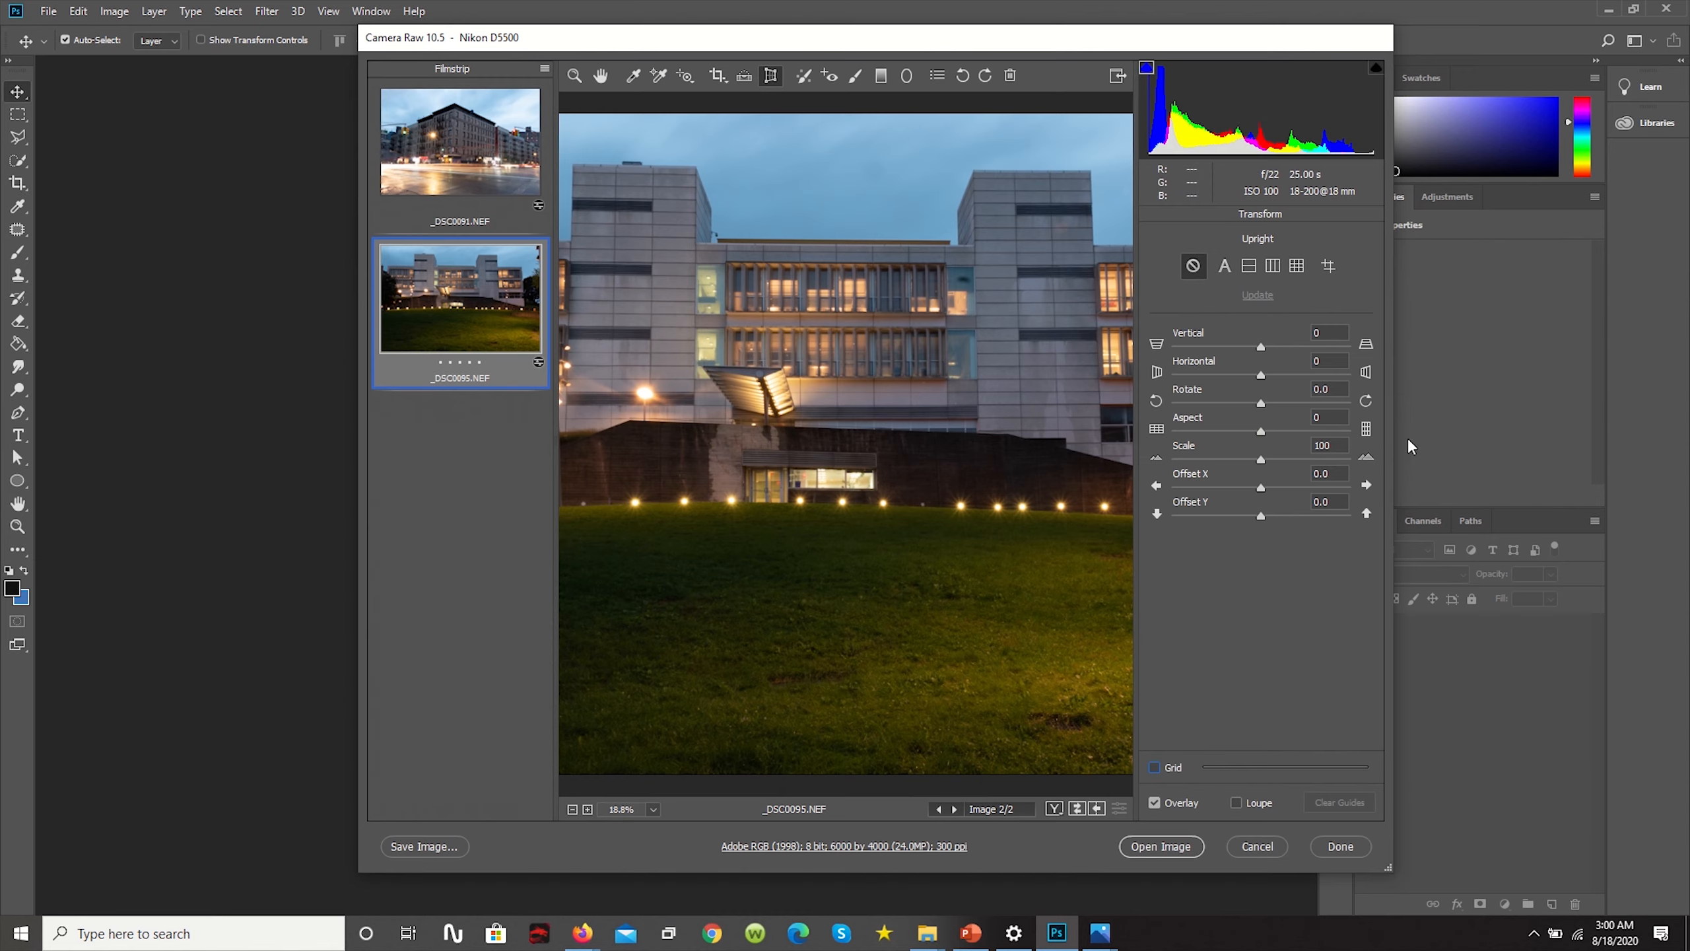
mouse_move(770, 75)
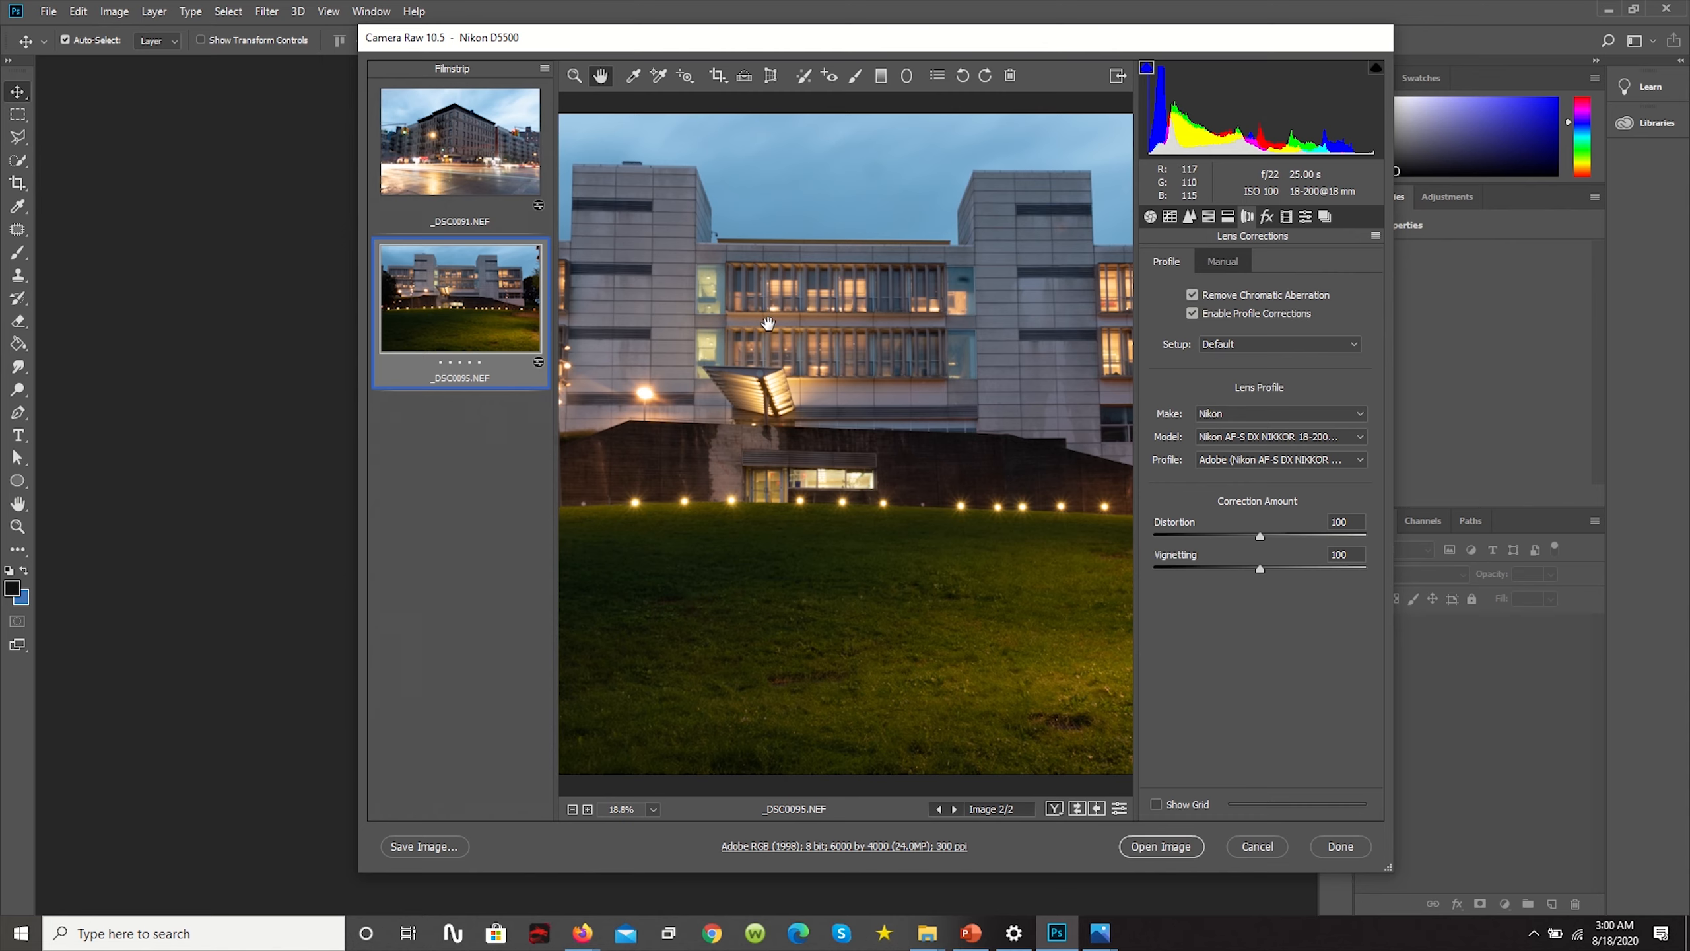
mouse_move(794, 312)
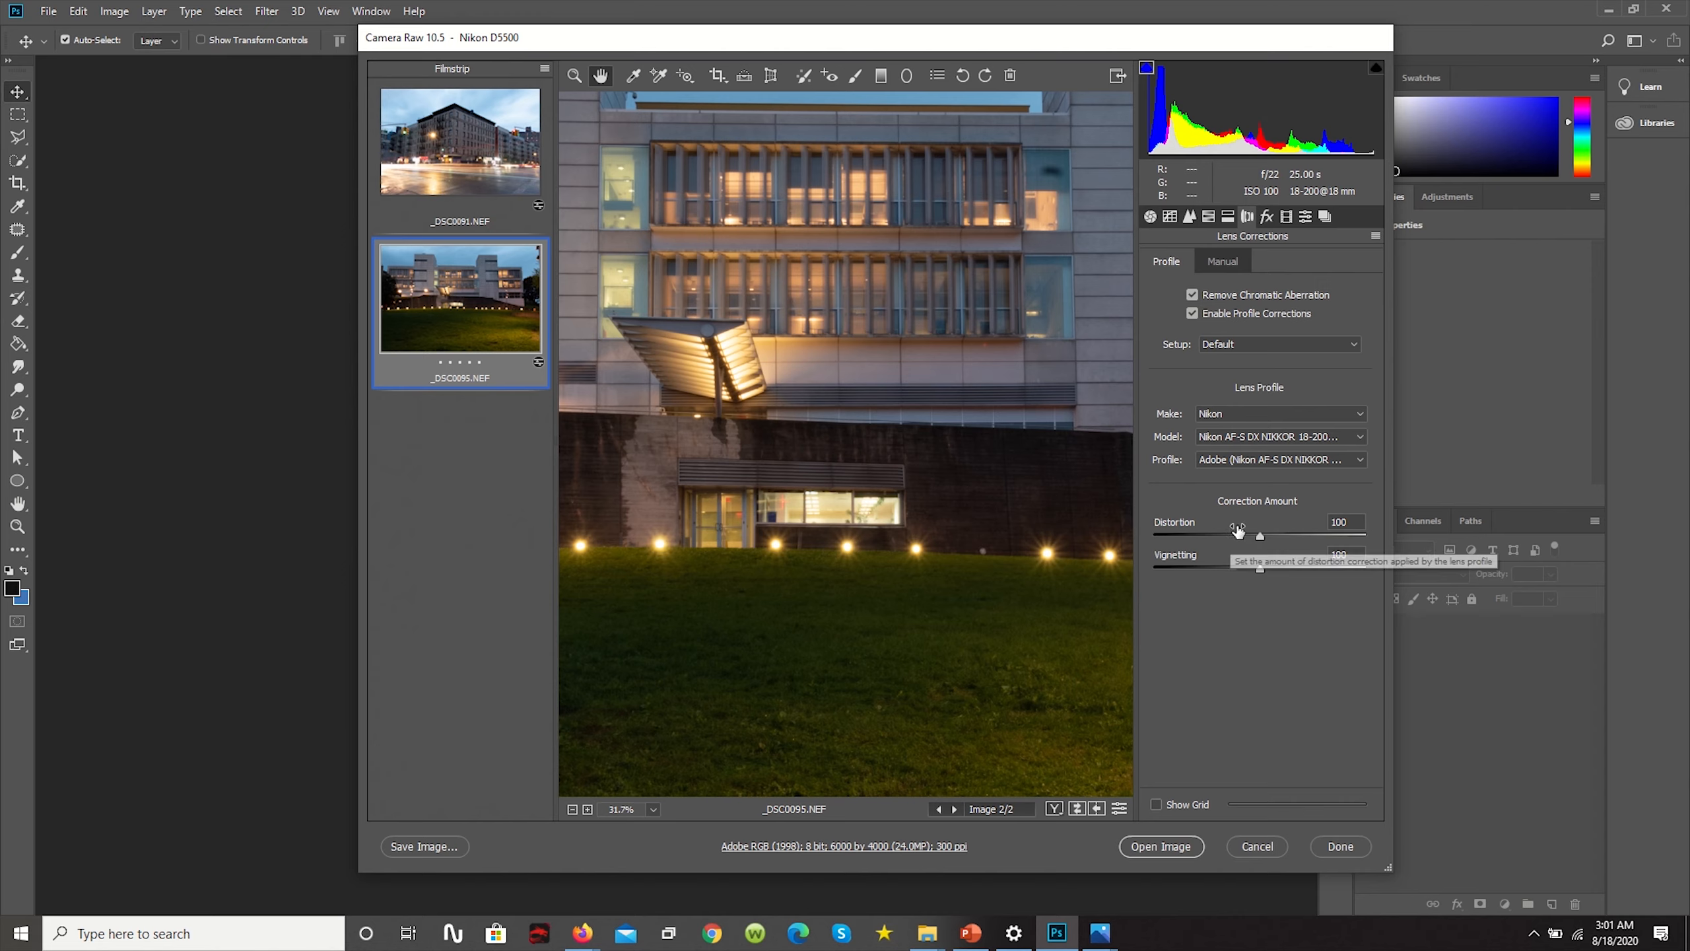
Drag the profile Distortion slider down to 50 and turn Show Grid back on
left_click_drag(1259, 535, 1250, 536)
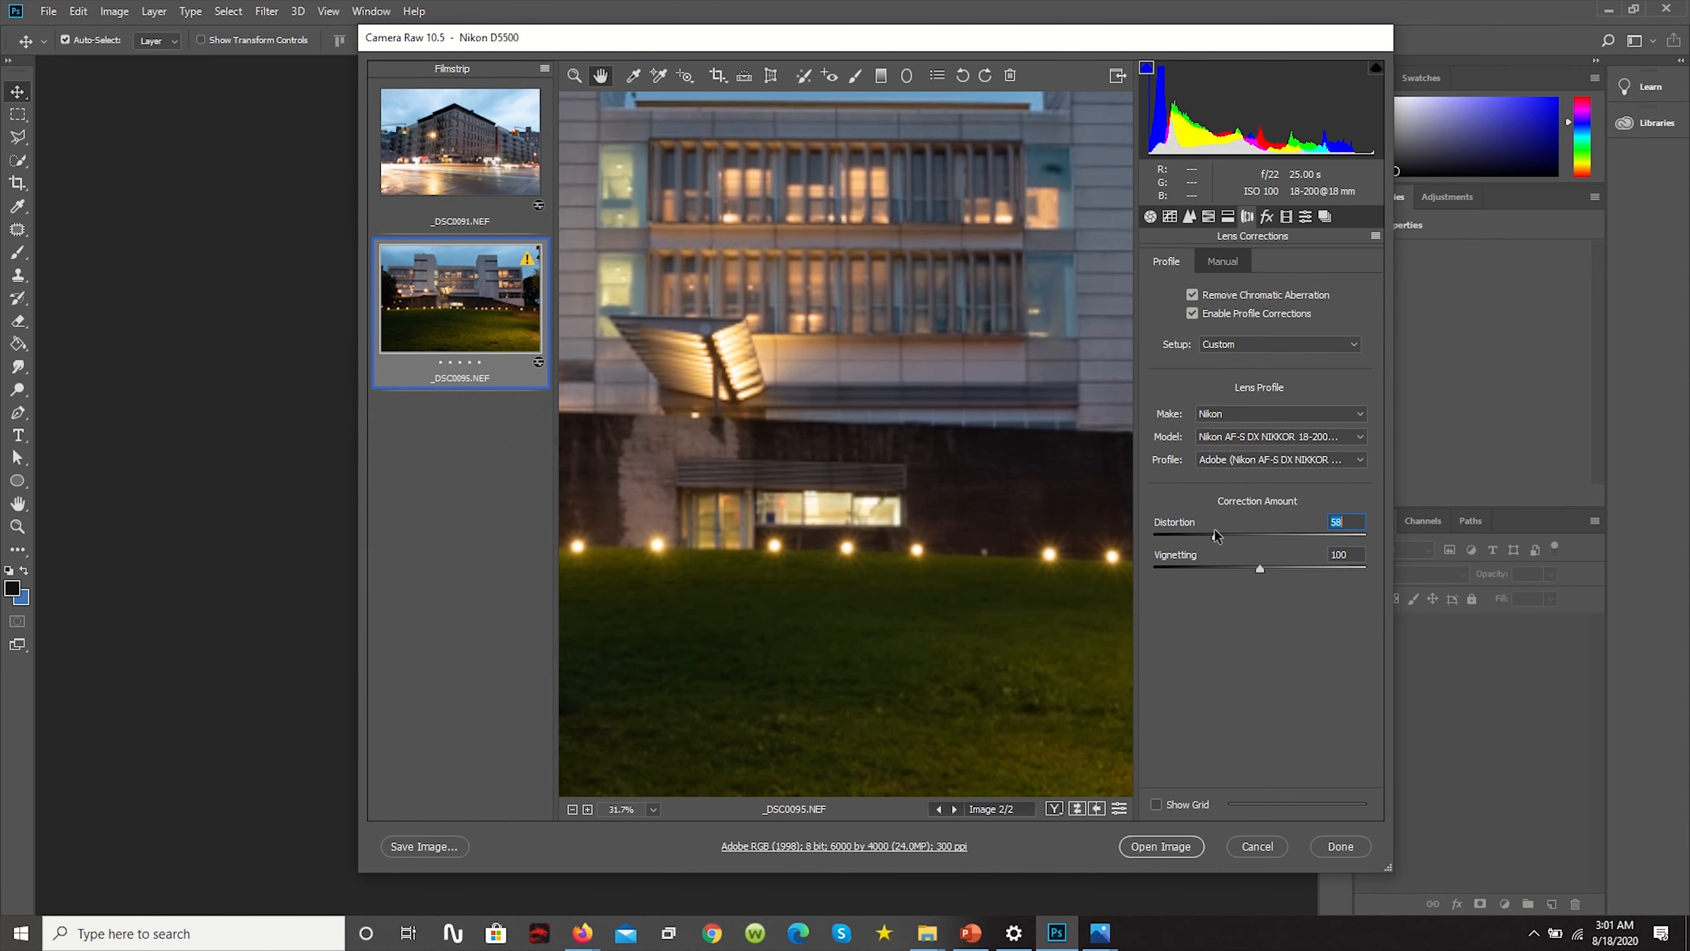
mouse_move(1156, 806)
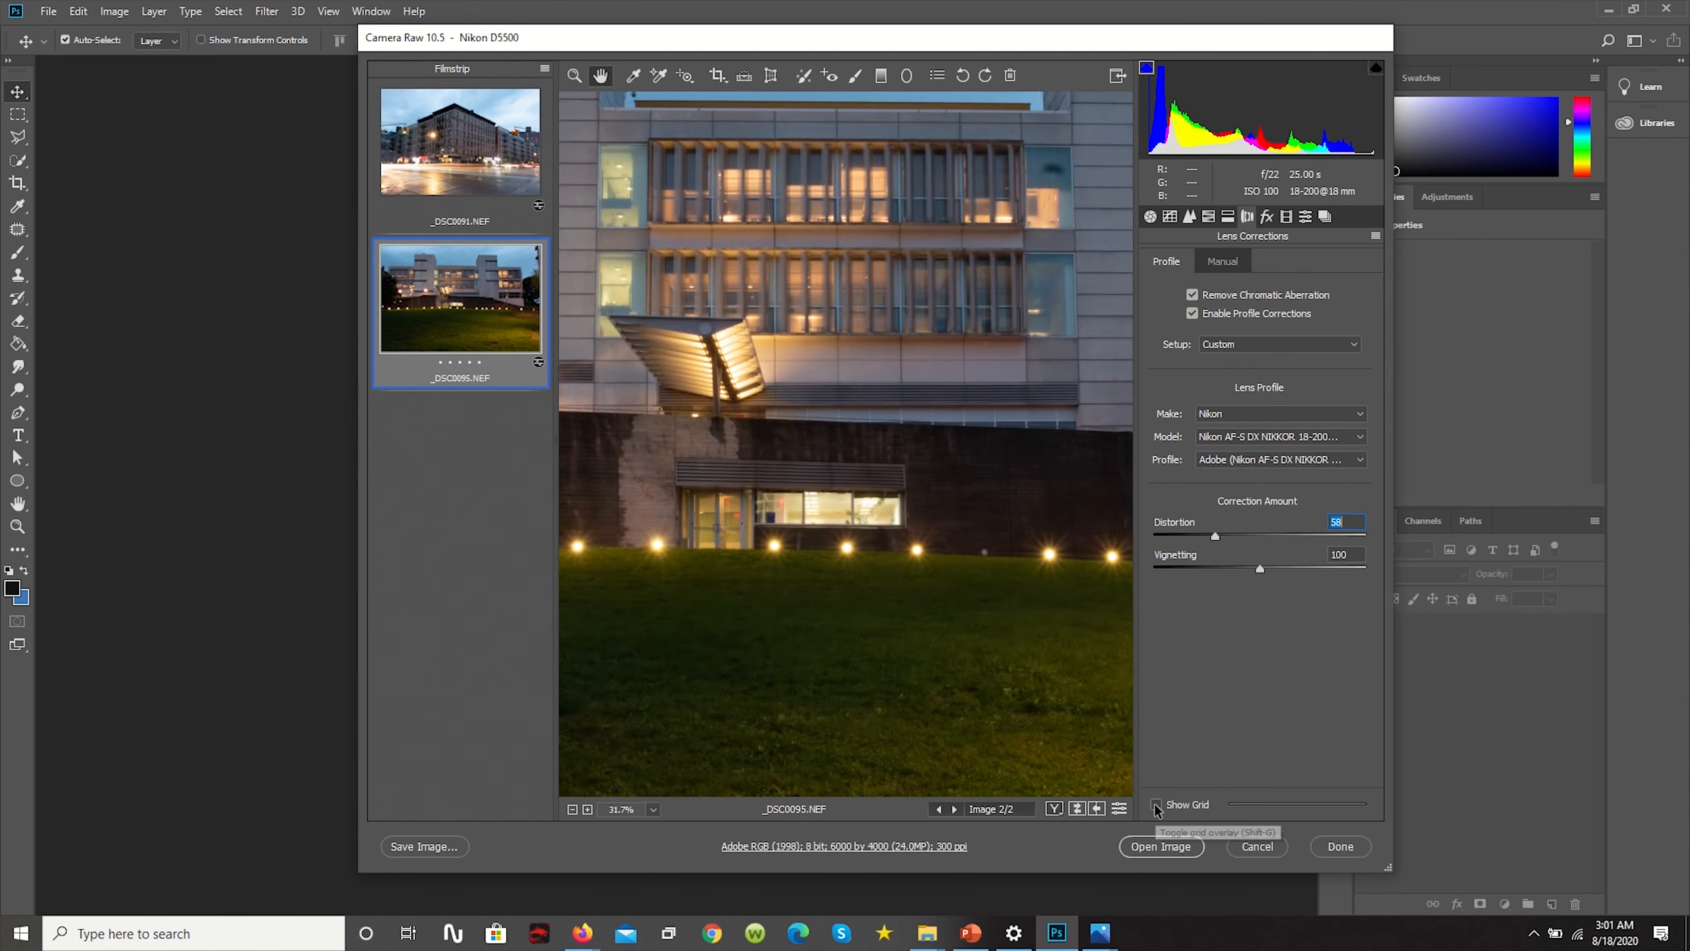
left_click(1157, 804)
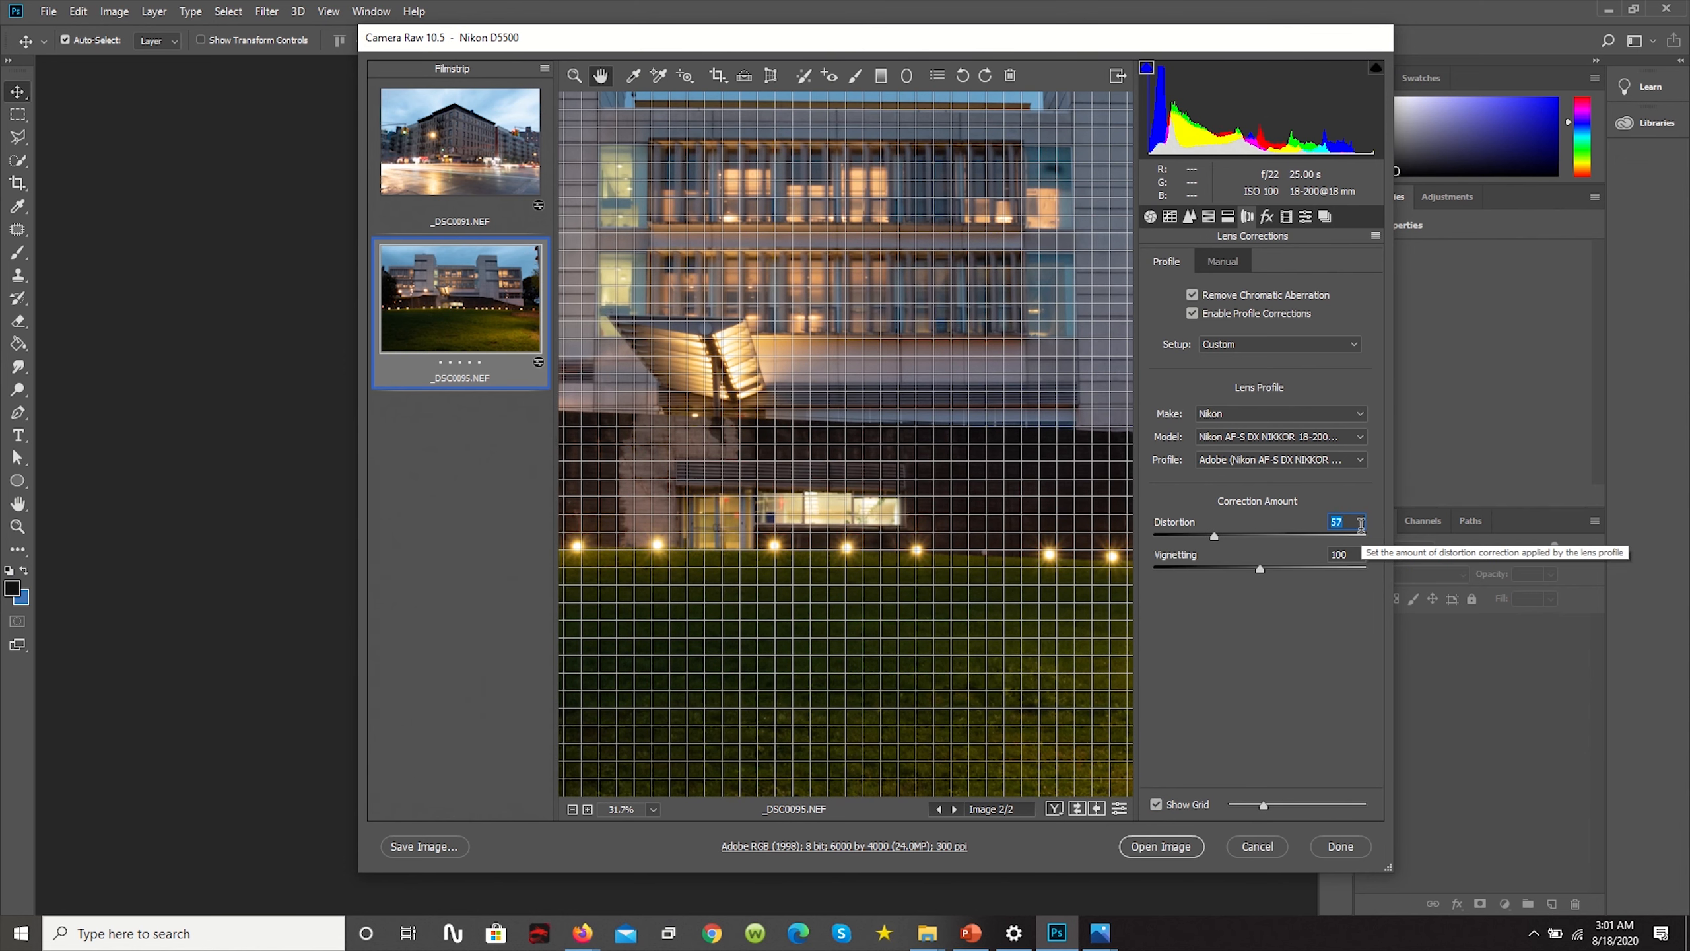
left_click_drag(1216, 537, 1208, 536)
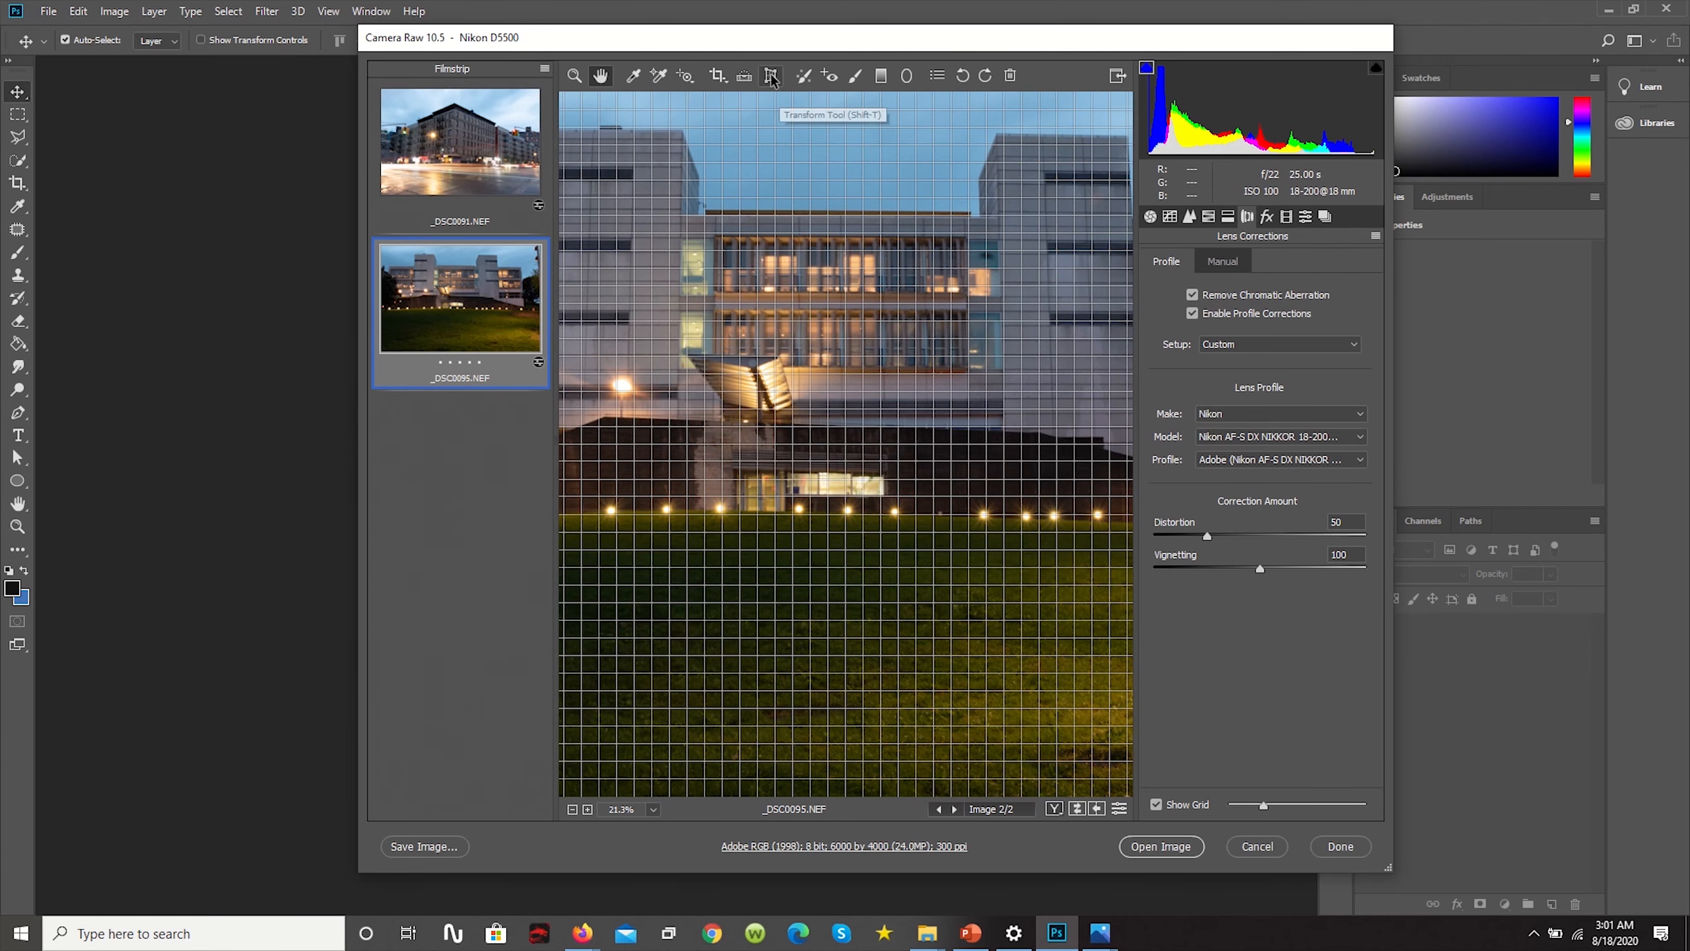
left_click(770, 76)
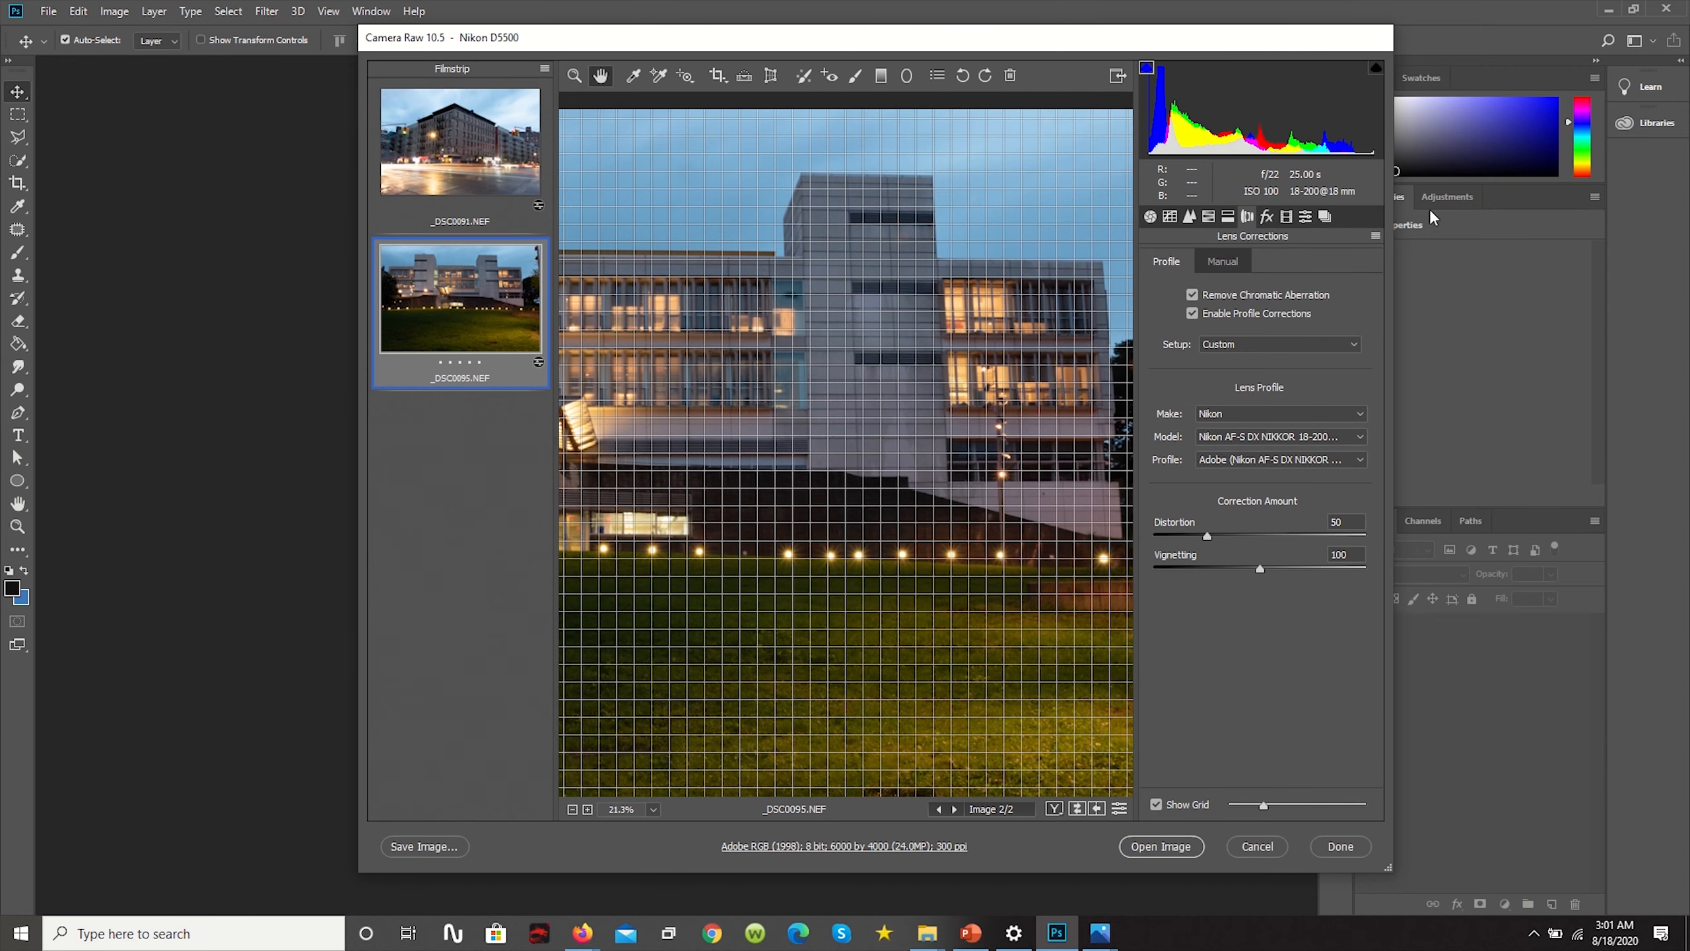
Set Vertical perspective to -10 and Horizontal to +4, panning the facade to check alignment
left_click(770, 75)
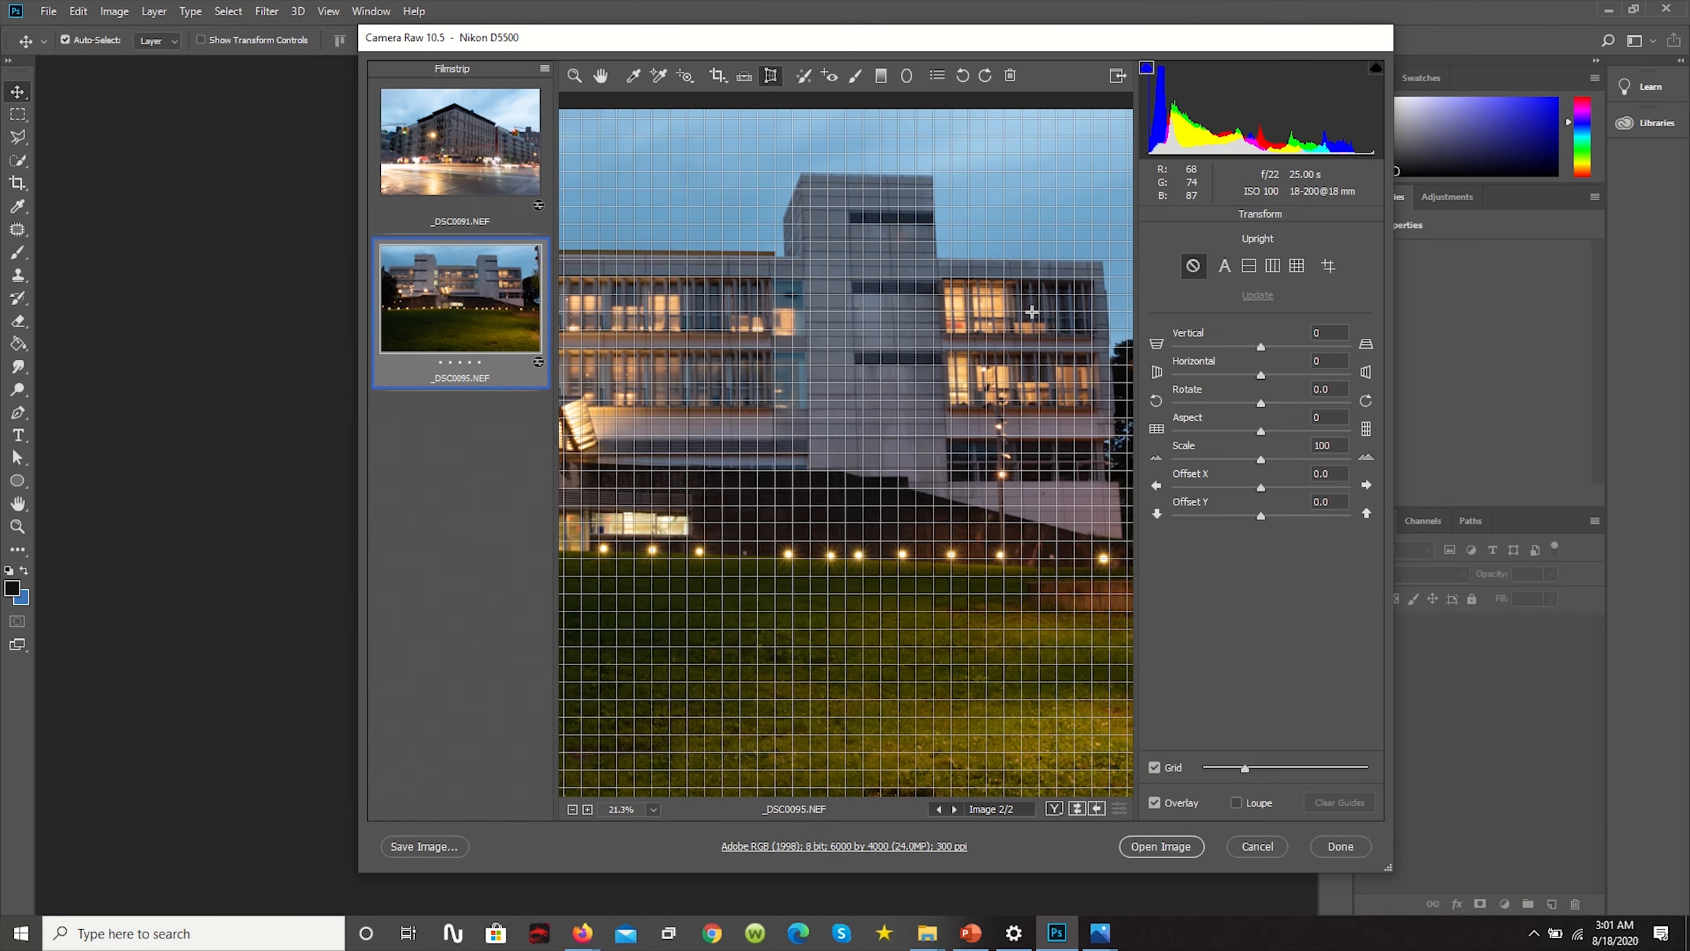
mouse_move(1059, 337)
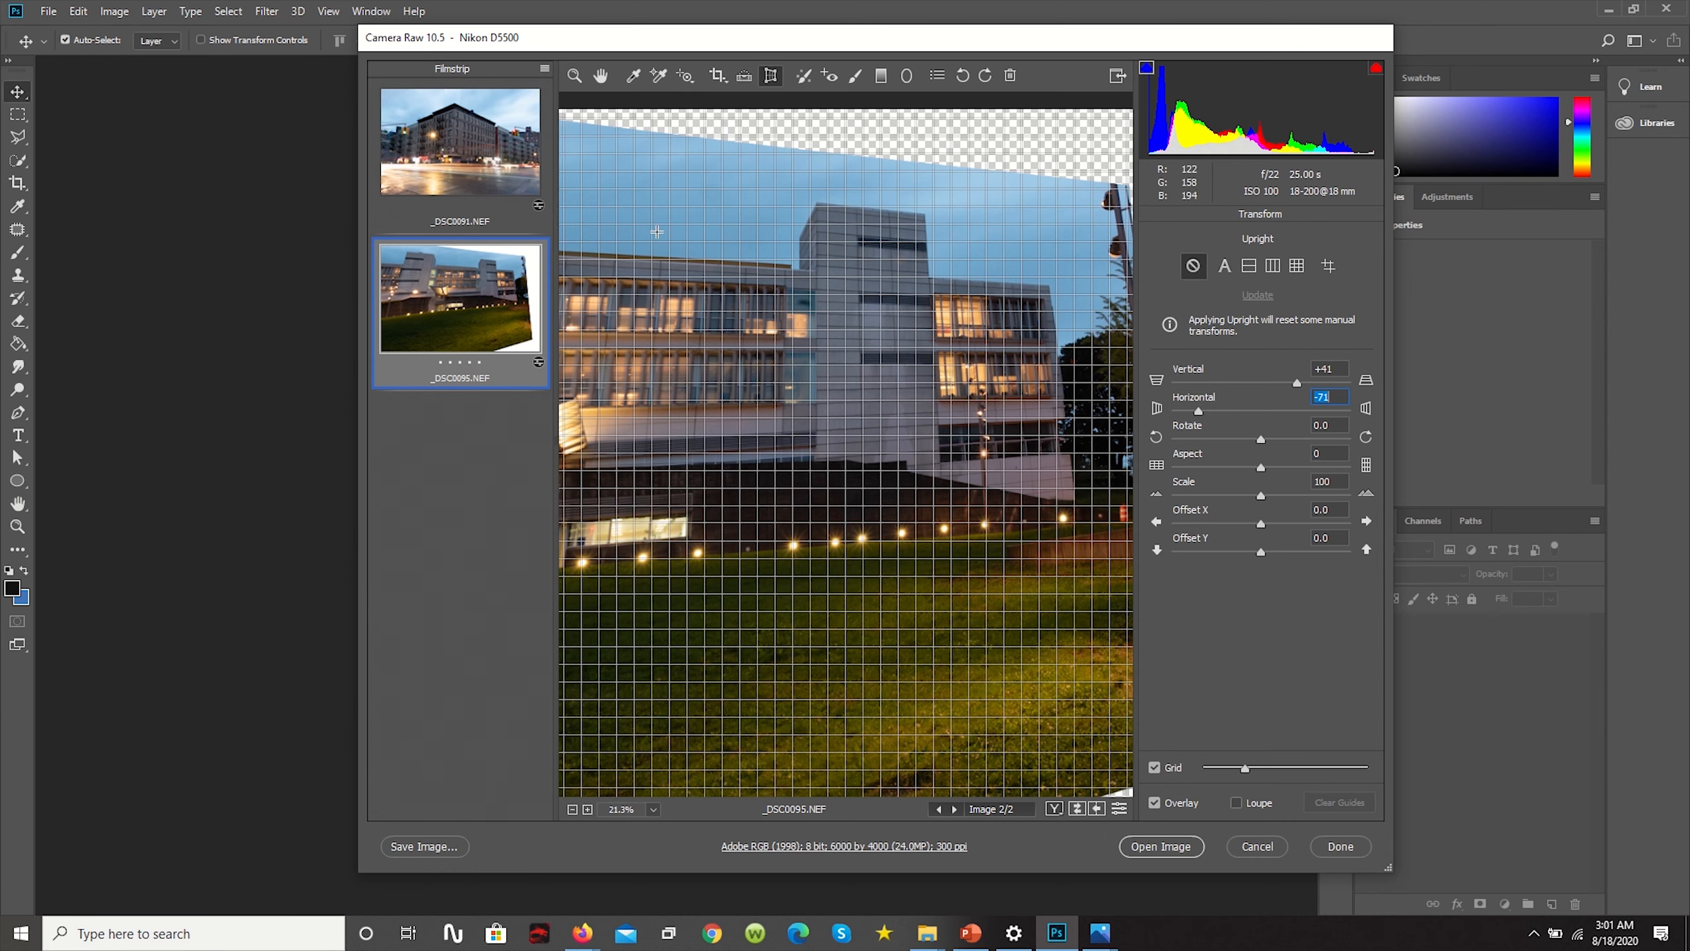
mouse_move(903, 210)
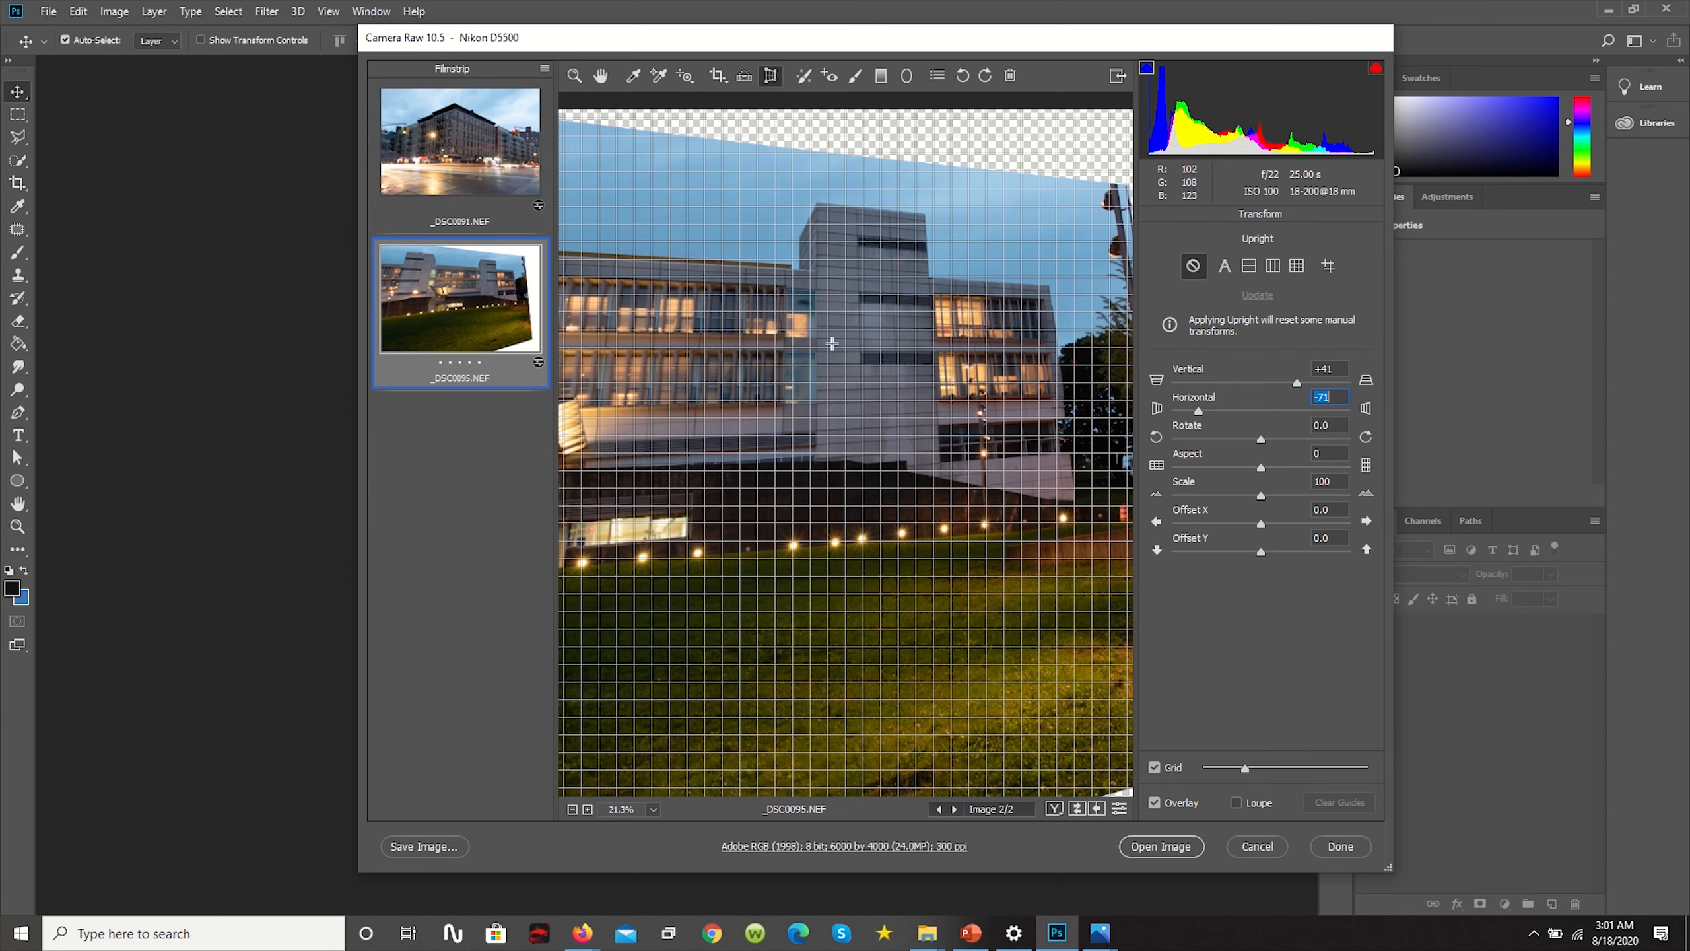
mouse_move(850, 367)
type("-10")
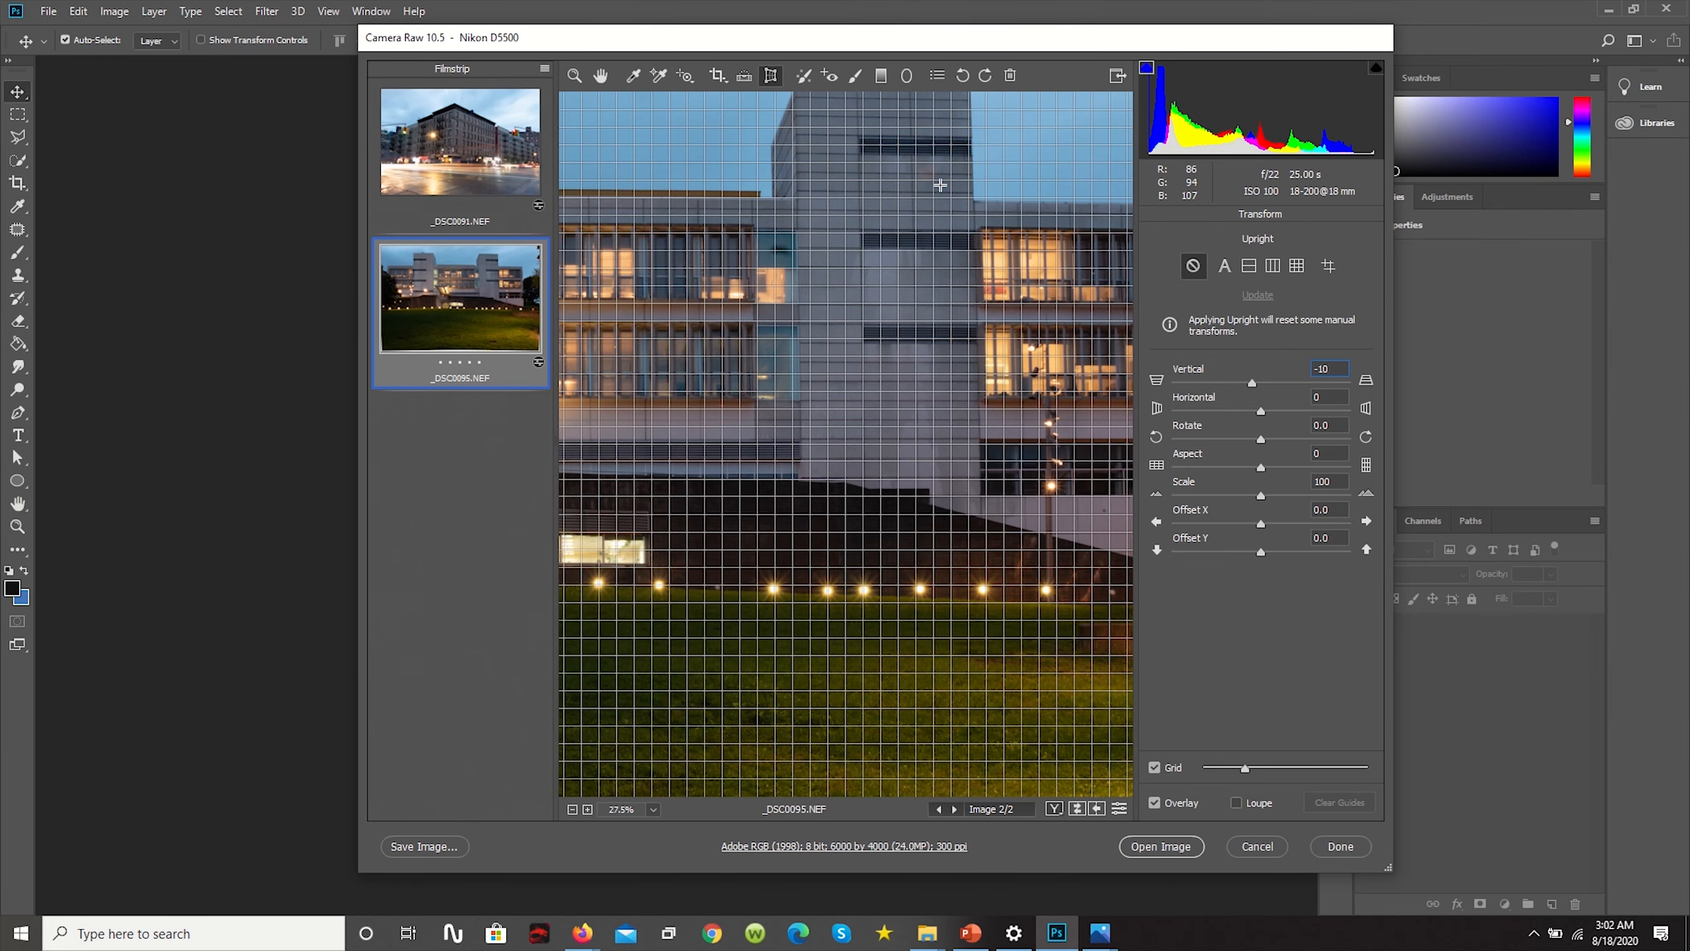
left_click(1327, 397)
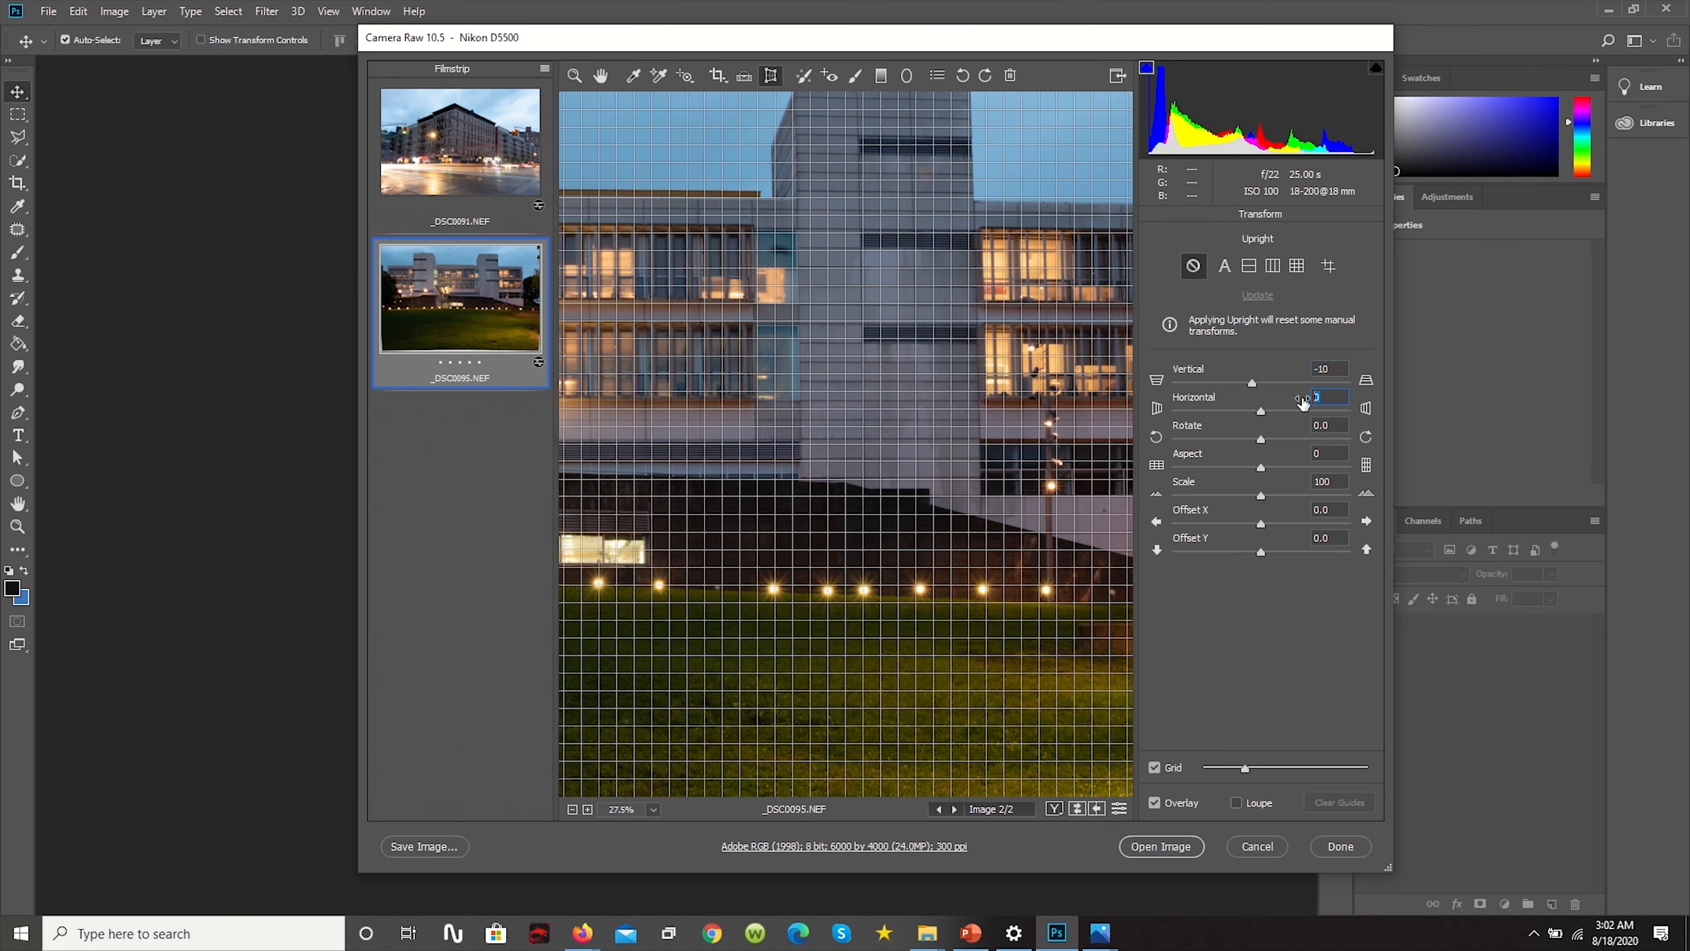
mouse_move(857, 324)
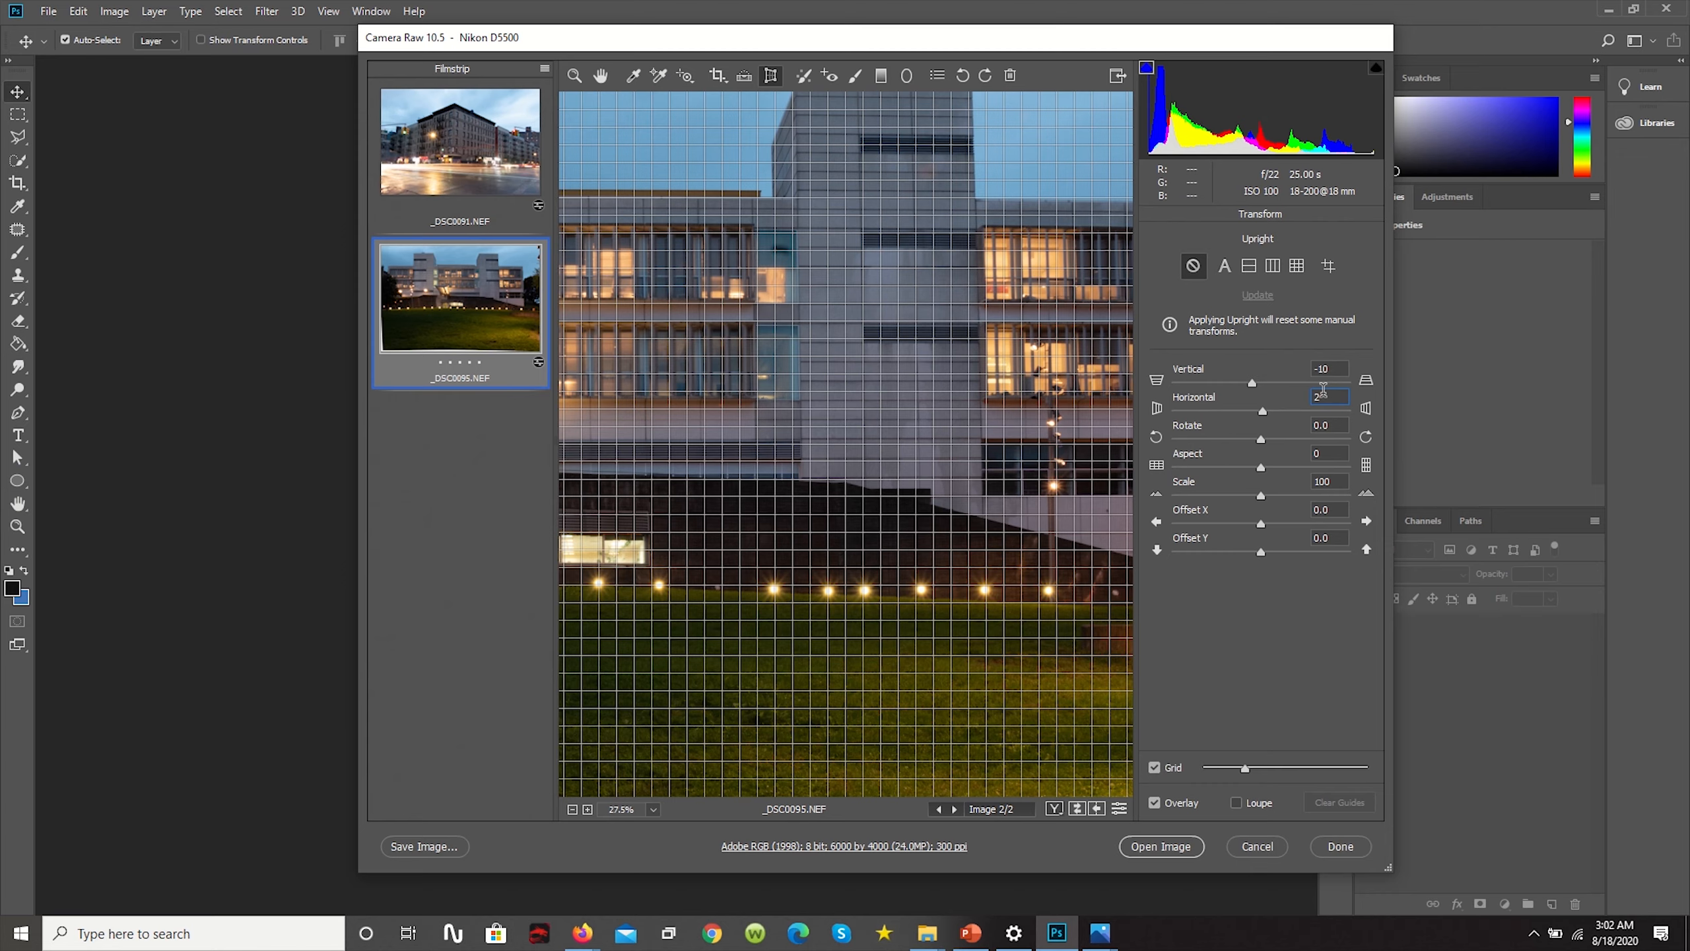
left_click(1189, 216)
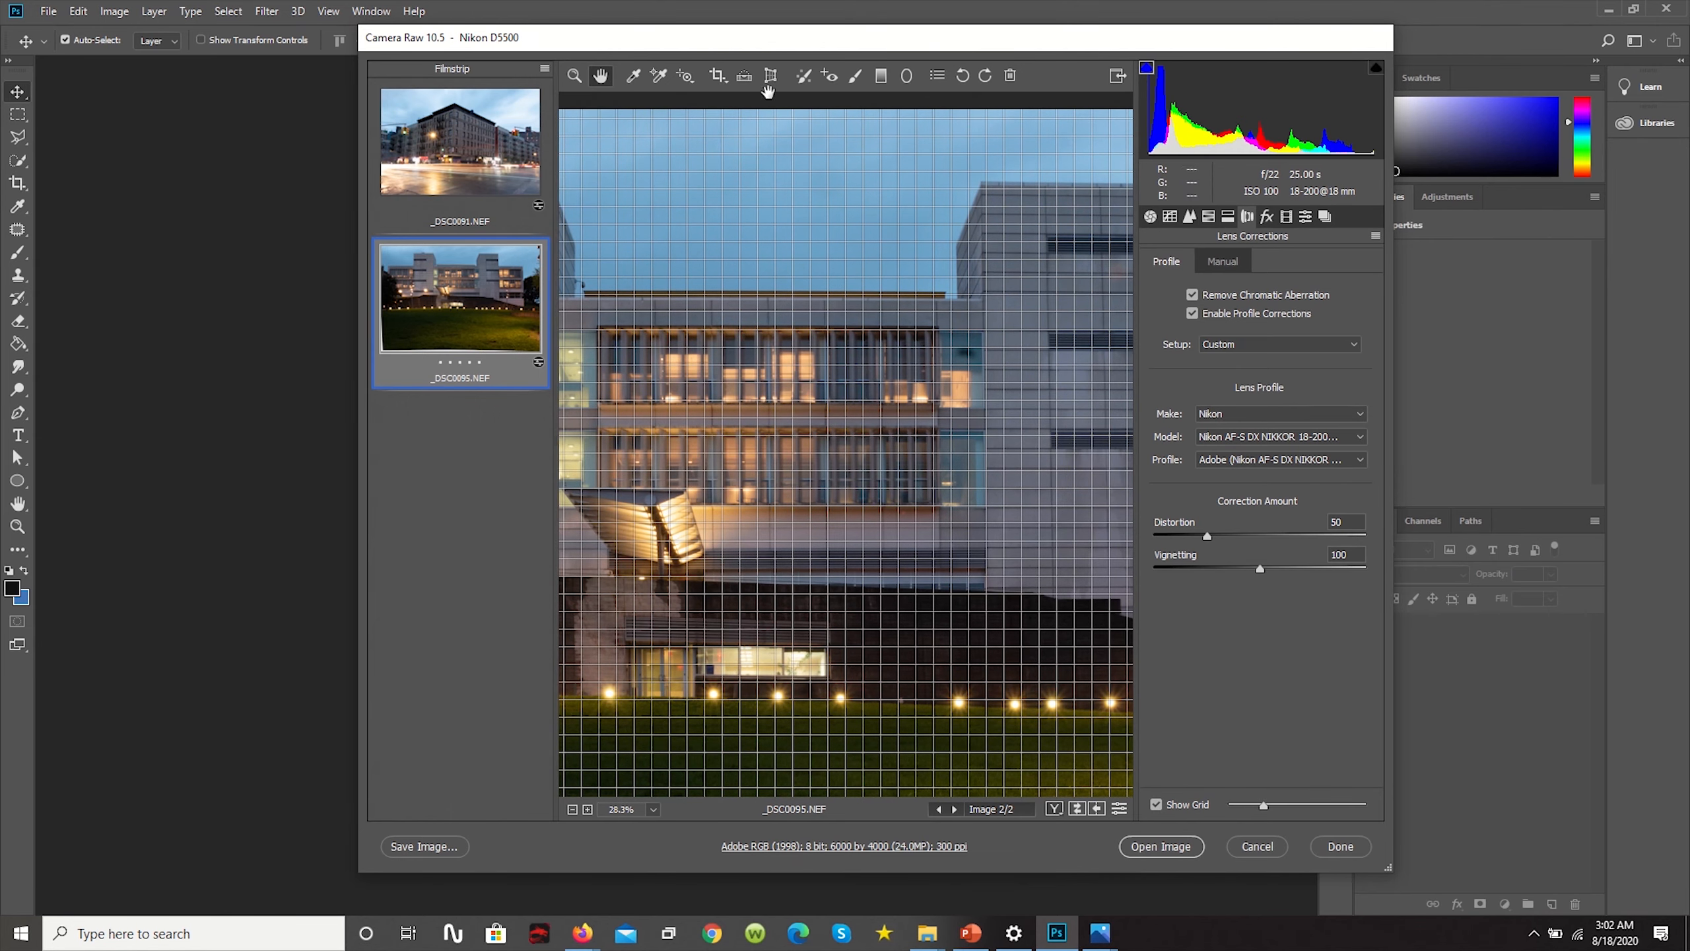
left_click(768, 76)
type("4")
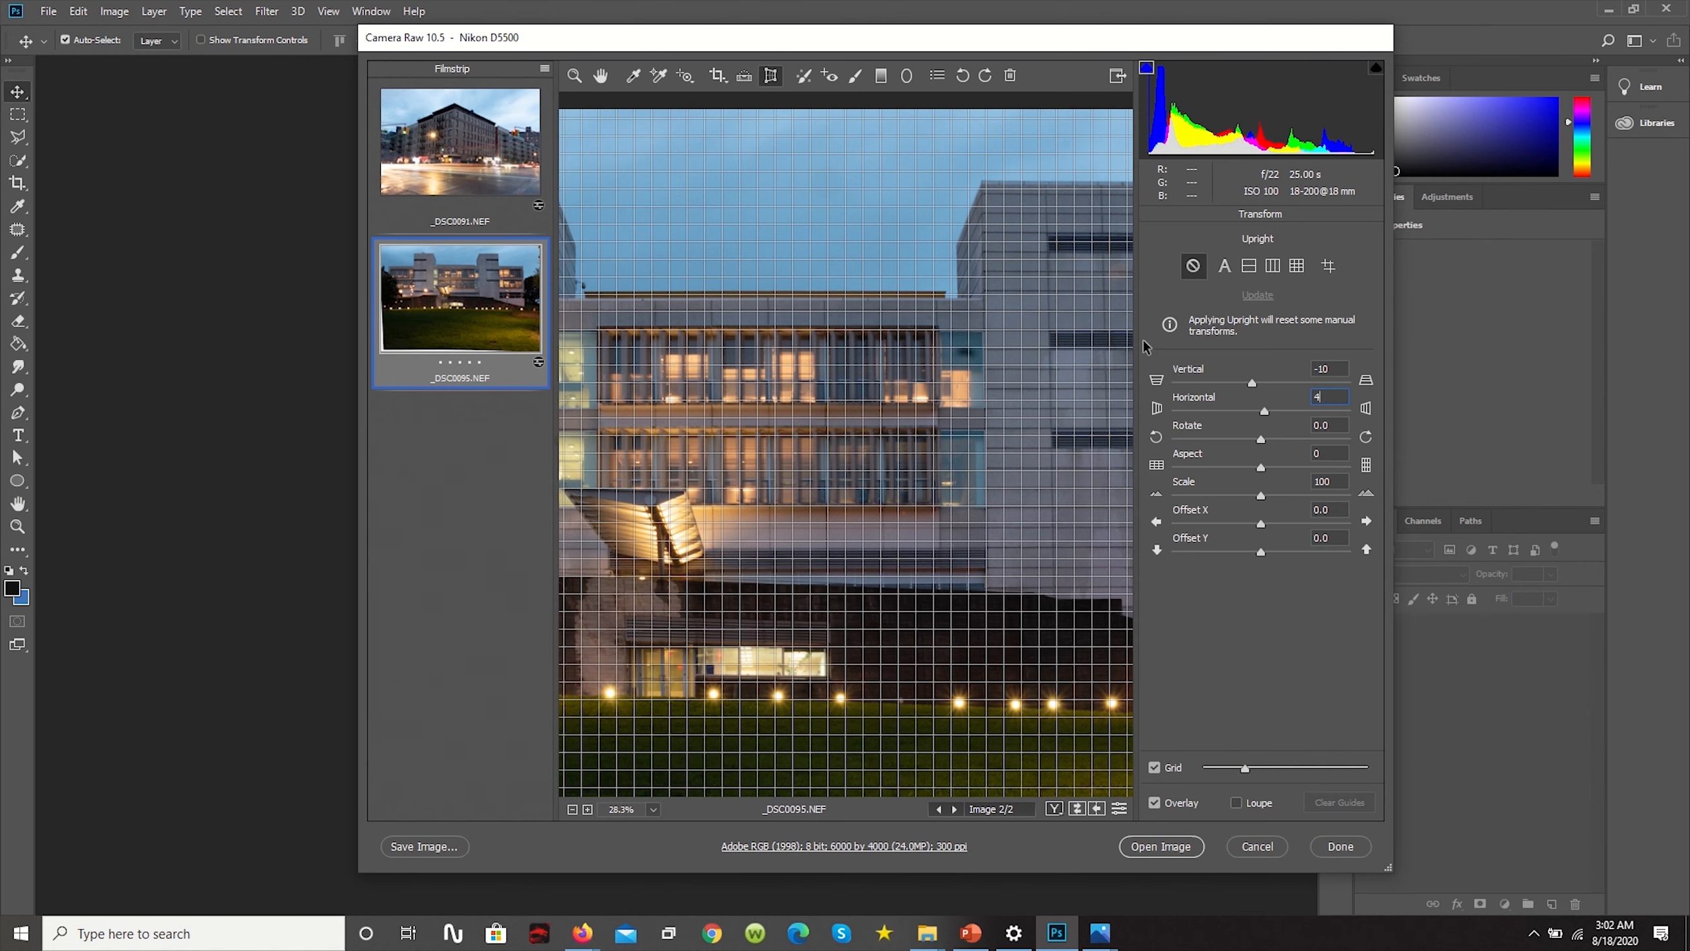
left_click(1169, 216)
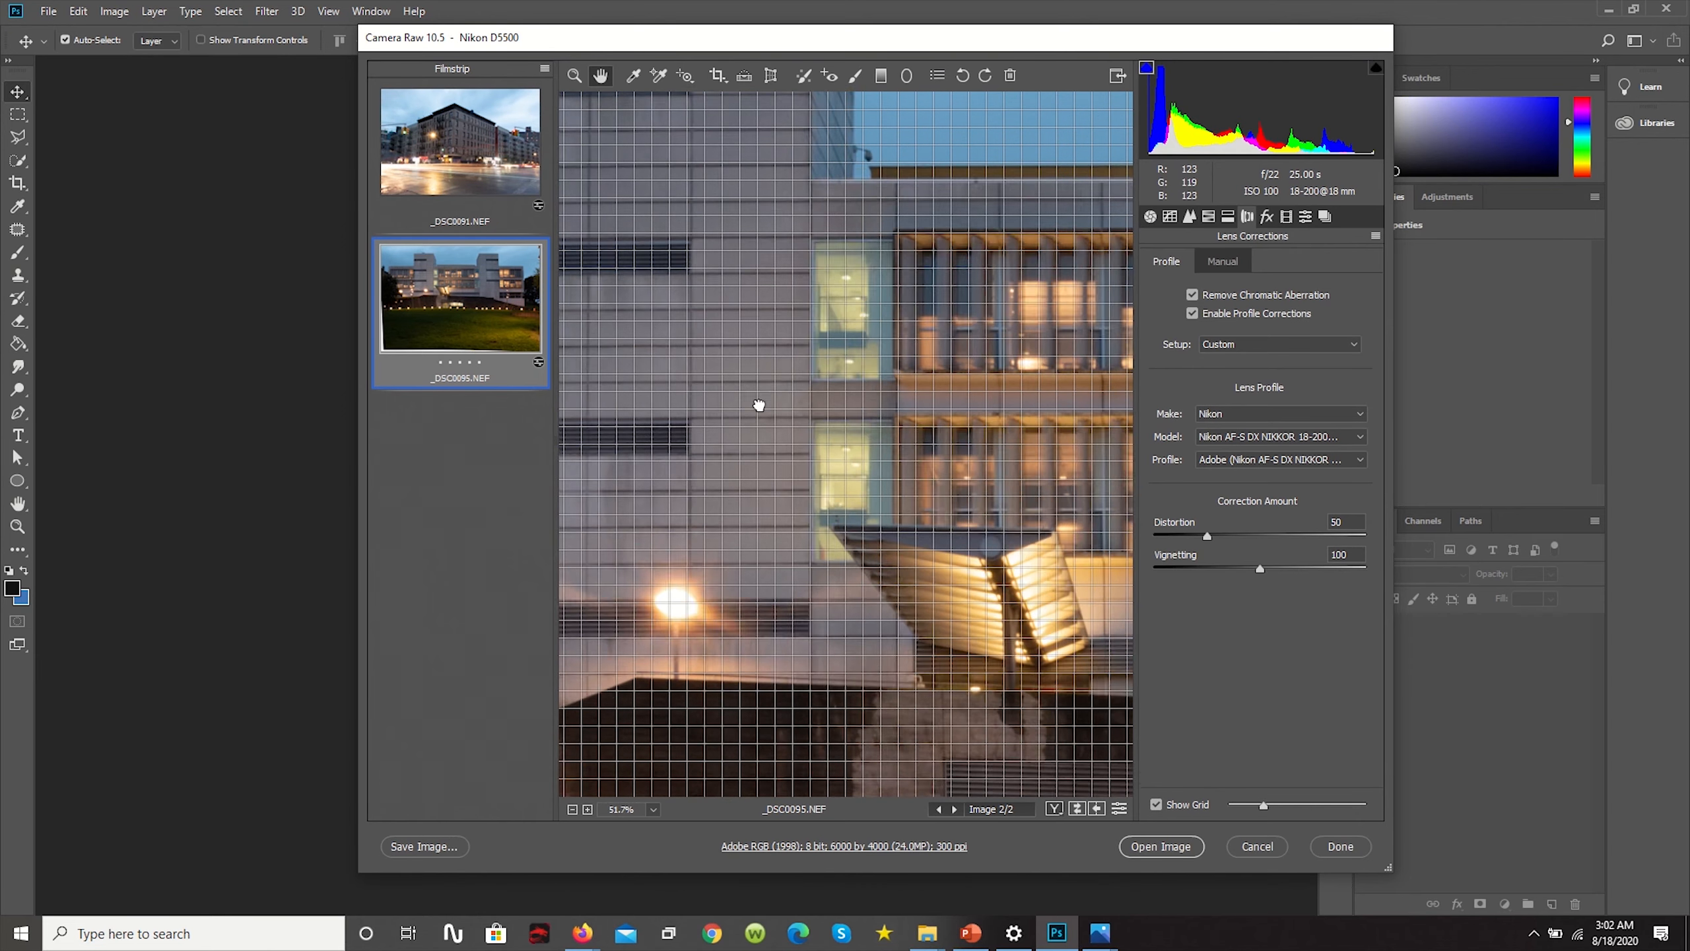
left_click_drag(757, 404, 833, 399)
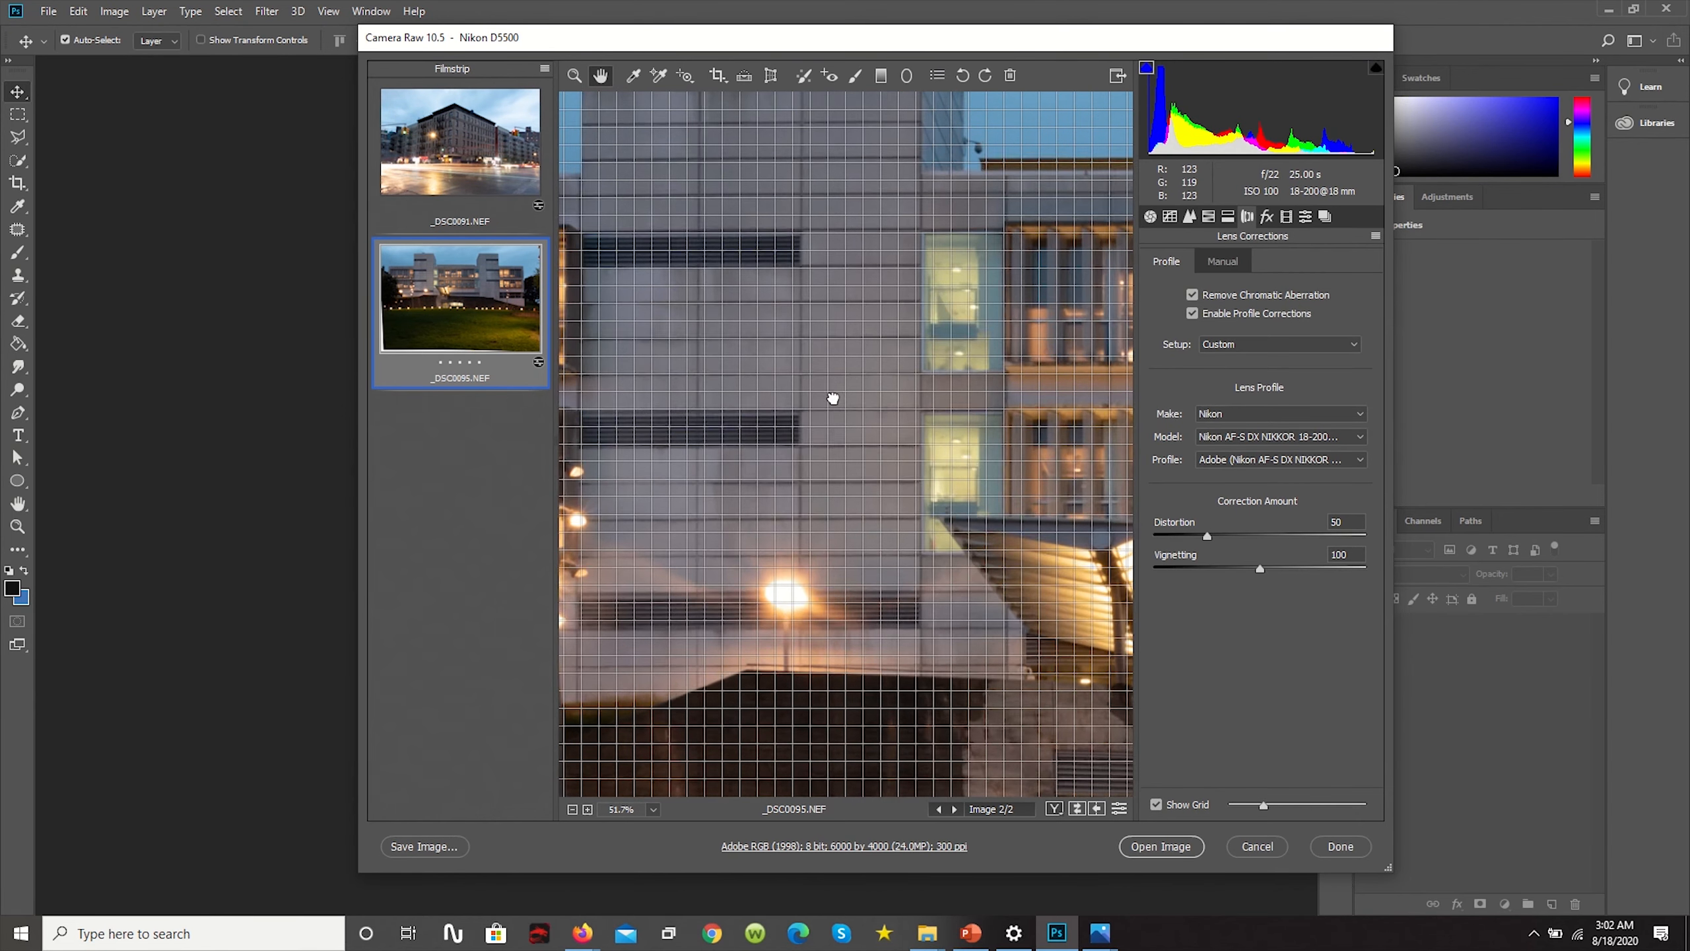
left_click(770, 75)
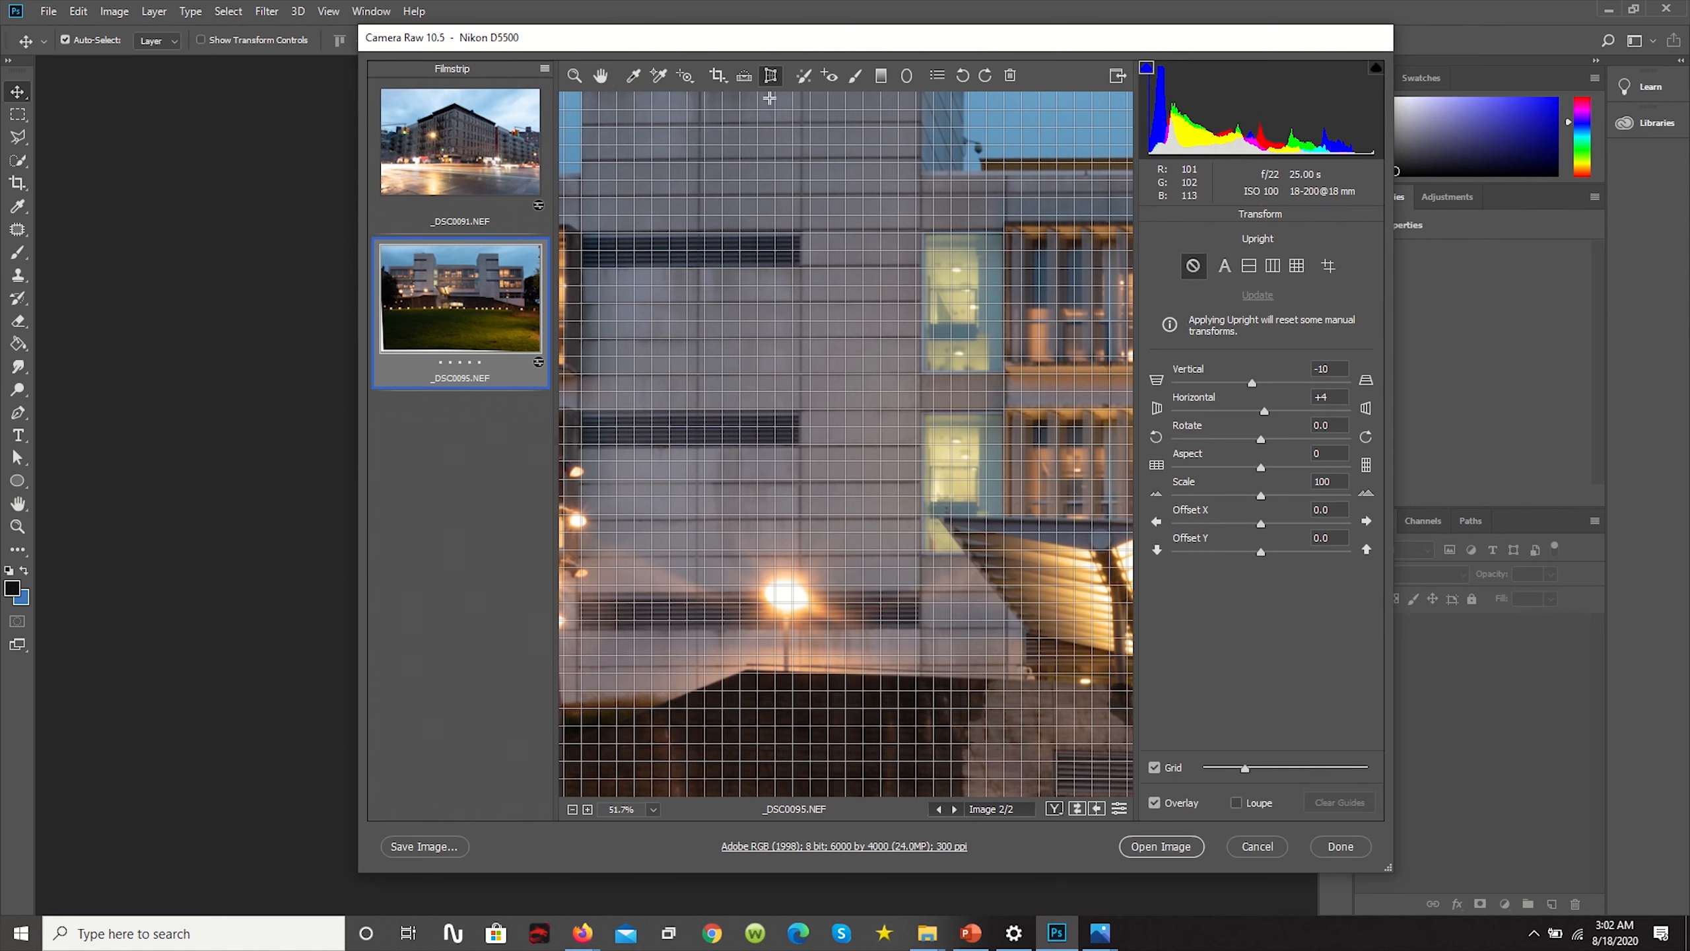
Set Transform Scale to 105, Offset X to 3.0 and Offset Y to -4
left_click(1325, 481)
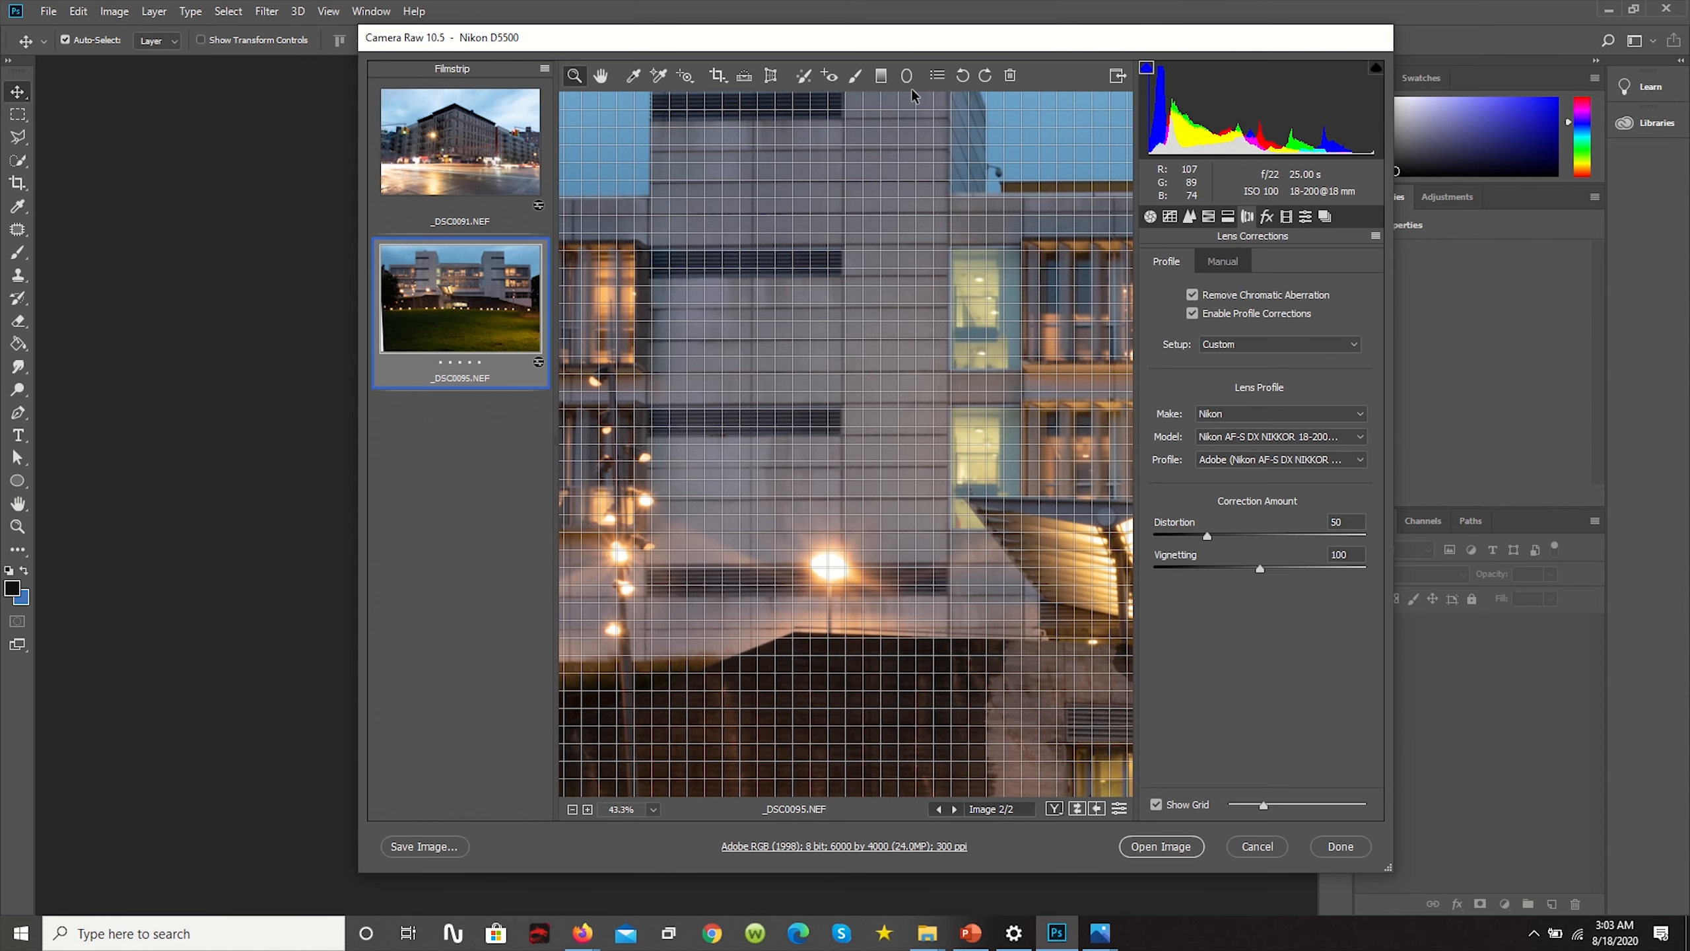
left_click(770, 75)
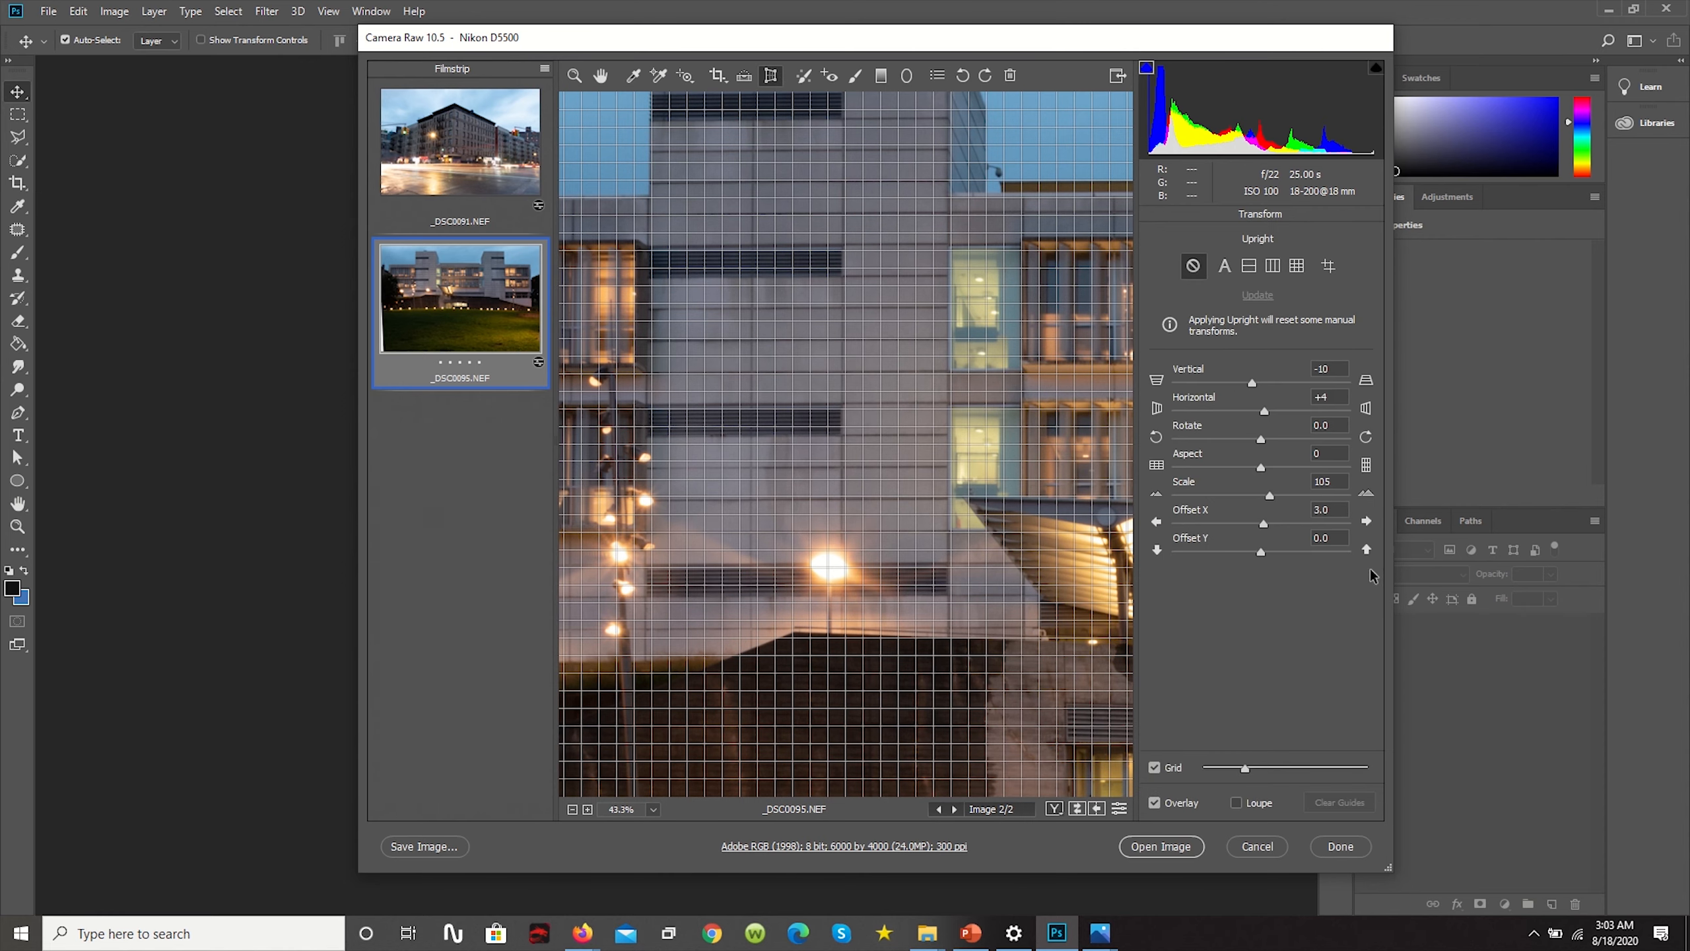
left_click(1323, 538)
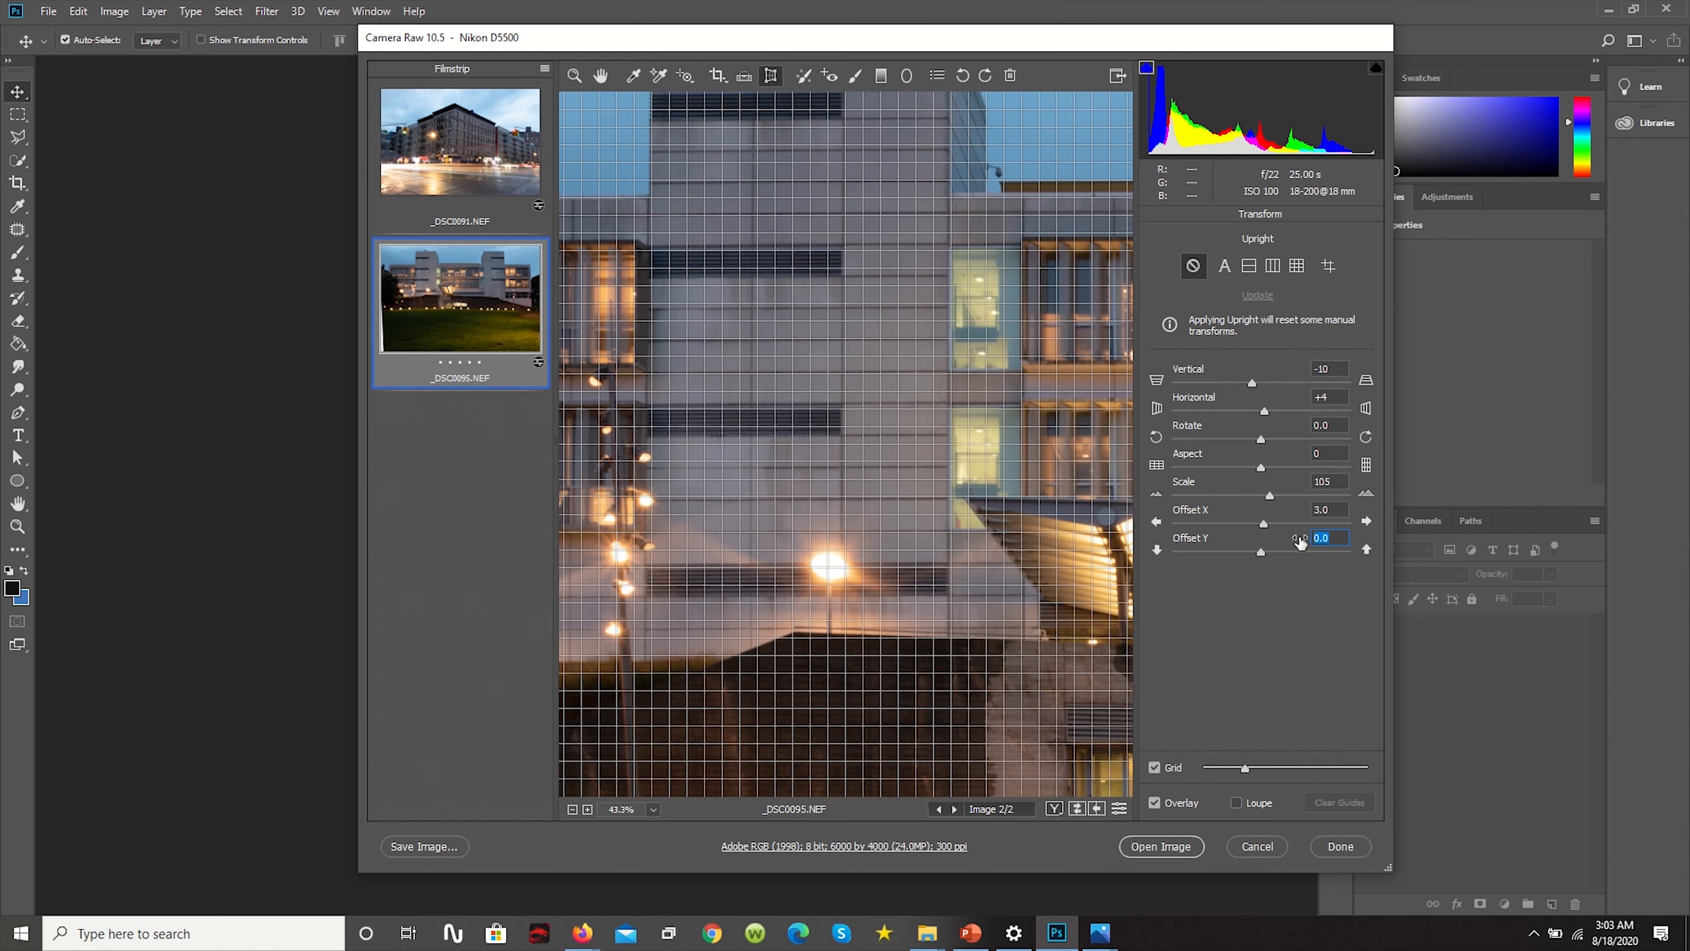
type("-4")
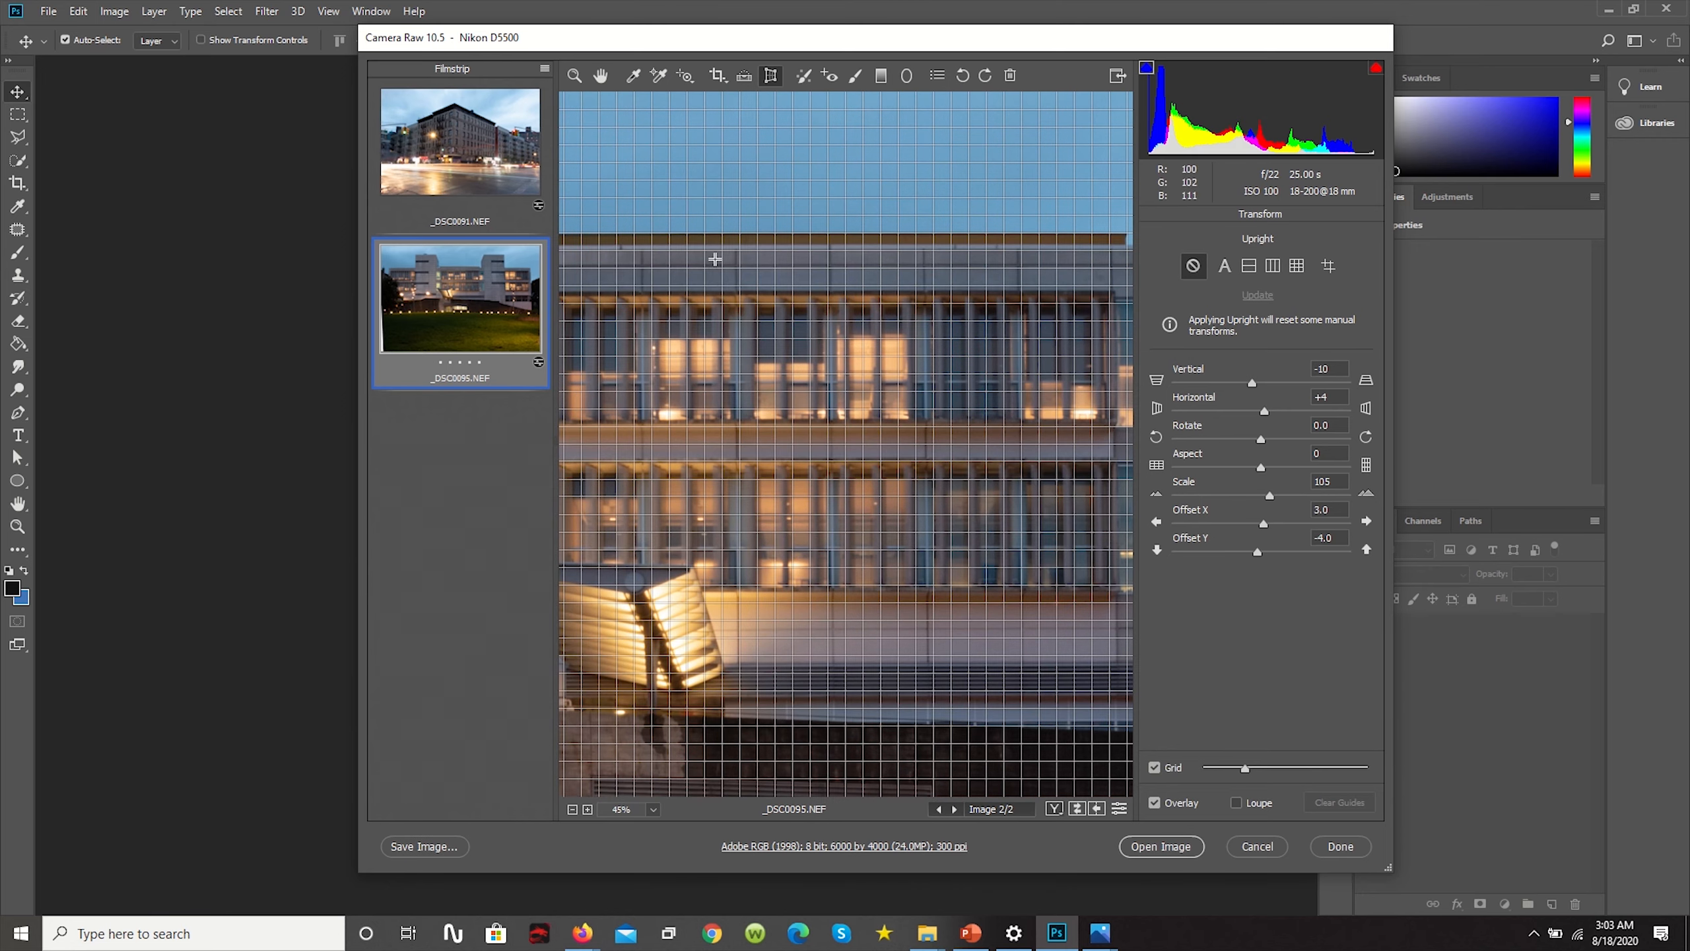
Draw and remove an Upright guide along the roof edge, then pan up to the tower's top
left_click_drag(655, 264, 1021, 286)
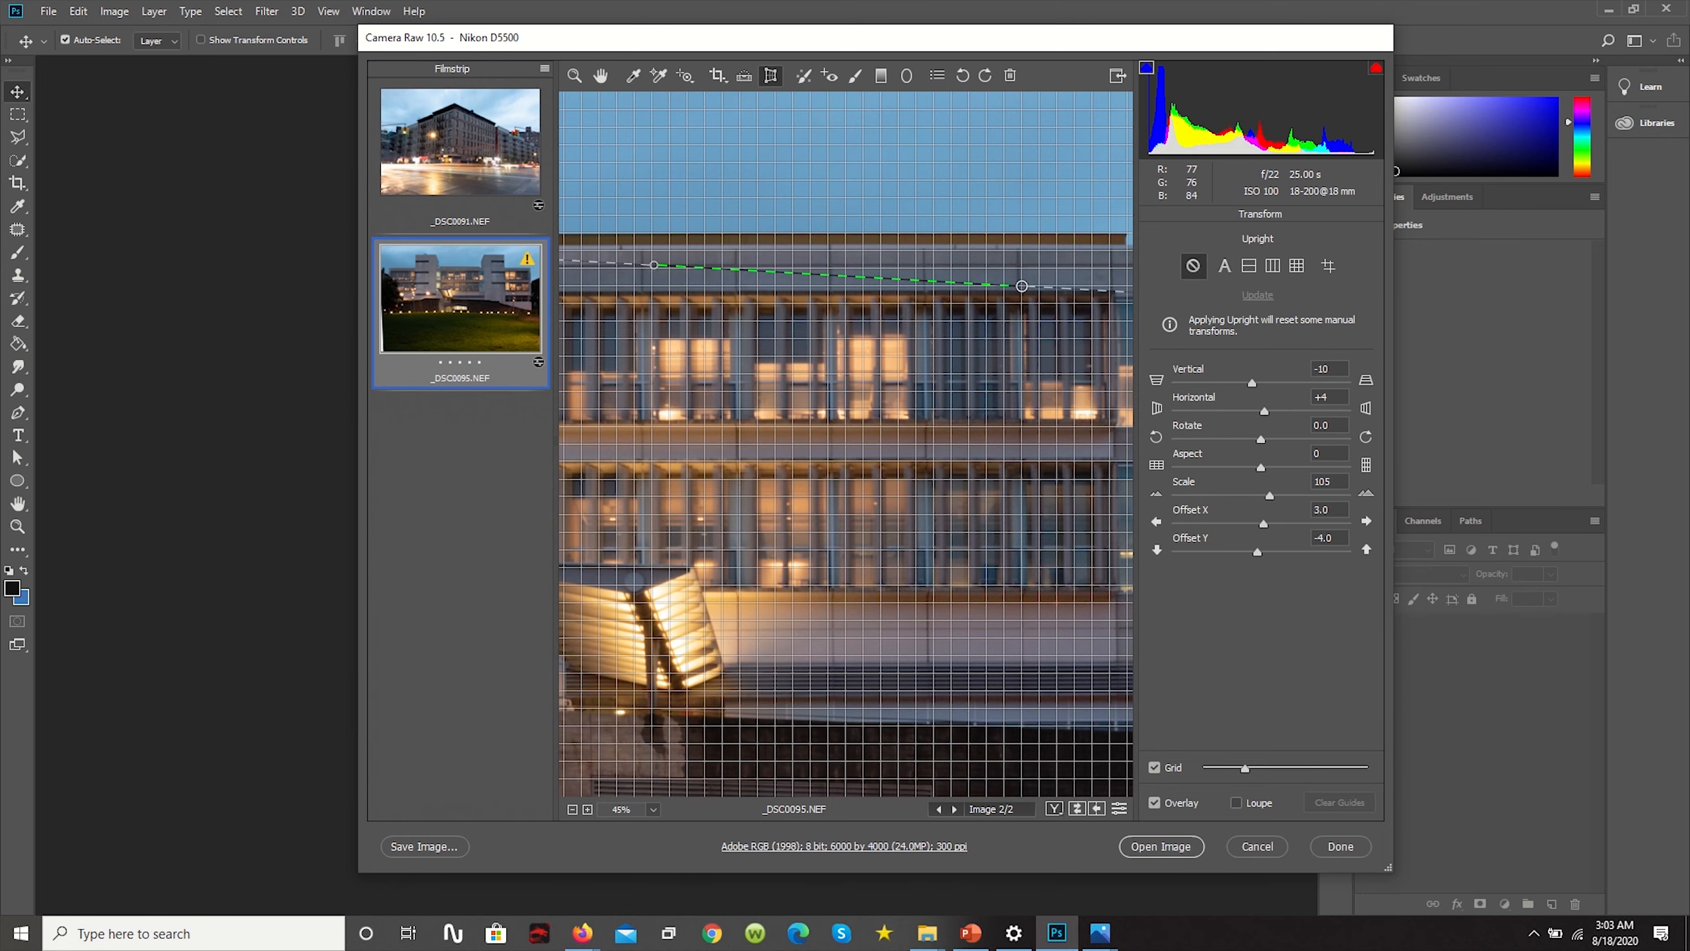
left_click_drag(1020, 286, 1084, 266)
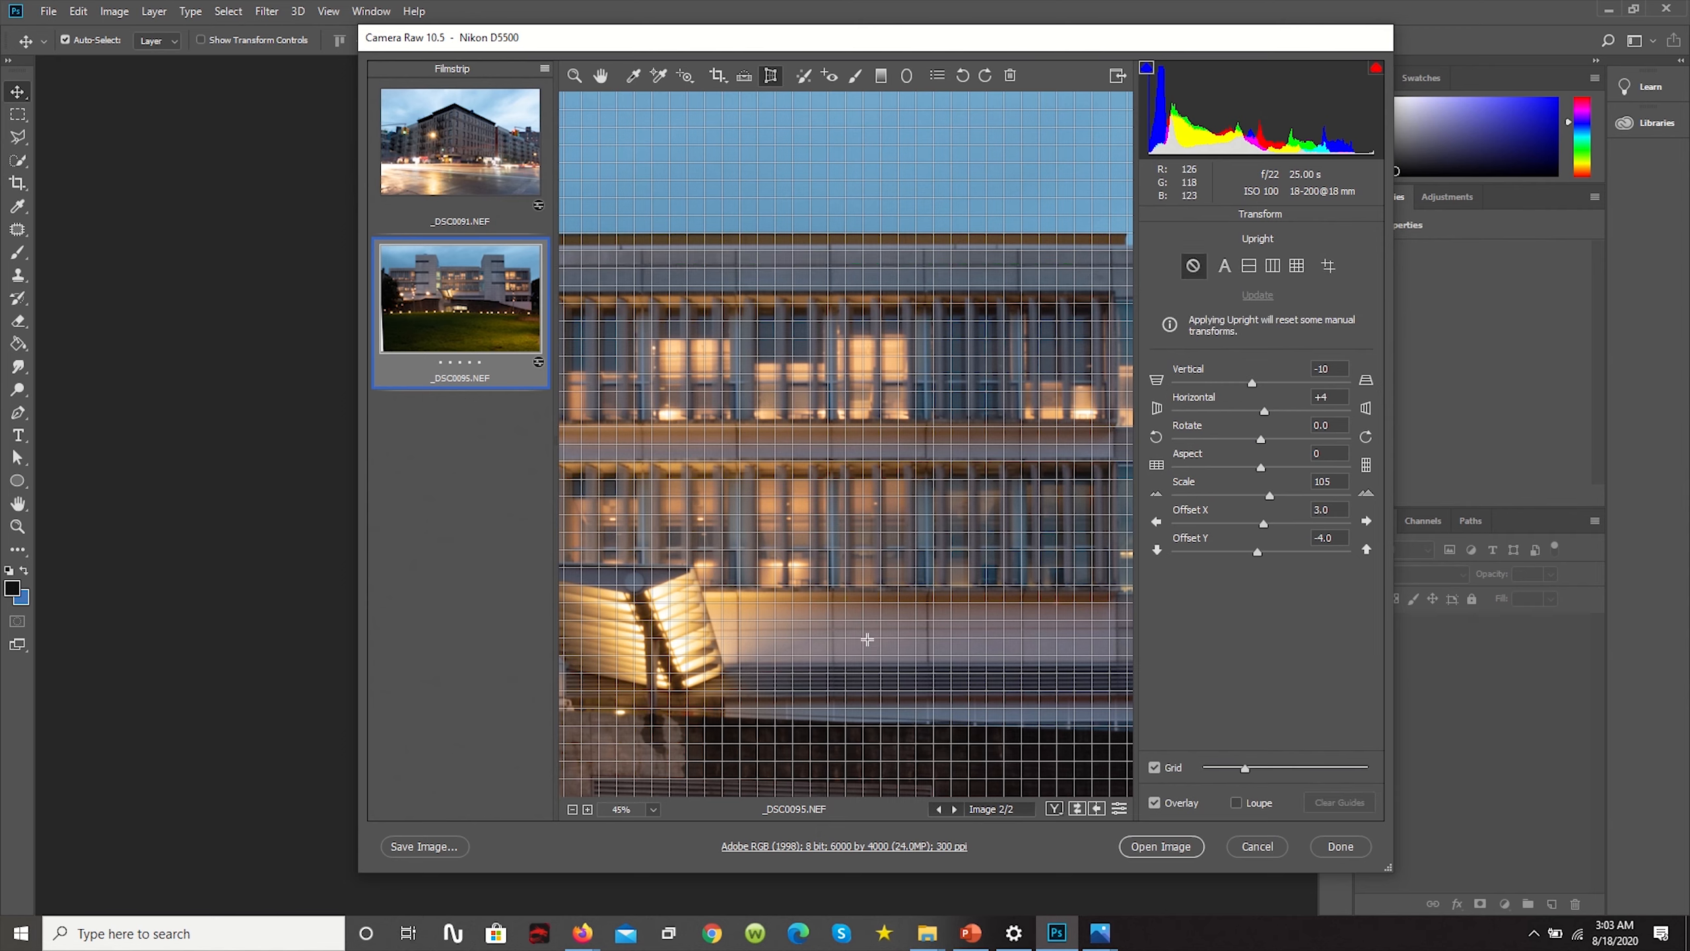
left_click_drag(741, 629, 1072, 612)
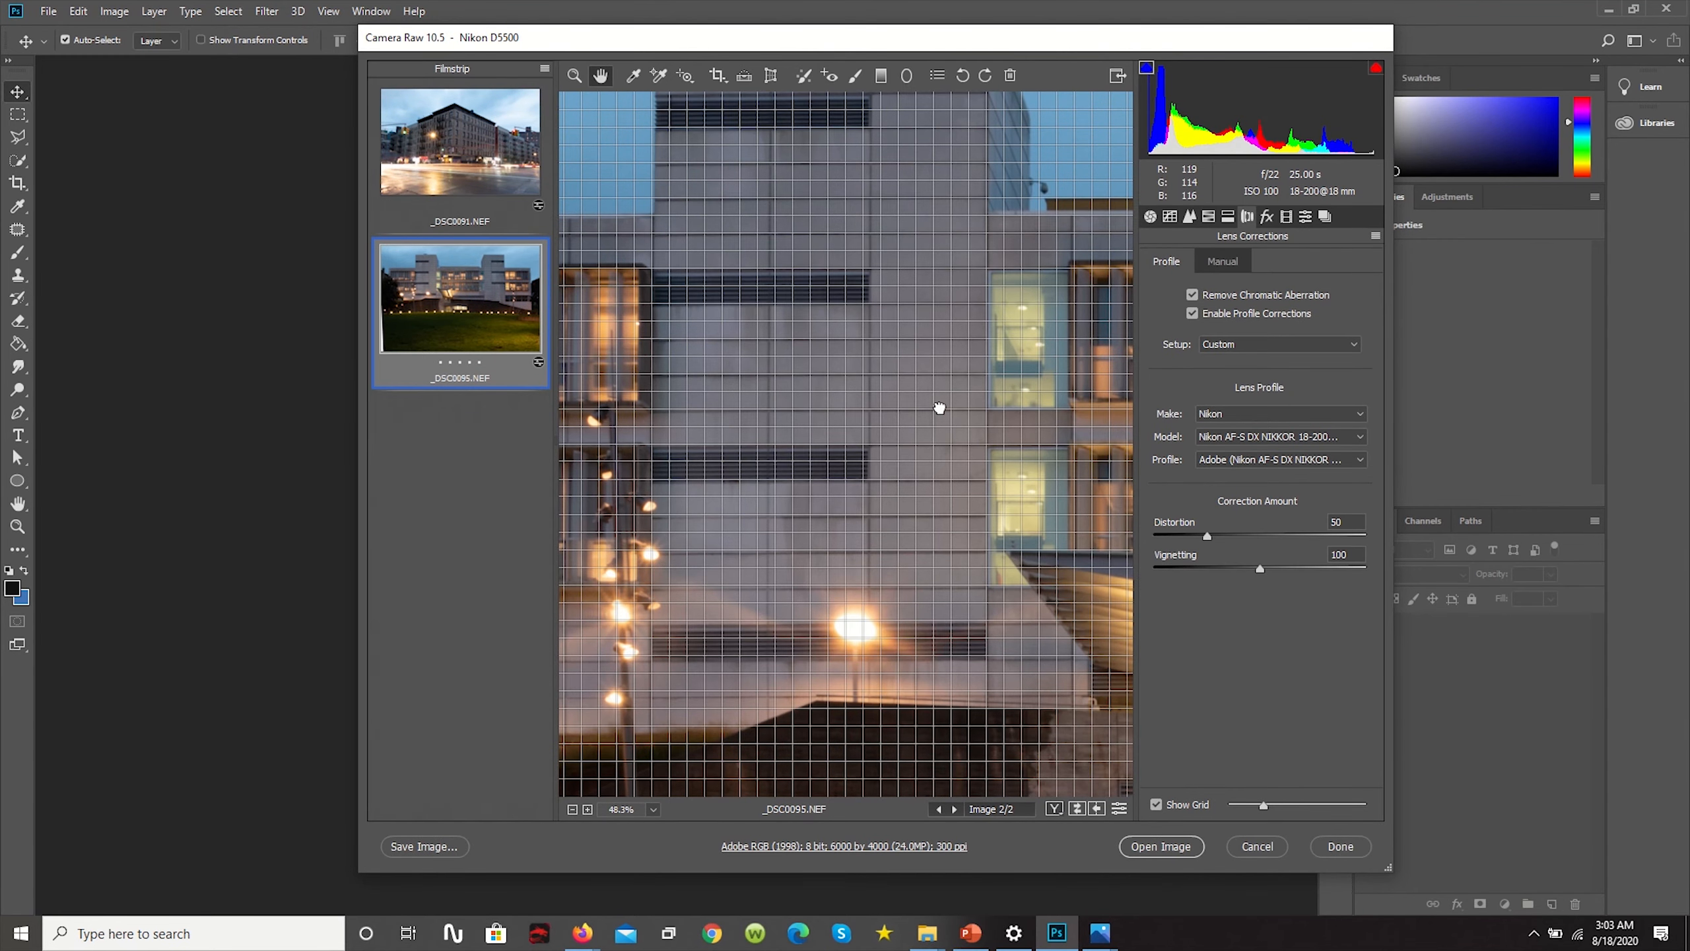
left_click_drag(939, 407, 697, 445)
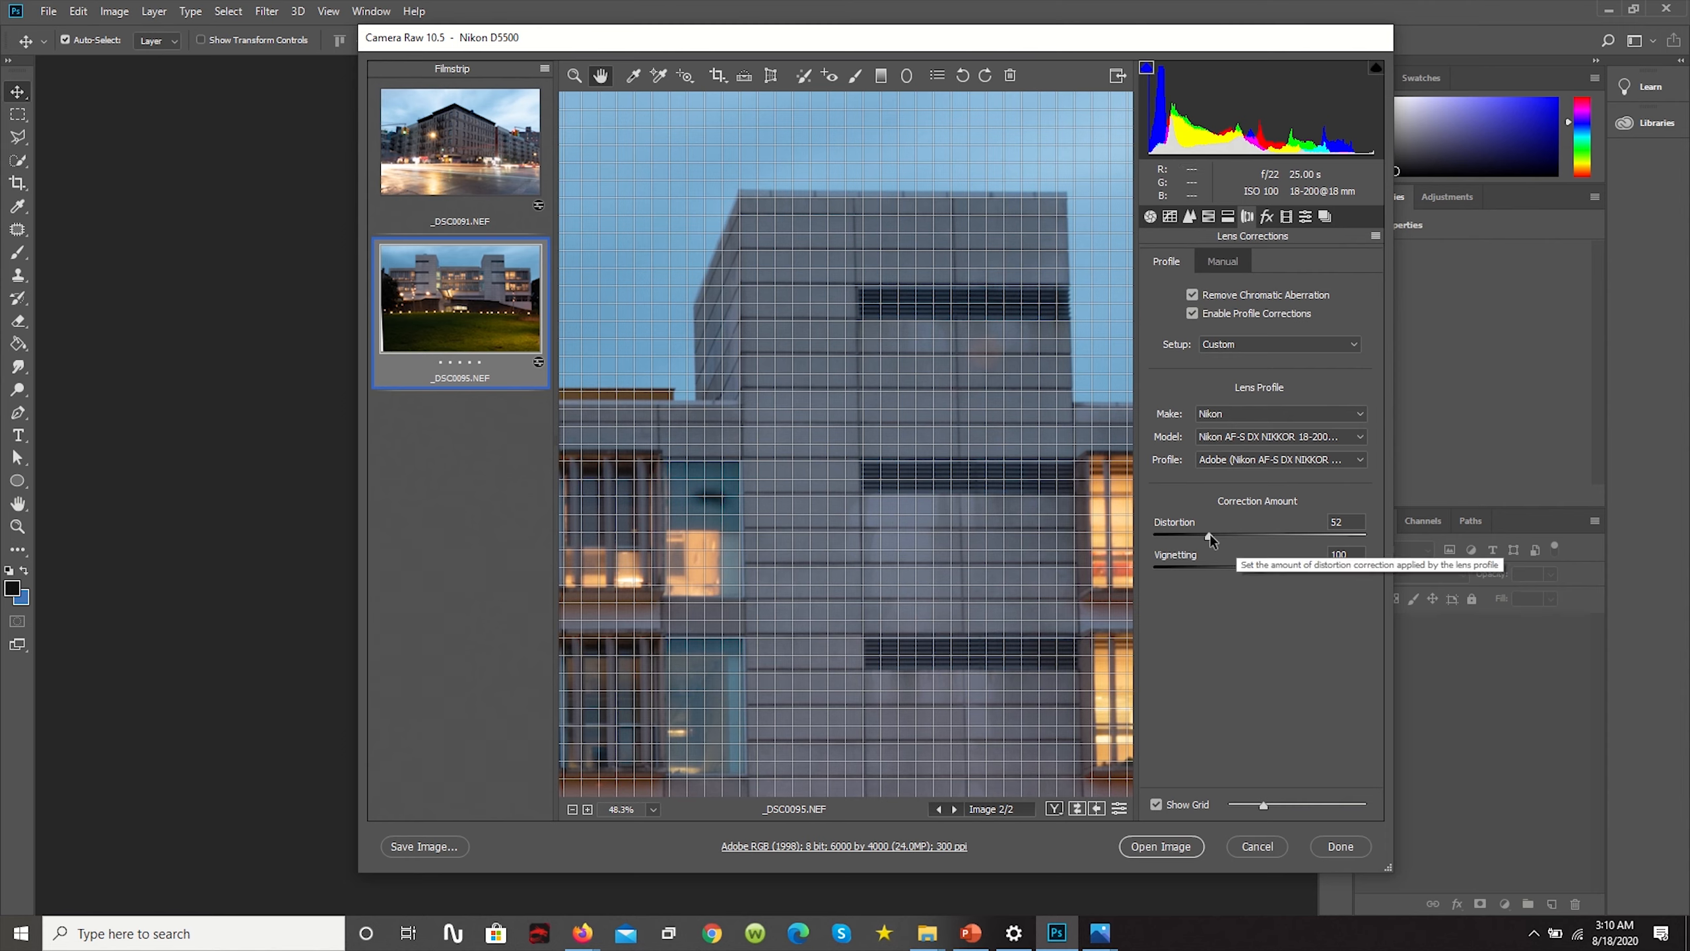
Move the Distortion slider from 50 to 64 and bring the whole building back into view
left_click_drag(1208, 535, 1259, 534)
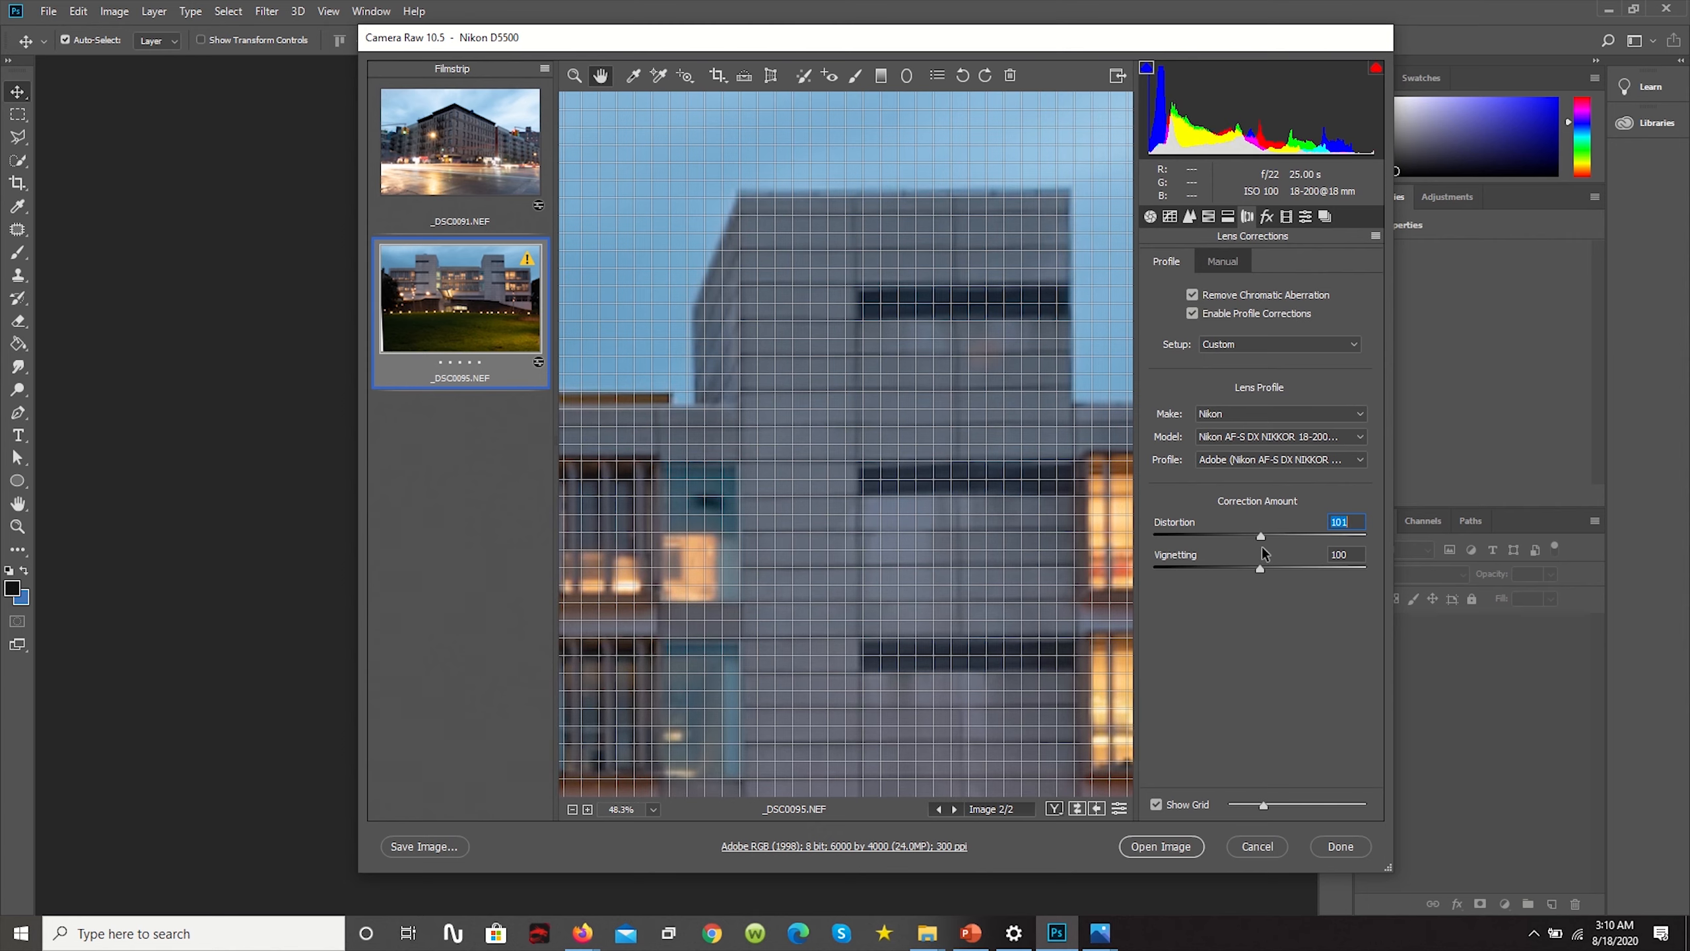
left_click_drag(1261, 536, 1226, 535)
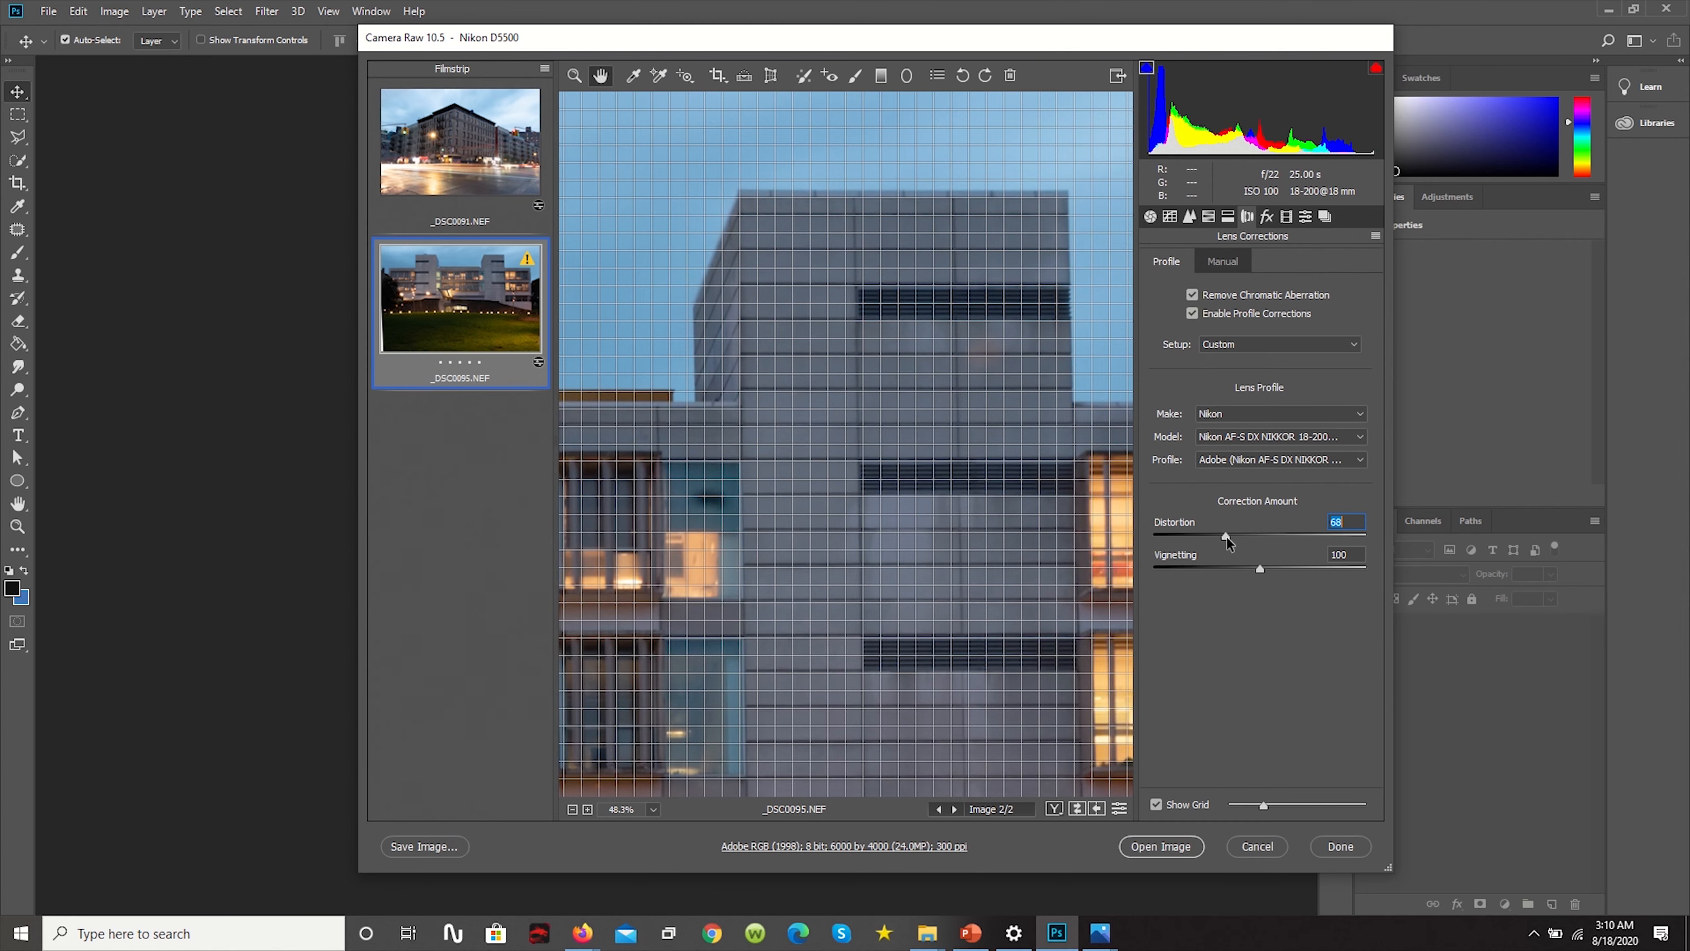
left_click_drag(1223, 536, 1227, 537)
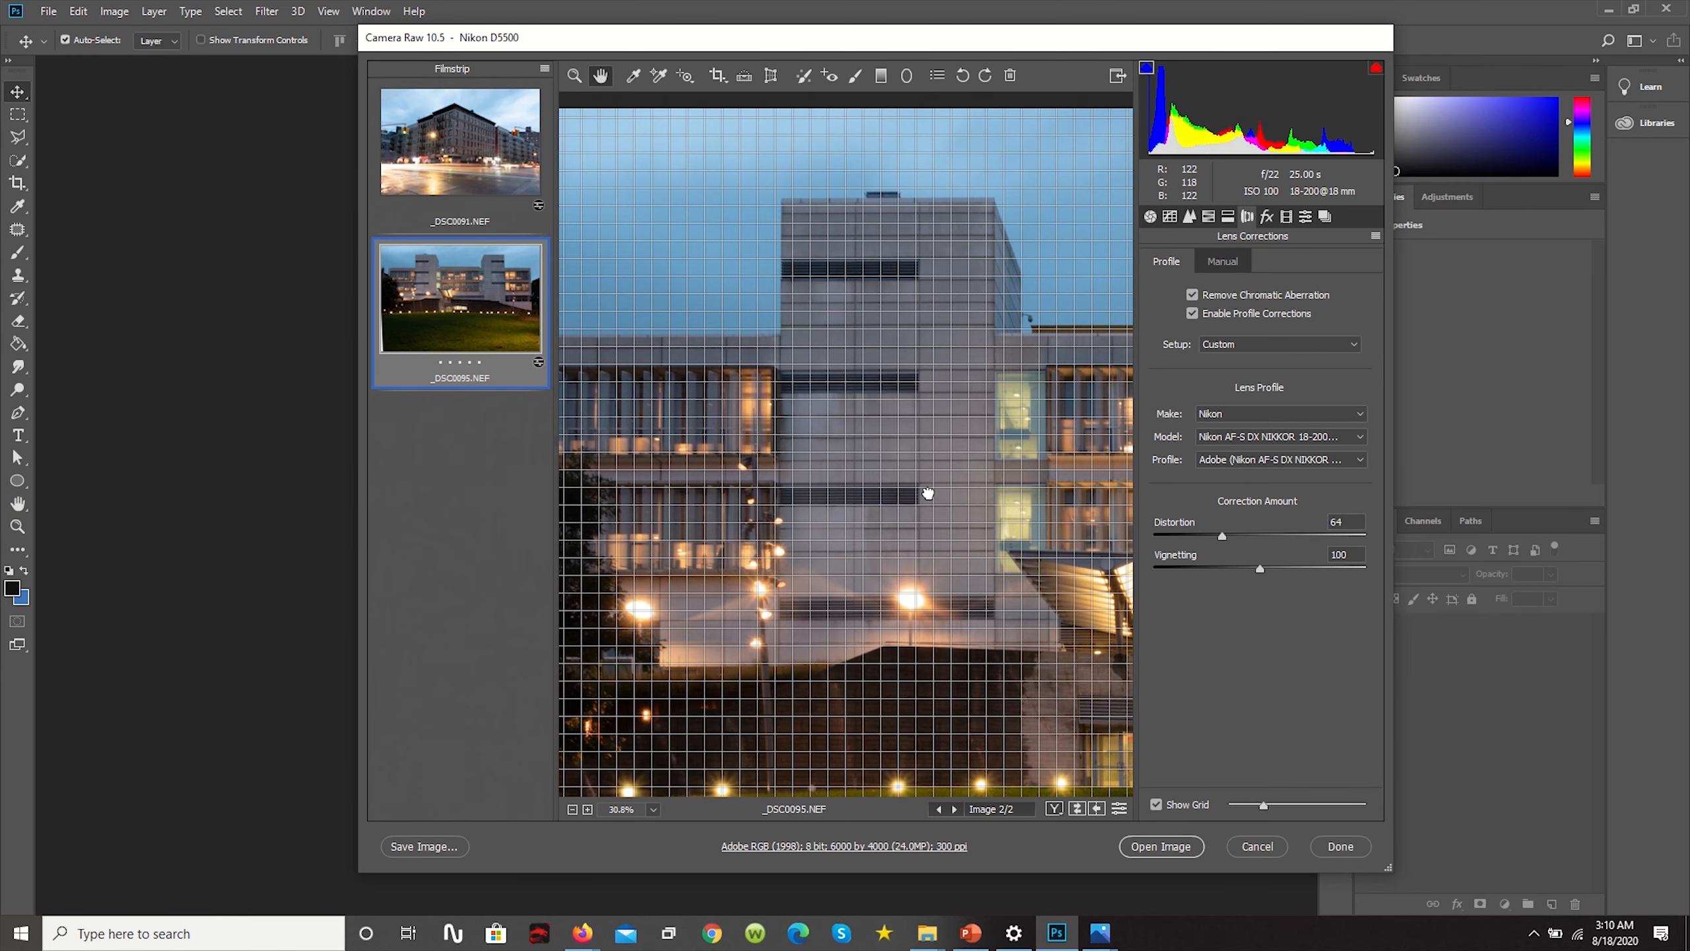
left_click_drag(927, 494, 697, 495)
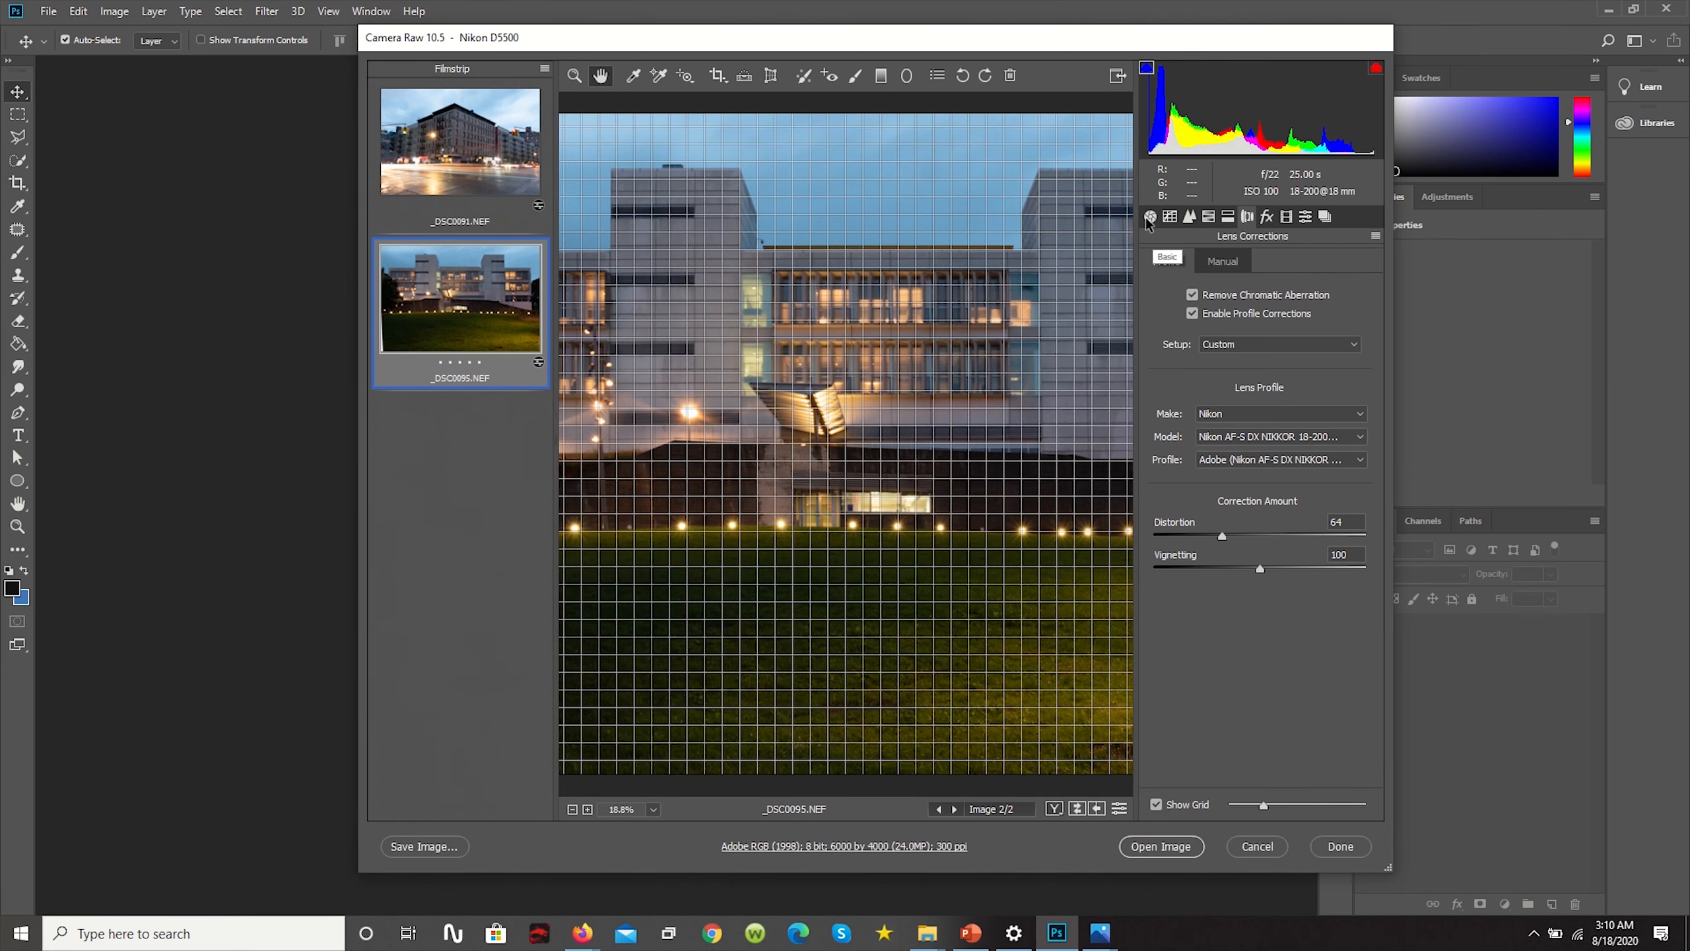
In the Basic panel set Exposure +0.40, Temperature 7650, Highlights -11 and Shadows +13
left_click(1150, 216)
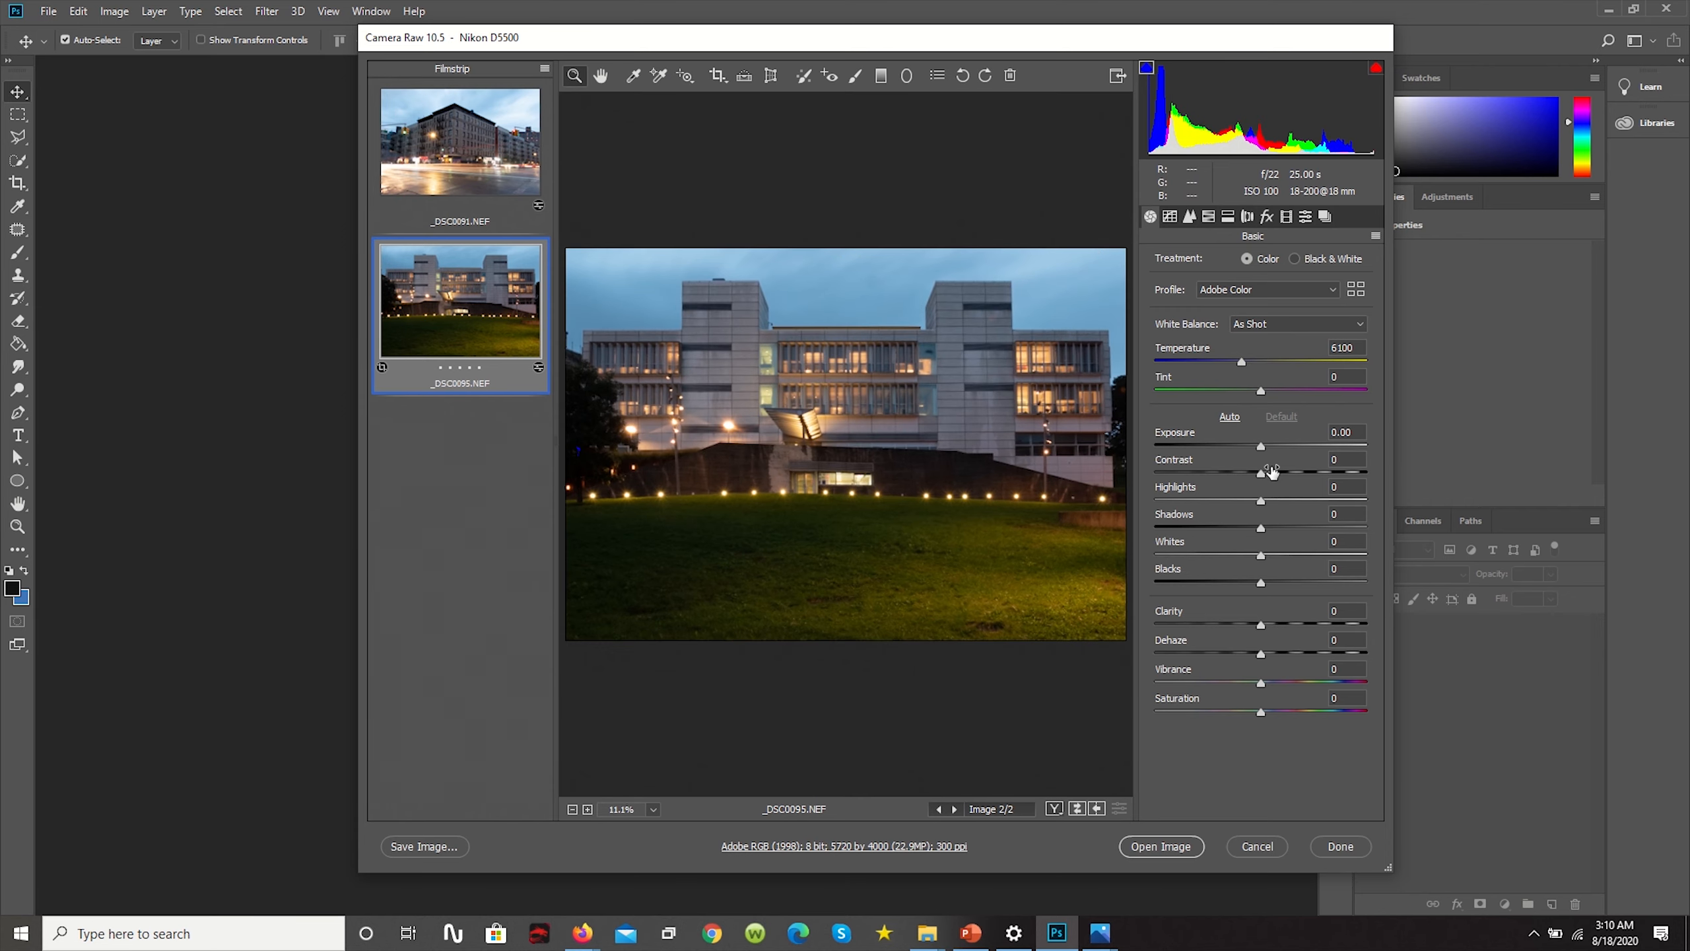
left_click_drag(1245, 446, 1270, 447)
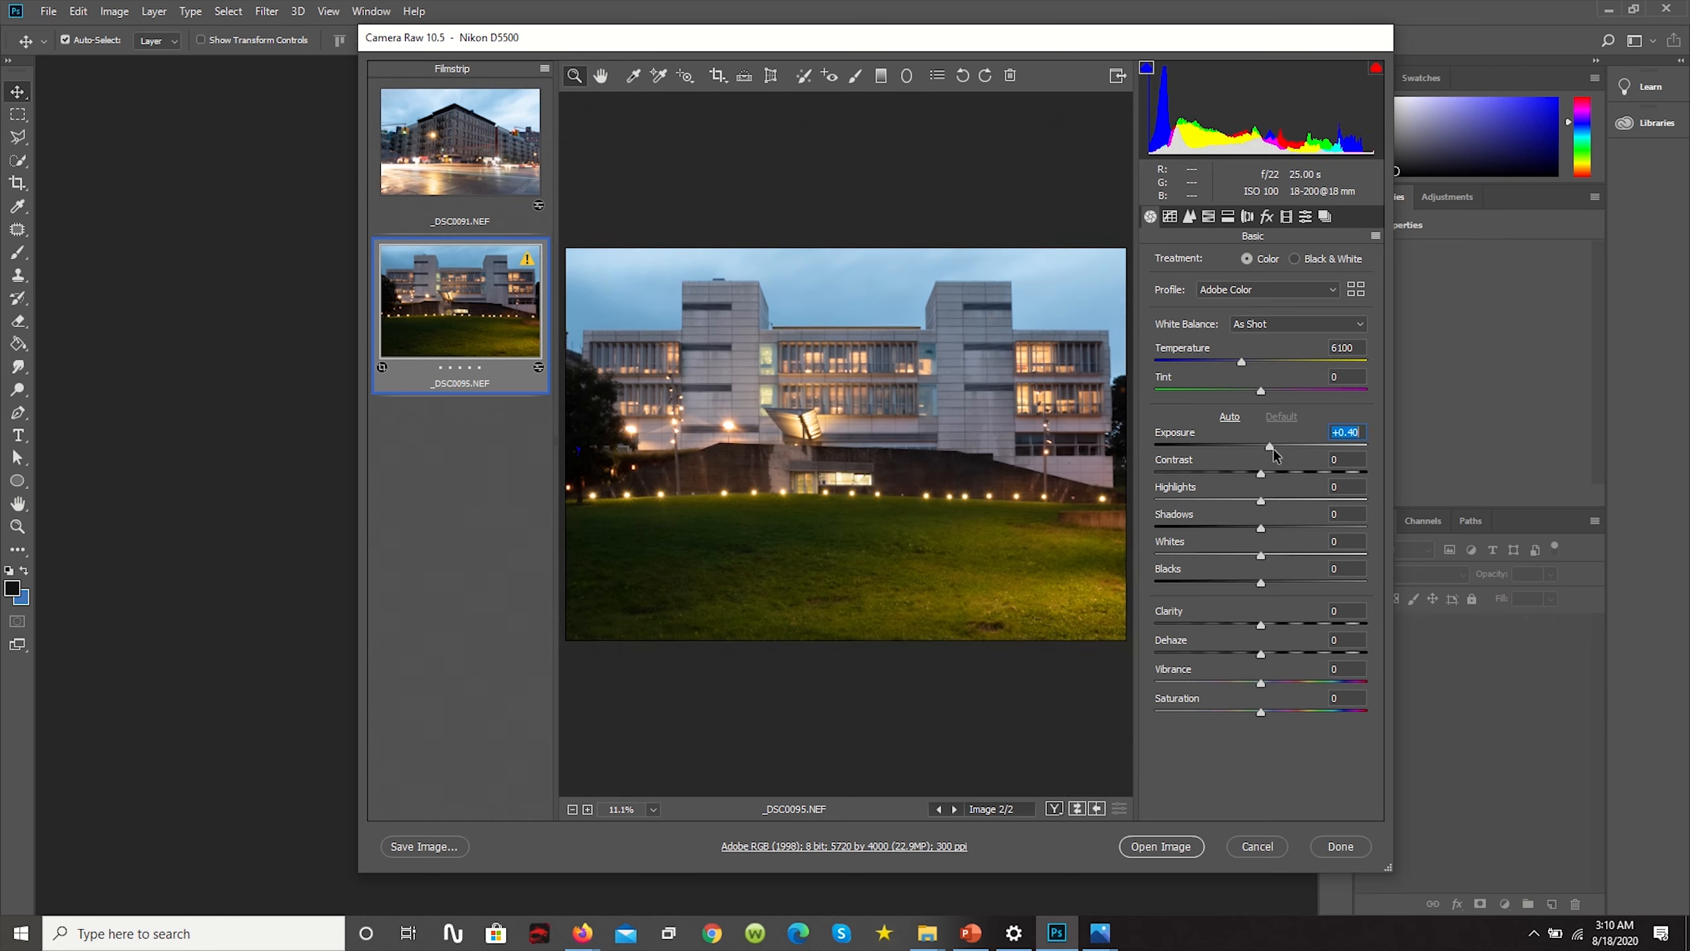
left_click_drag(1261, 528, 1274, 528)
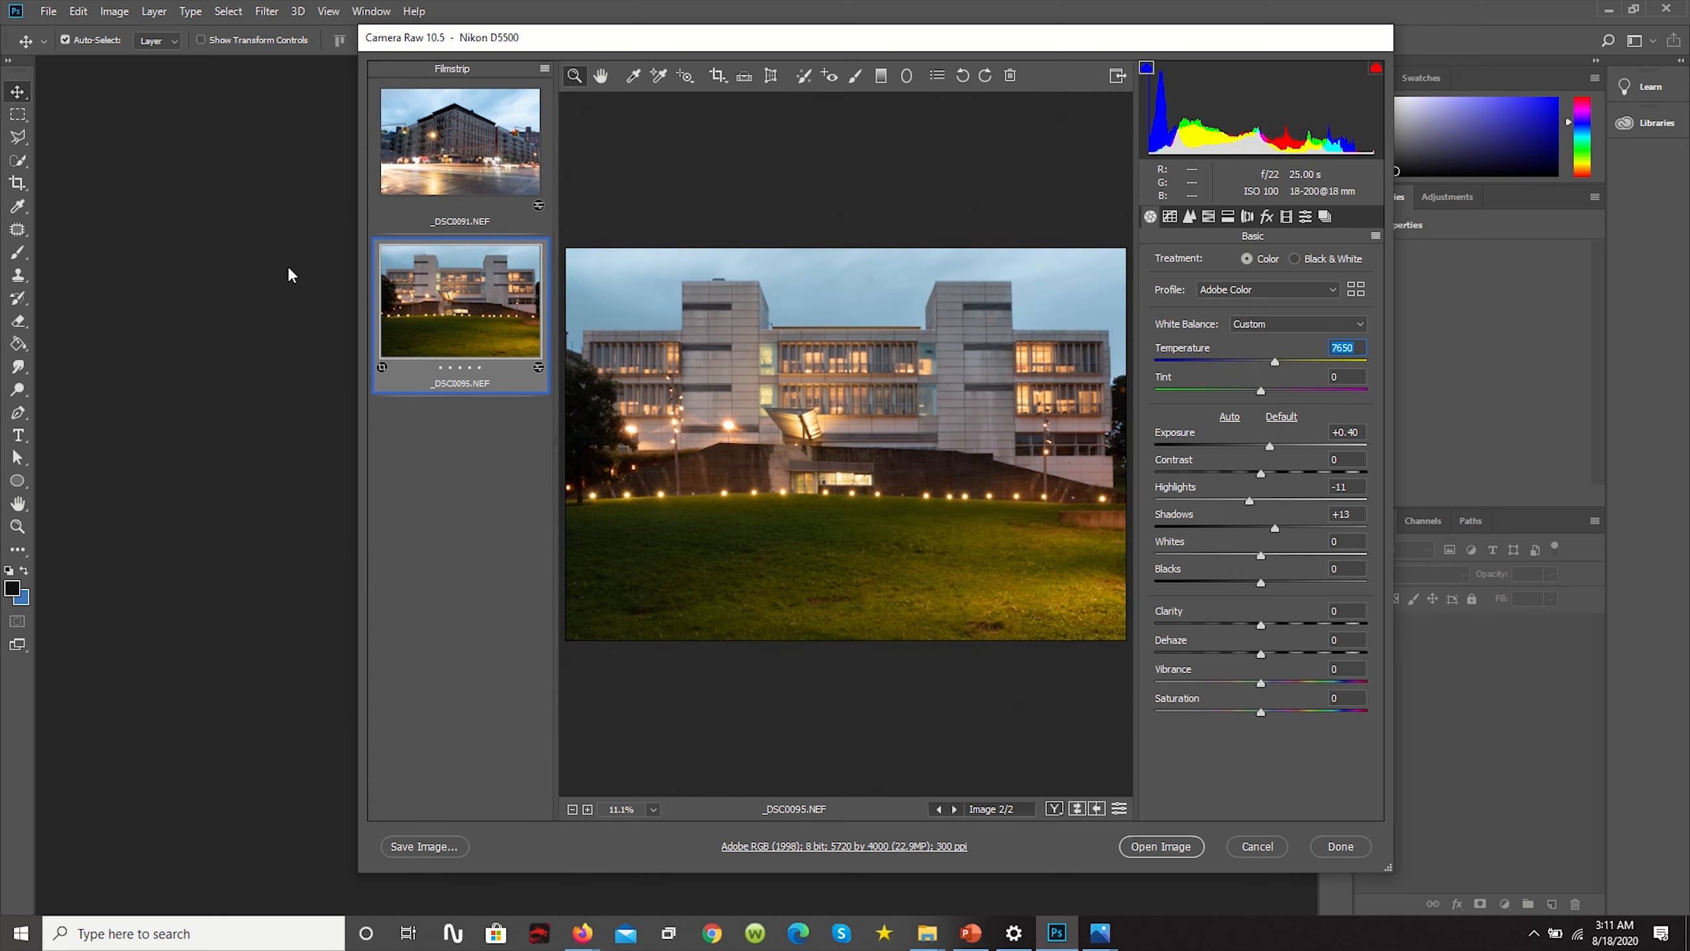
mouse_move(701, 372)
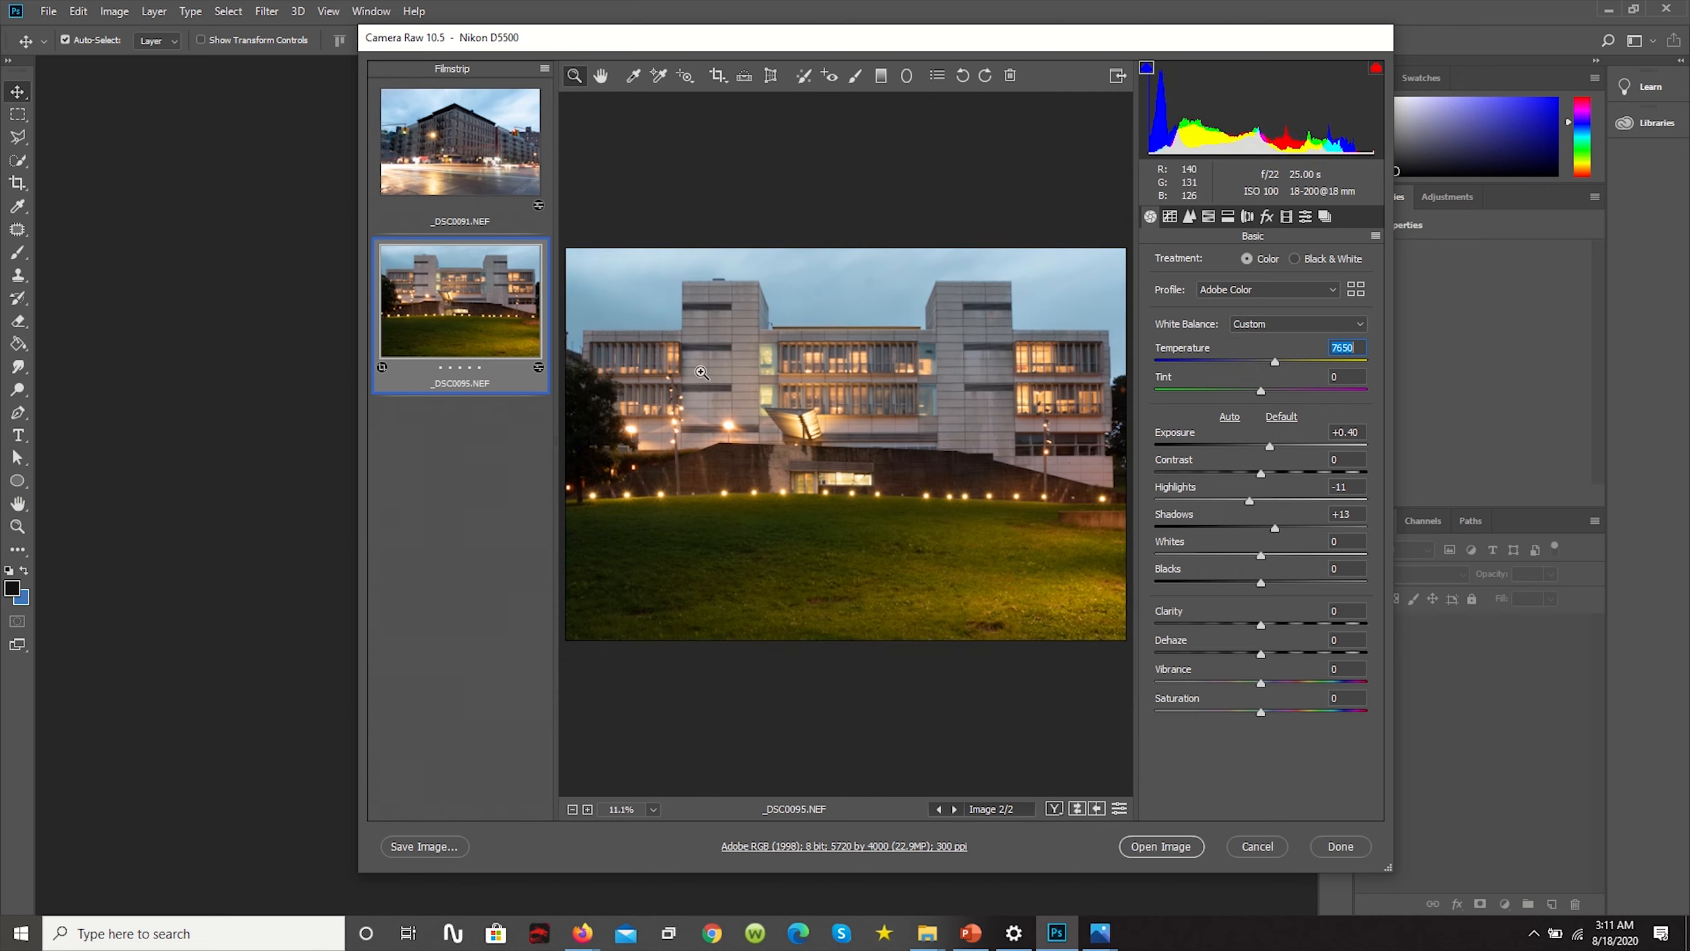
left_click(769, 75)
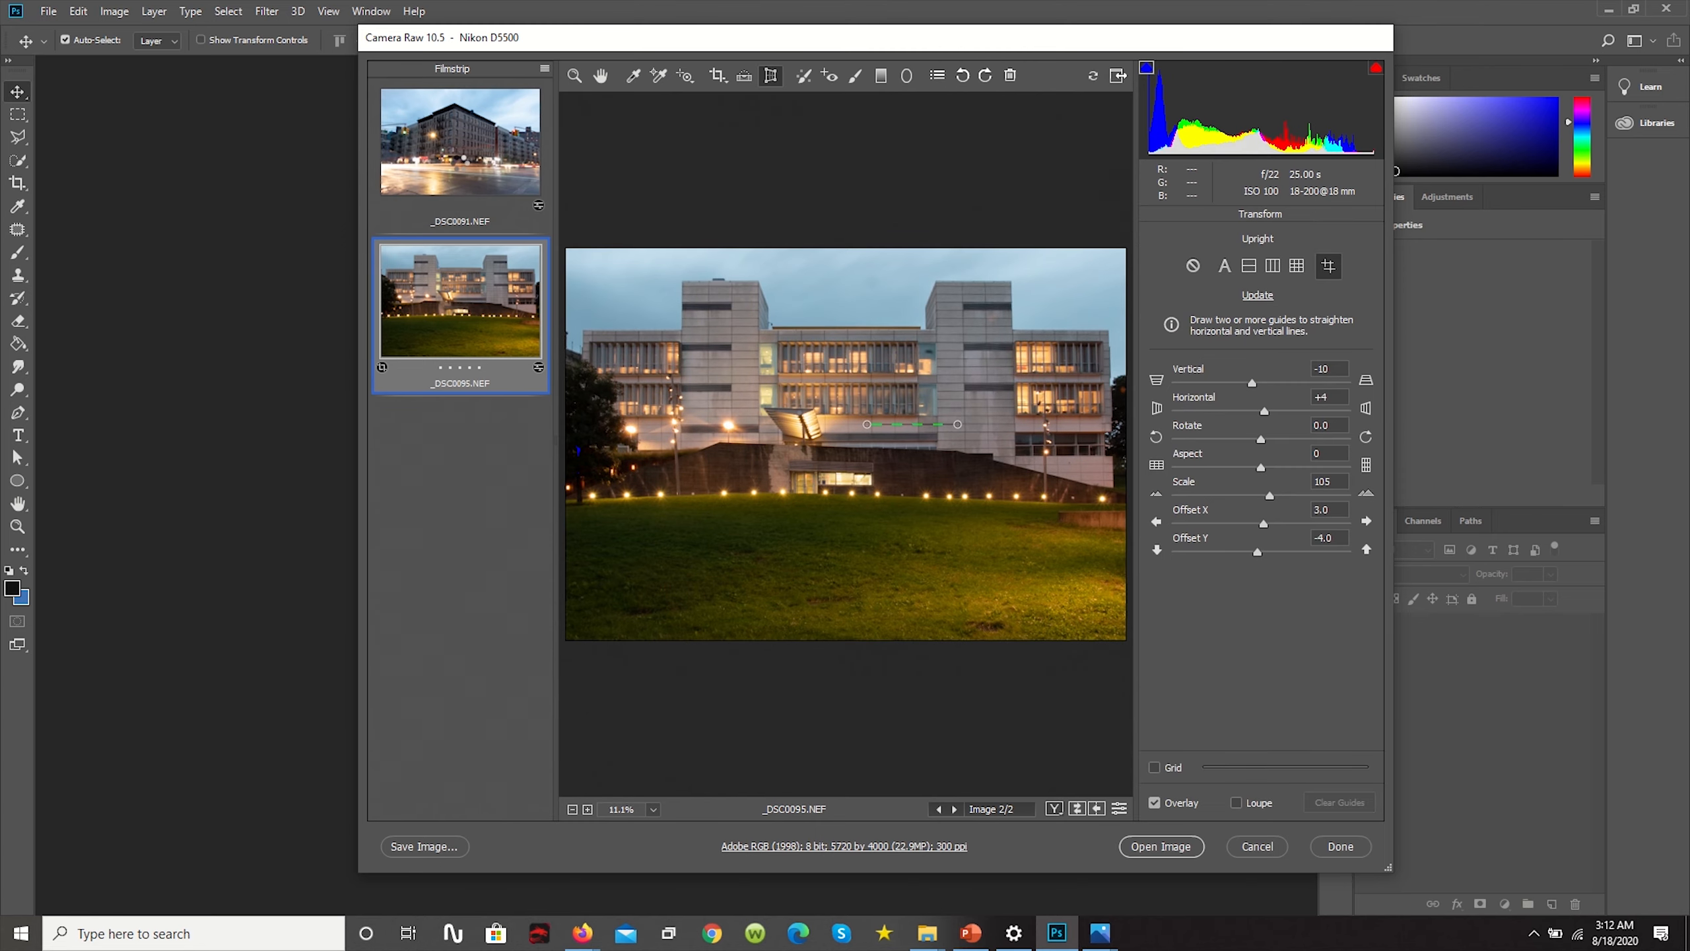
Switch to the _DSC0091 corner apartment photo and clear its drawn guides
left_click(460, 140)
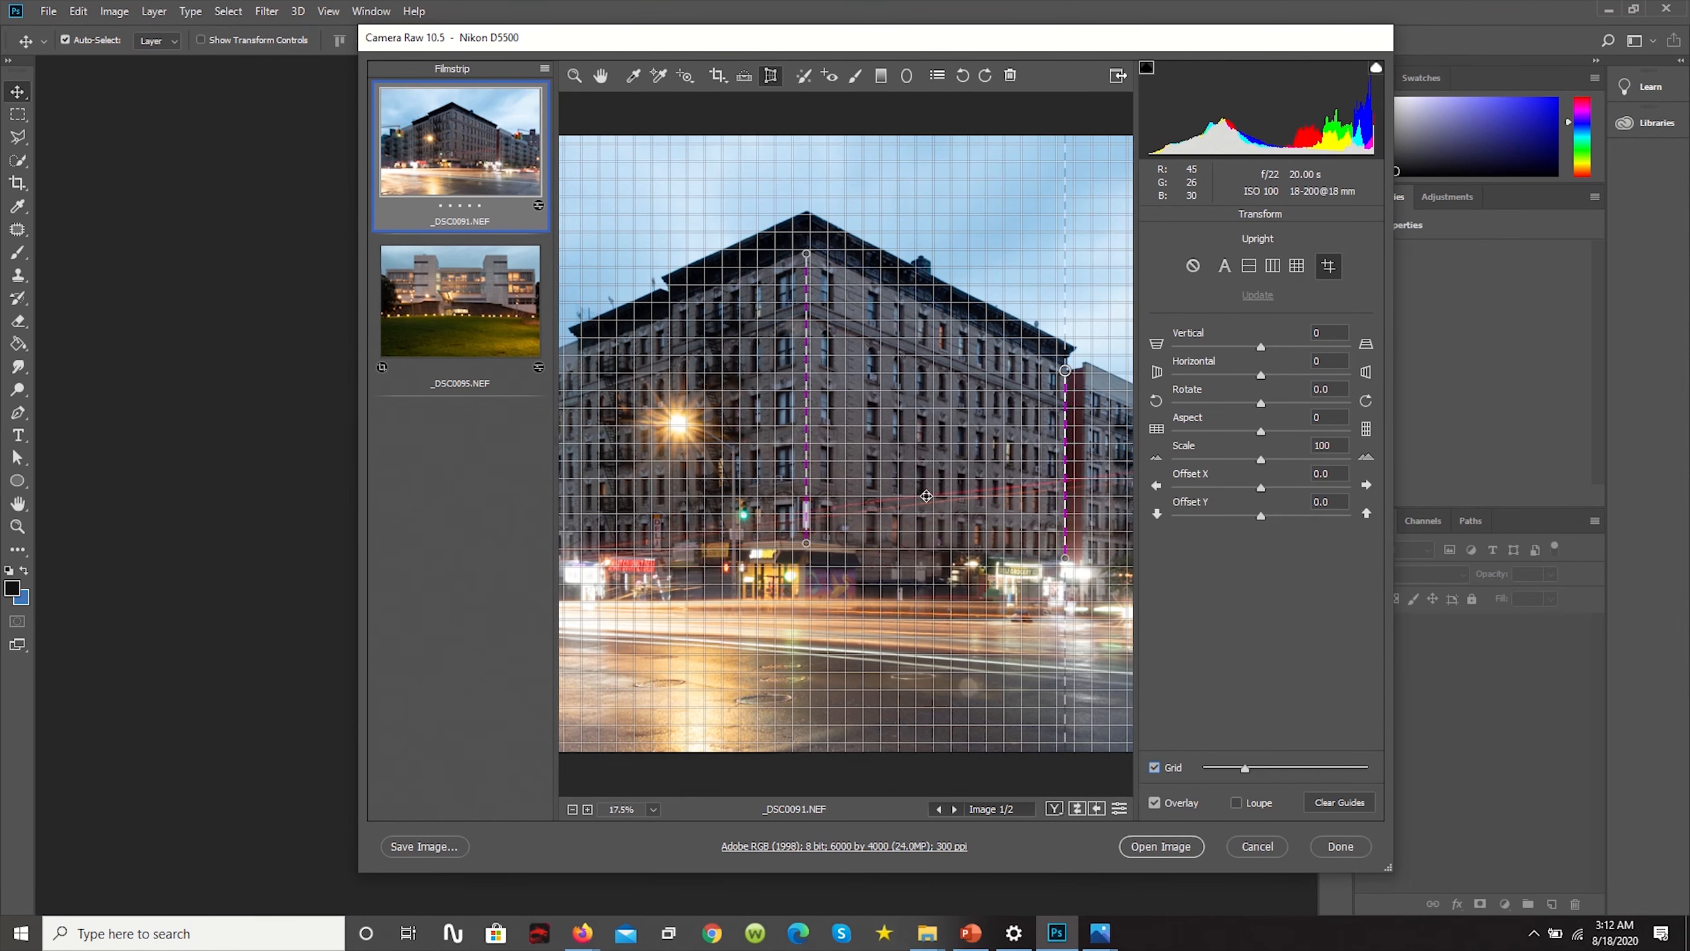
left_click(1192, 265)
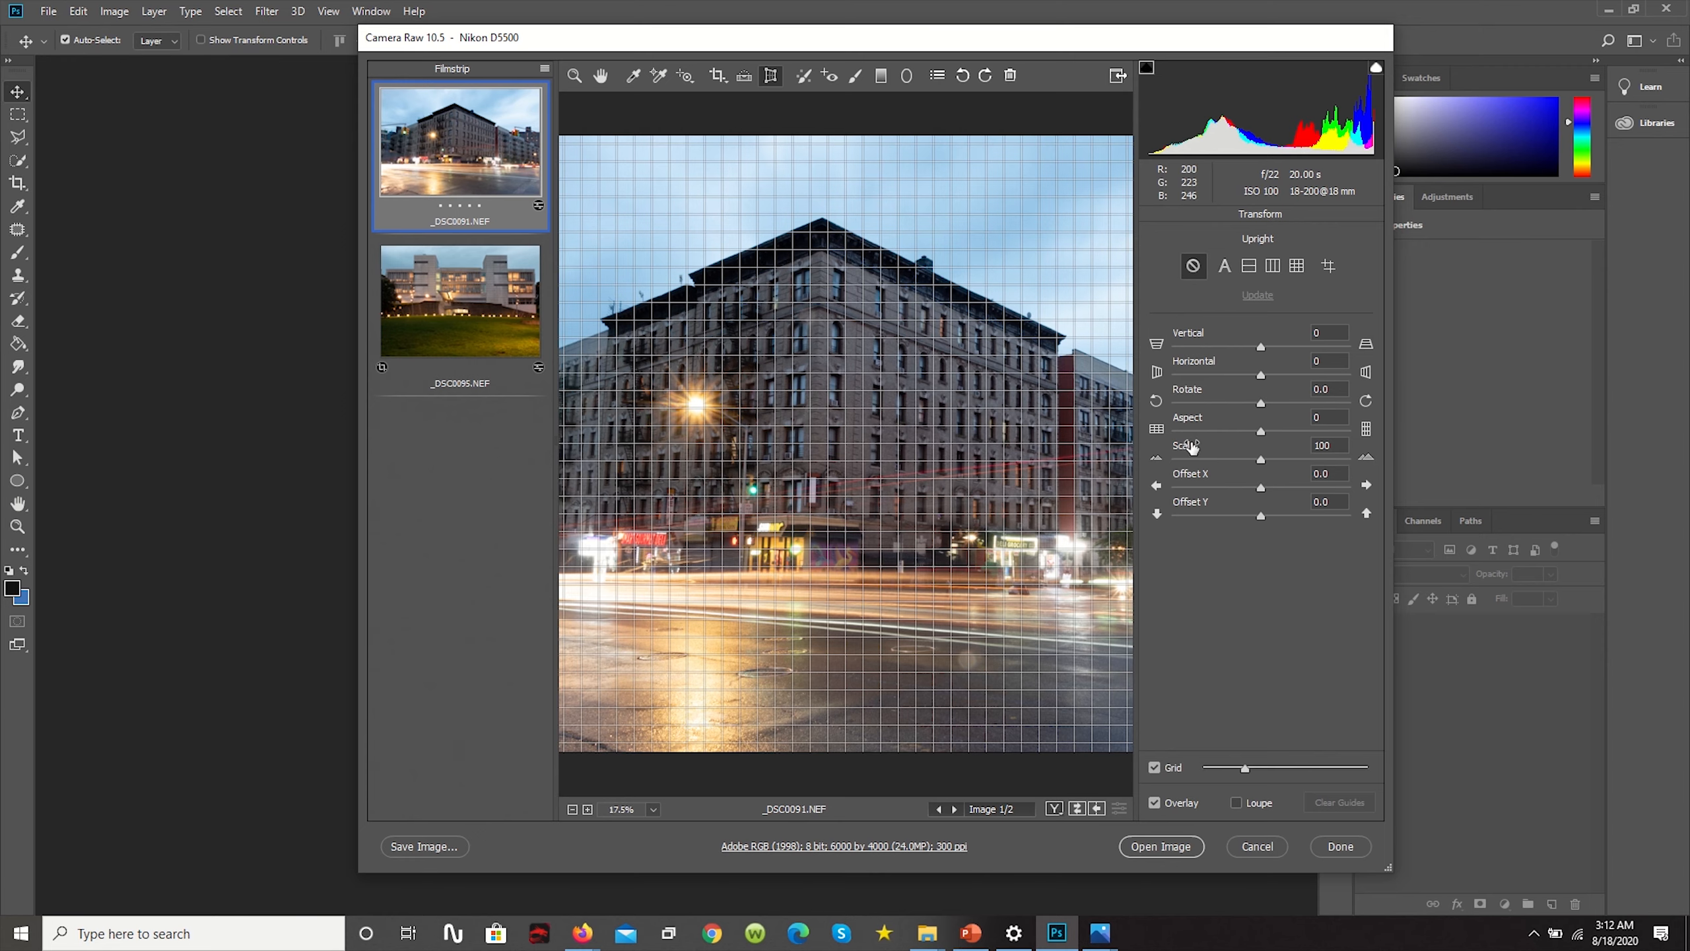
left_click(1150, 216)
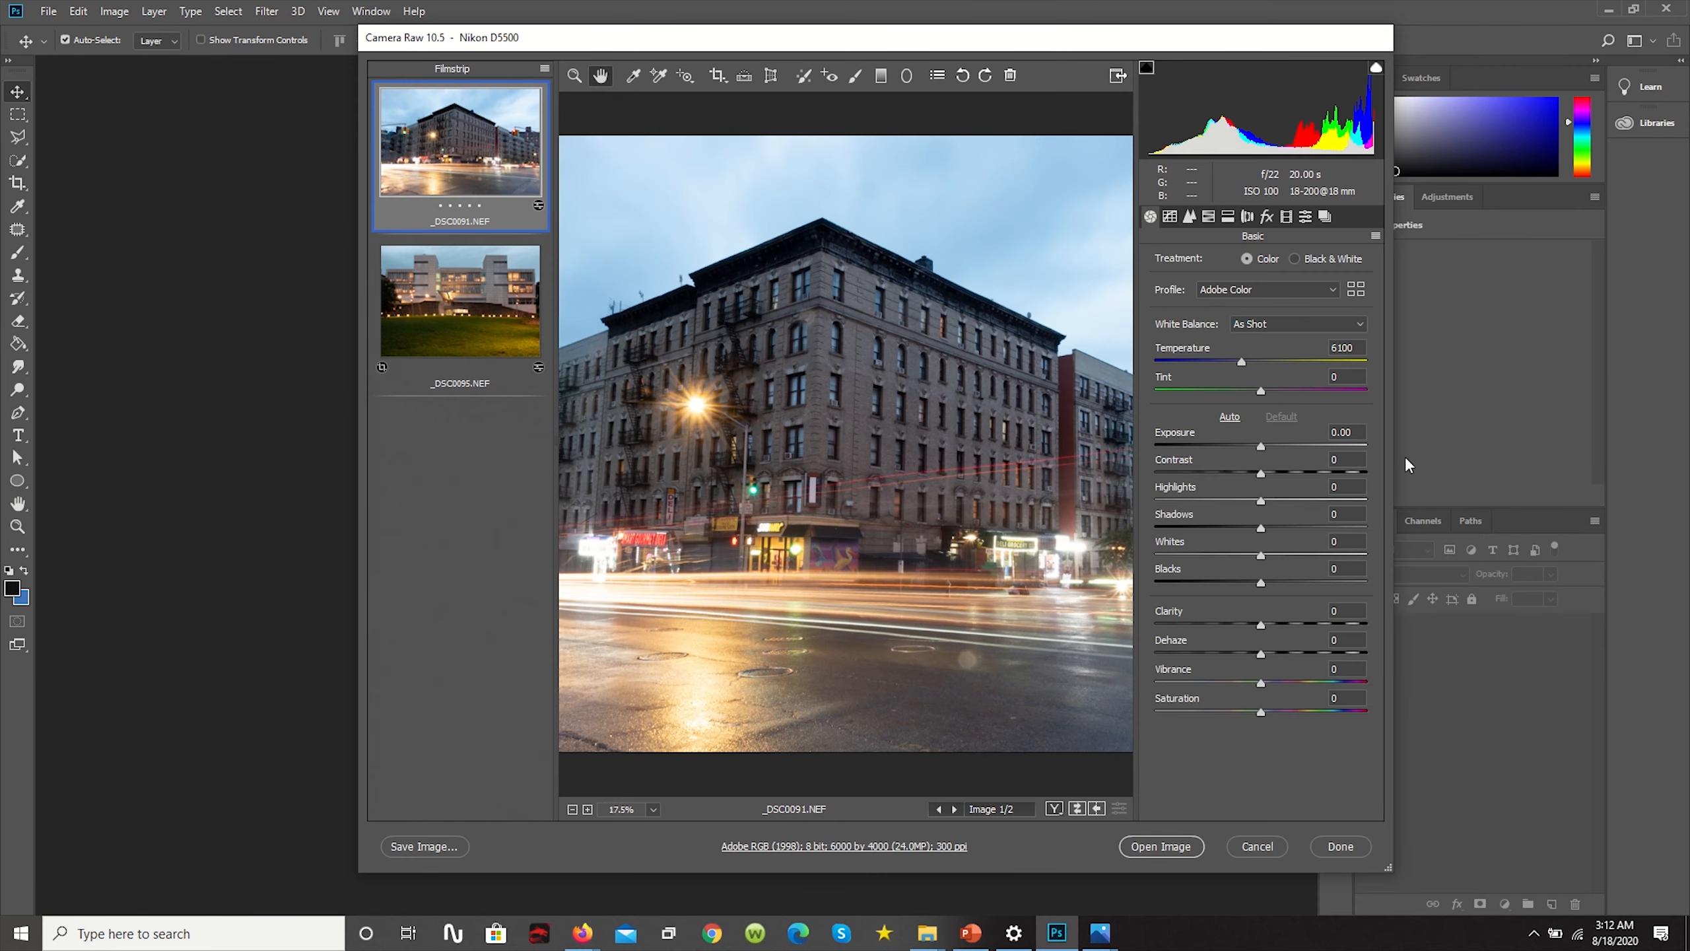
left_click(770, 76)
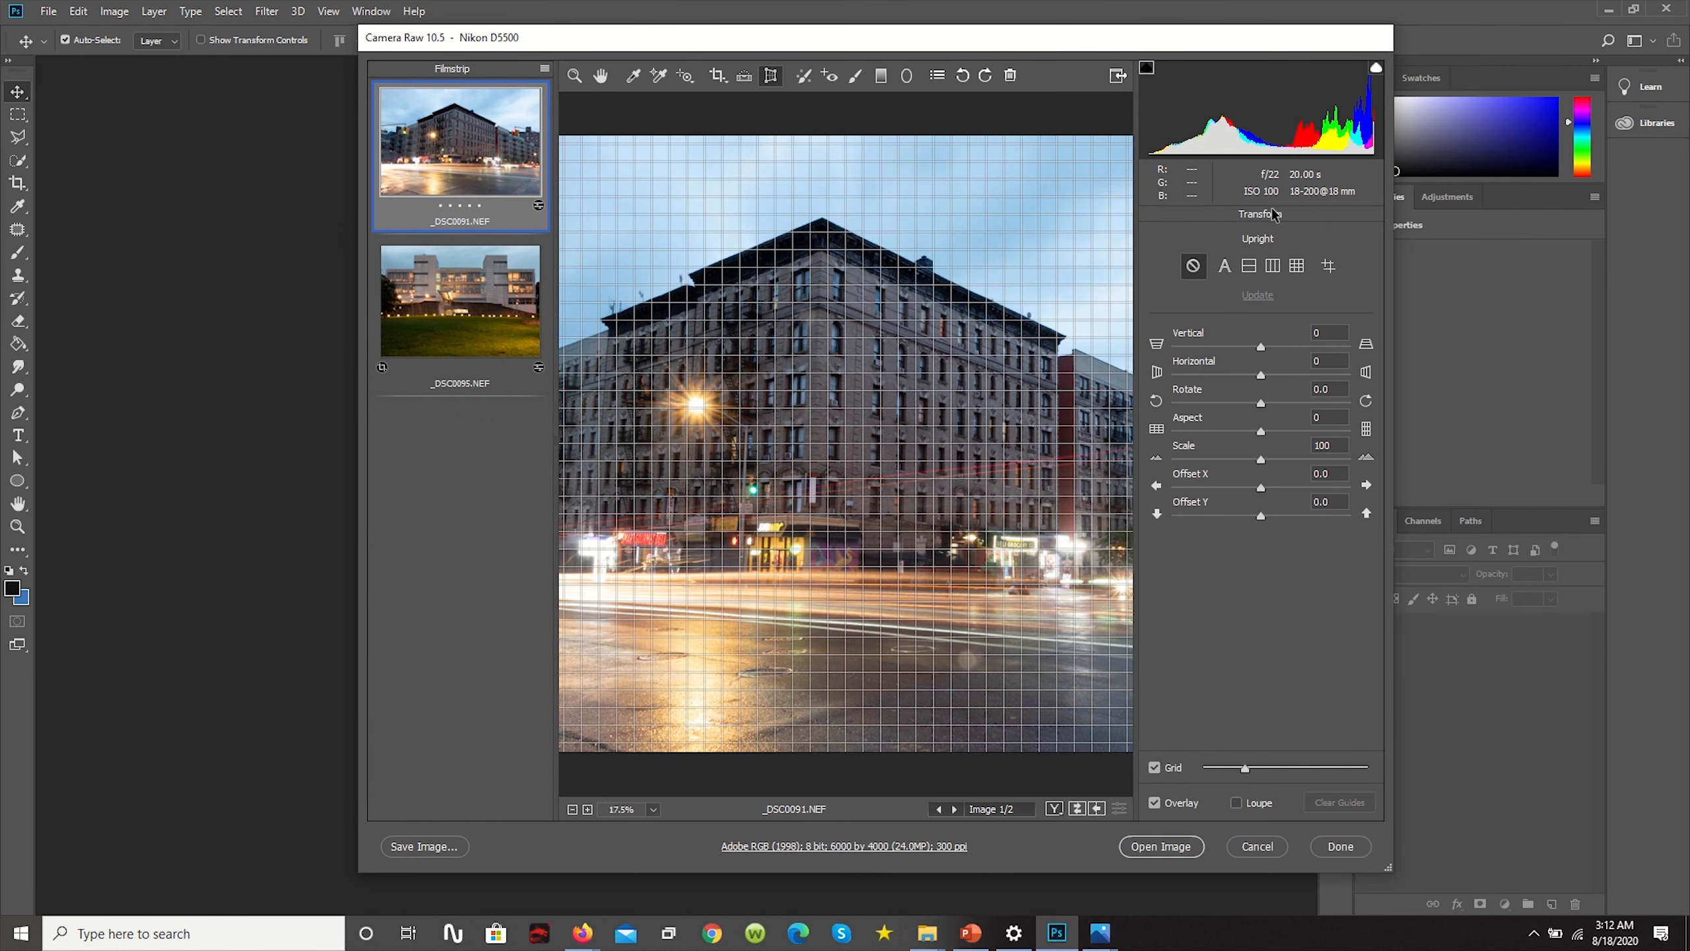
mouse_move(1225, 265)
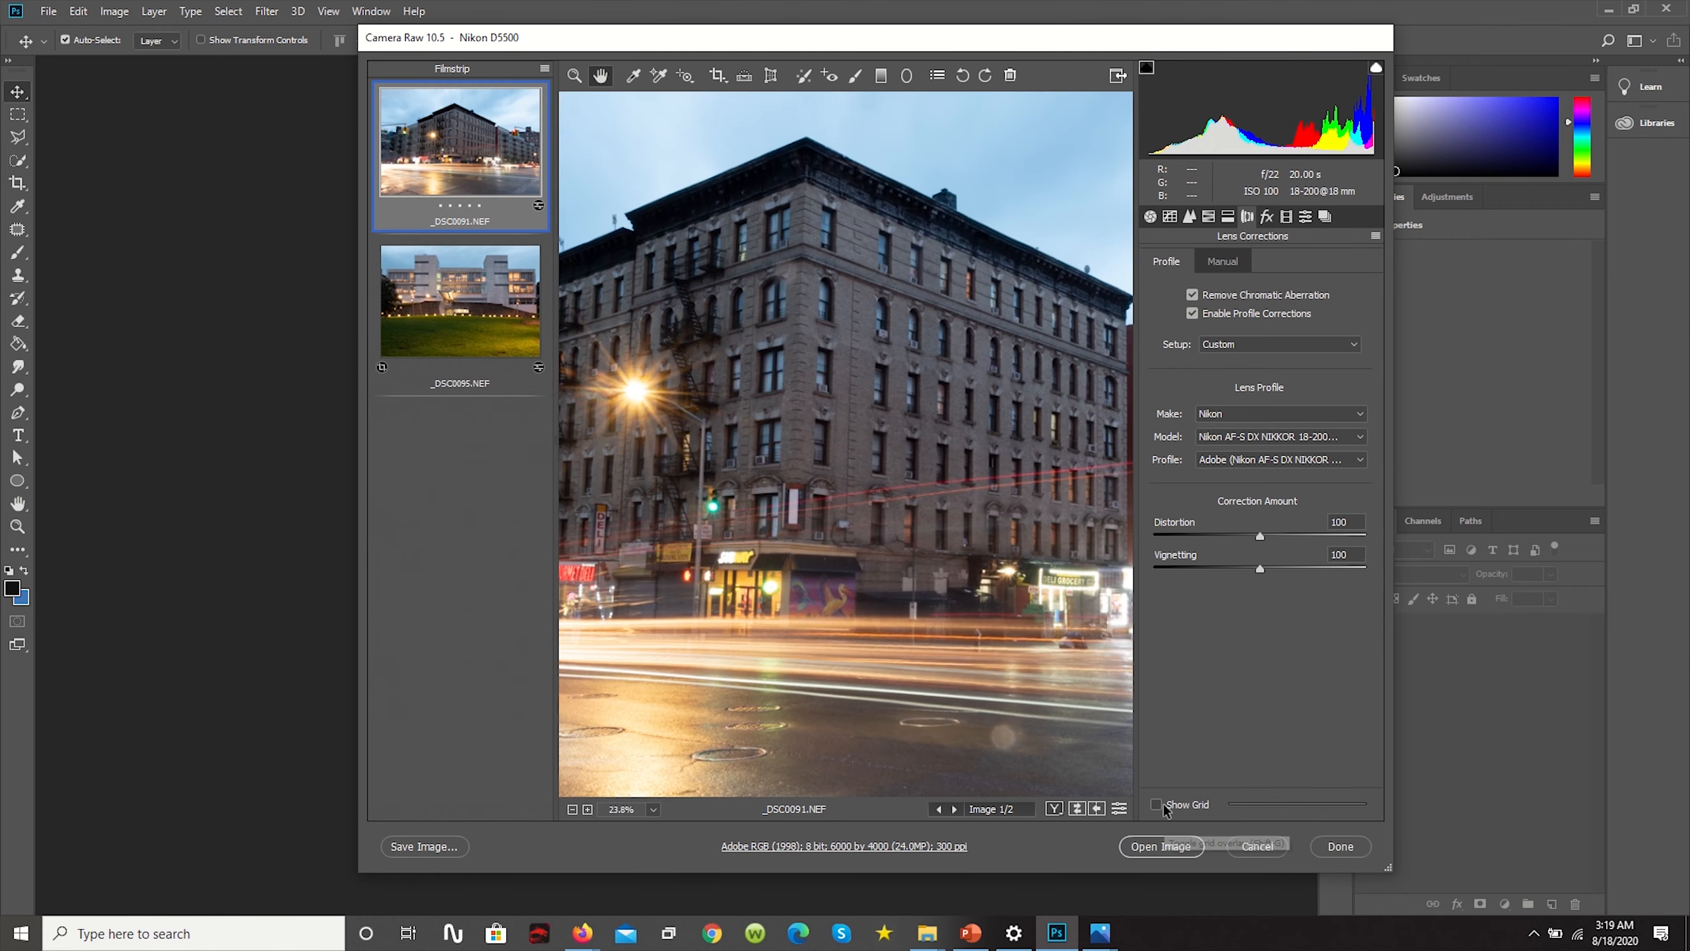
Overlay the alignment grid and adjust the lens-profile distortion correction slider
left_click(1155, 804)
type("5")
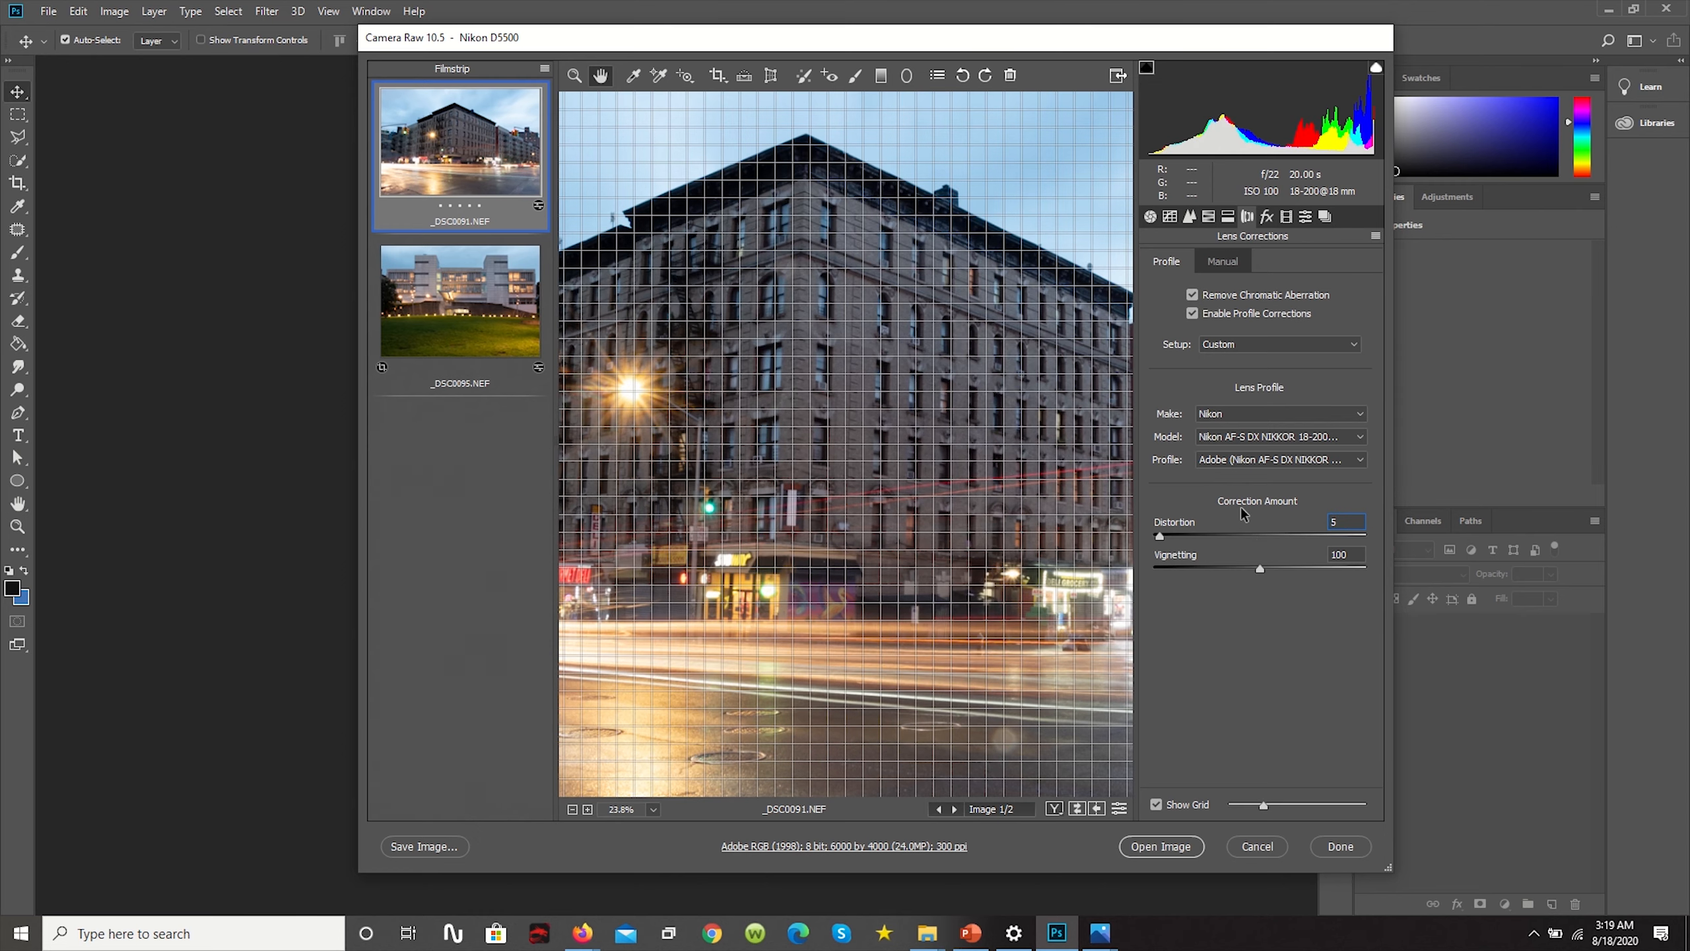
left_click_drag(1160, 535, 1206, 536)
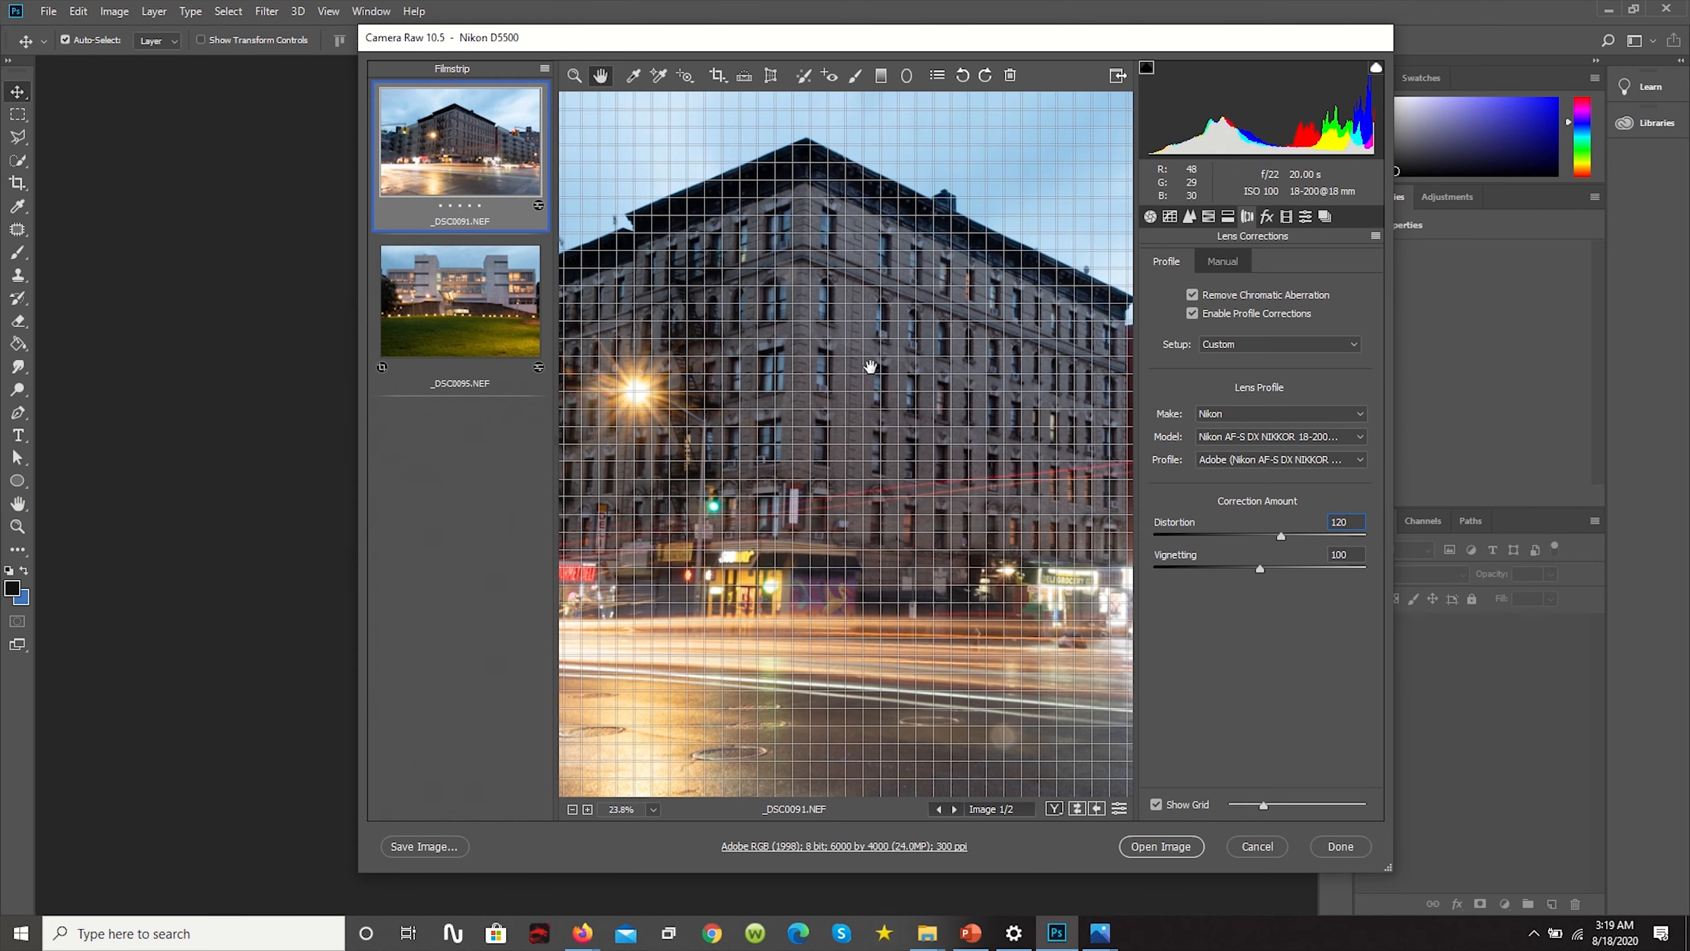
mouse_move(806, 183)
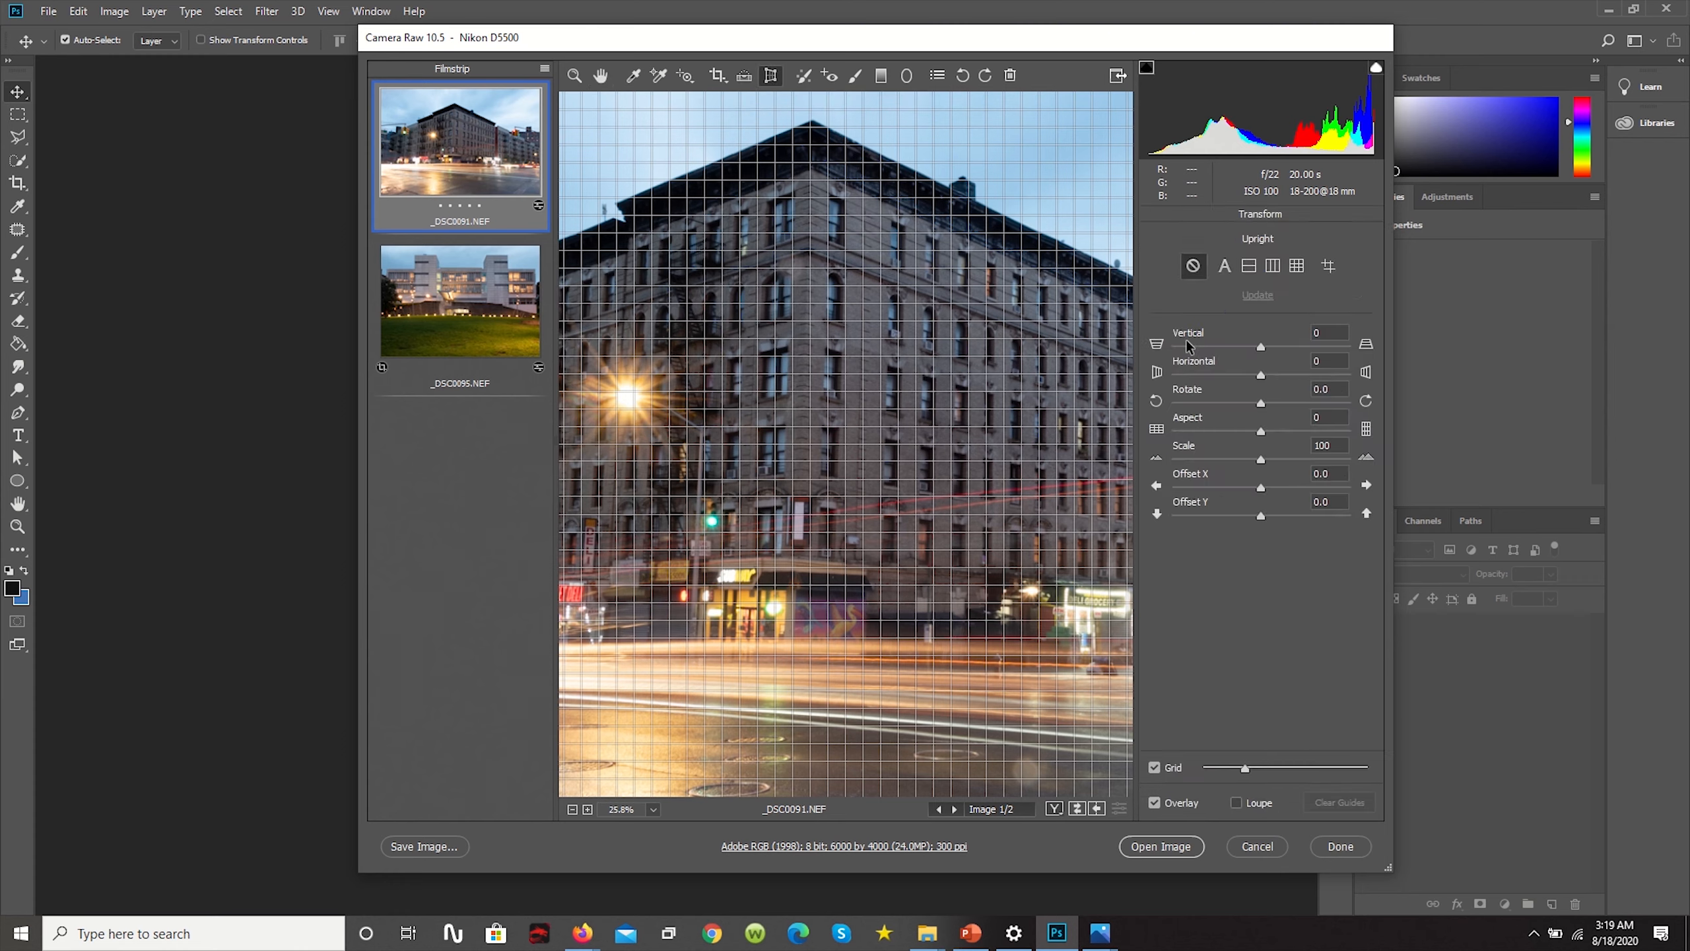
mouse_move(1340, 349)
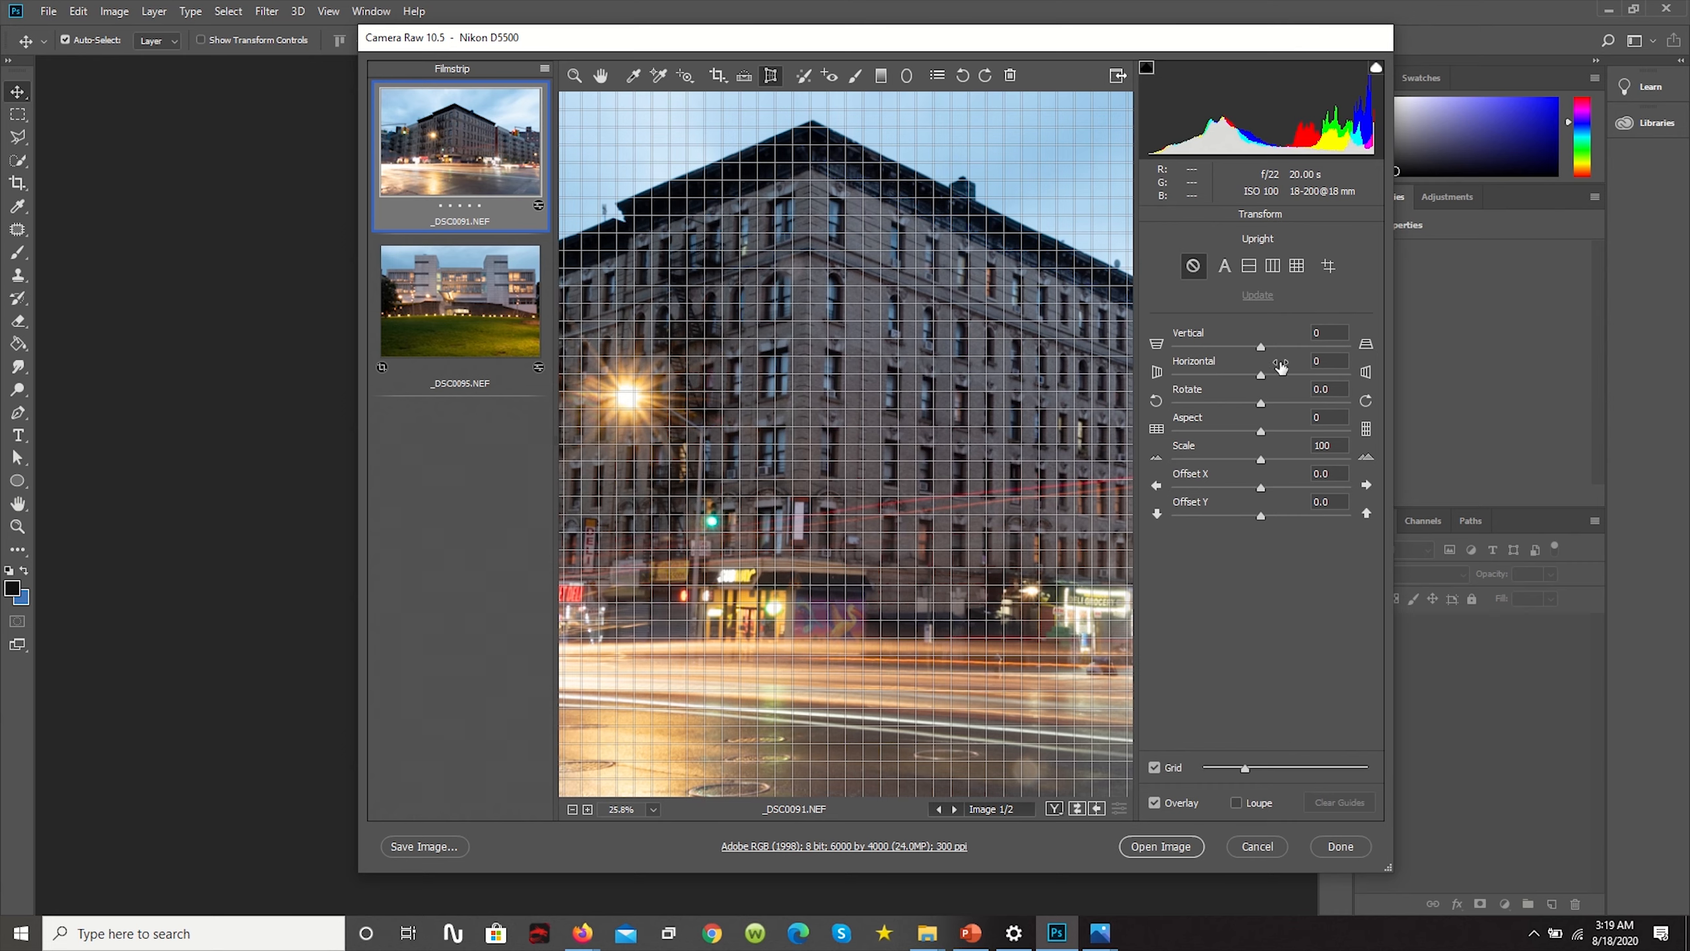
mouse_move(1216, 375)
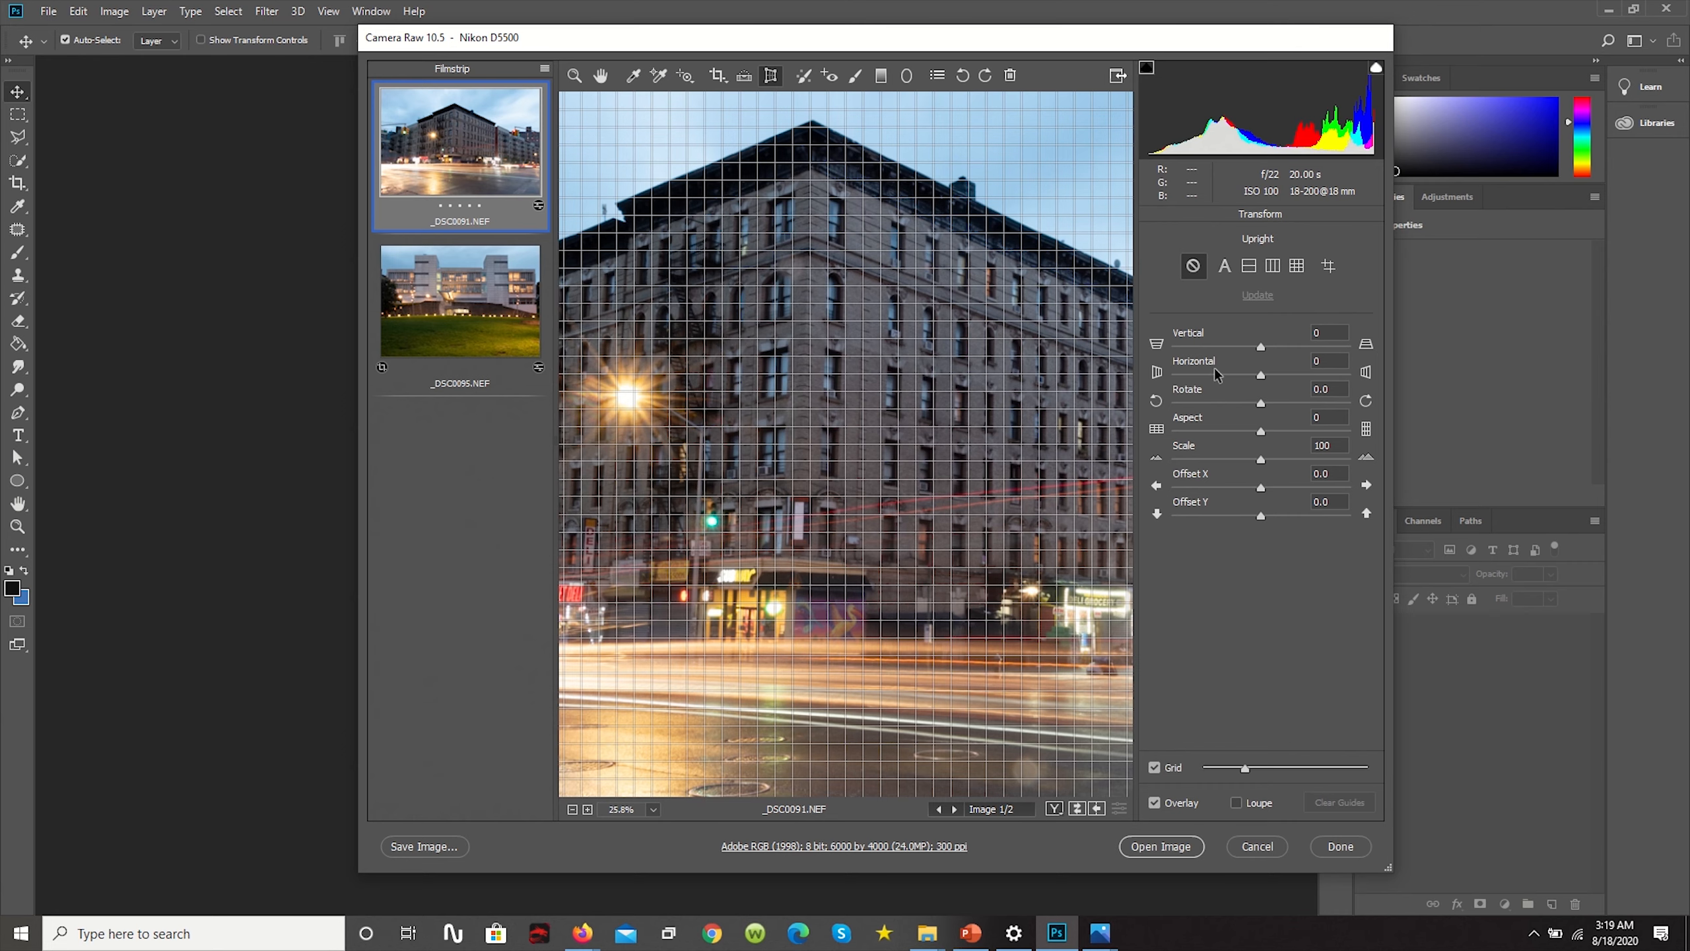
mouse_move(1245, 359)
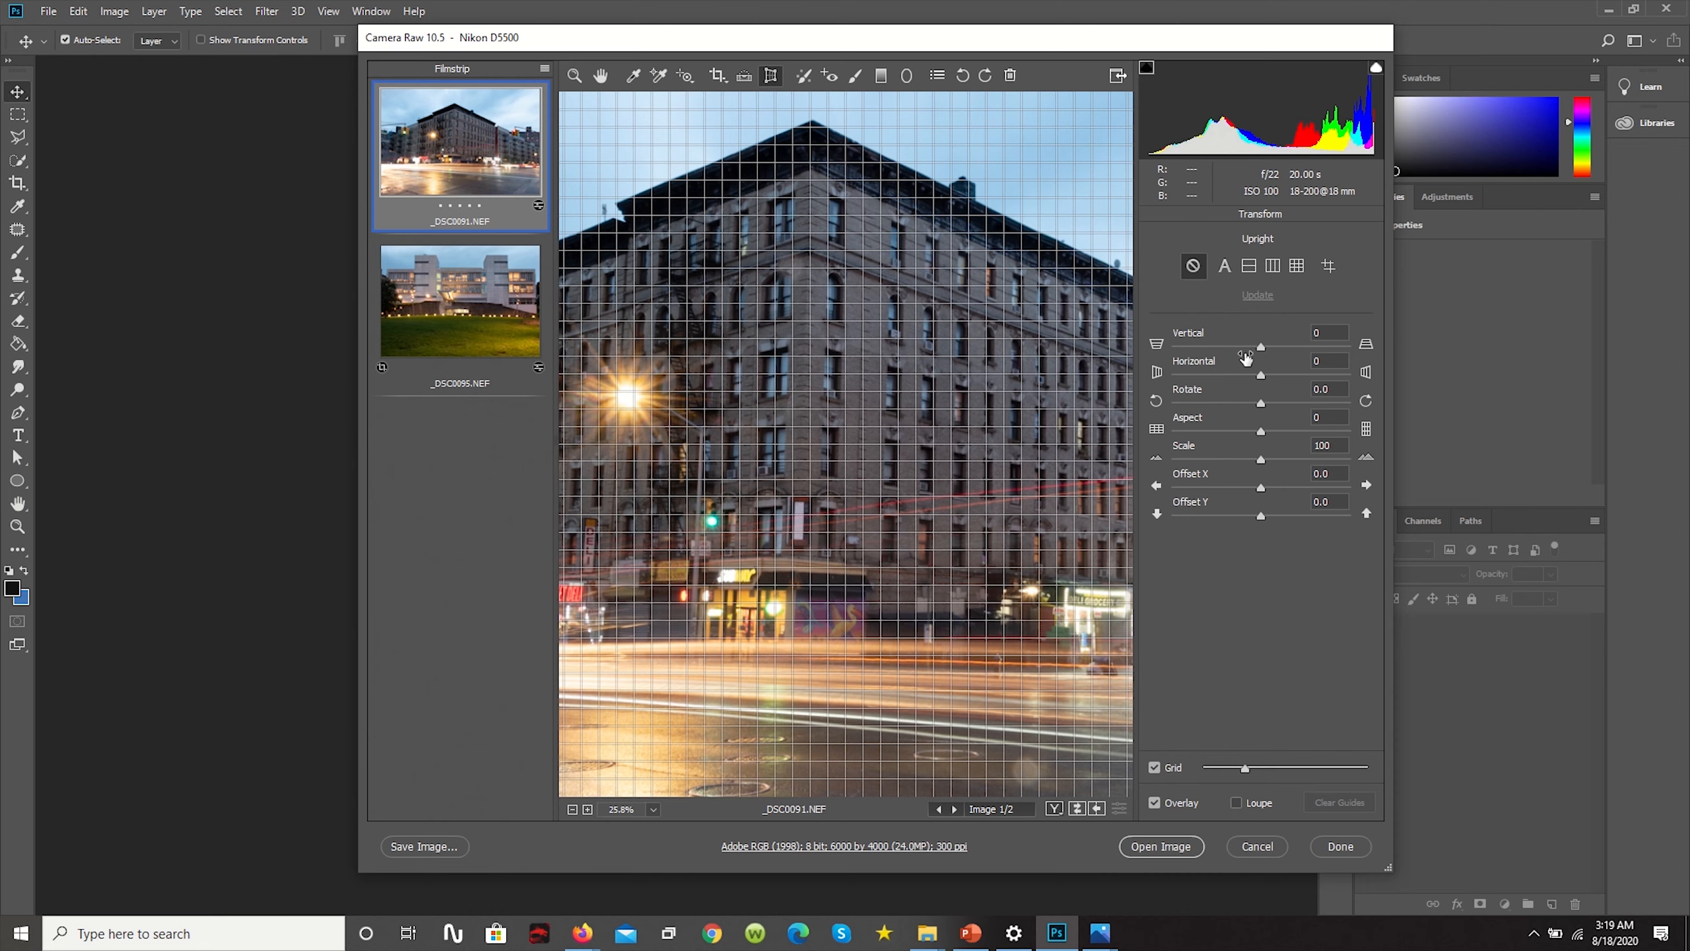
mouse_move(1263, 356)
type("-15")
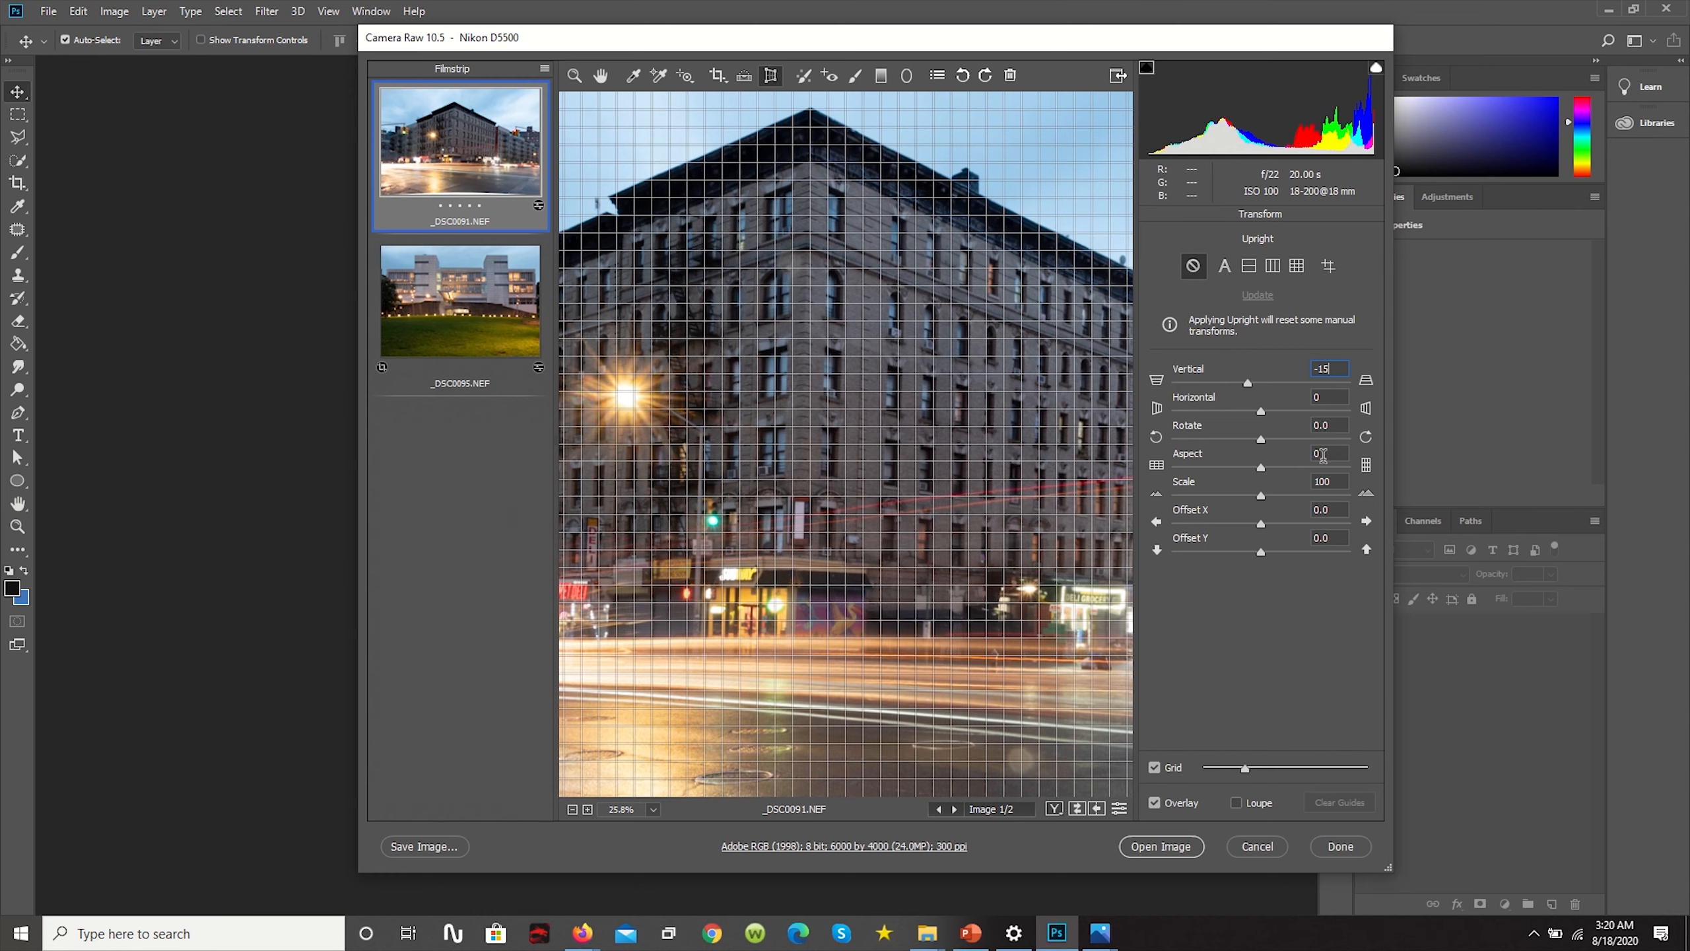
Confirm vertical perspective -15 and fine-tune the rotation to -0.3
left_click(1327, 397)
type("+2")
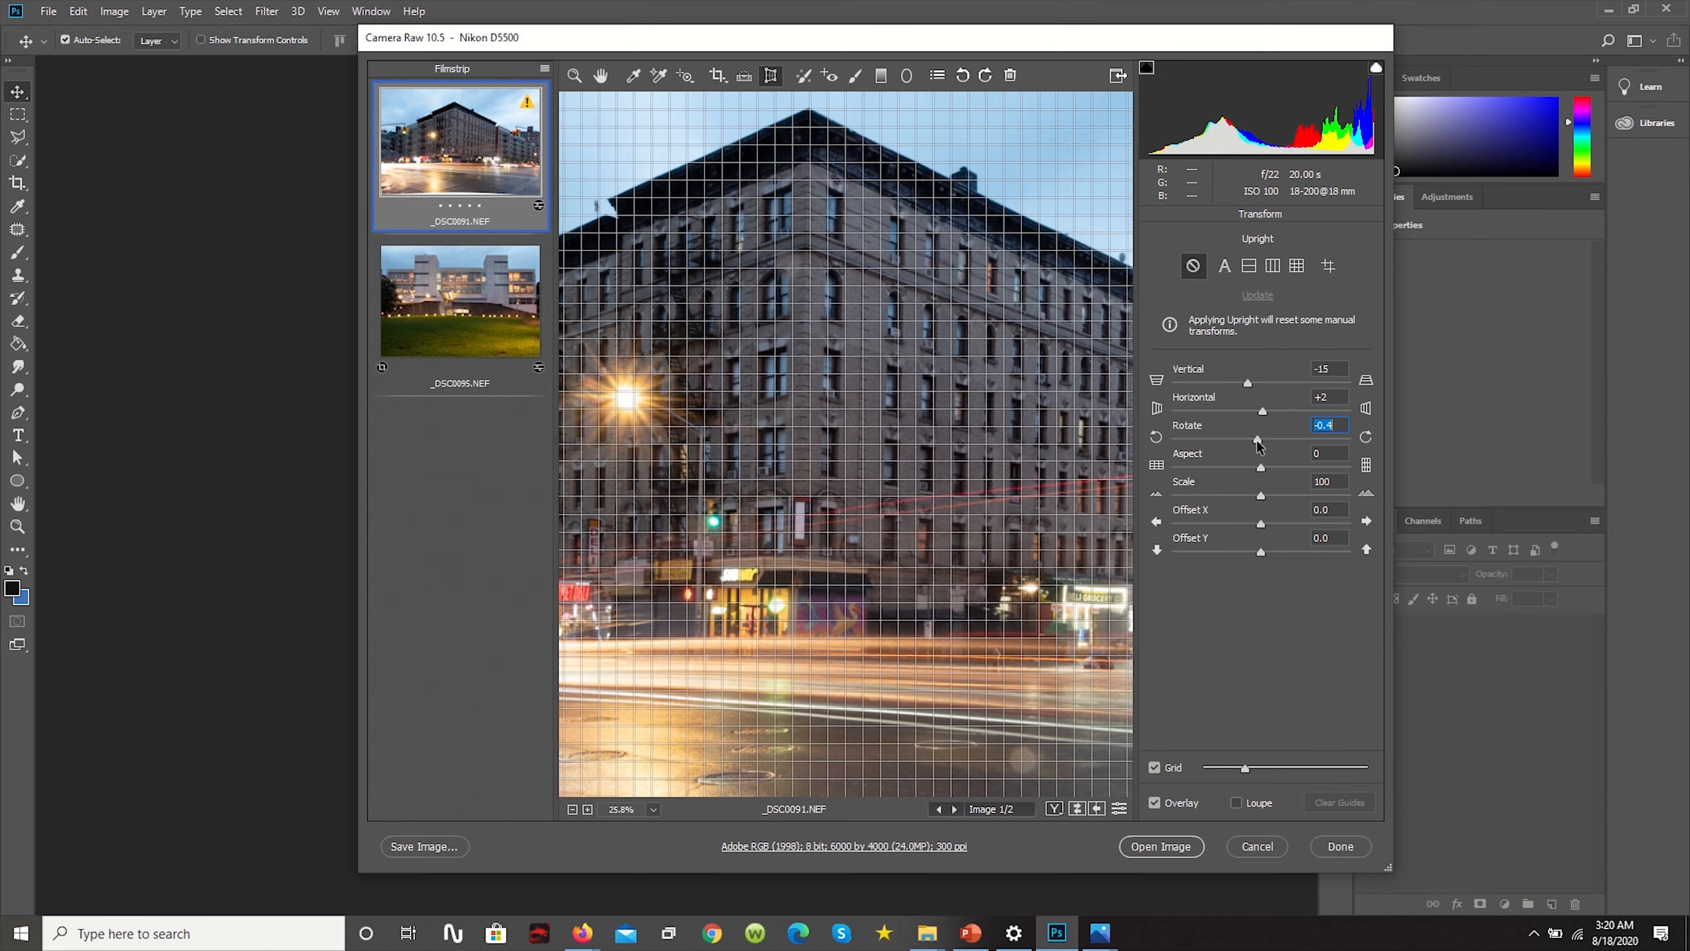
left_click_drag(1247, 436, 1261, 436)
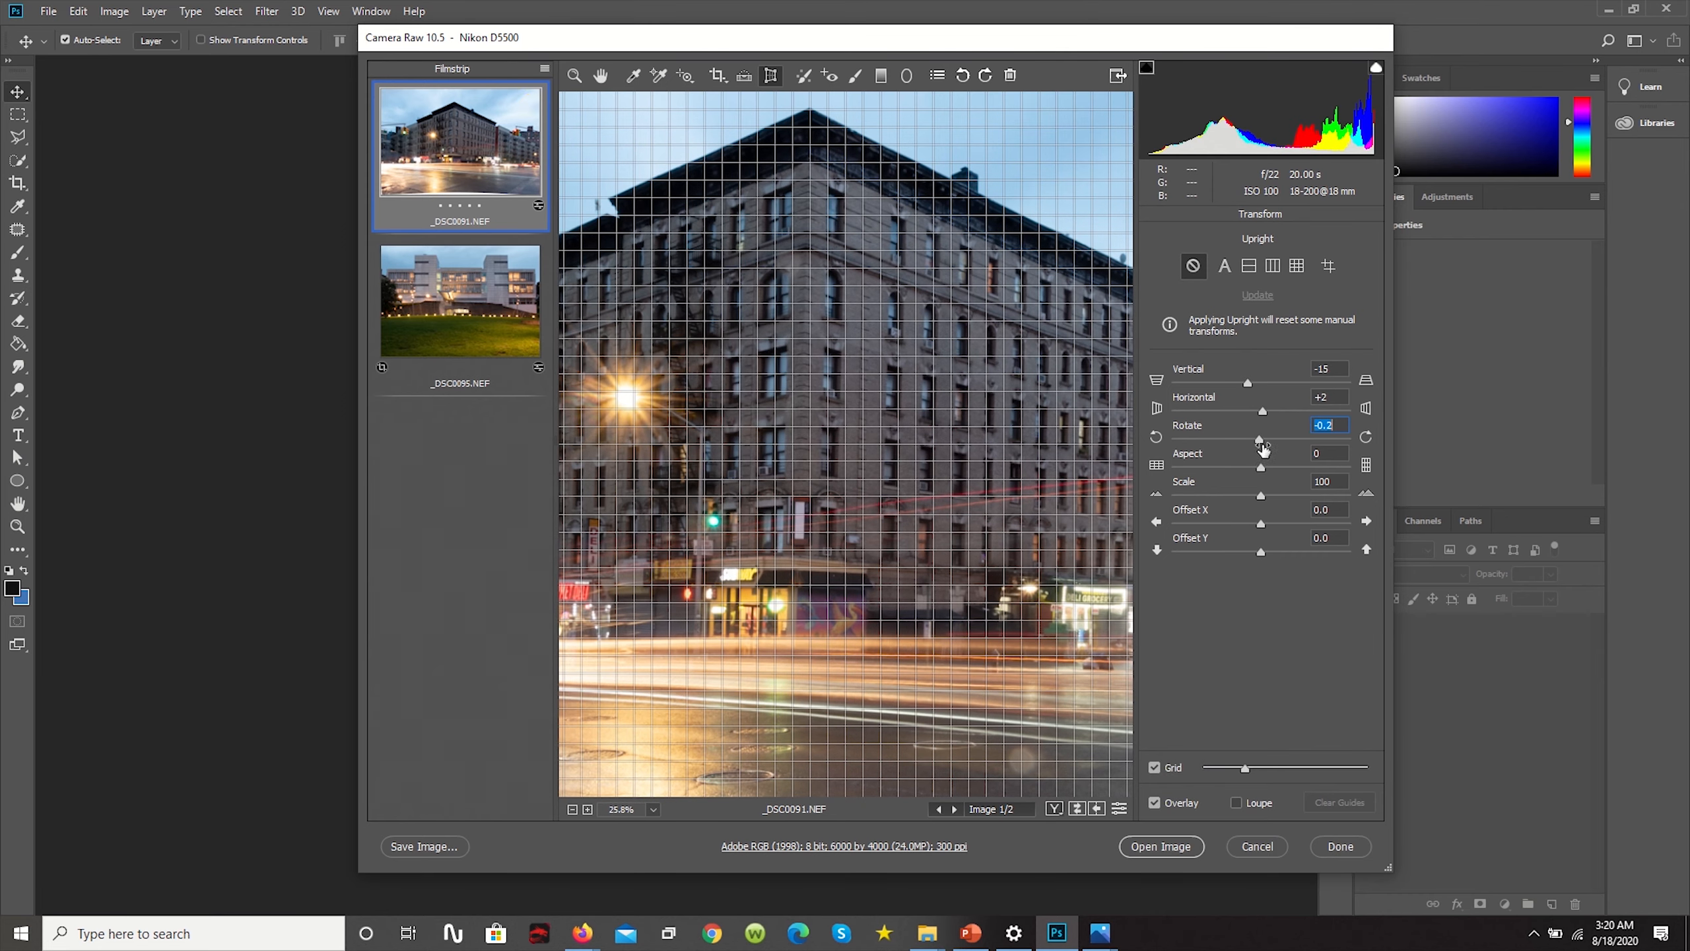
left_click_drag(1266, 443, 1256, 443)
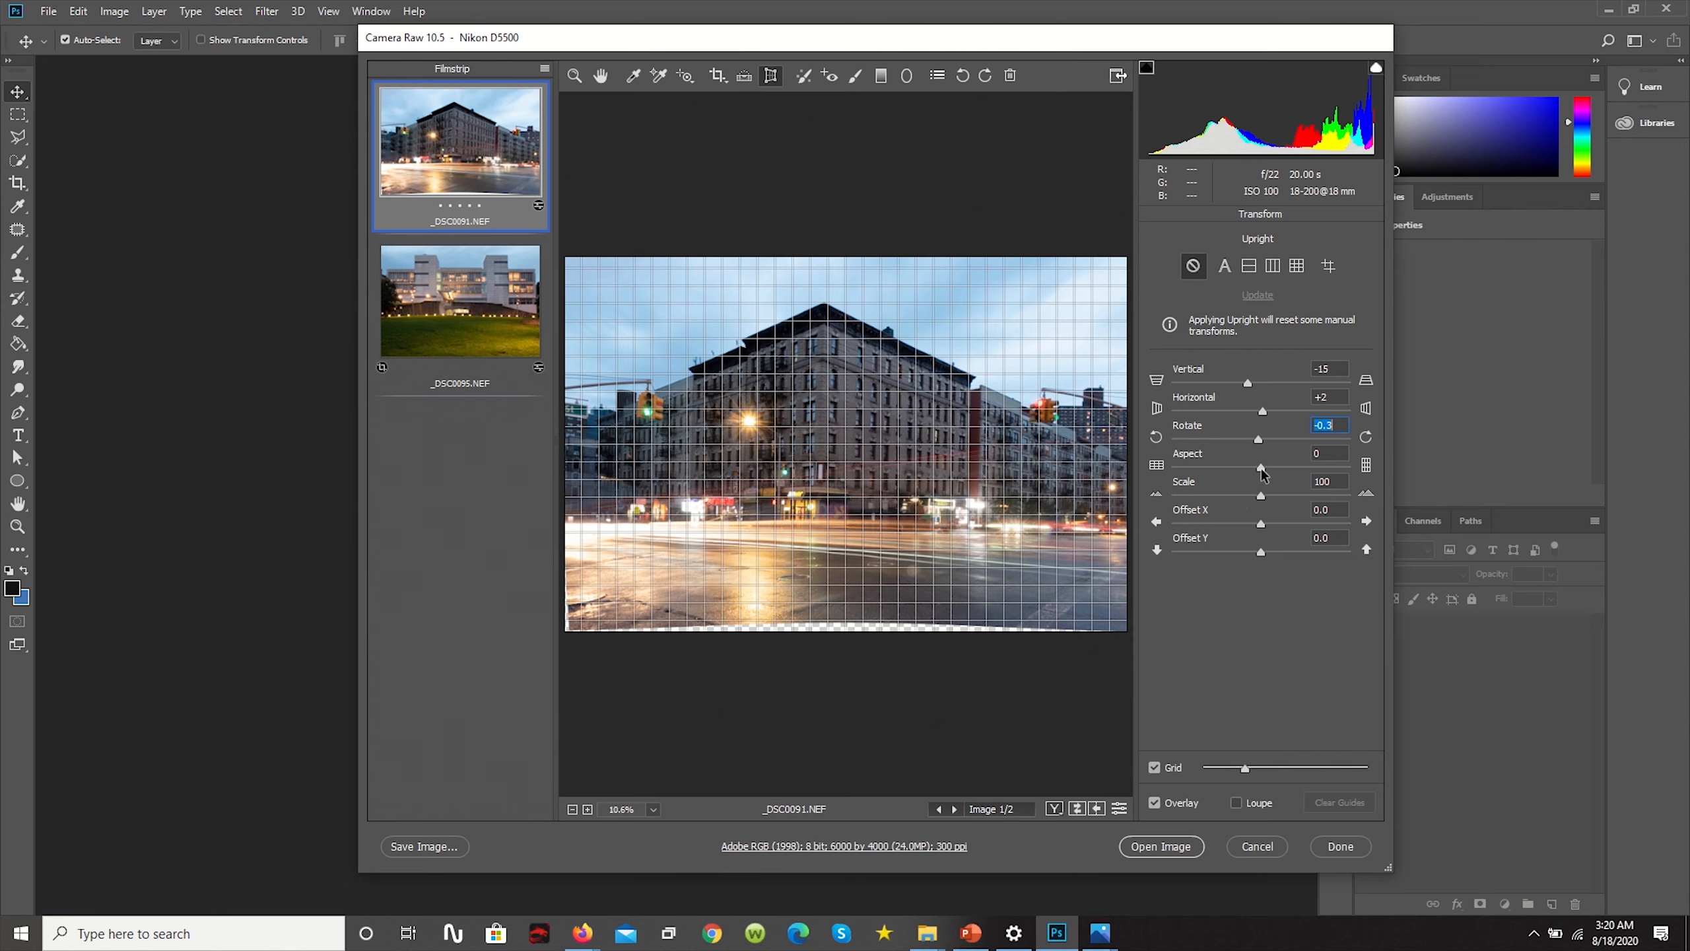
Bring Aspect down to -86, then set Scale 114 and Offset X 2.0
left_click_drag(1258, 467, 1237, 467)
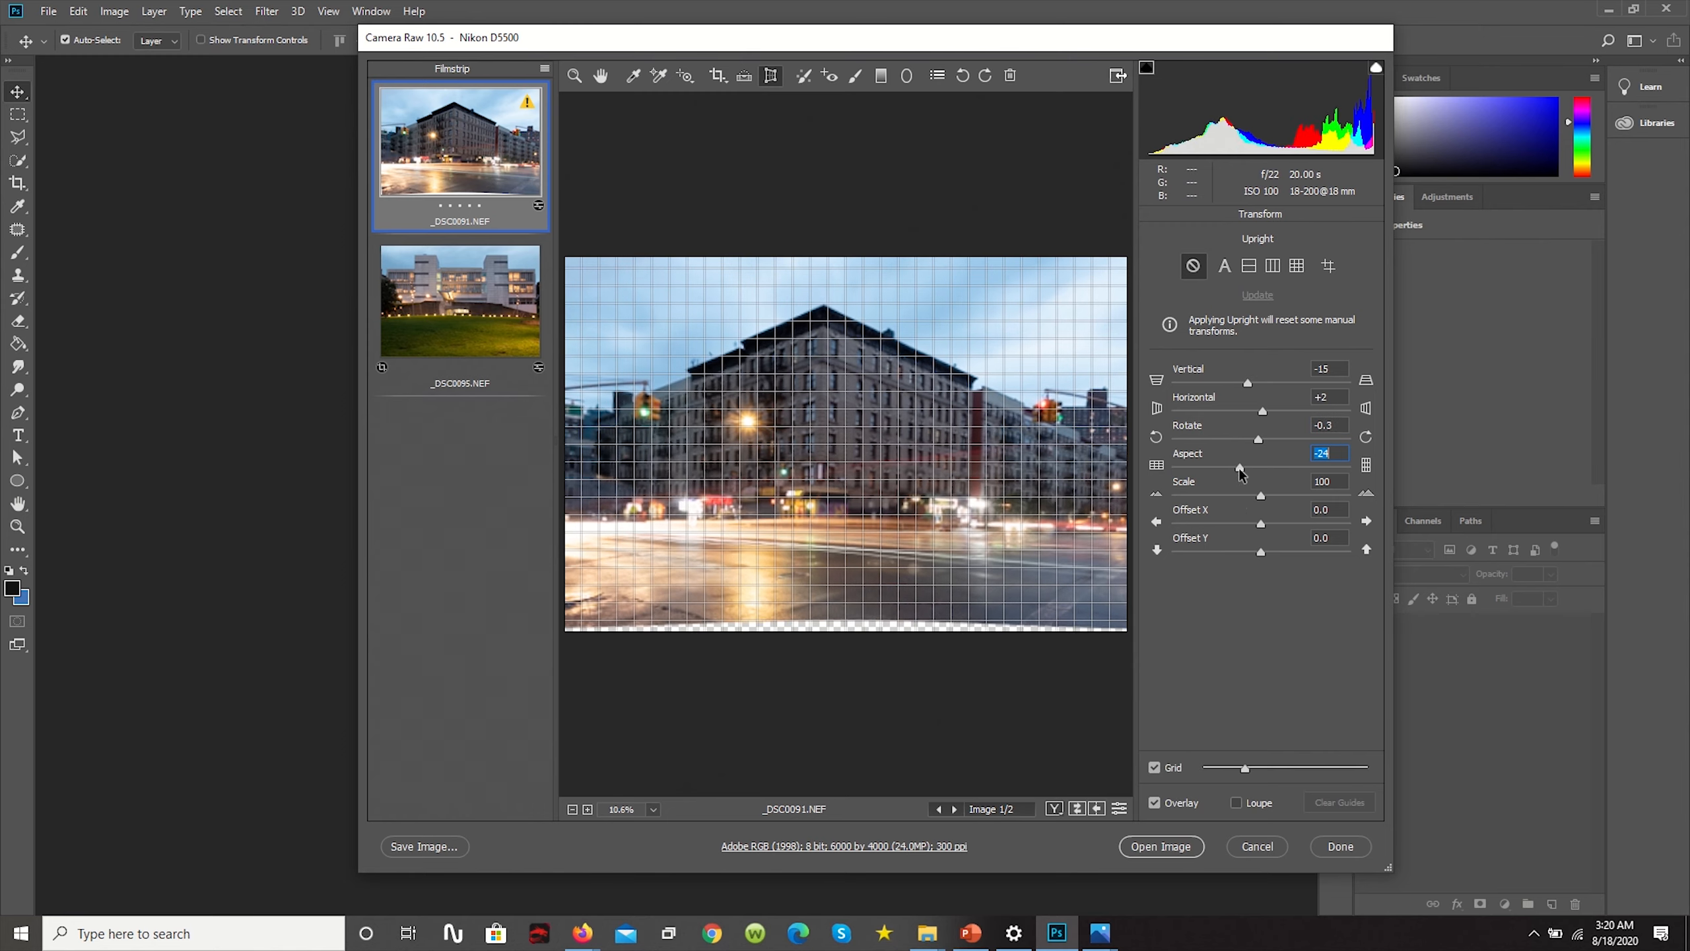
left_click_drag(1240, 470, 1172, 470)
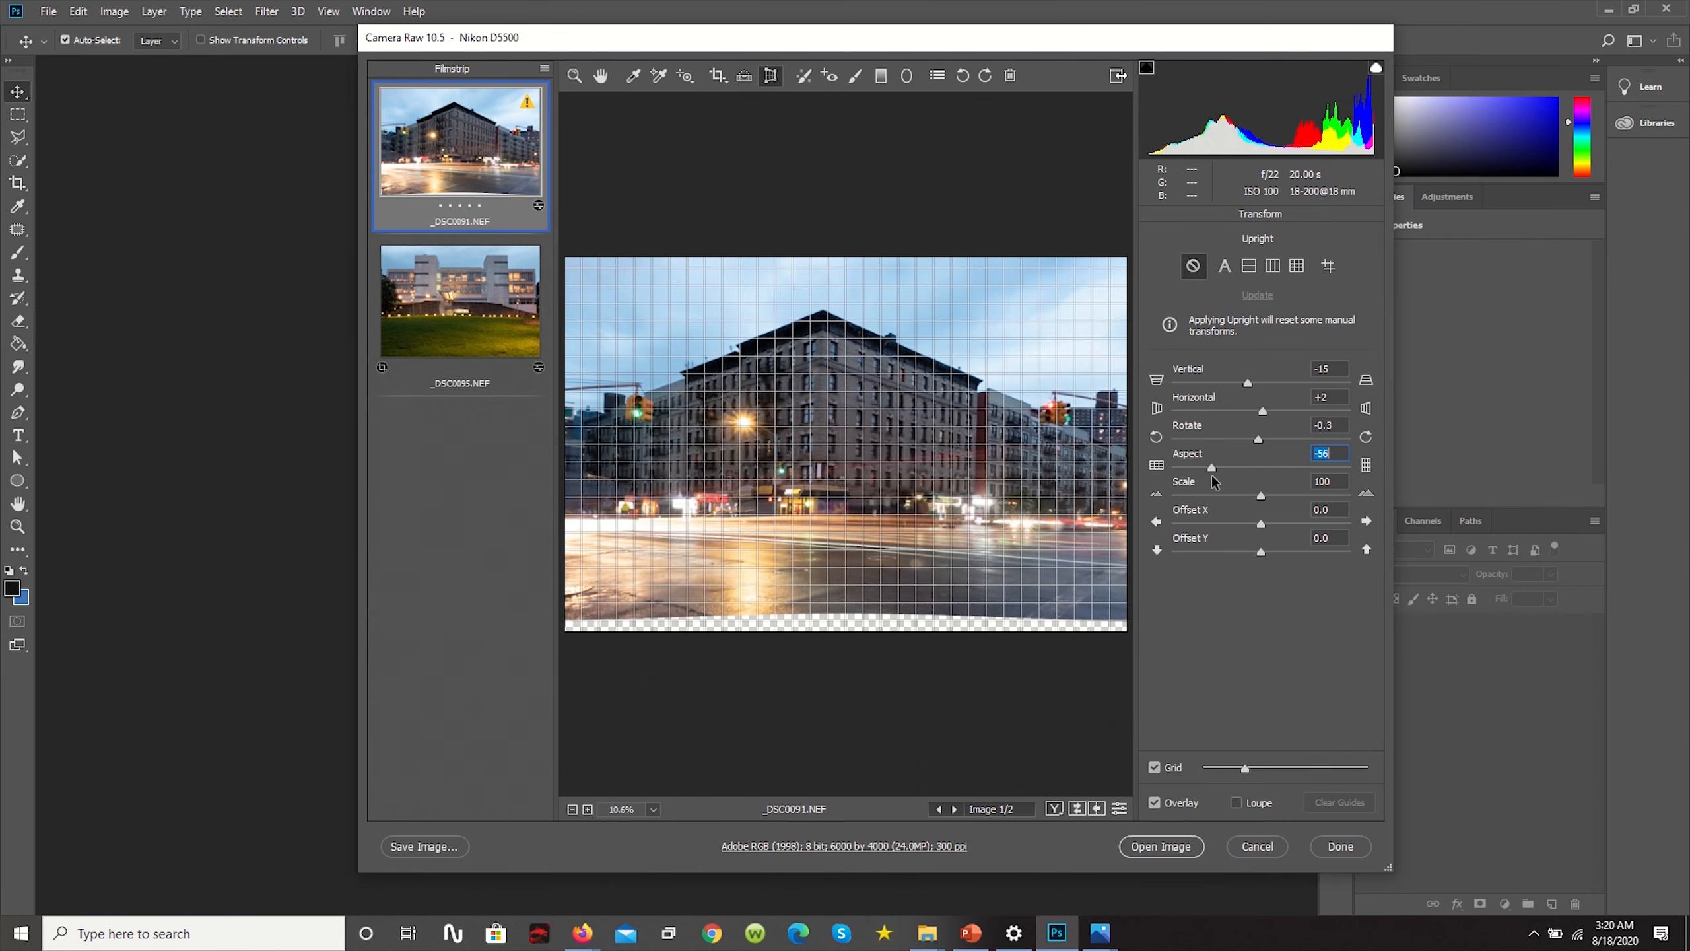
left_click_drag(1210, 465, 1191, 466)
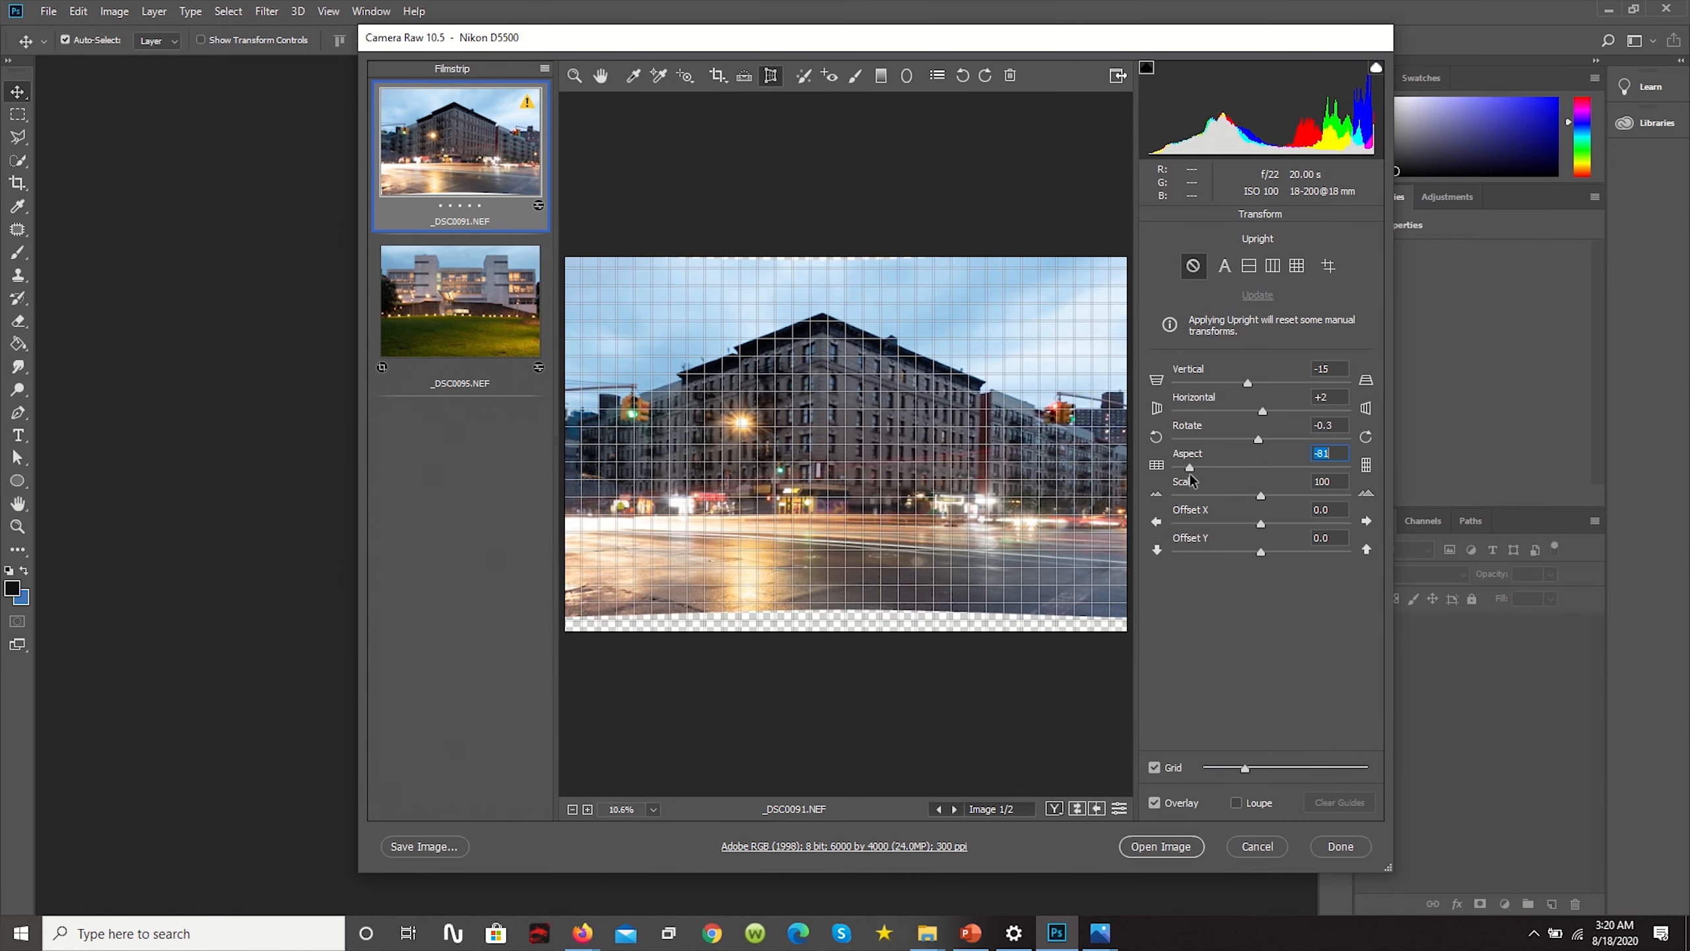
left_click_drag(1189, 467, 1194, 467)
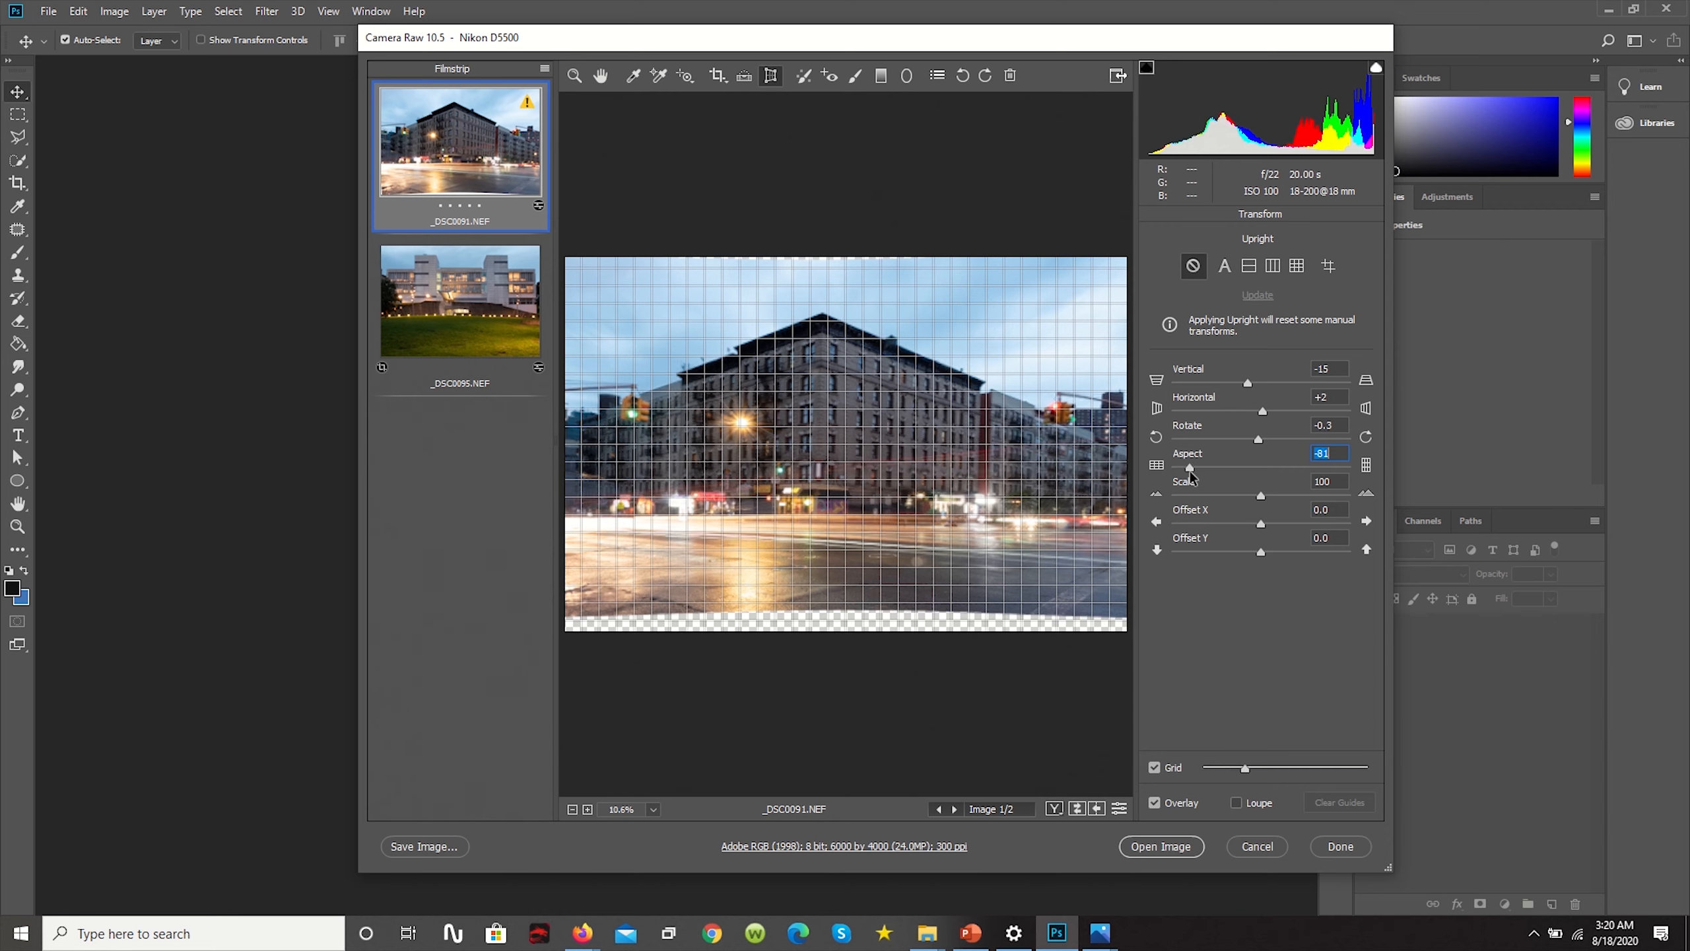
left_click_drag(1192, 466, 1180, 467)
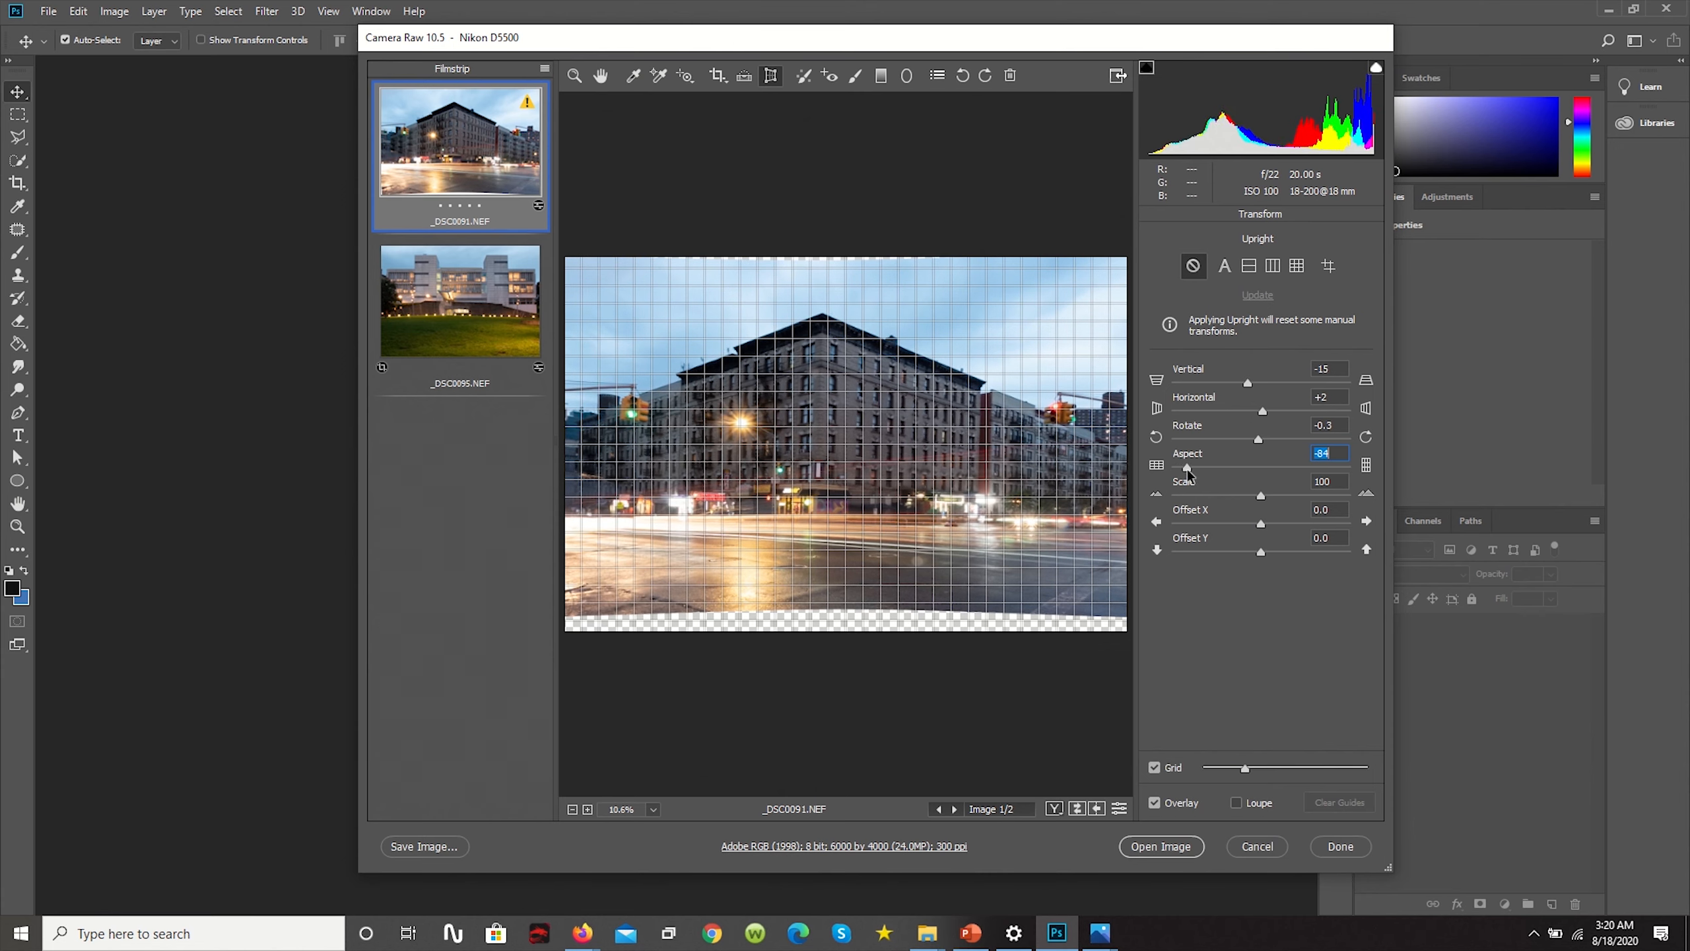
left_click_drag(1188, 466, 1185, 466)
type("114")
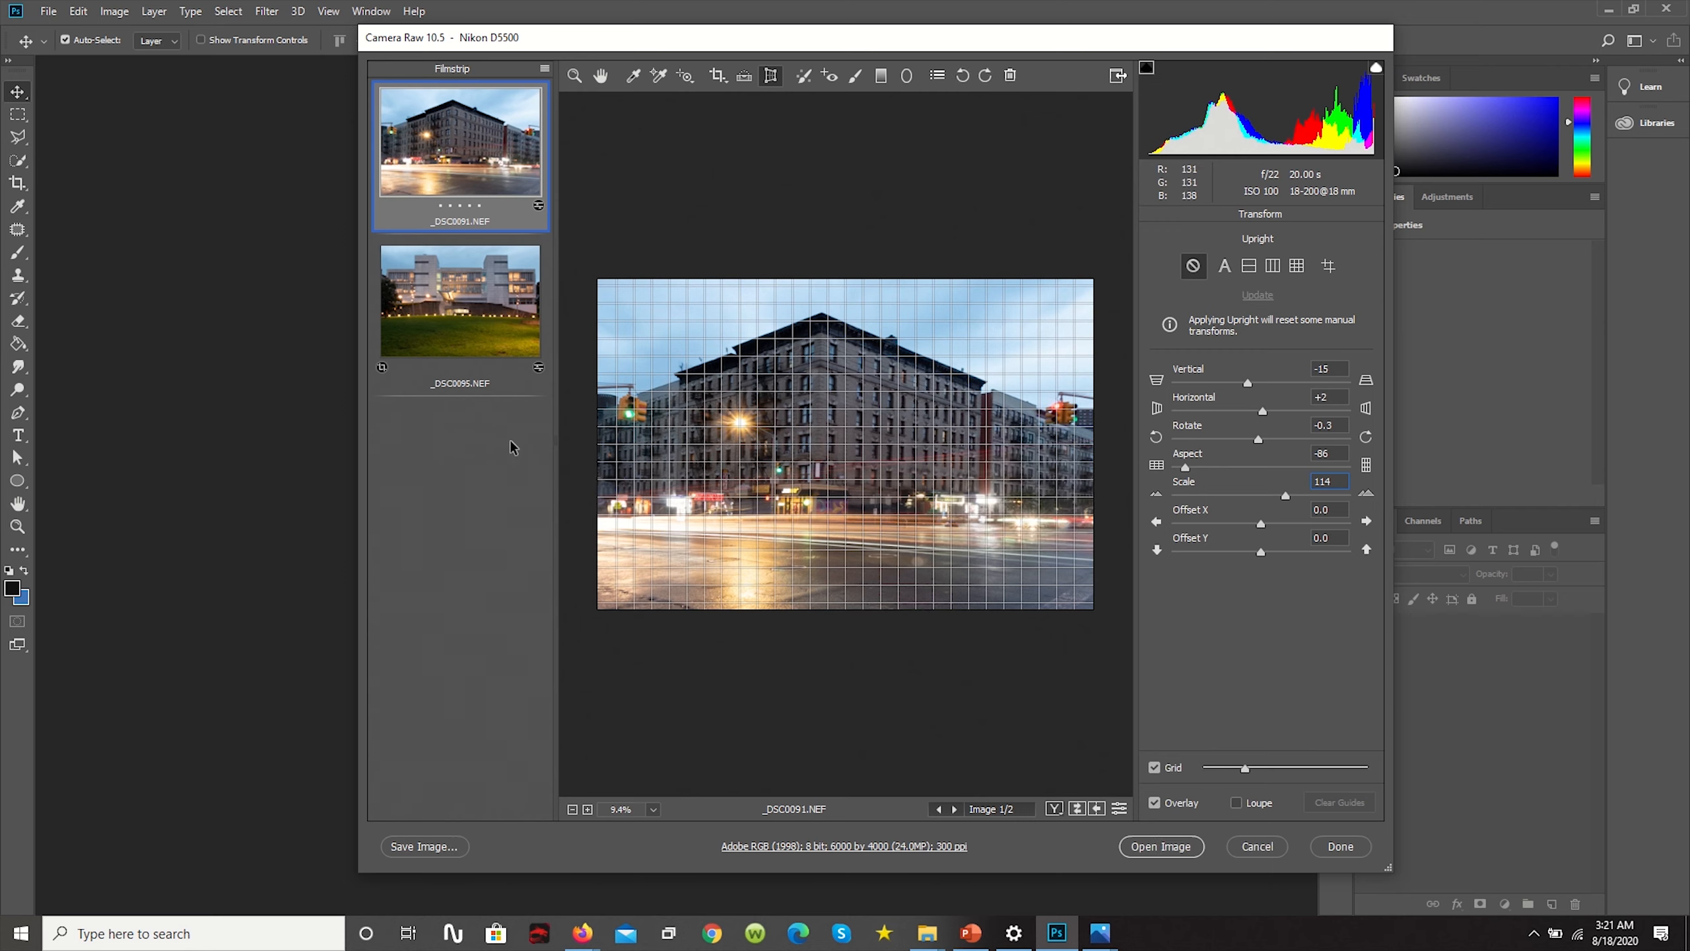
mouse_move(1454, 426)
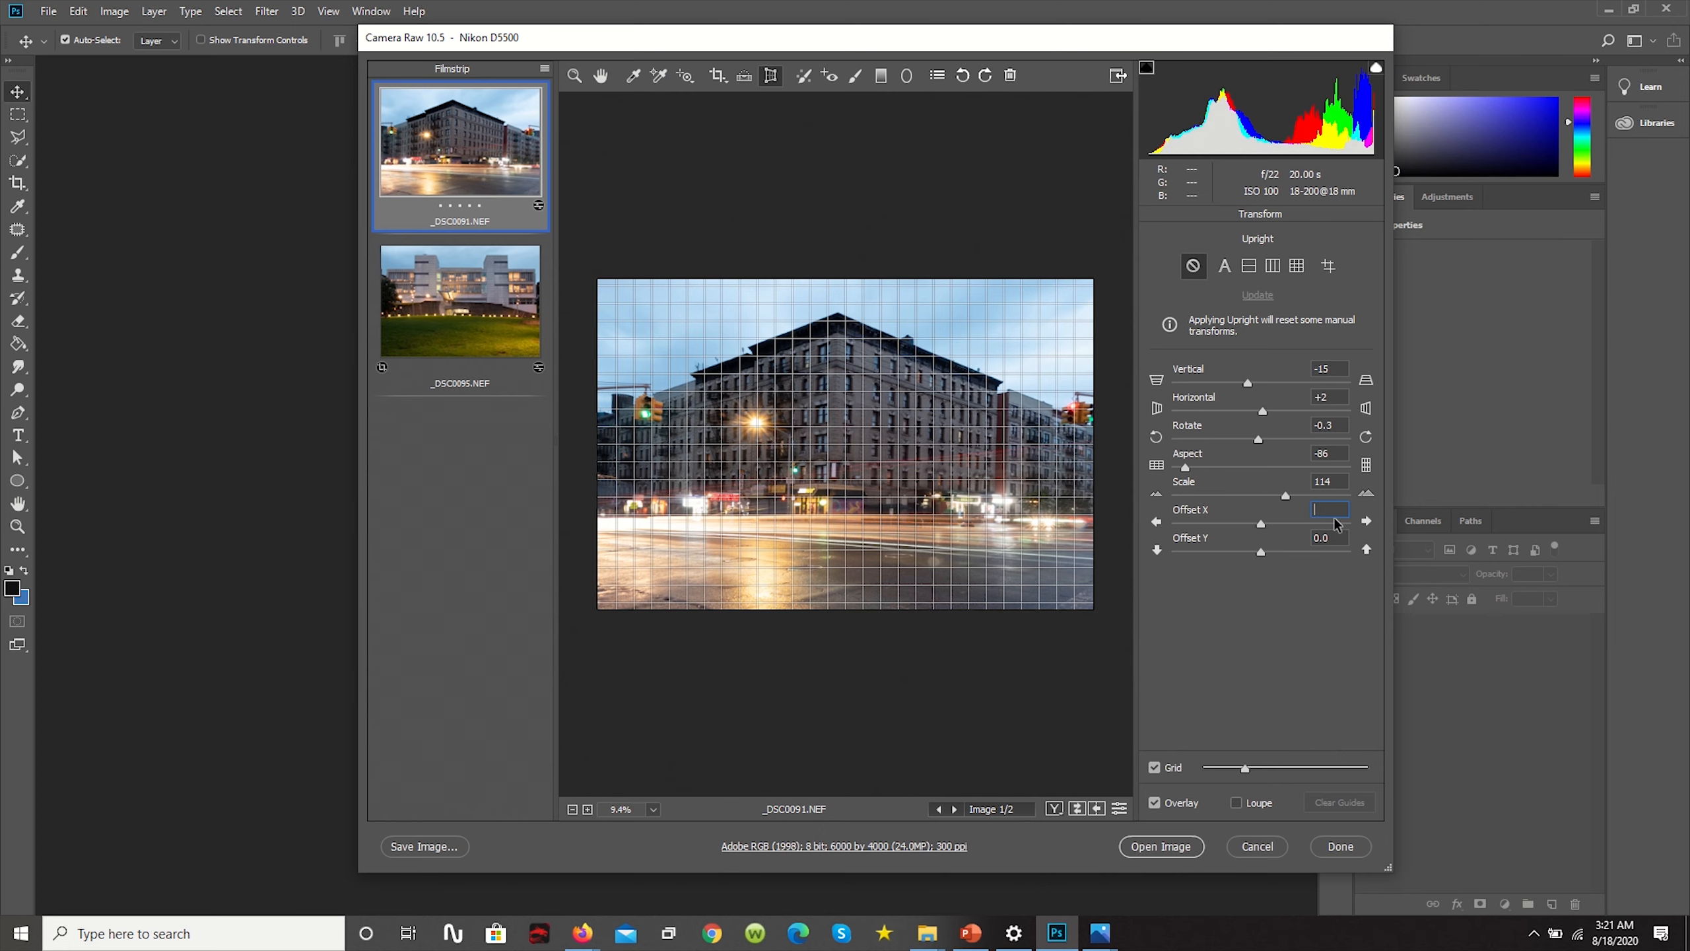
type("3")
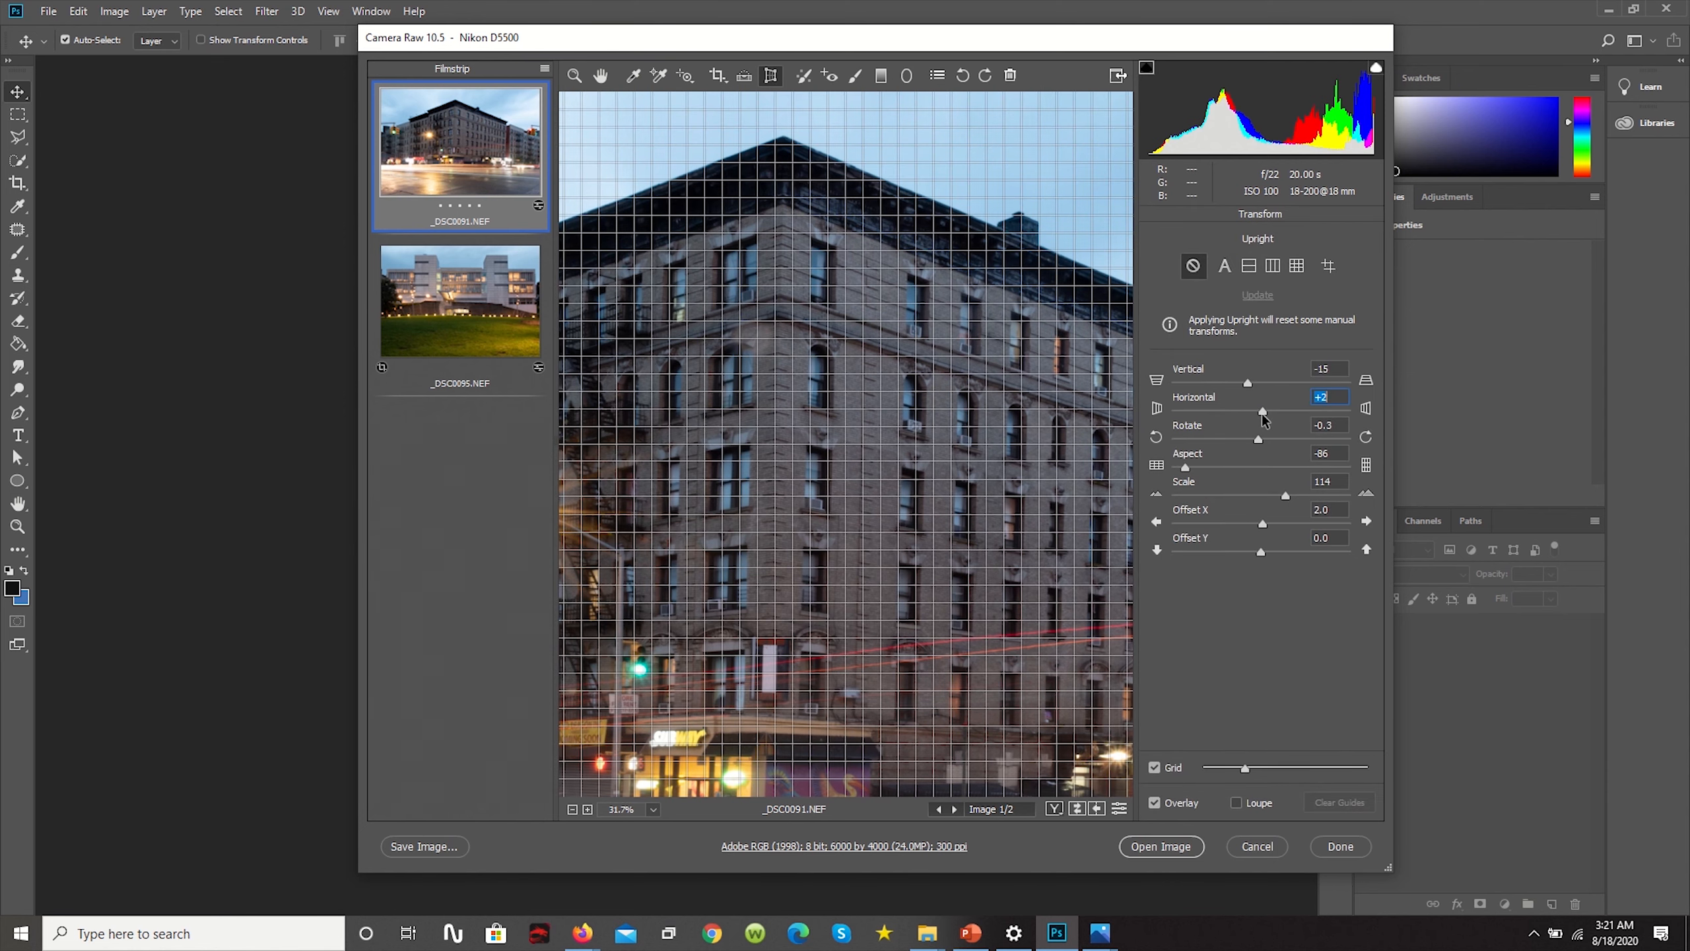
Increase horizontal perspective correction and fine-tune the vertical perspective correction
left_click_drag(1262, 412, 1270, 412)
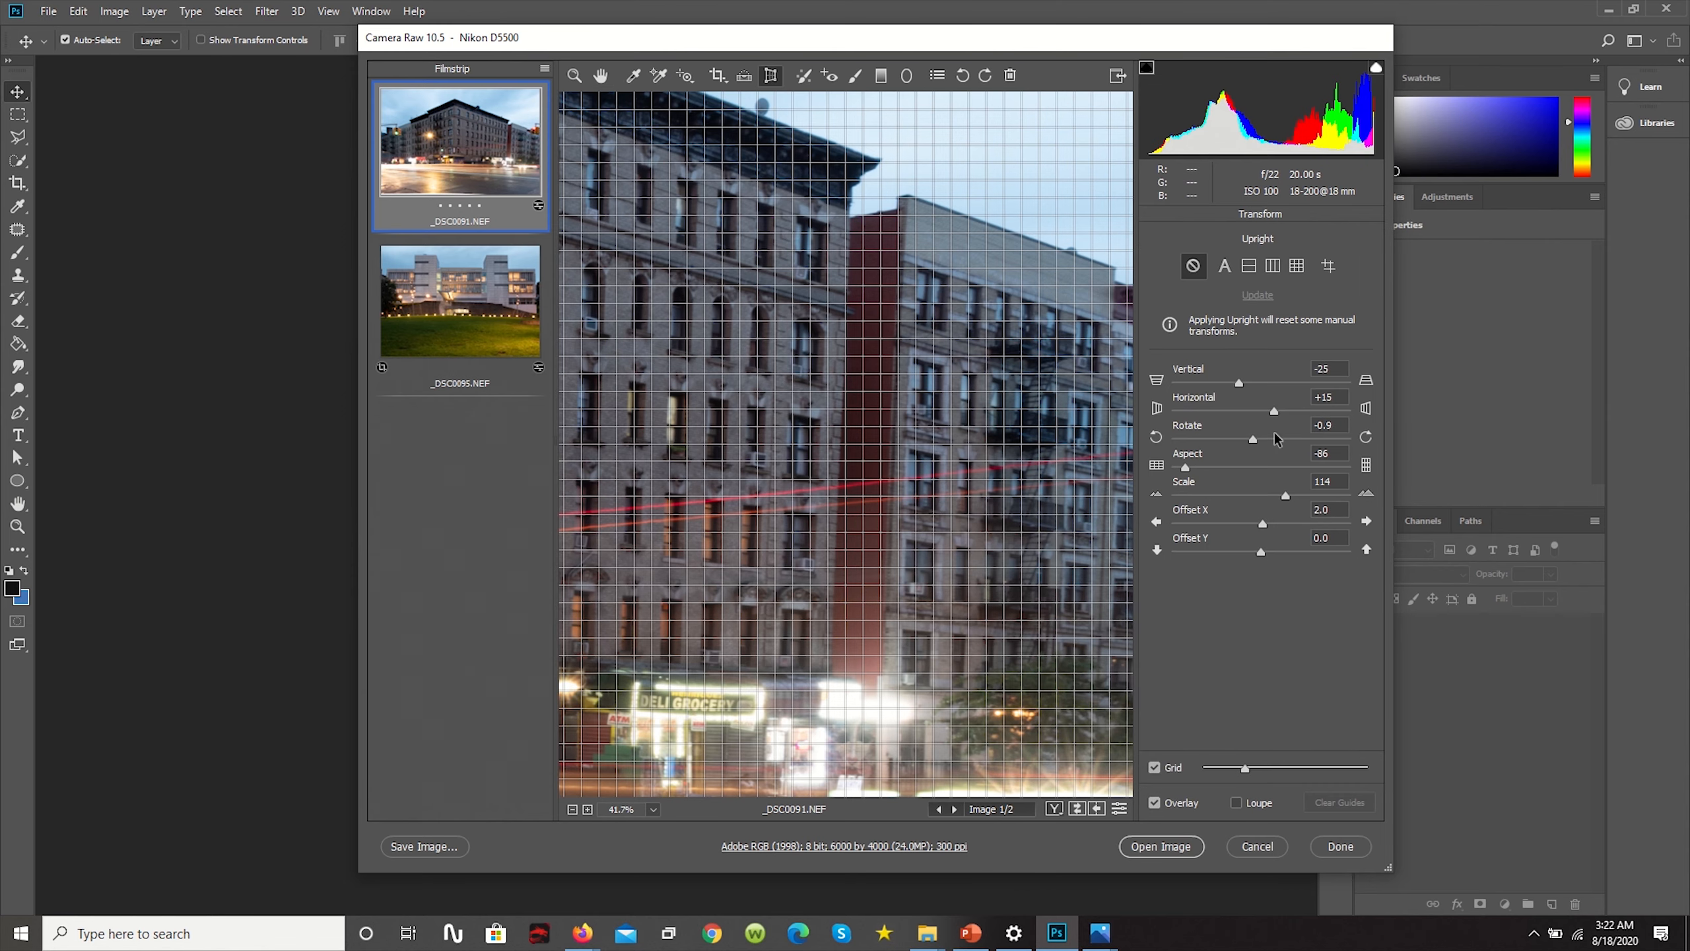
mouse_move(1254, 444)
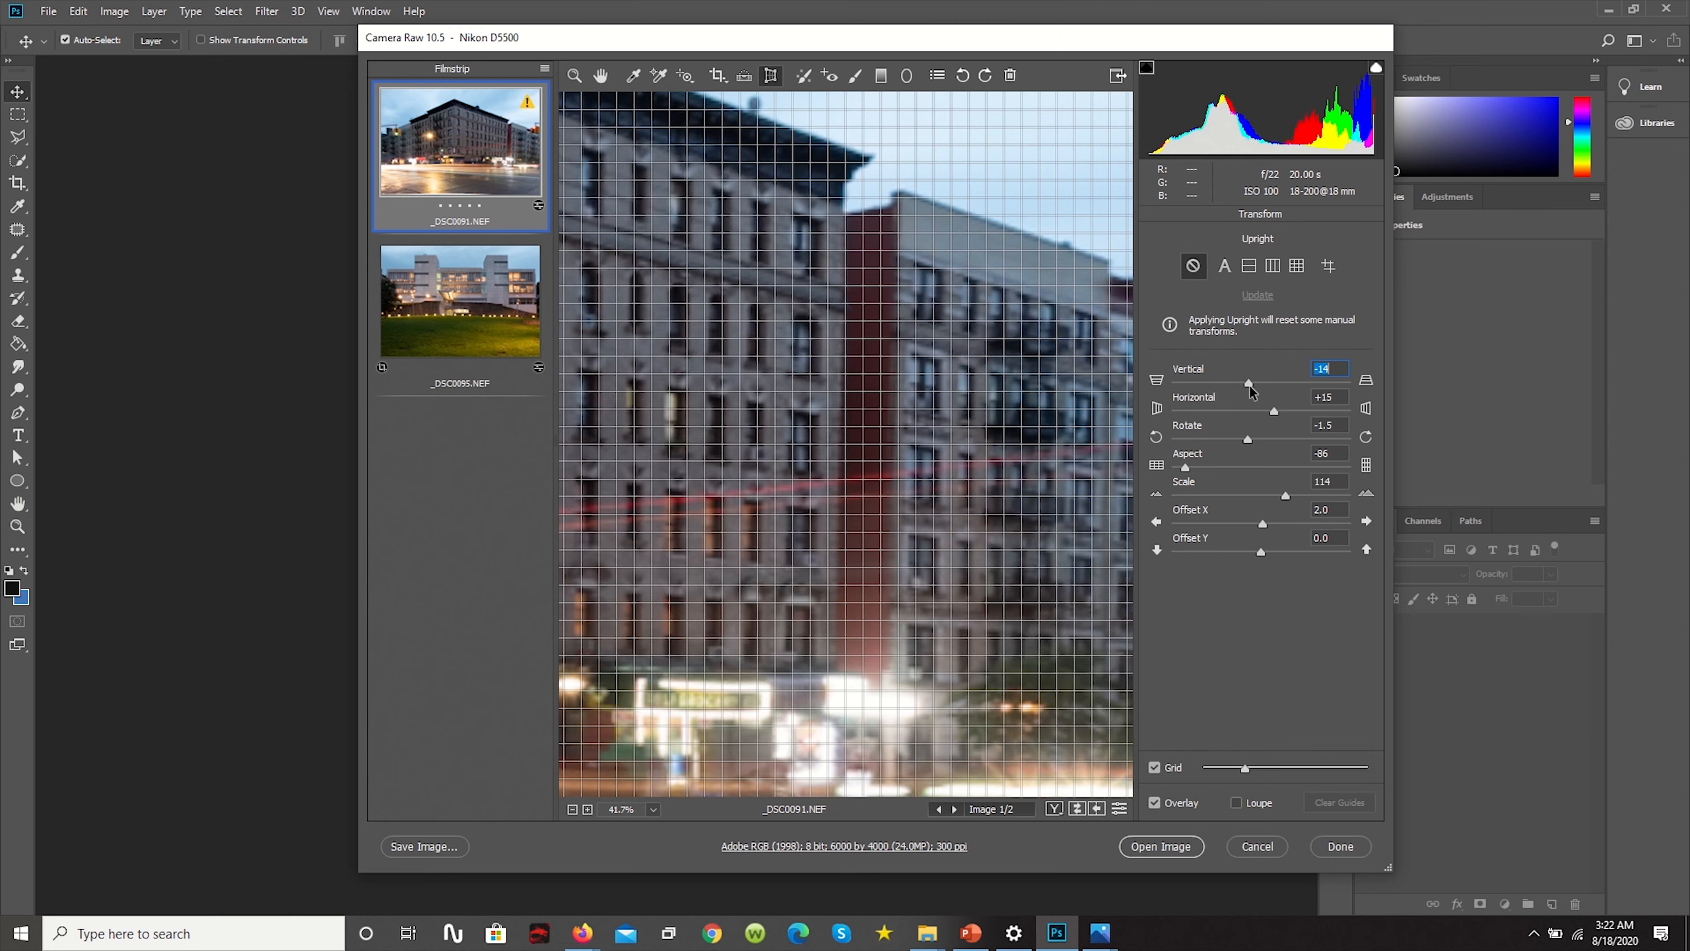
left_click_drag(1249, 383, 1263, 383)
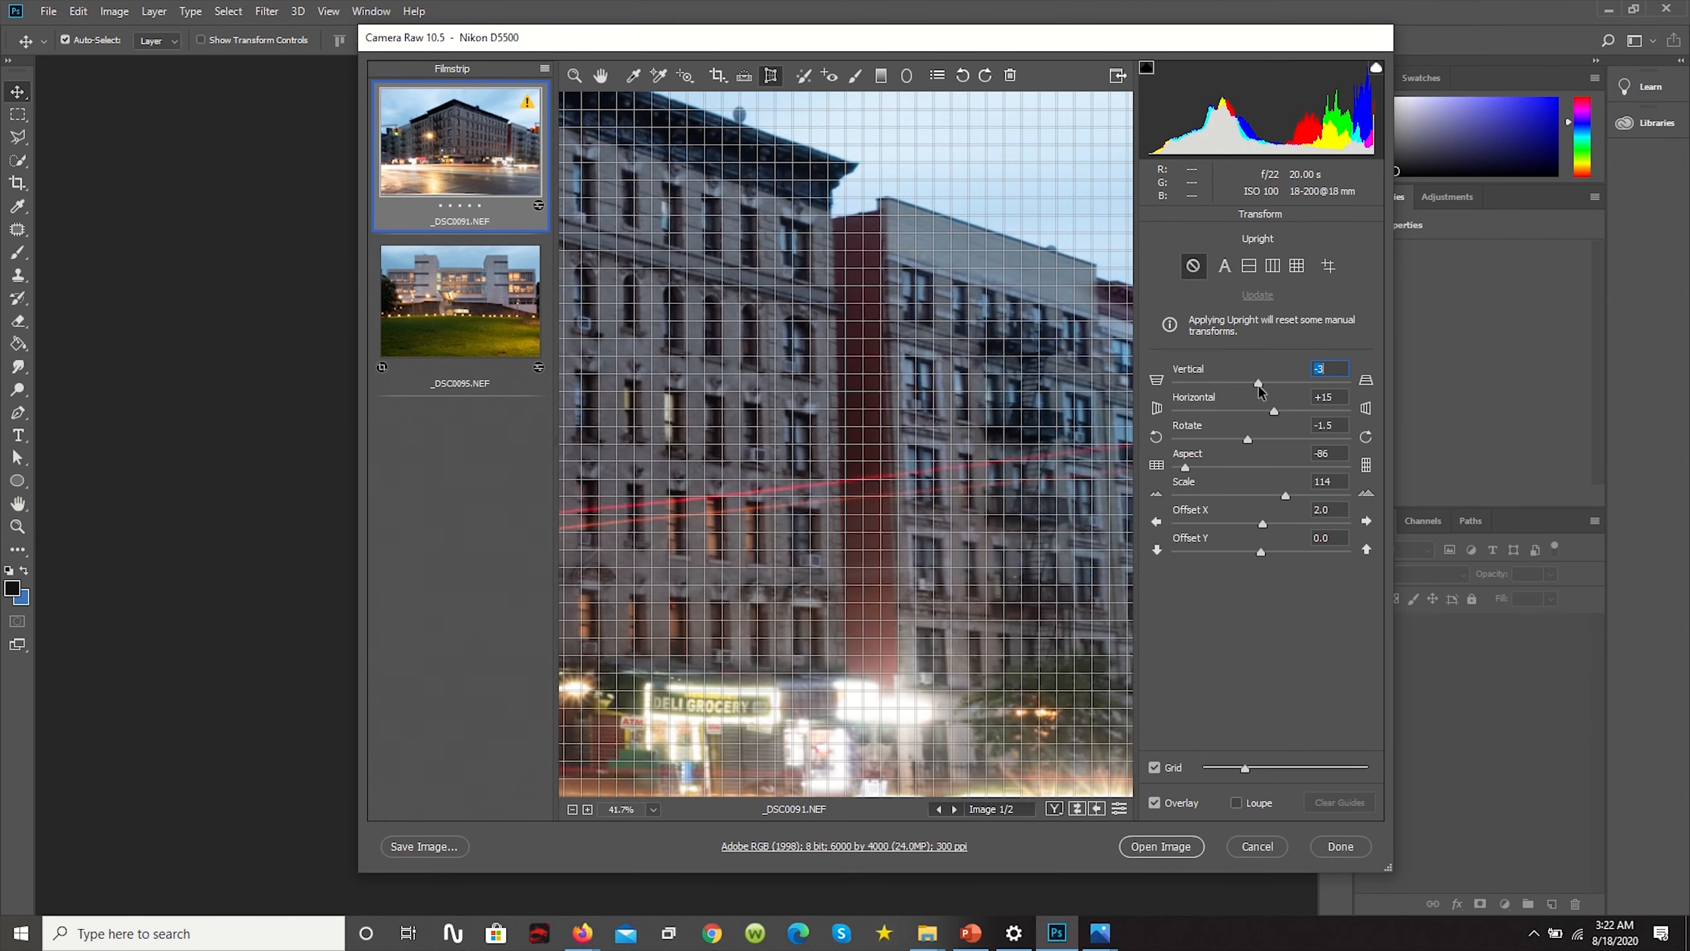
left_click_drag(1256, 383, 1261, 384)
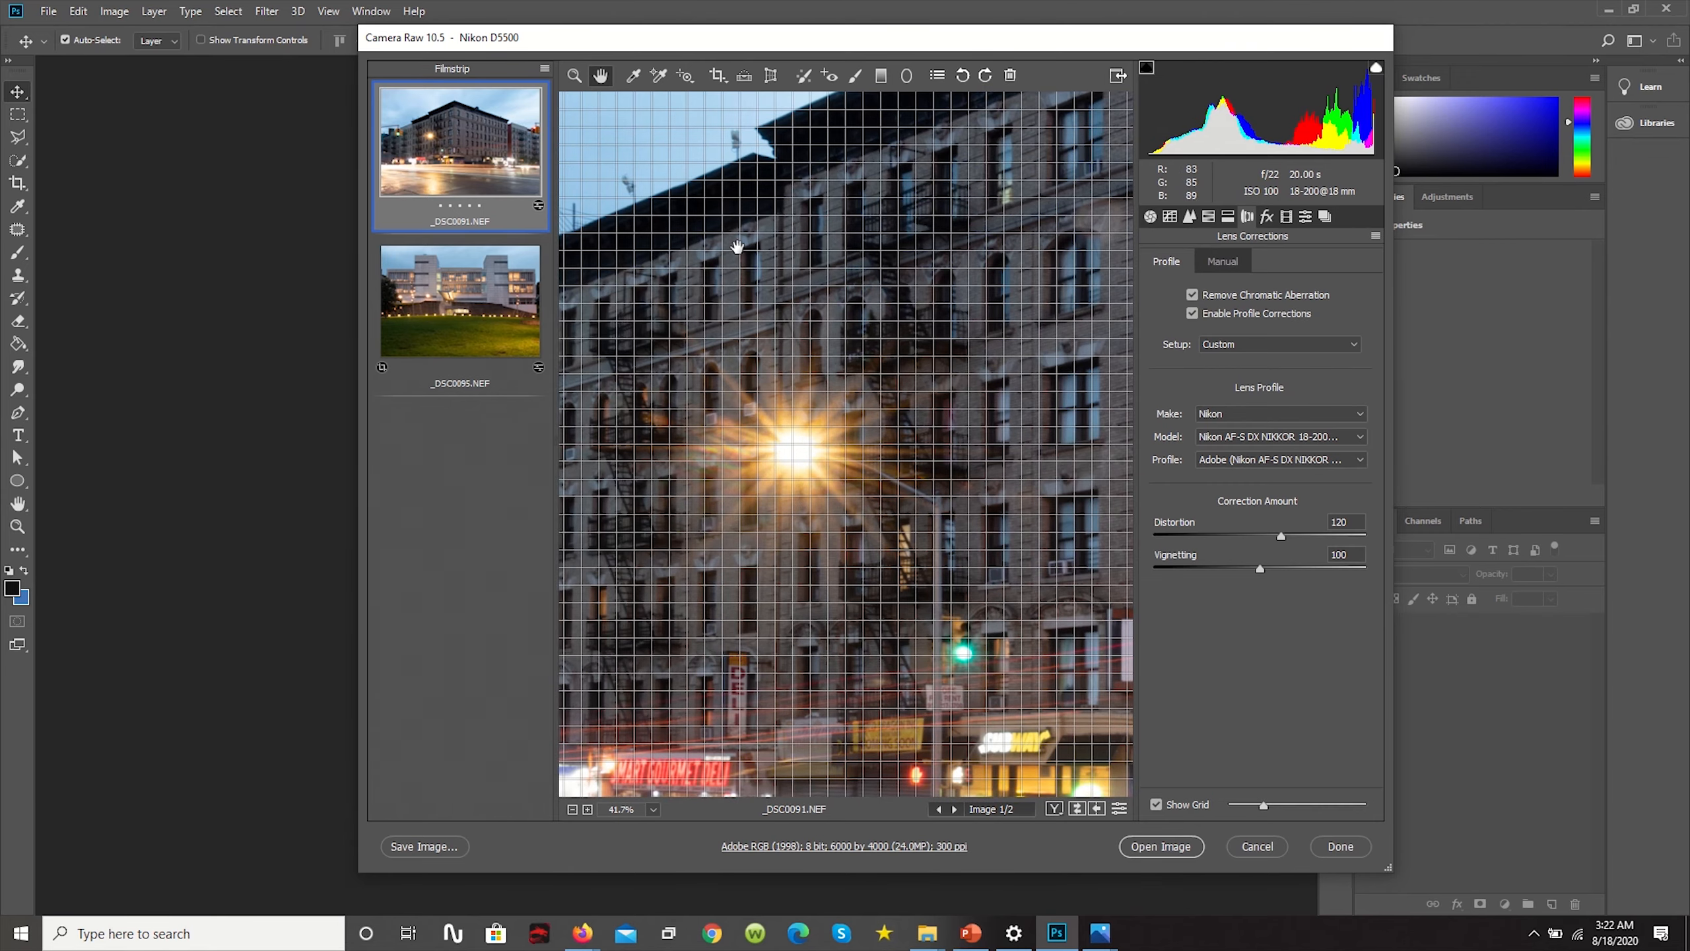
Inspect the lower facade, fit the whole photo in view, and show the Basic panel
left_click_drag(738, 245, 1078, 566)
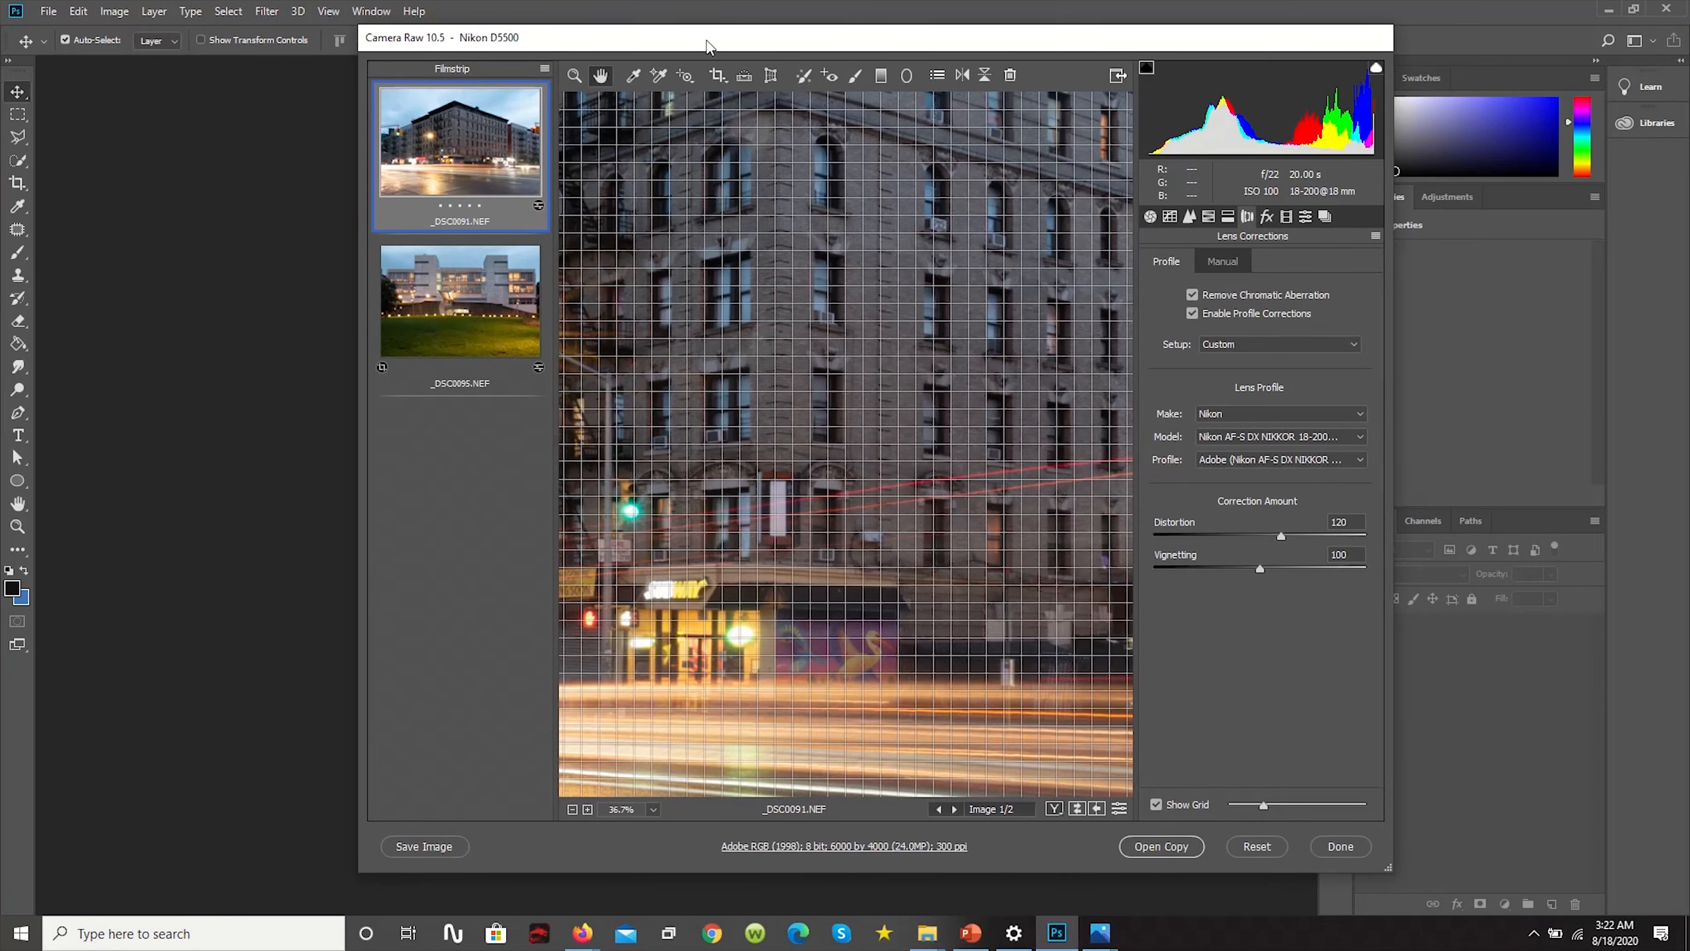
left_click(768, 76)
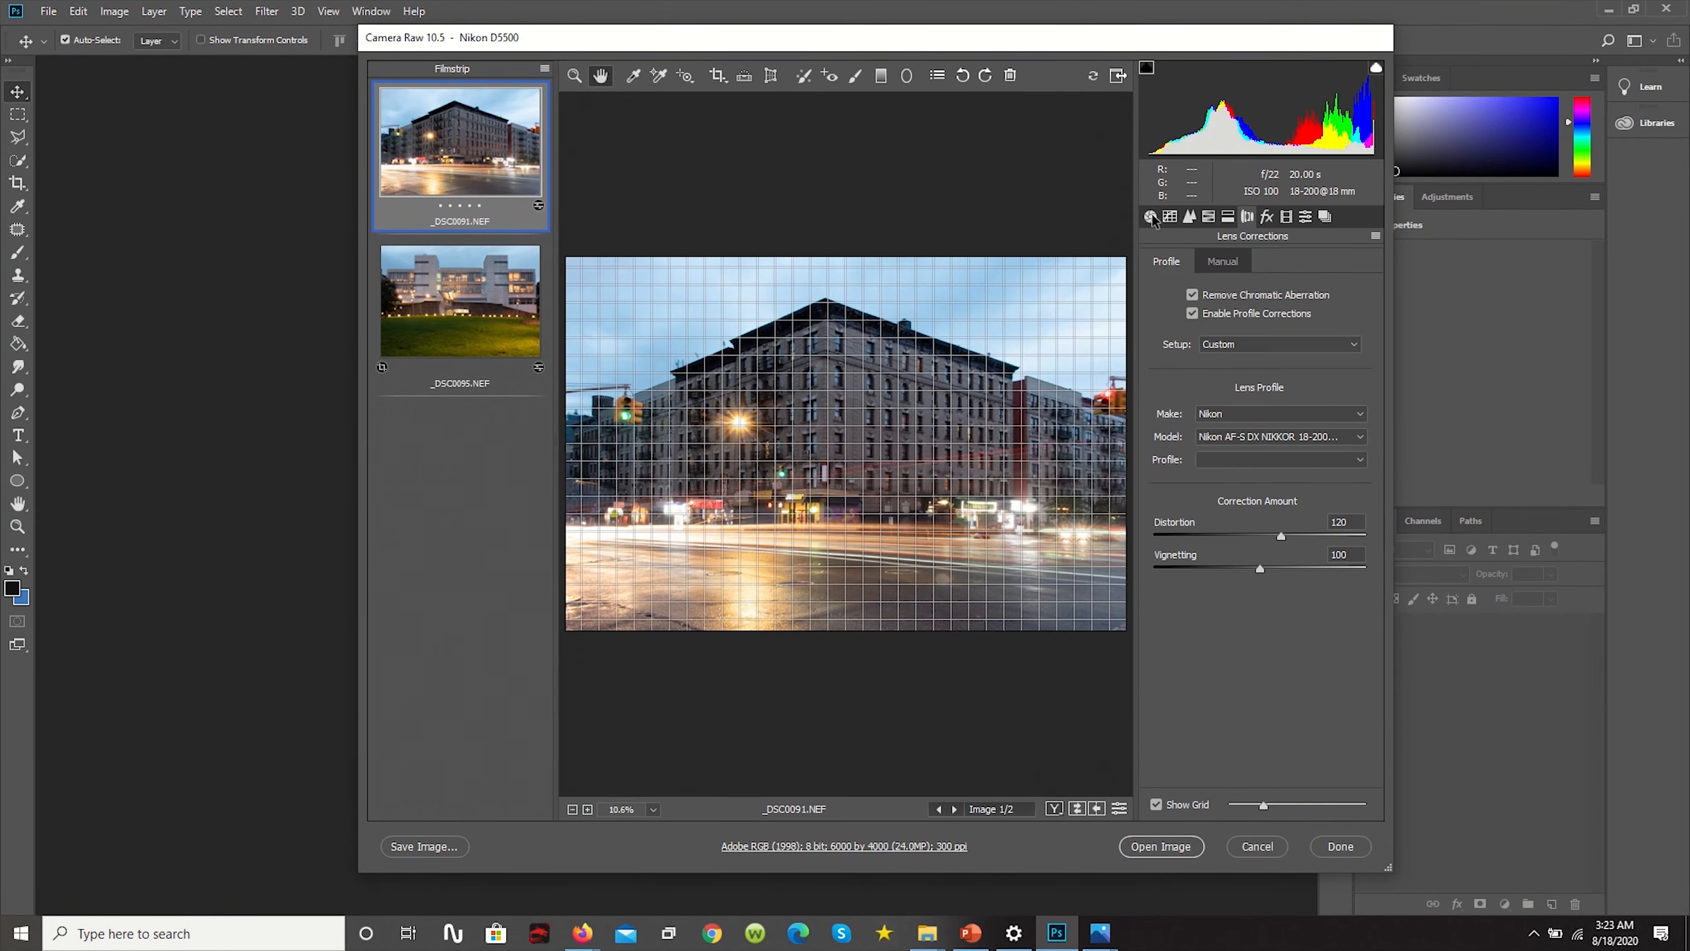
left_click(1148, 217)
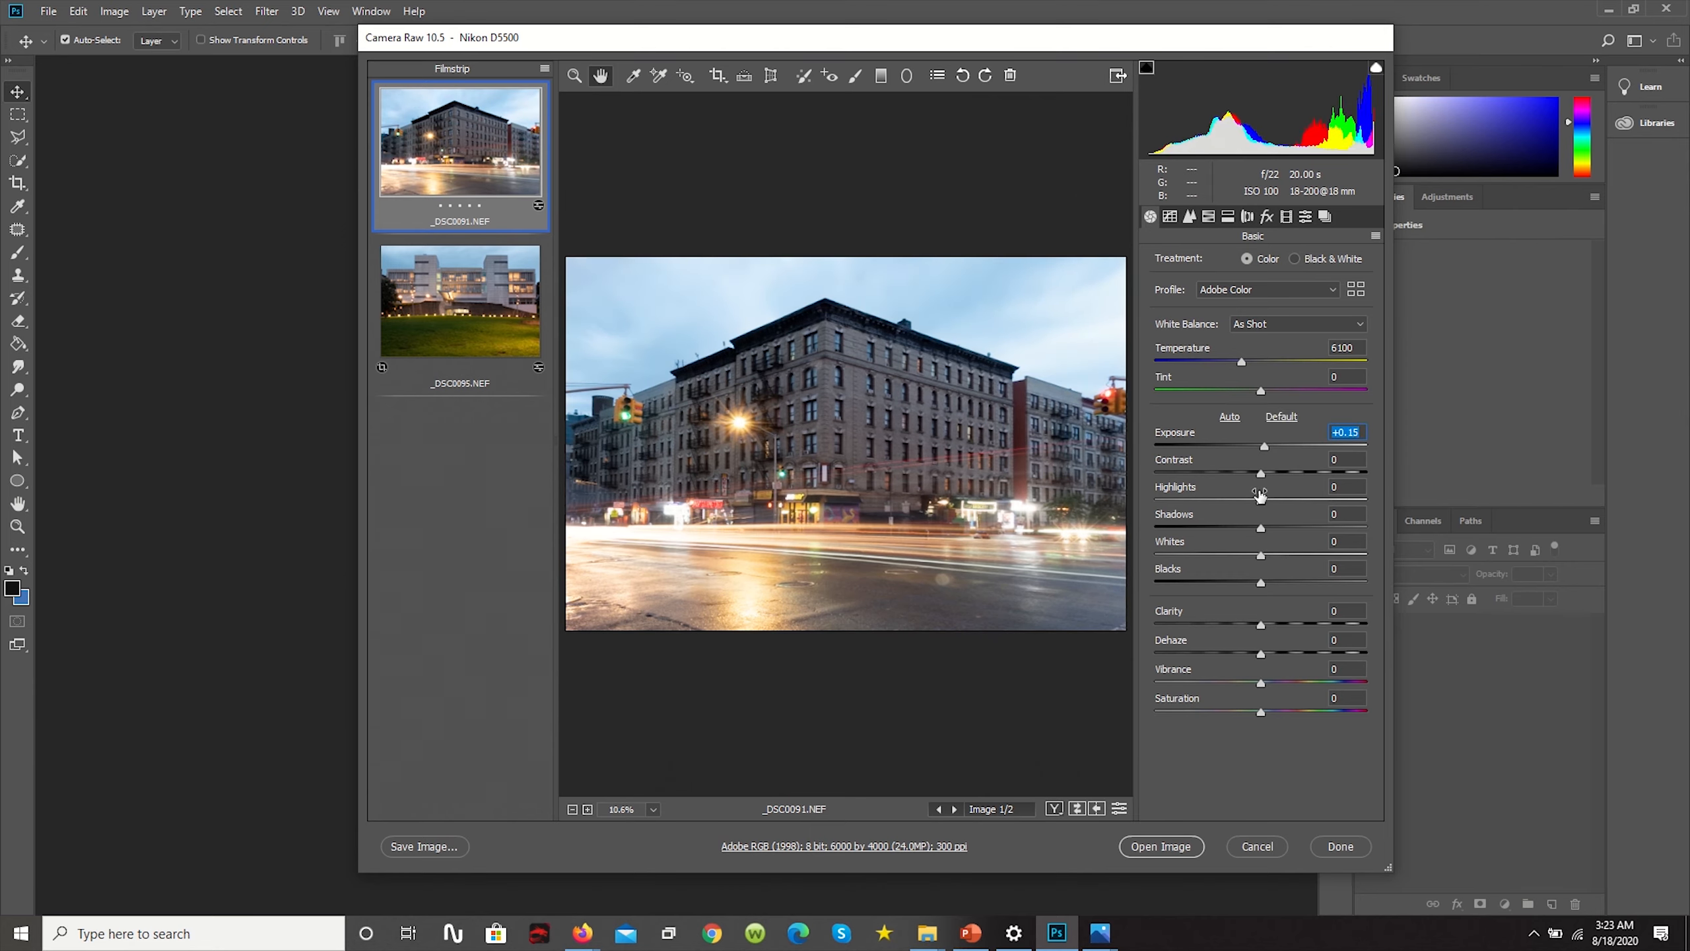
Set highlights -63, contrast +19, shadows +28, blacks -16, dehaze +10, vibrance +7
left_click_drag(1264, 501, 1297, 501)
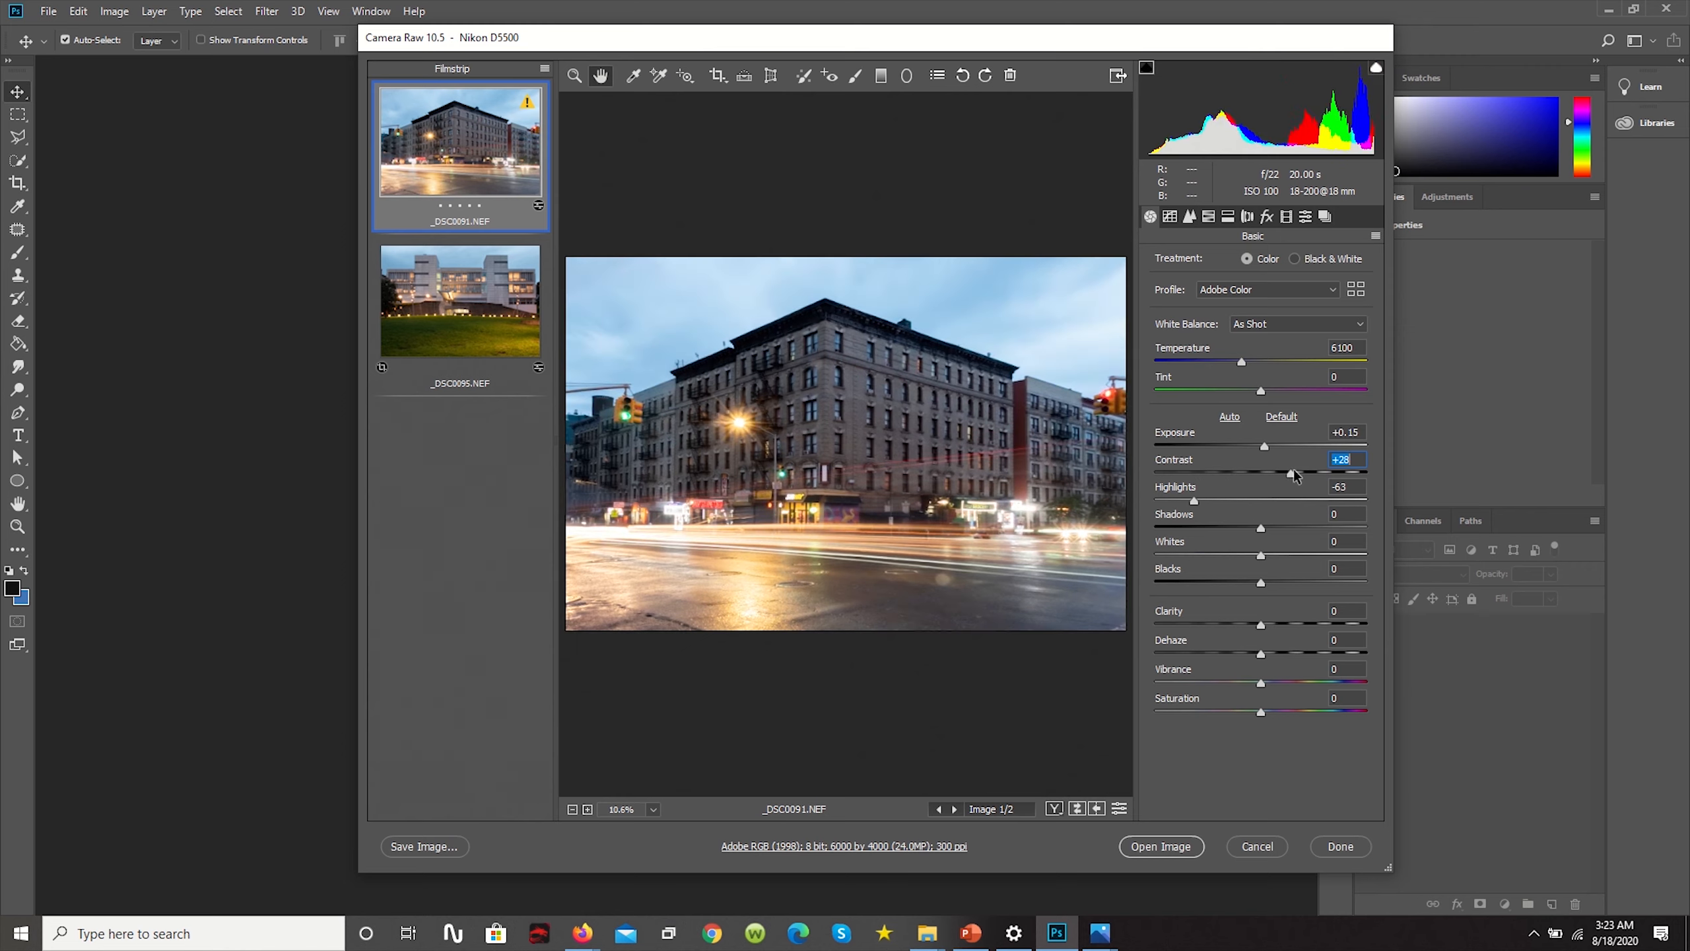
left_click_drag(1293, 474, 1281, 474)
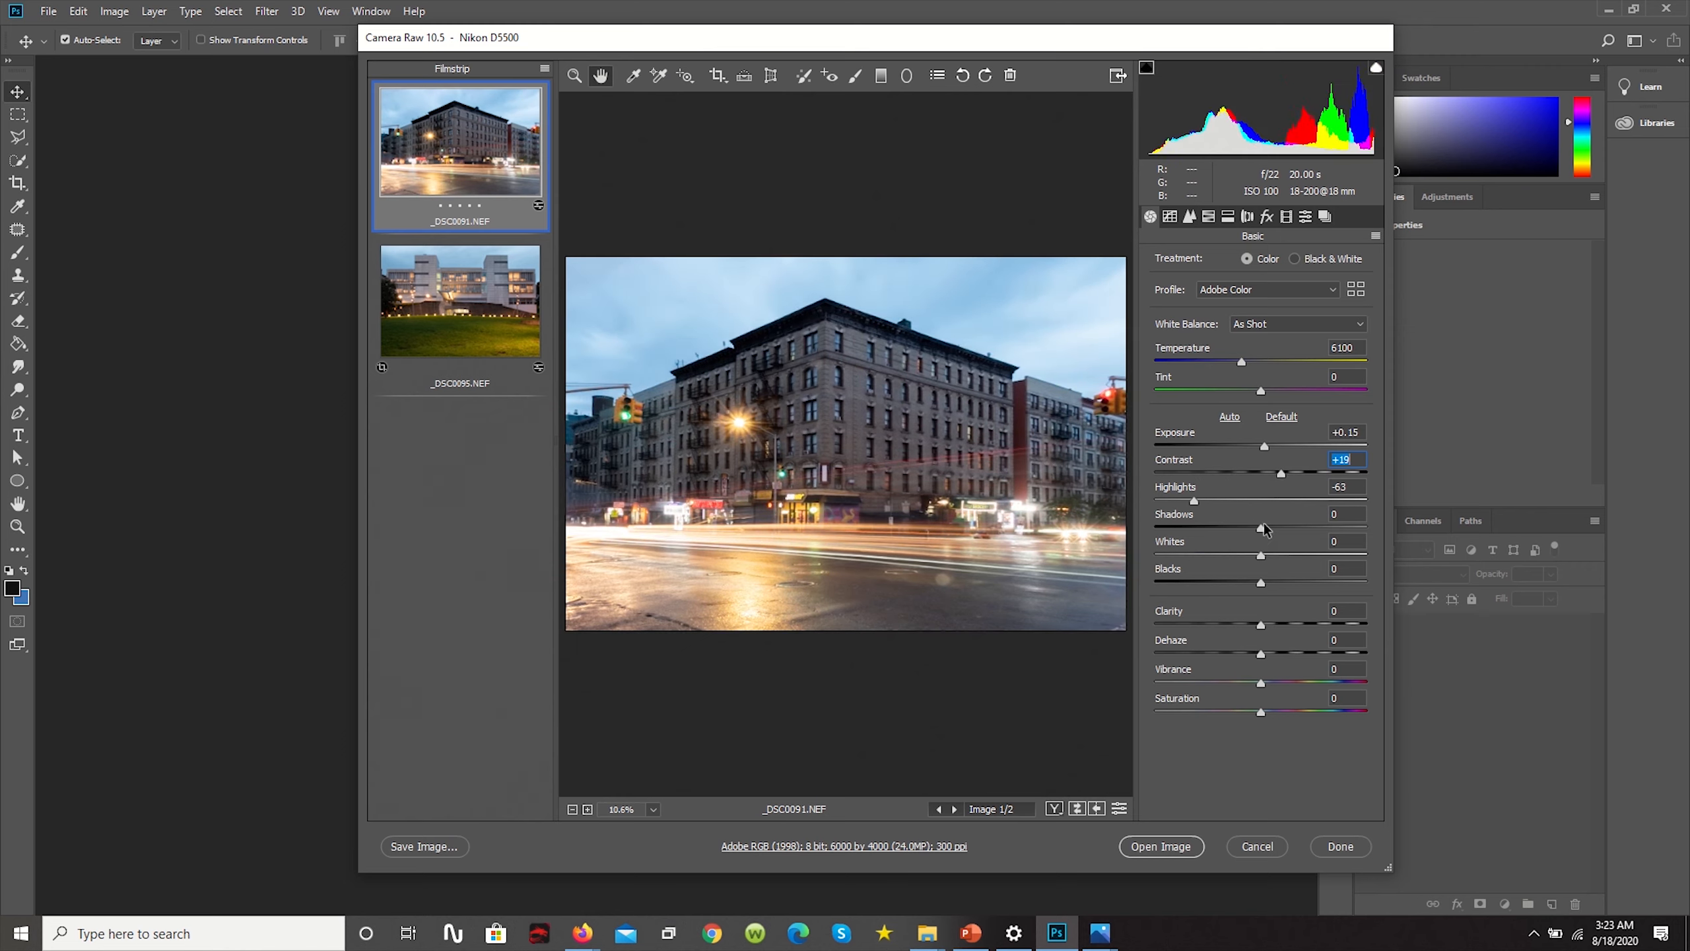
left_click_drag(1239, 527, 1285, 527)
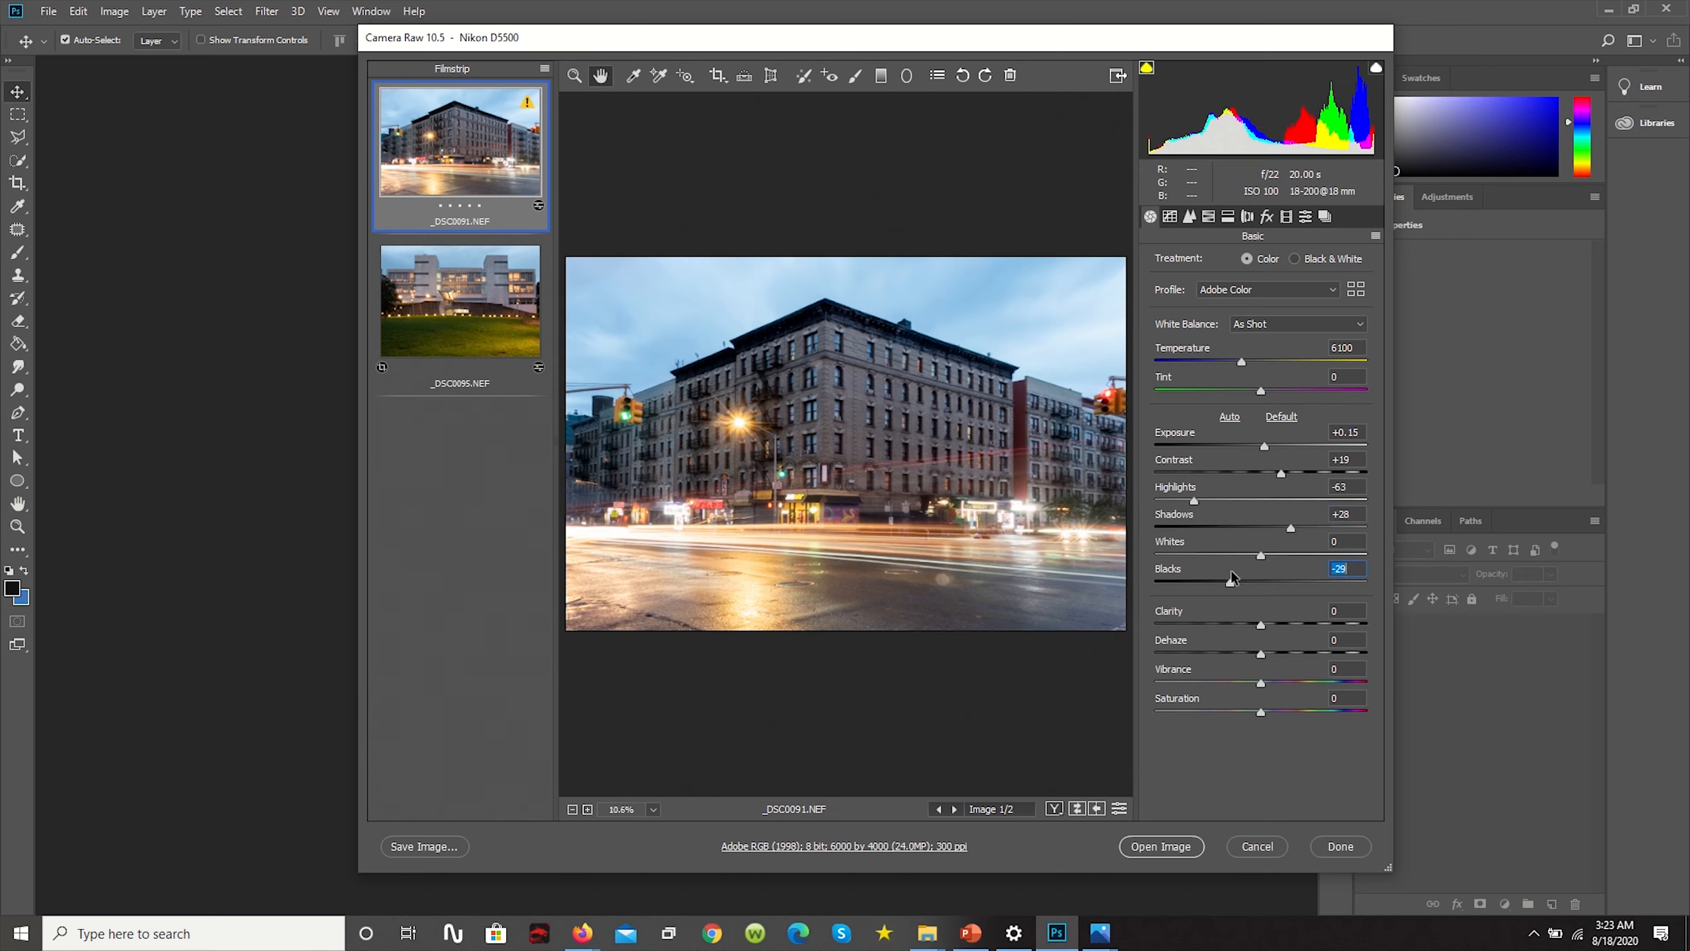
left_click_drag(1240, 582, 1261, 582)
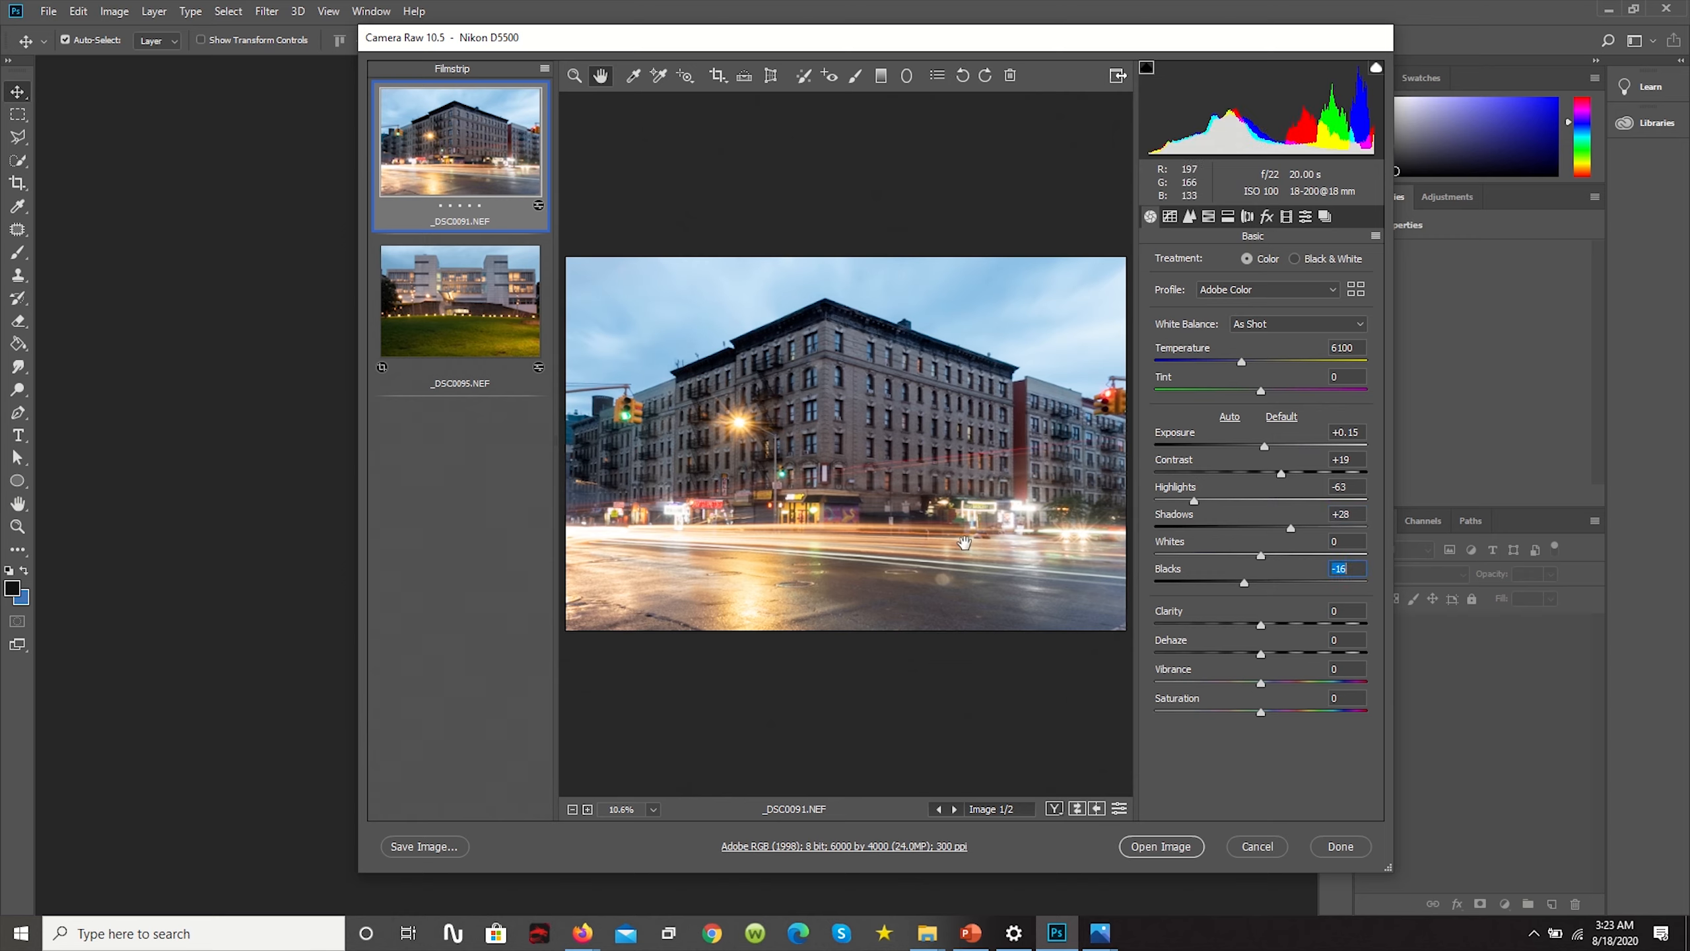
left_click_drag(1261, 654, 1281, 654)
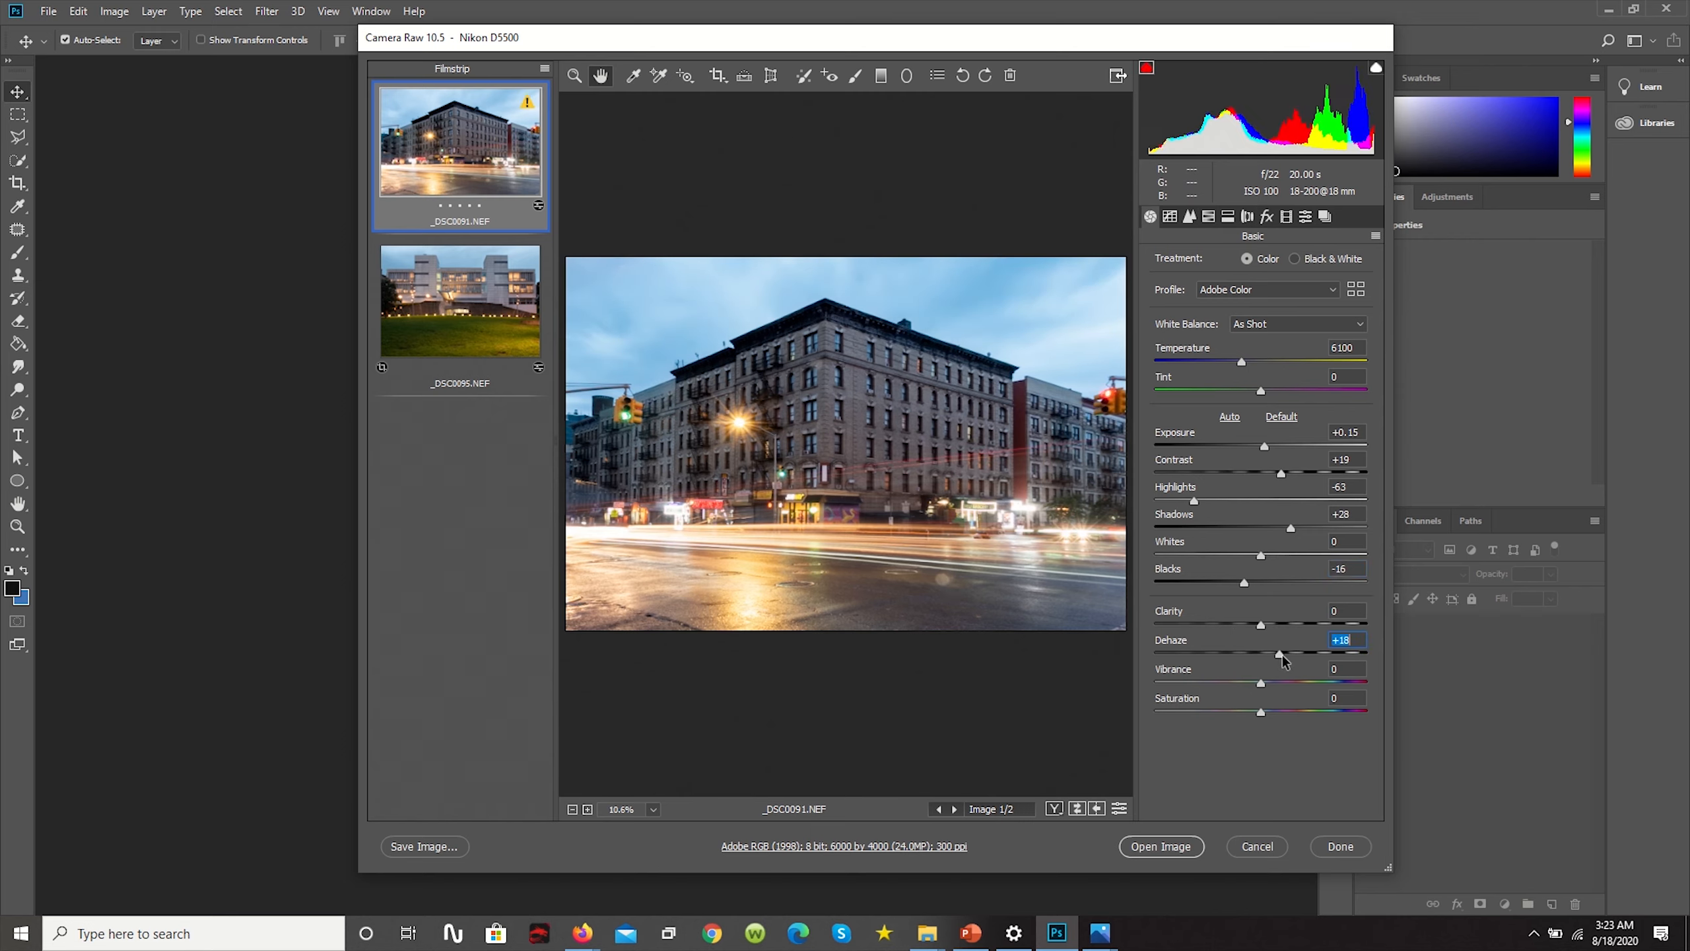
left_click_drag(1280, 654, 1270, 654)
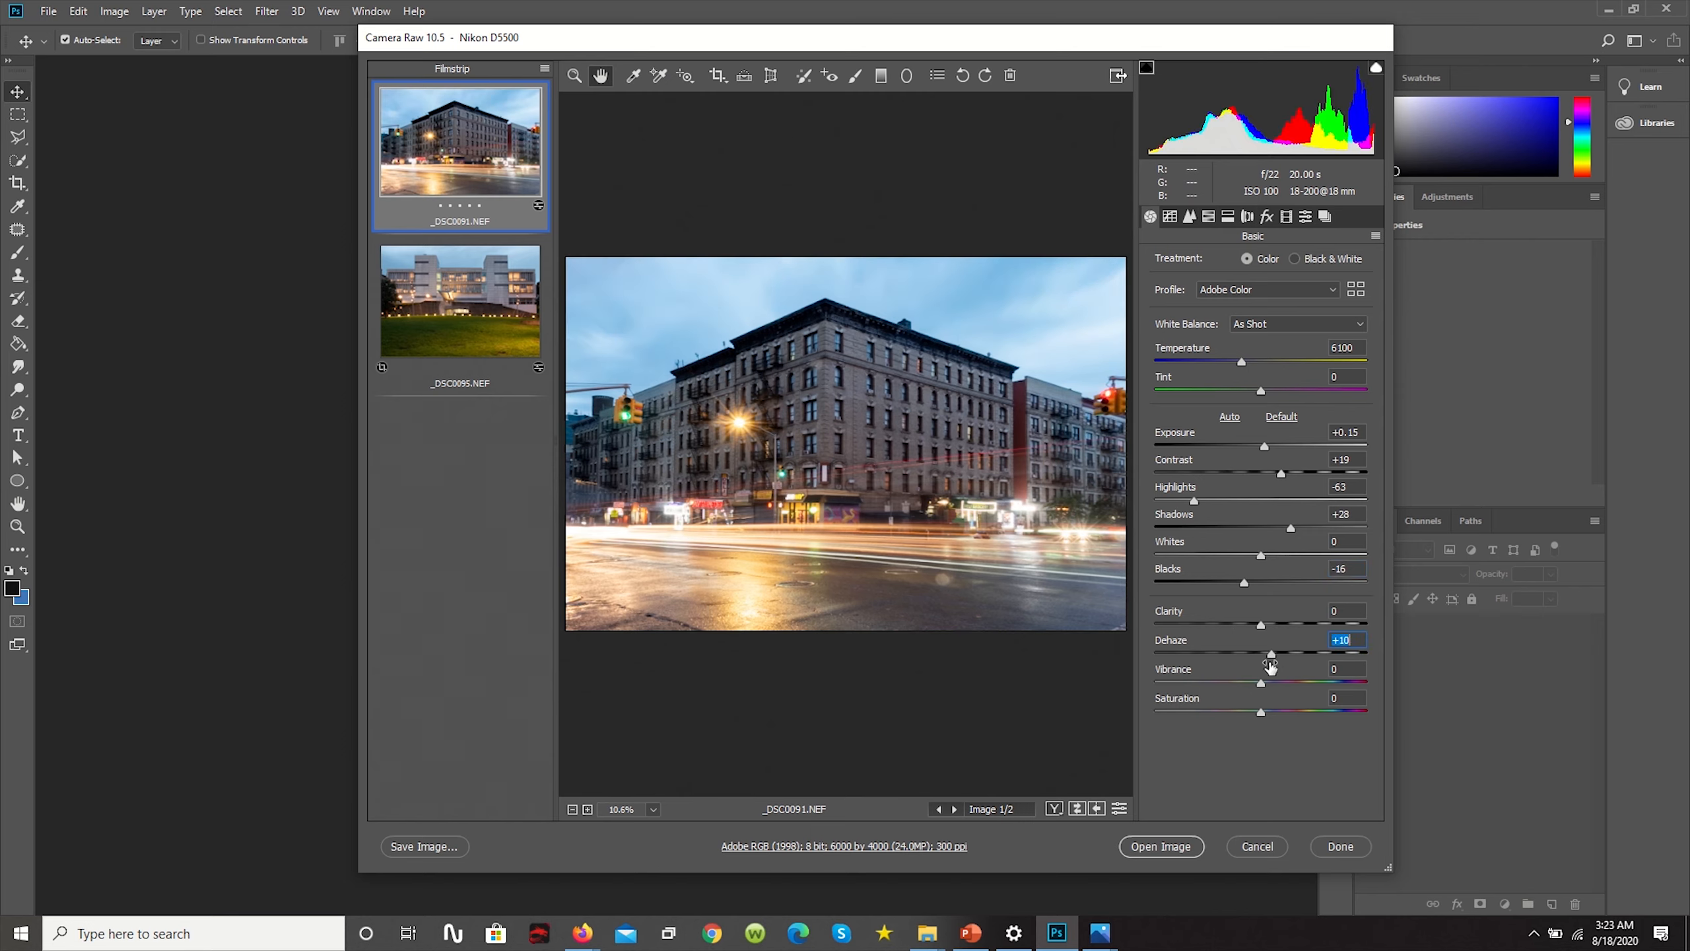
left_click_drag(1260, 684, 1267, 684)
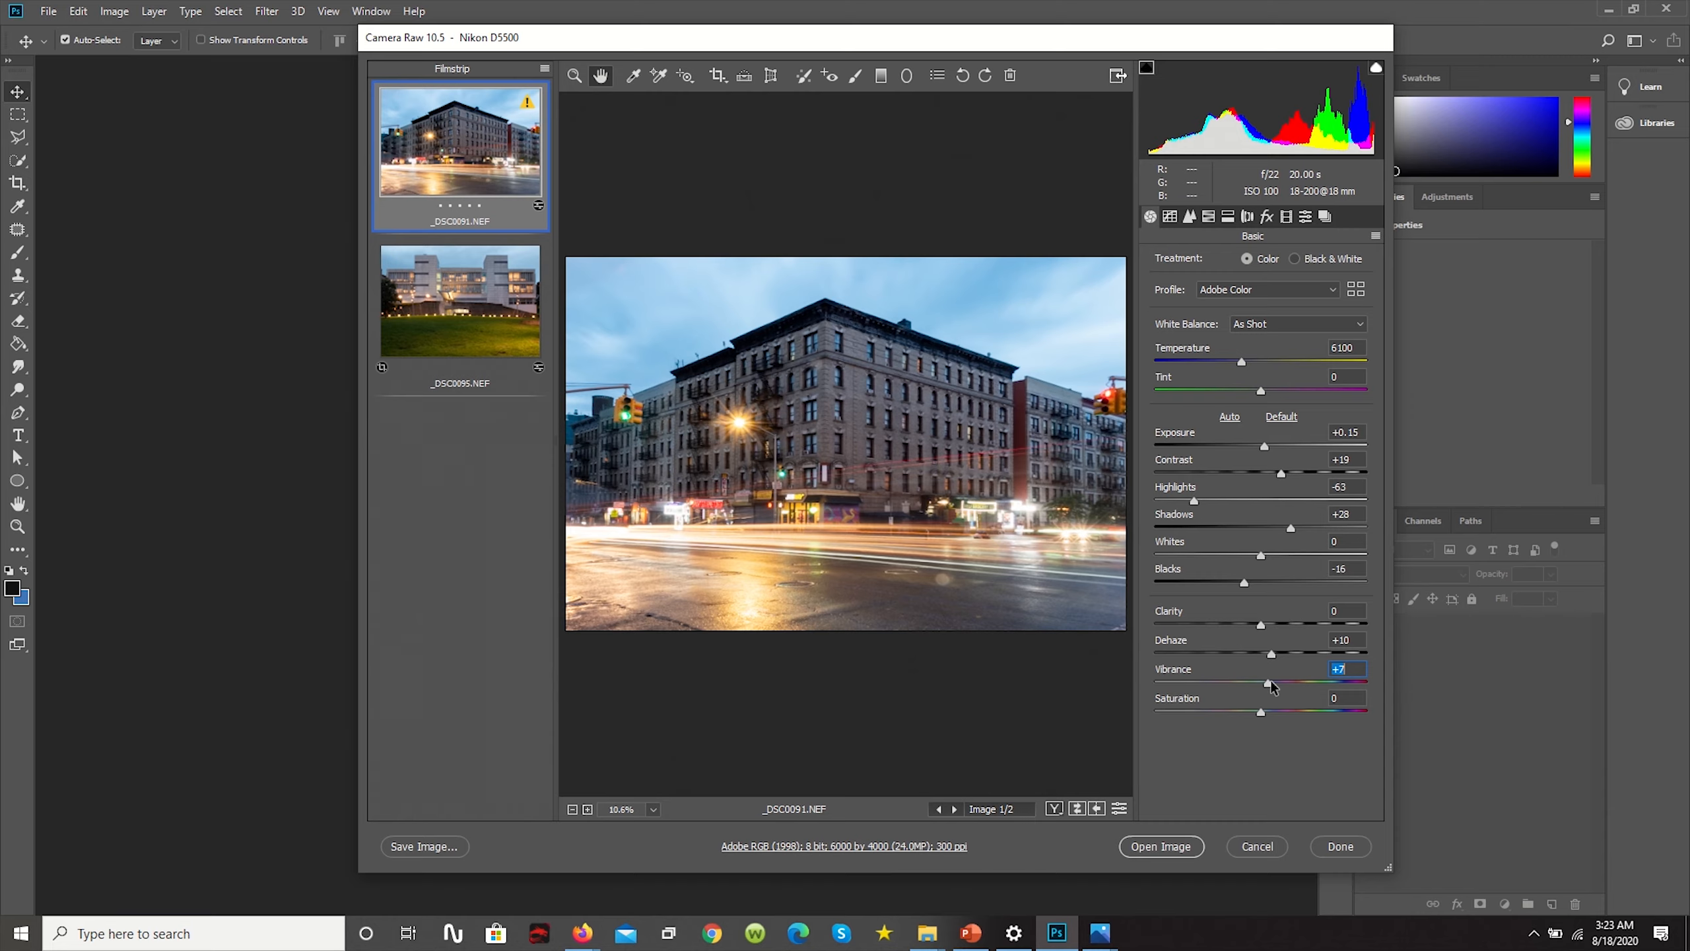